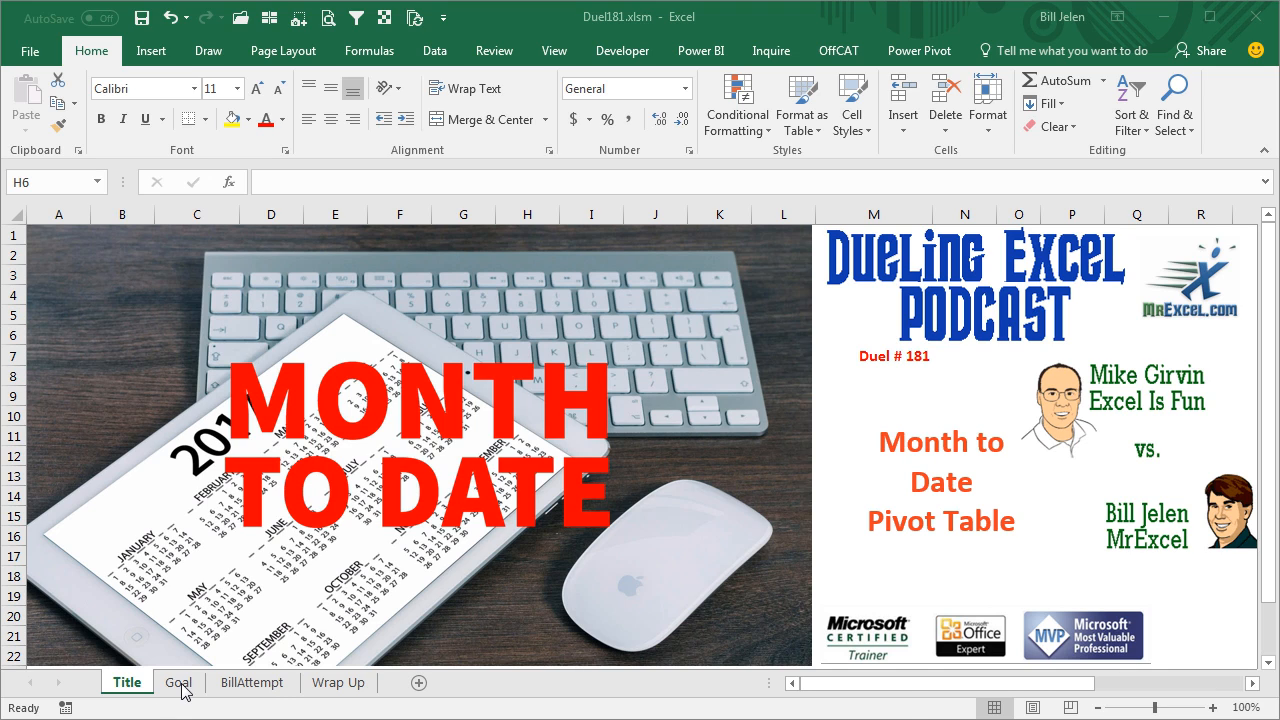
- Review the Goal sheet question, then switch to the BillAttempt sheet with the pivot table
click(178, 682)
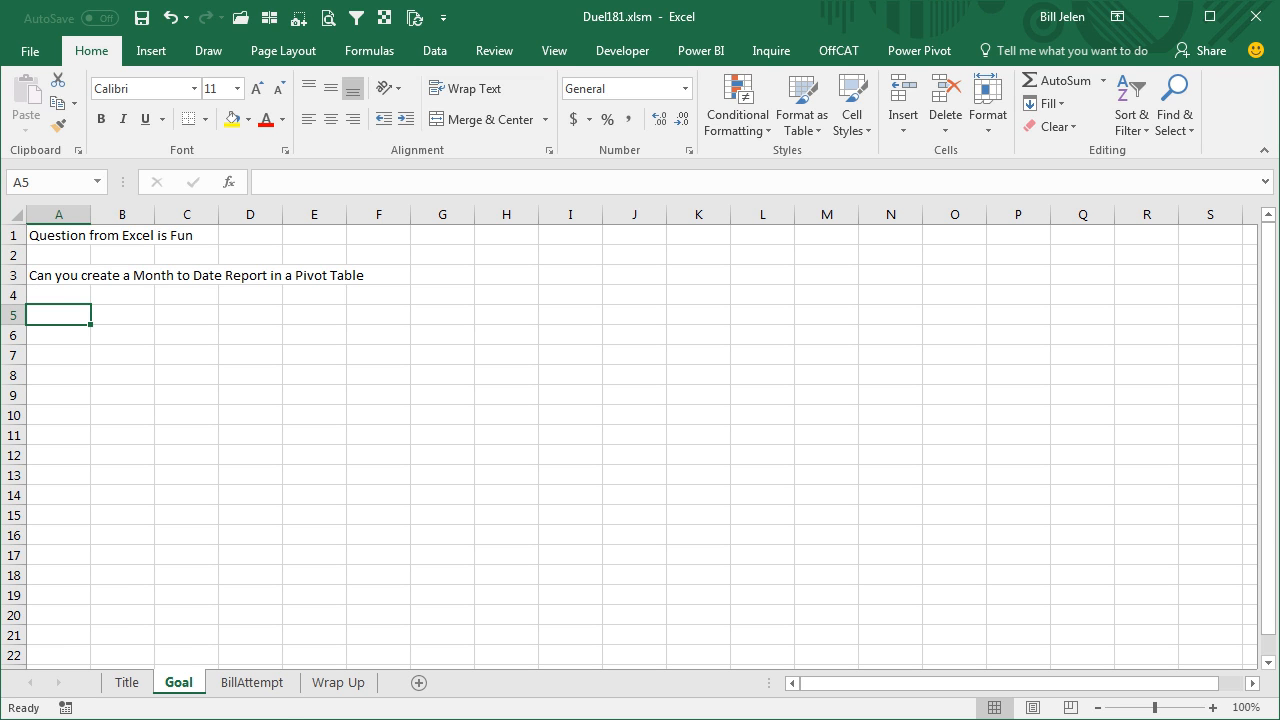
click(252, 682)
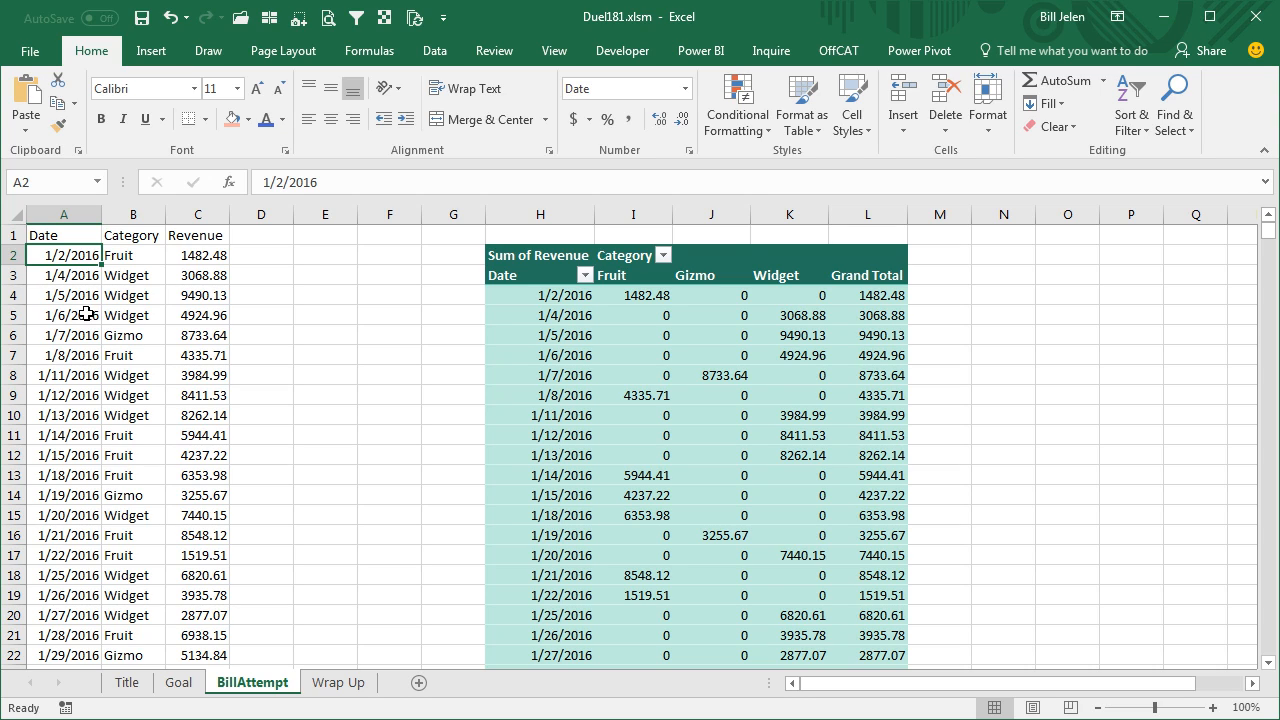
mouse_move(436, 318)
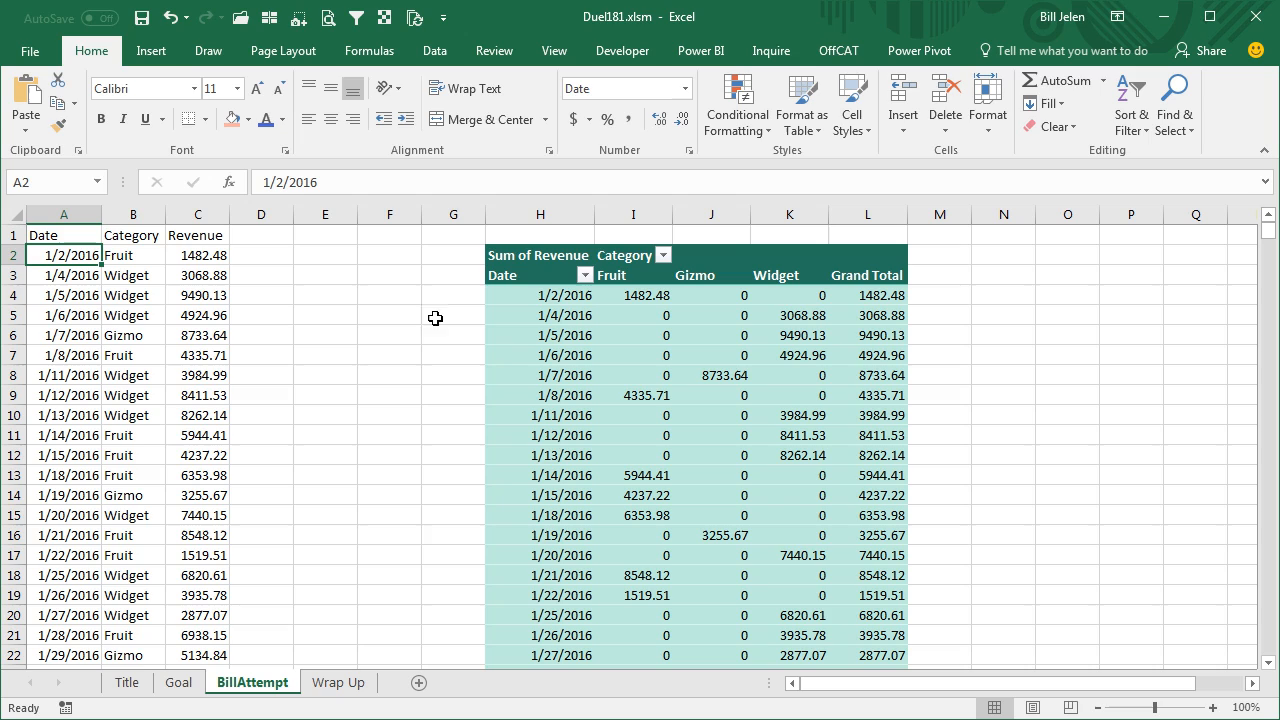
mouse_move(556, 424)
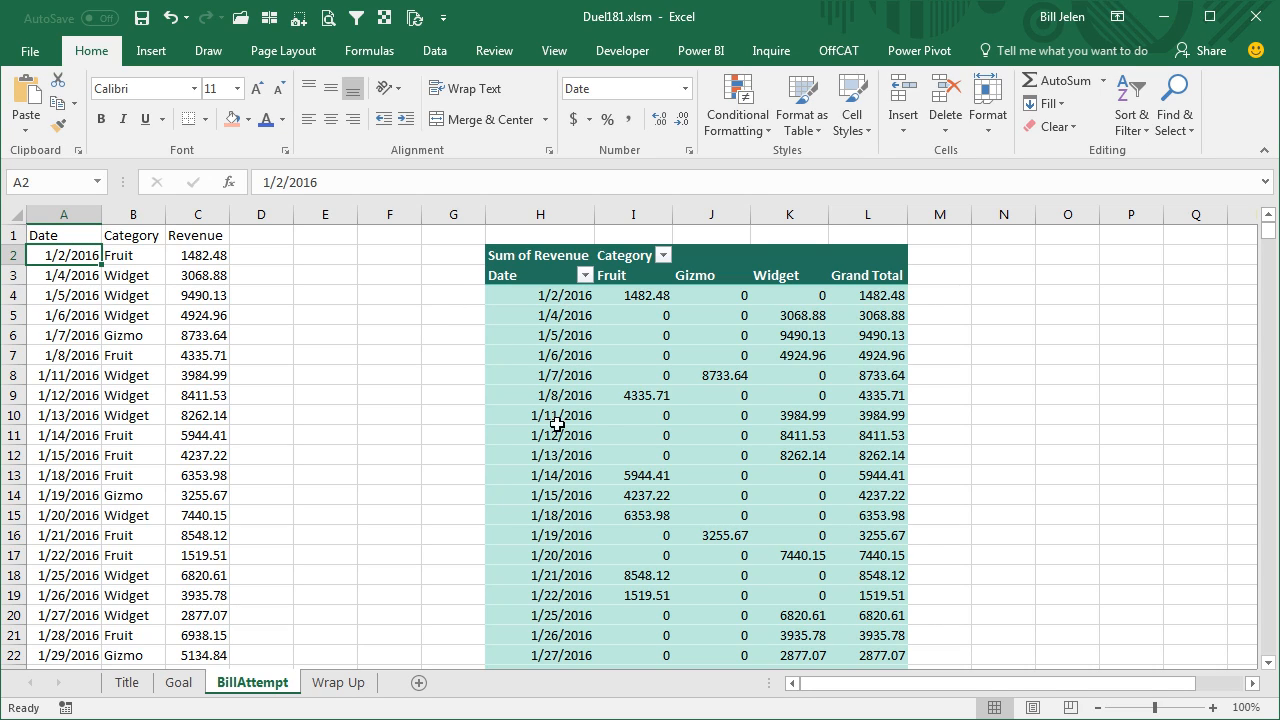
mouse_move(856, 276)
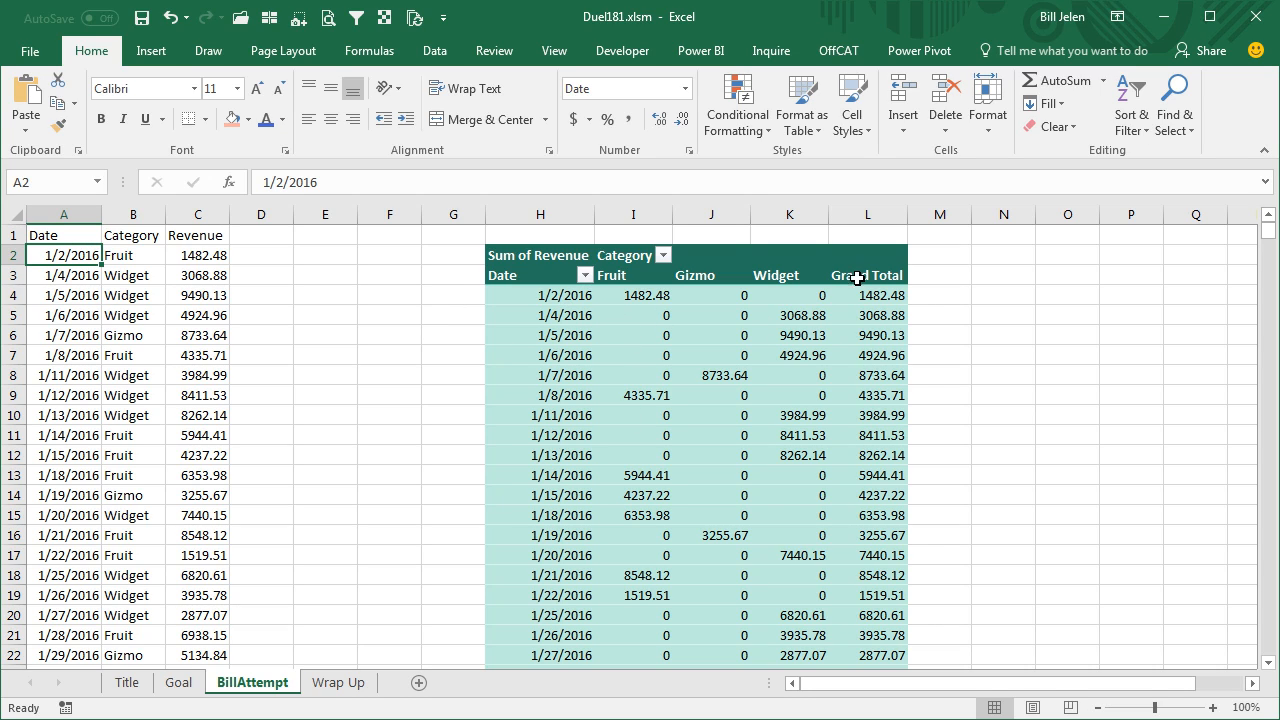
mouse_move(624, 396)
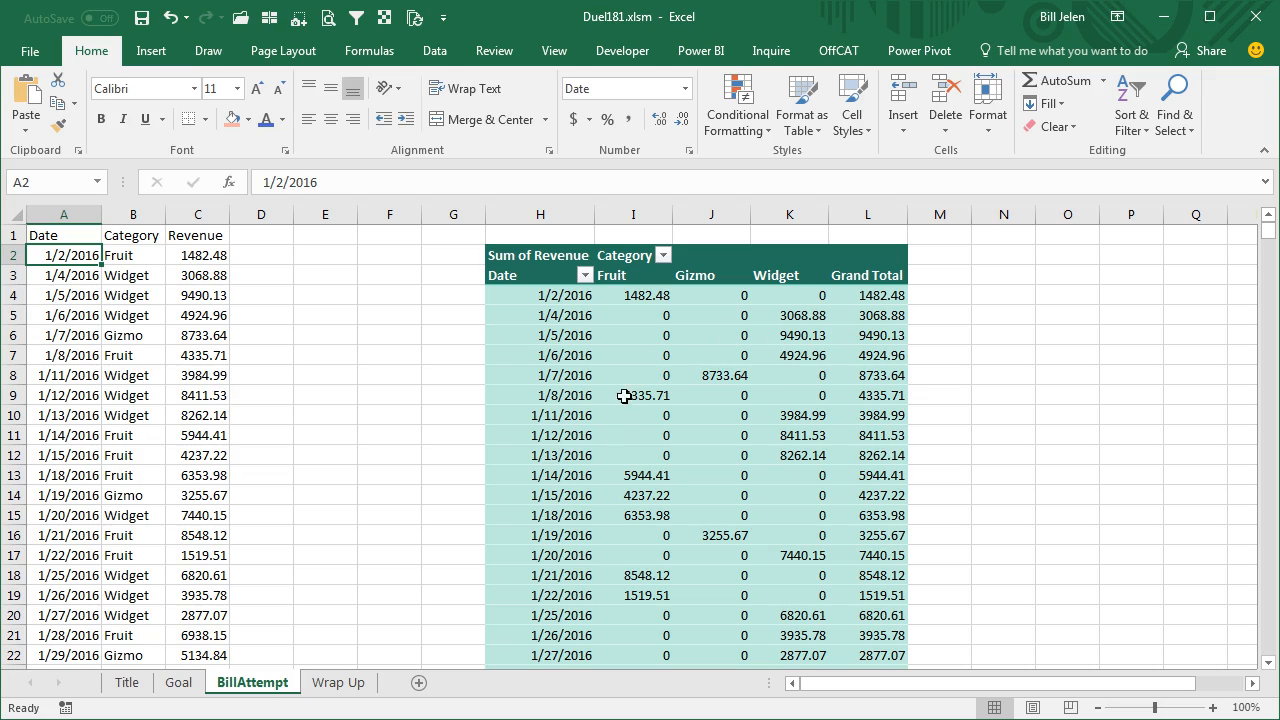
mouse_move(252, 240)
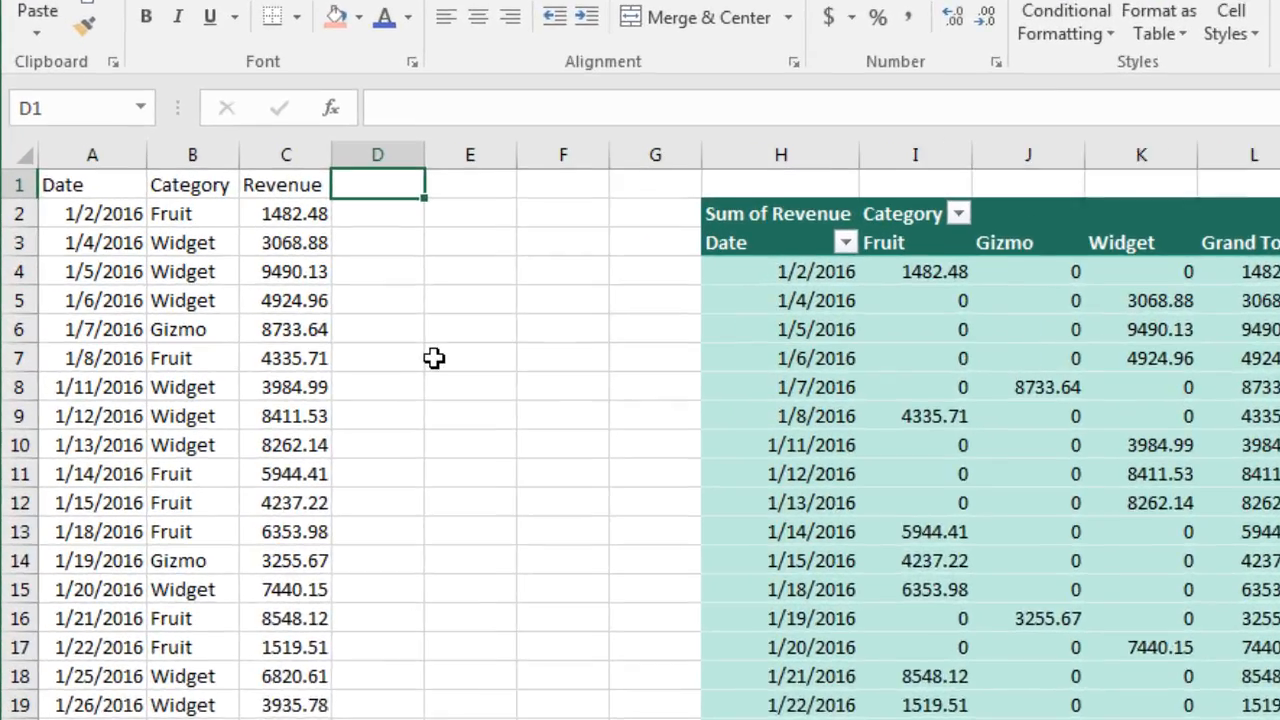
- Head column D as MTD and begin =AND(MONTH(TODAY())=MONTH(A2) in D2
text(MTD)
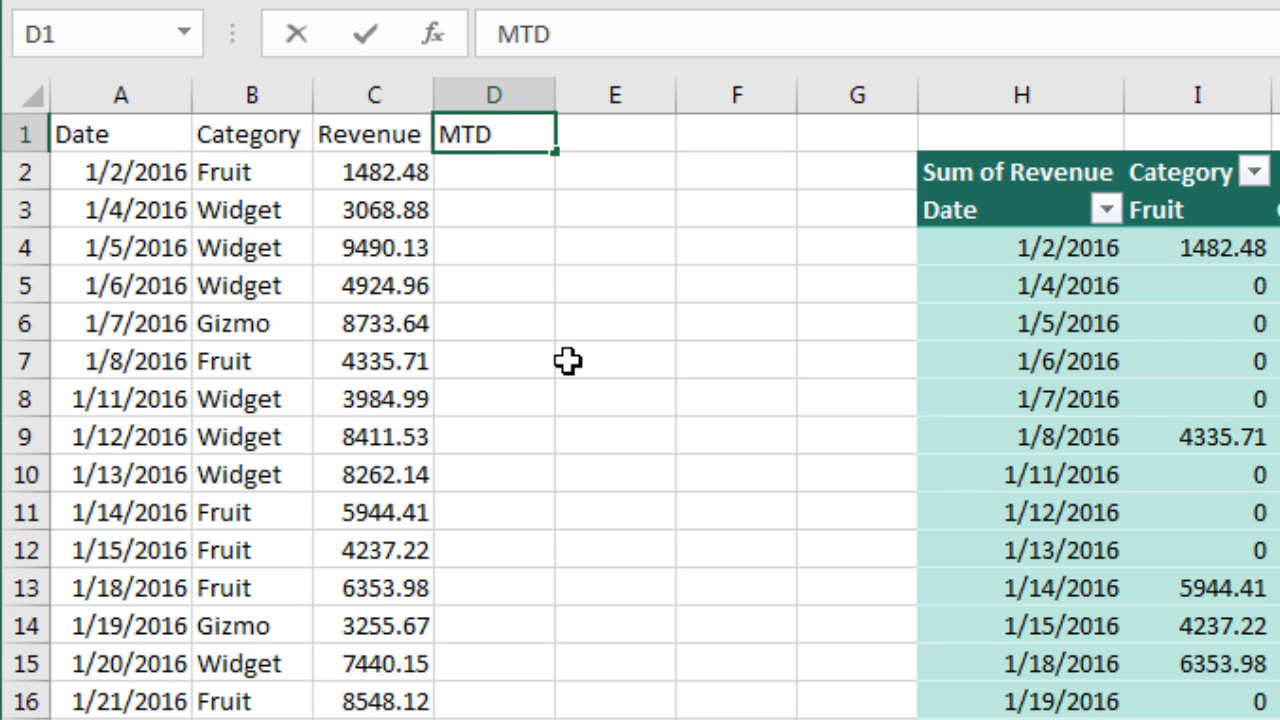
key(Return)
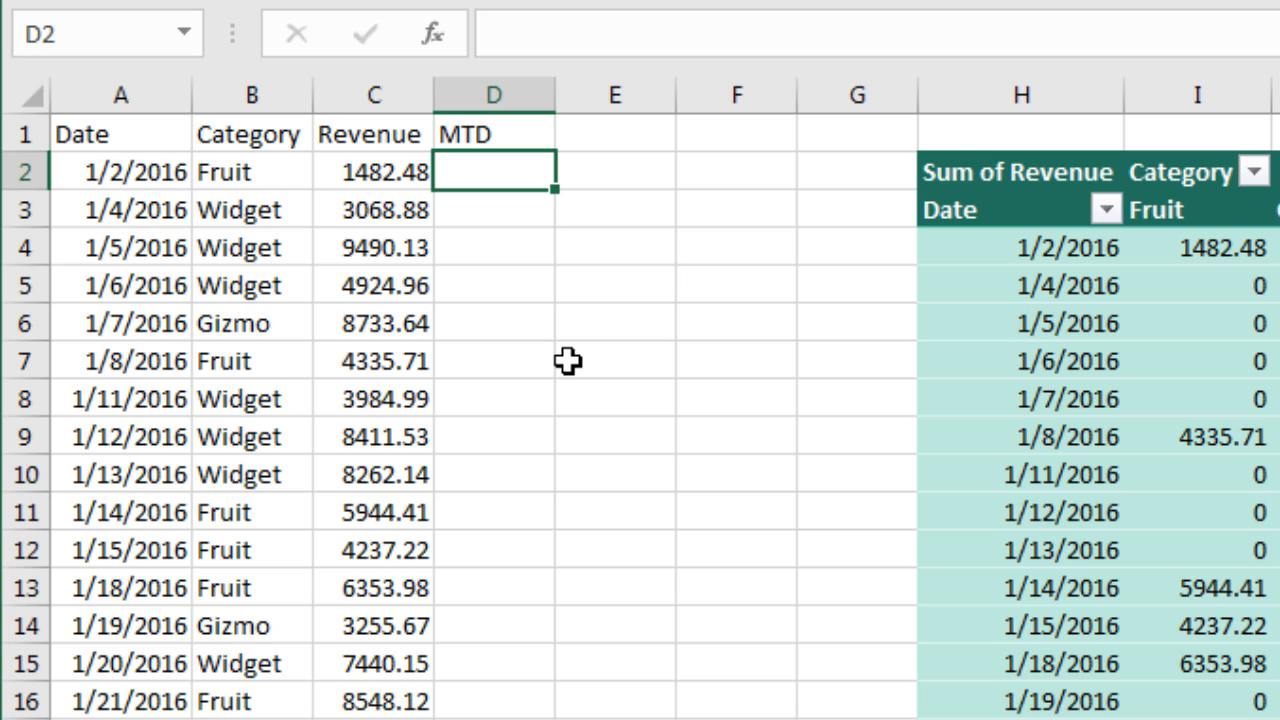
text(=A)
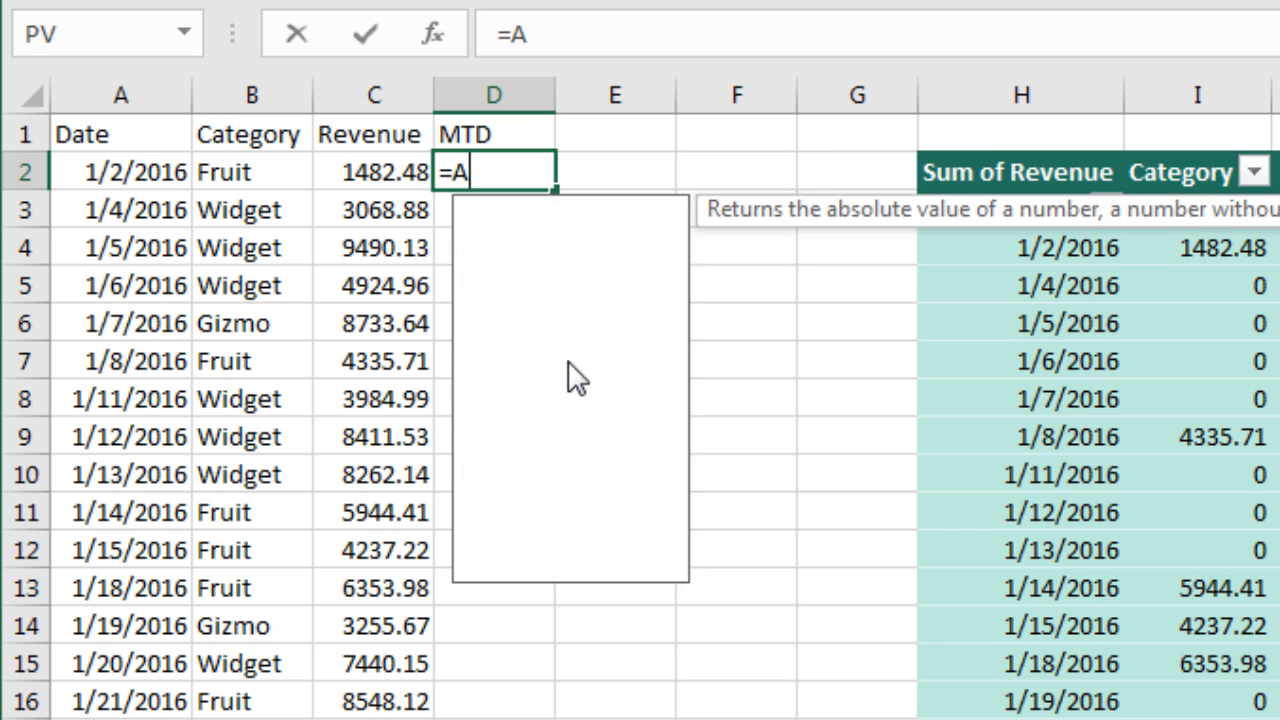
text(ND()
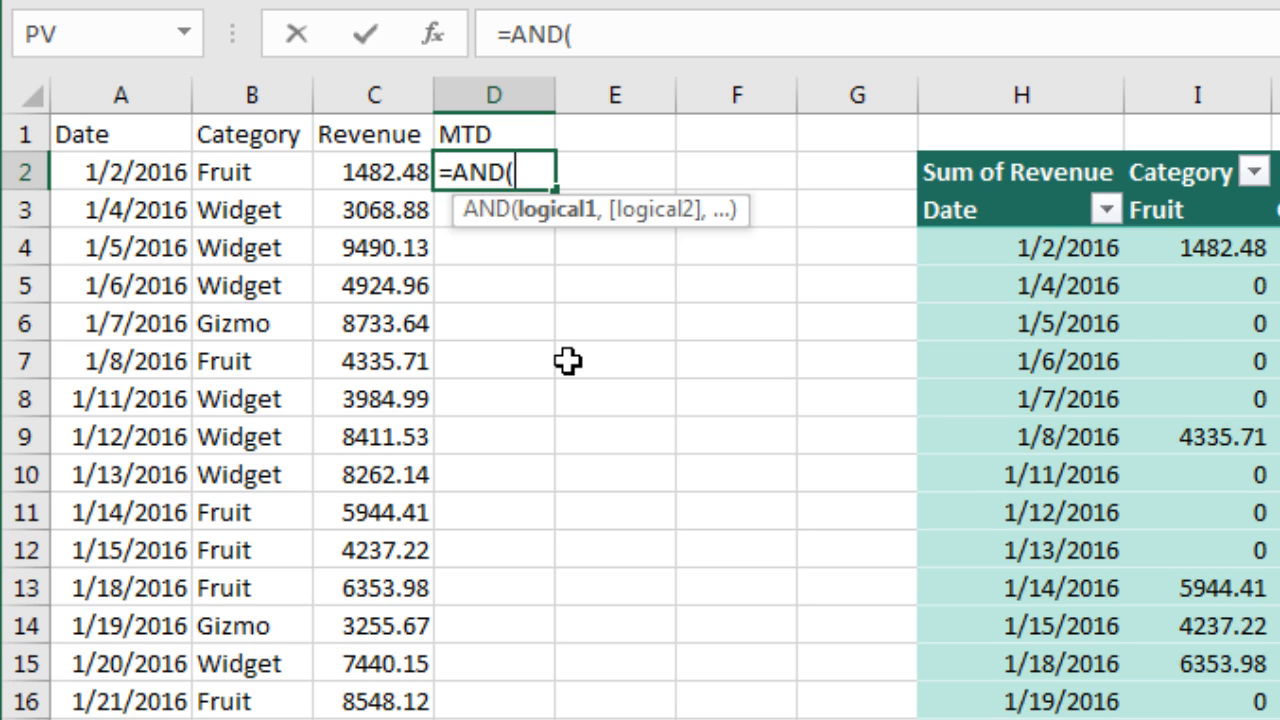
text(MO)
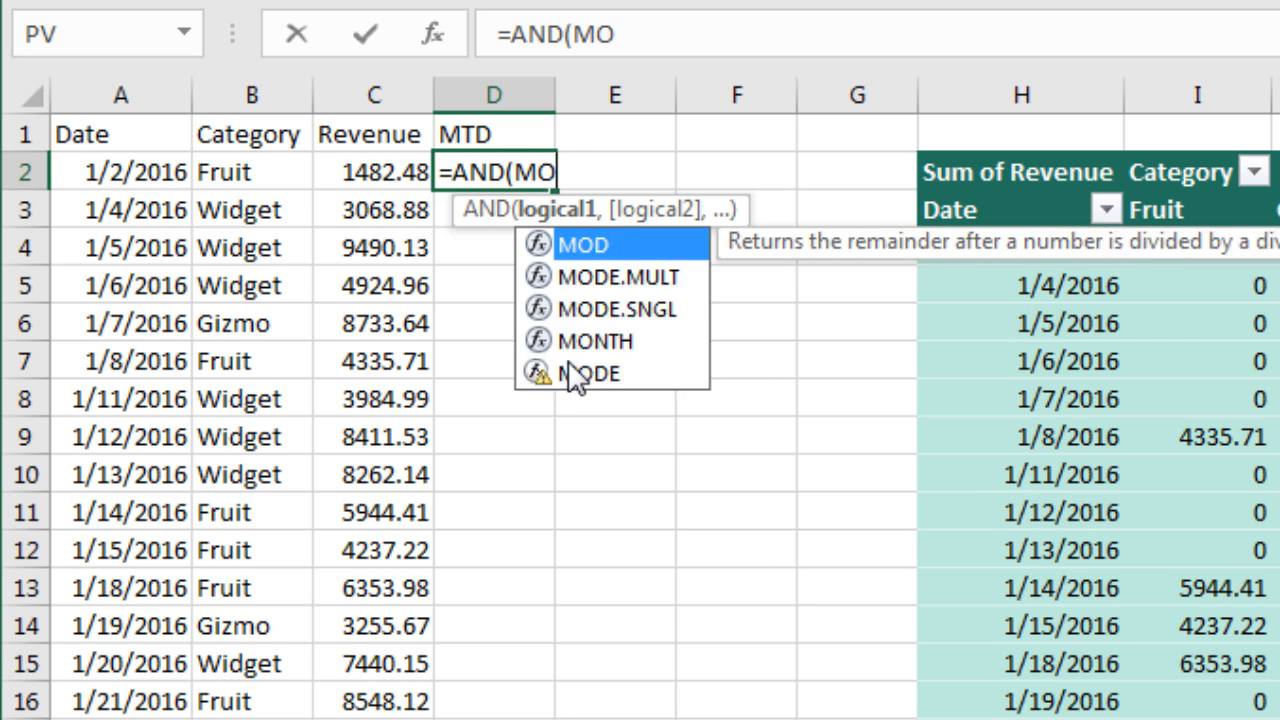
text(NTH(TODAY)
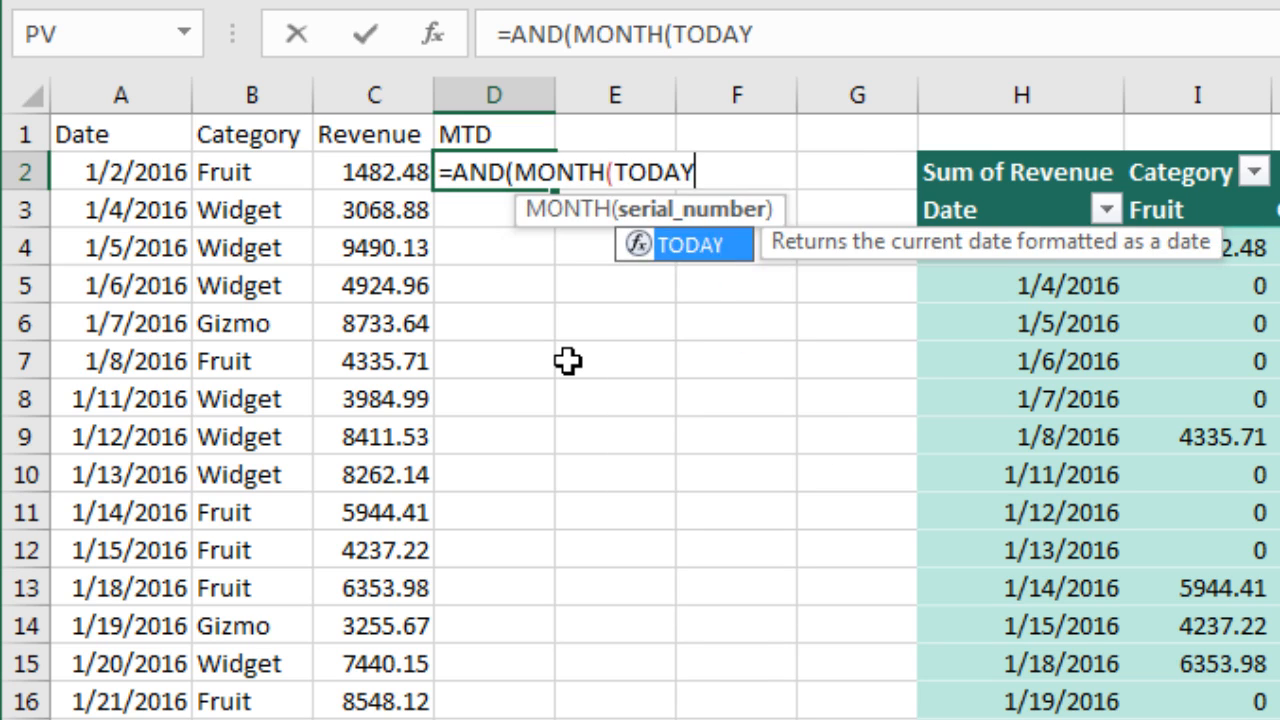
text(()))
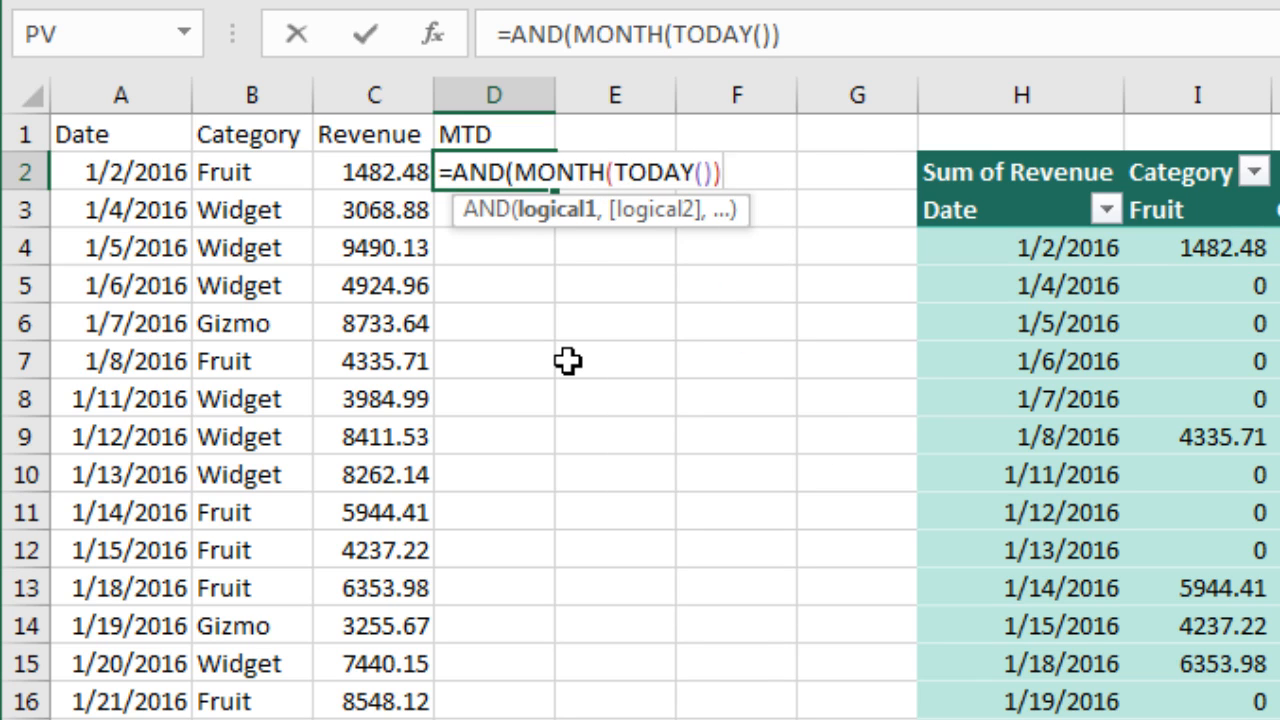
text(=MONTH(A2)
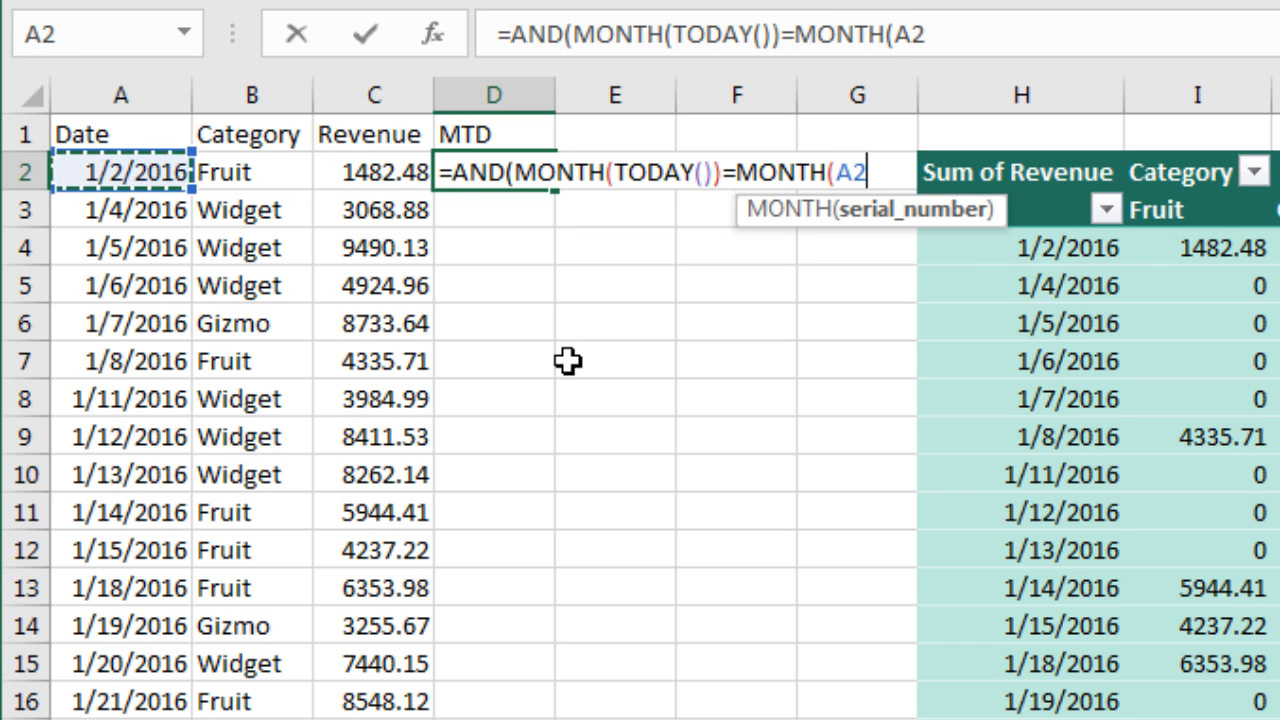
text())
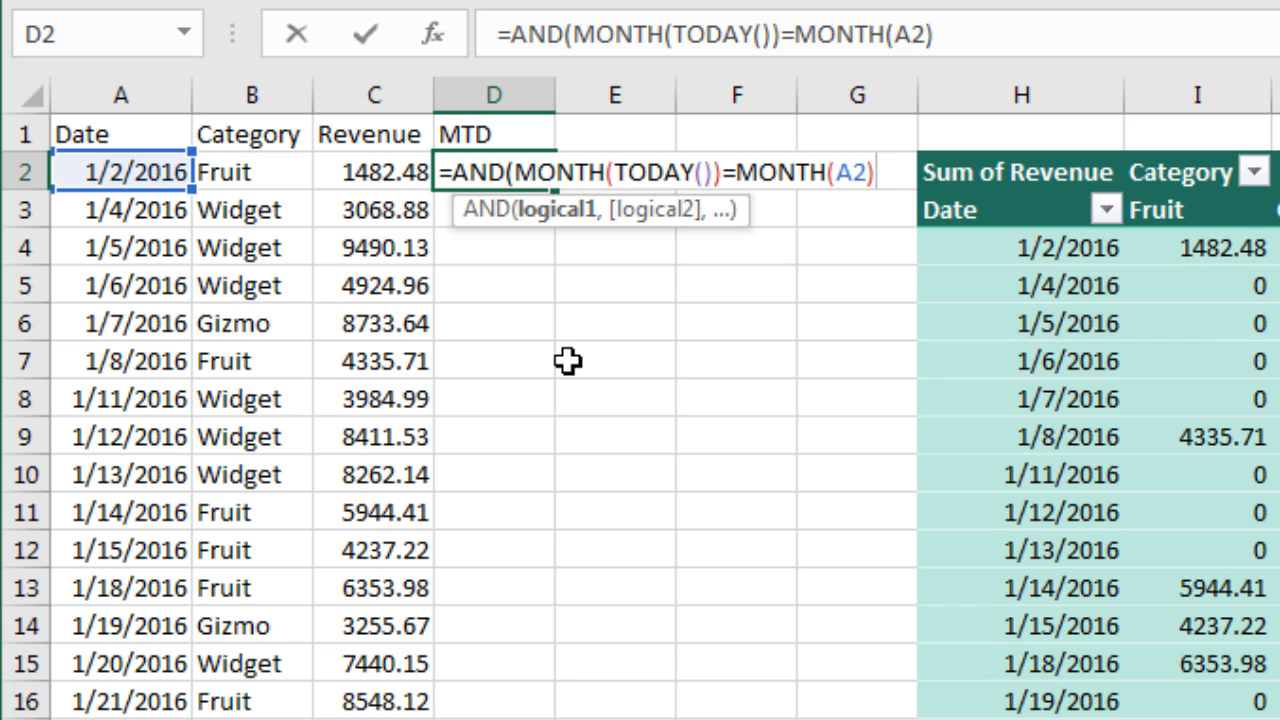
- Finish the flag with DAY(A2)<=DAY(TODAY()) so D2 returns FALSE unless month-to-date
text(,)
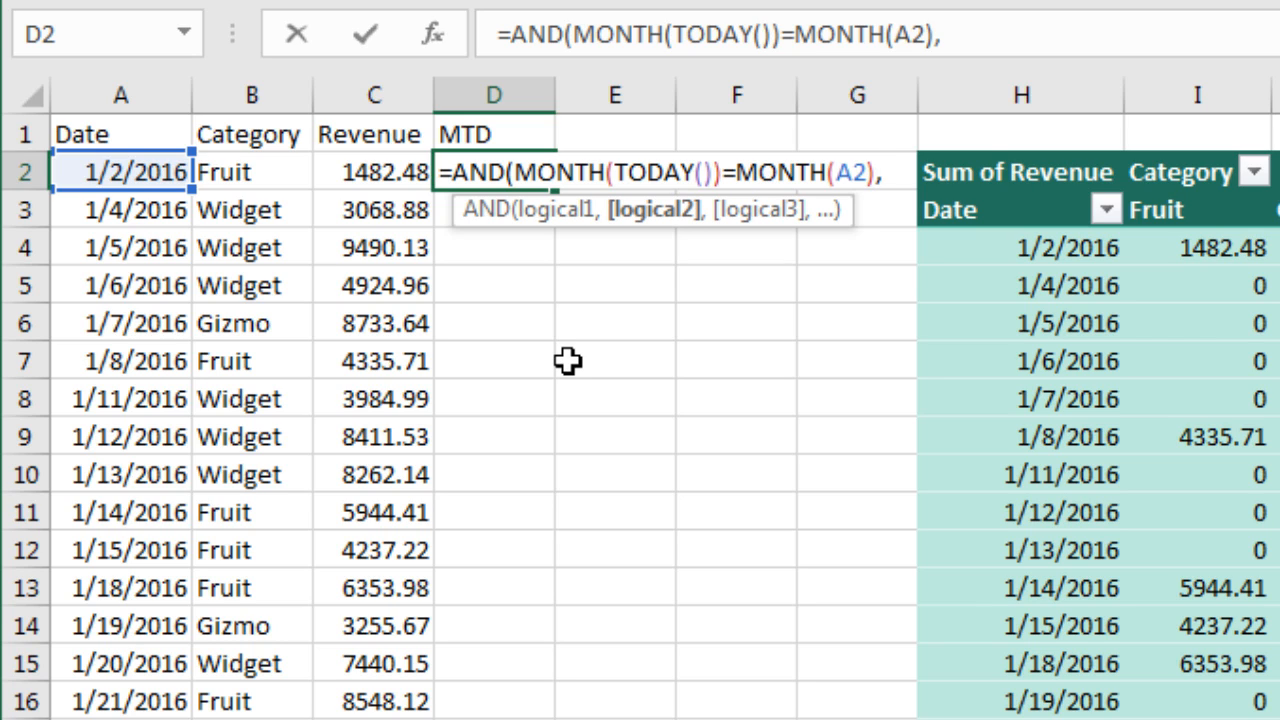
text(DAY()
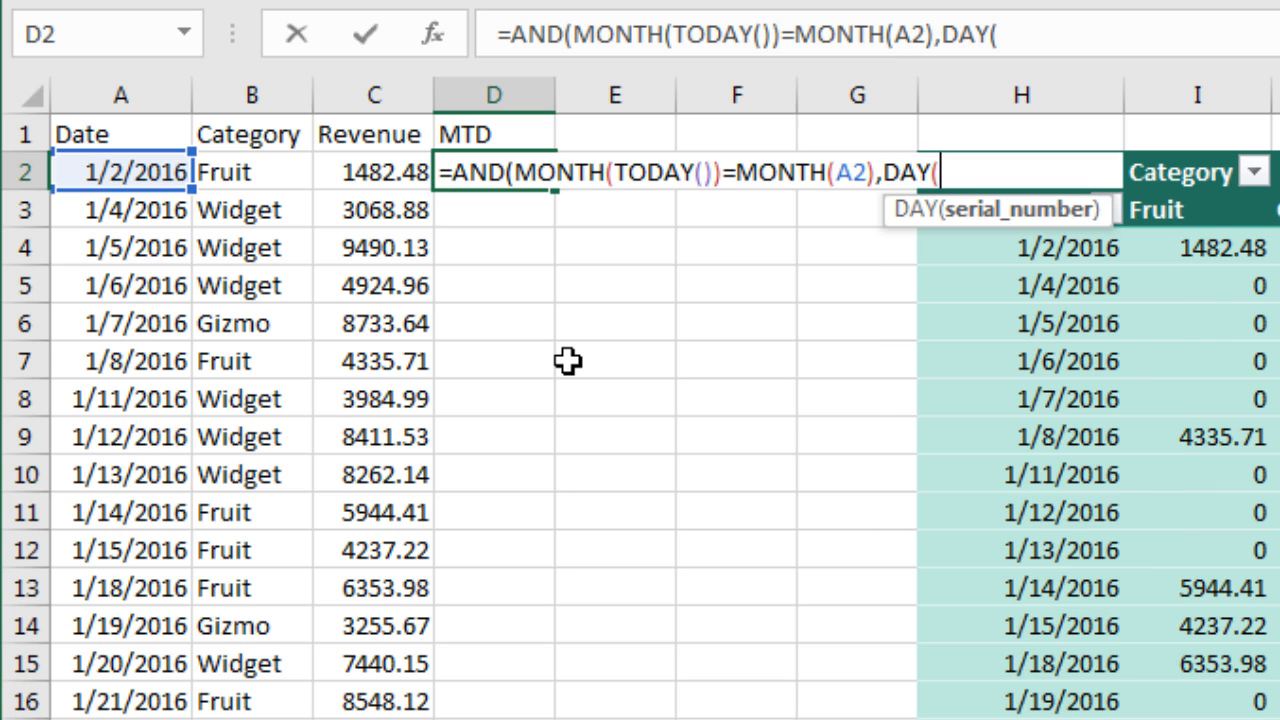
click(120, 172)
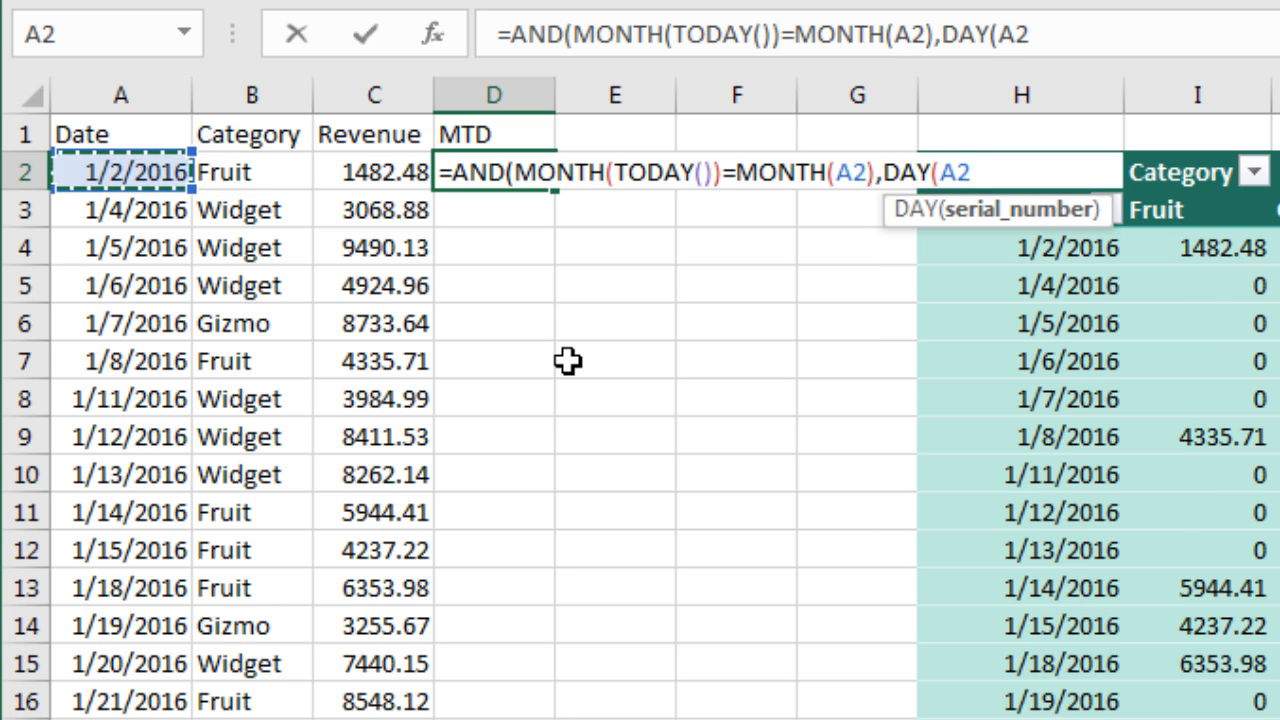
text())
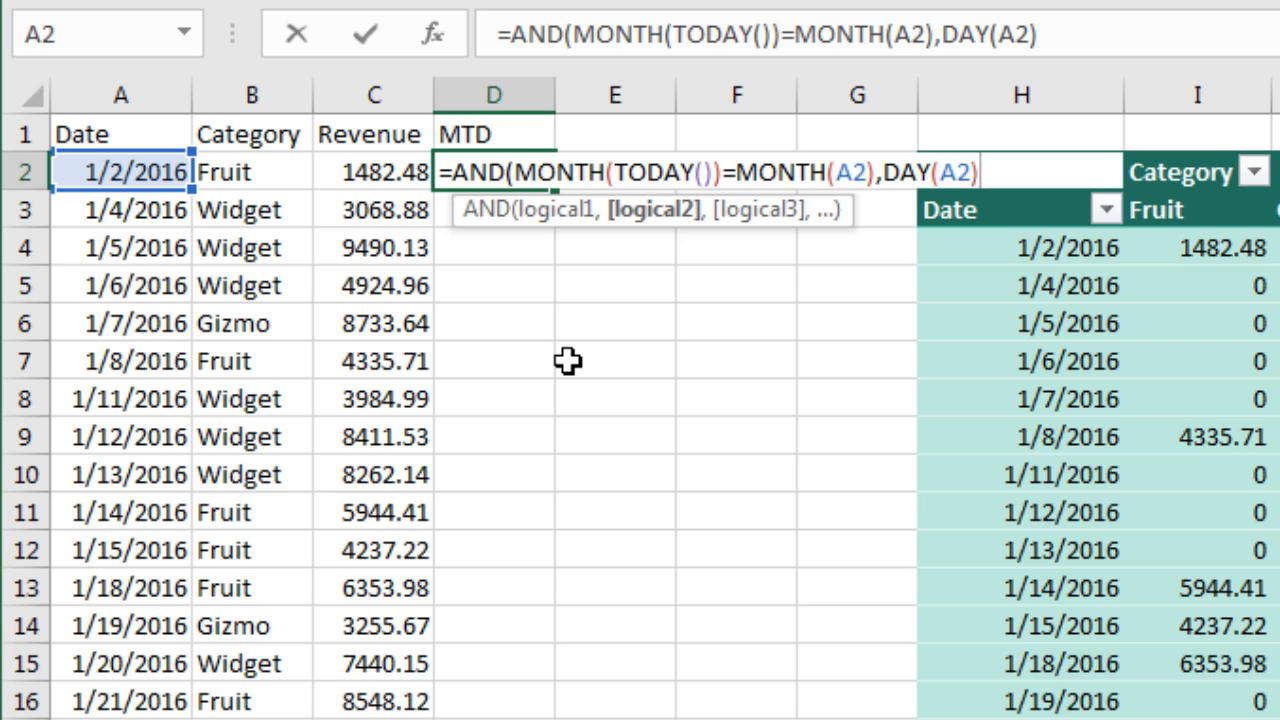
text(<=DAY(TODAY()
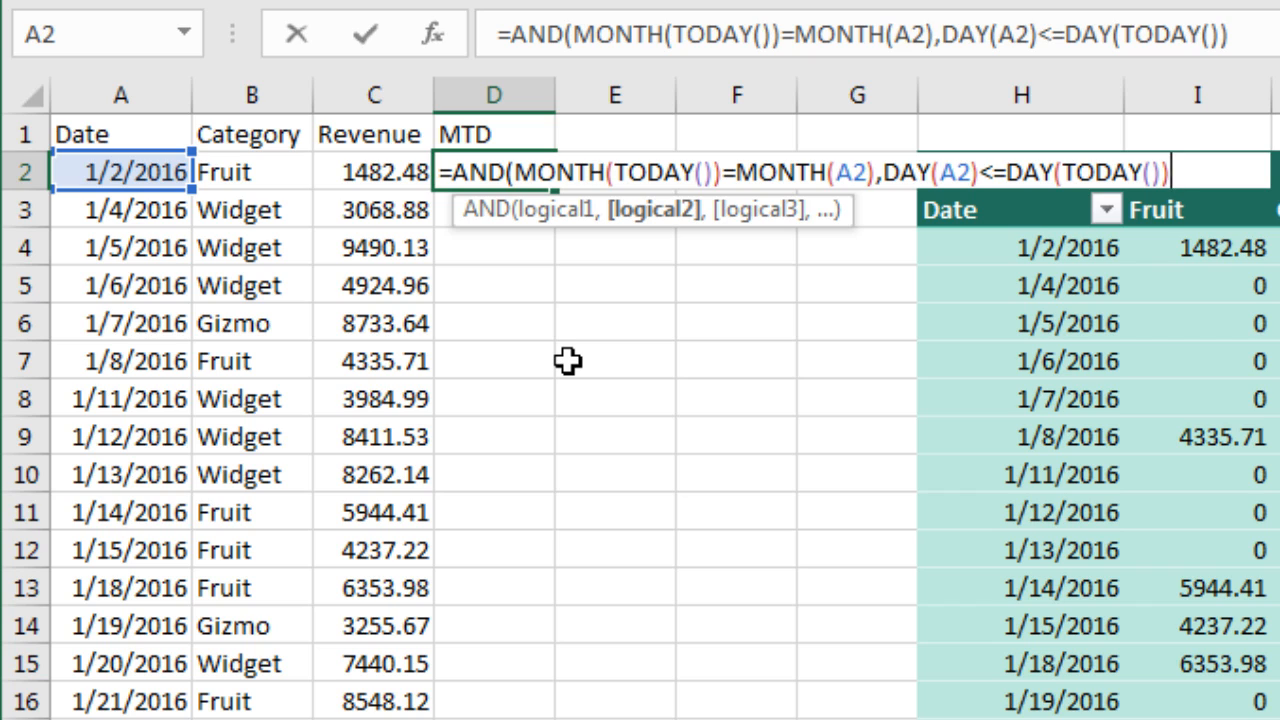
text())
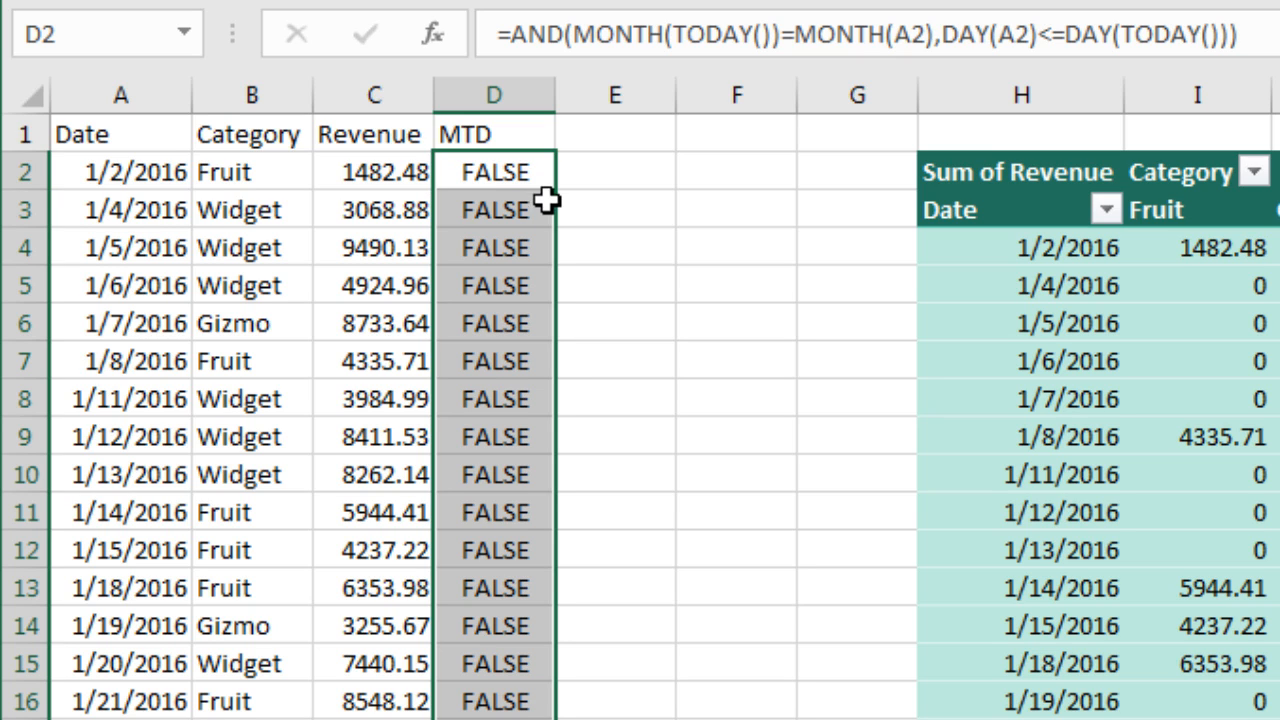
- Extend the pivot's data source to column D and insert an MTD slicer
click(372, 170)
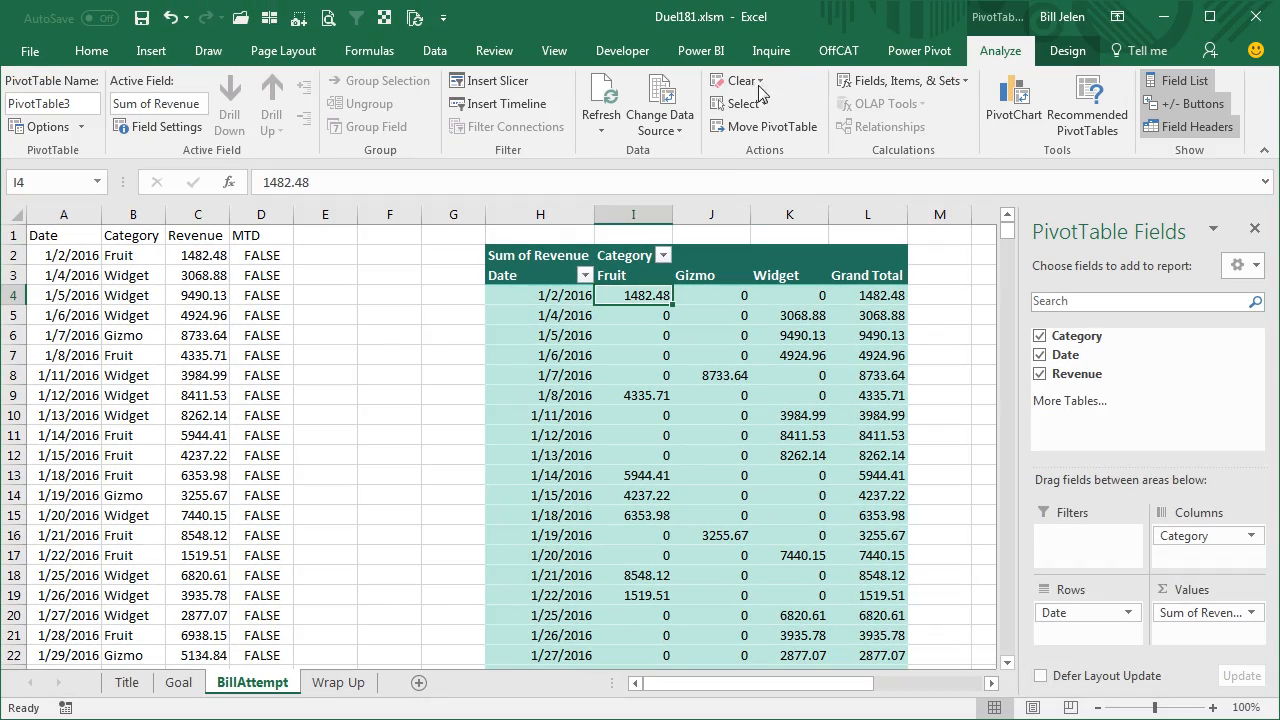
mouse_move(660, 96)
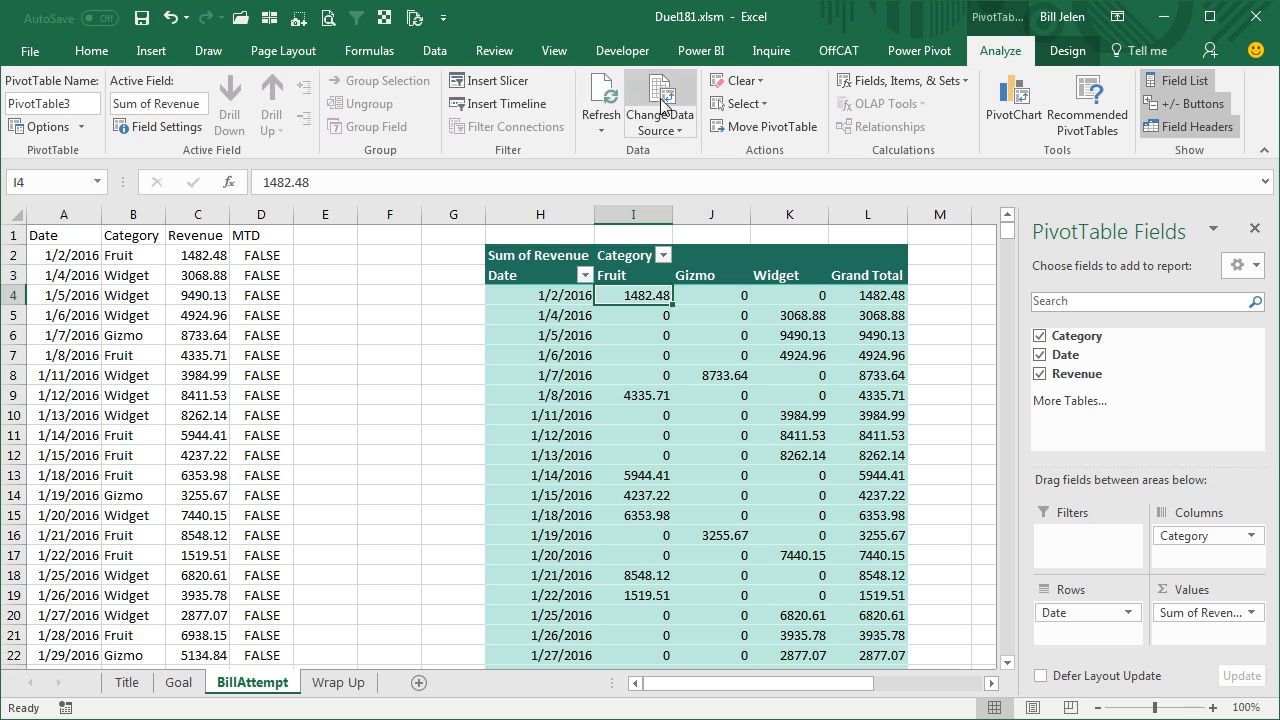
click(660, 96)
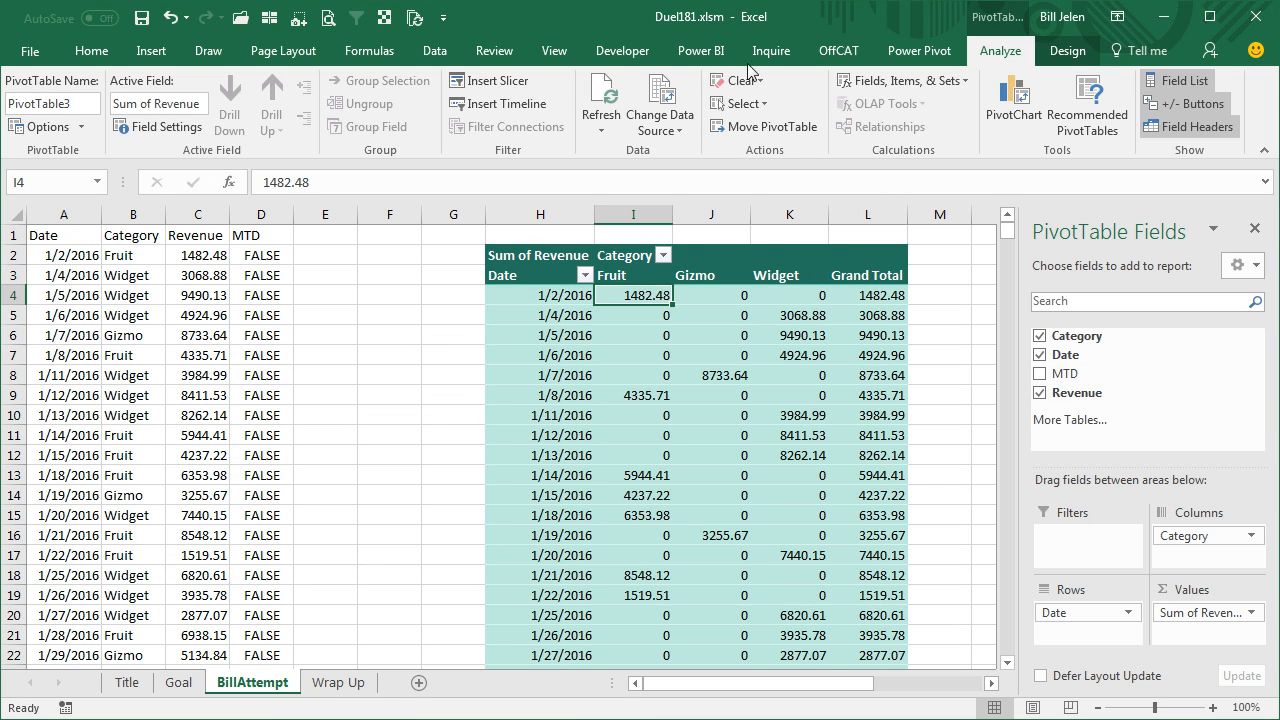
mouse_move(658, 104)
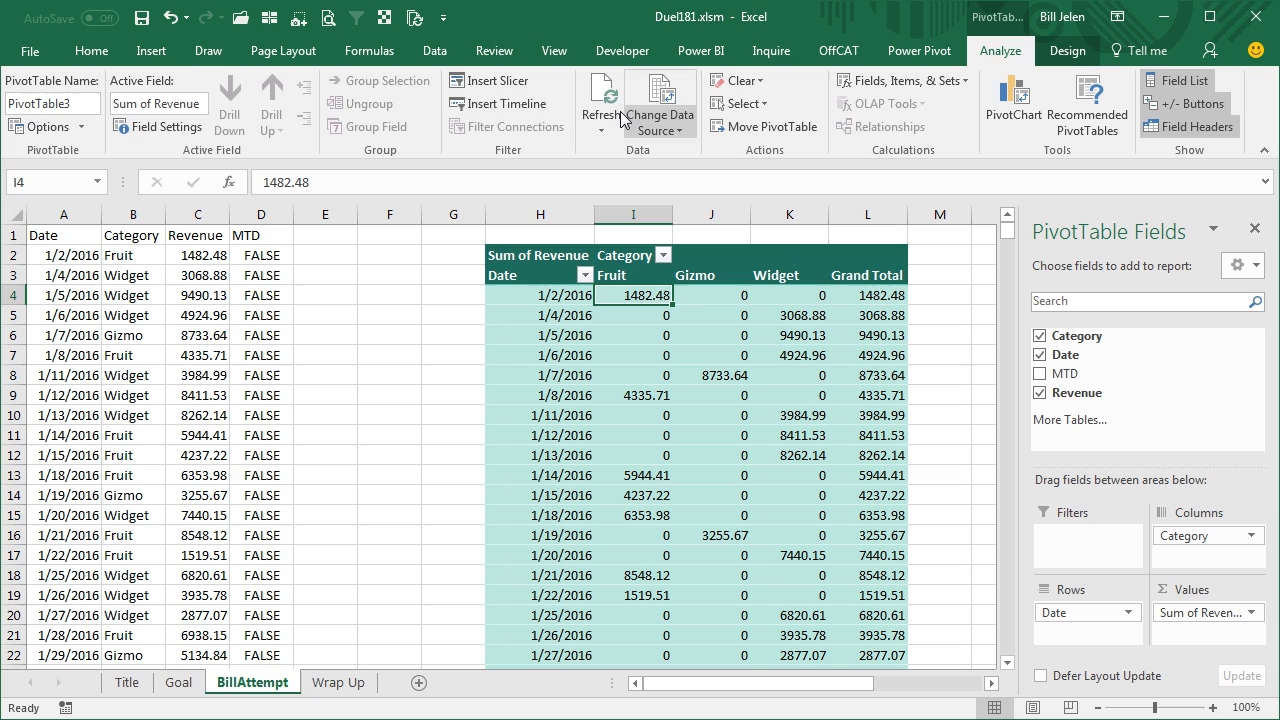
click(460, 80)
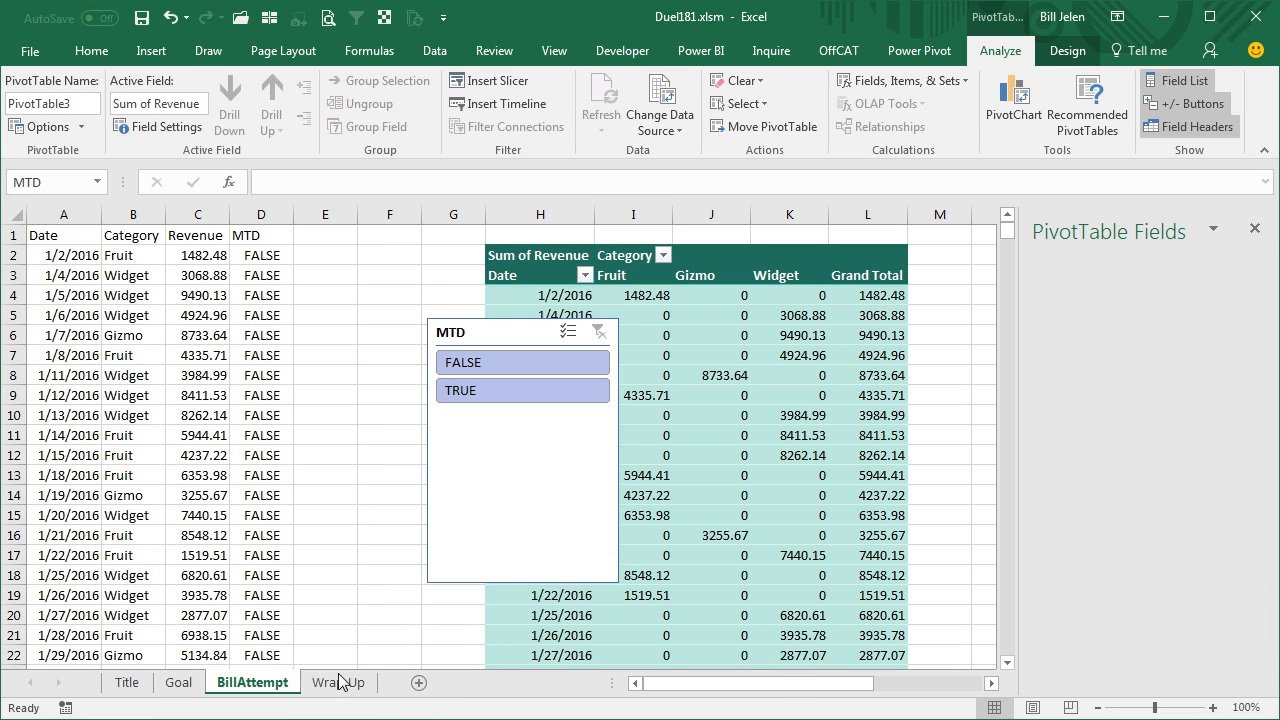
- Filter the pivot to MTD TRUE and show the slicer's two options in 2 columns, resized to fit
click(520, 390)
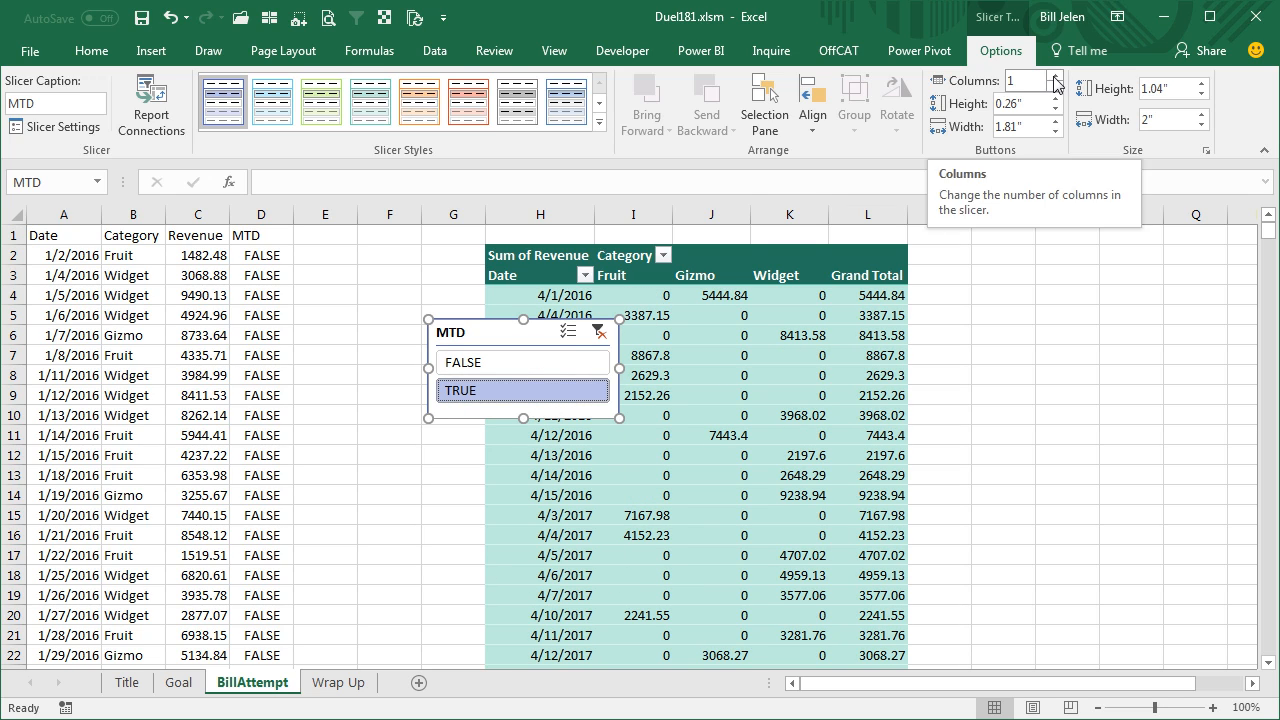
click(1056, 76)
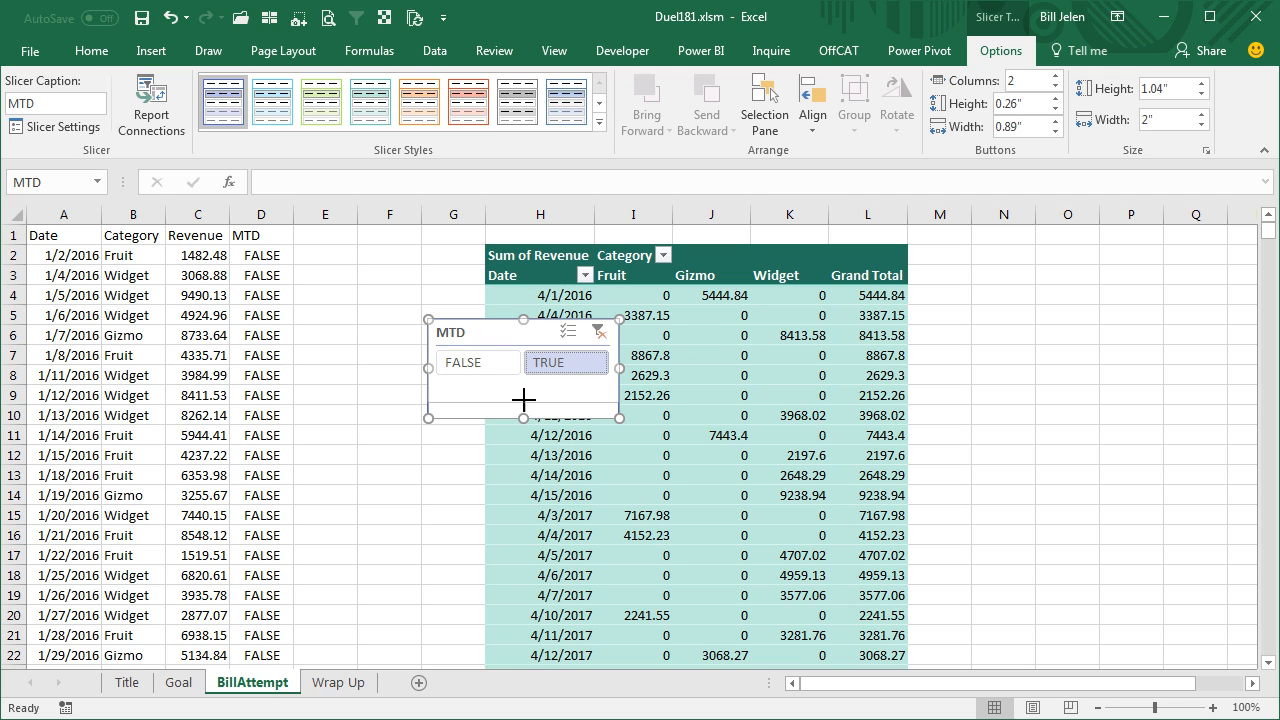
drag(520, 376, 1056, 300)
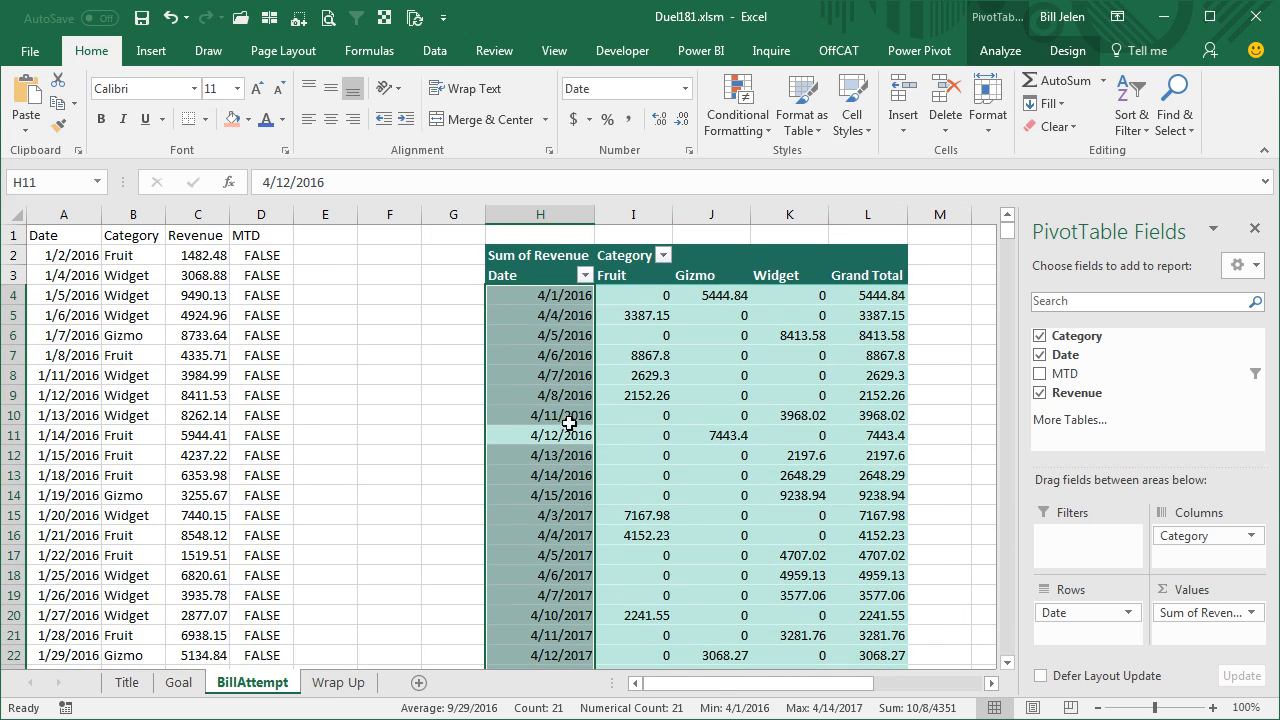
mouse_move(868, 428)
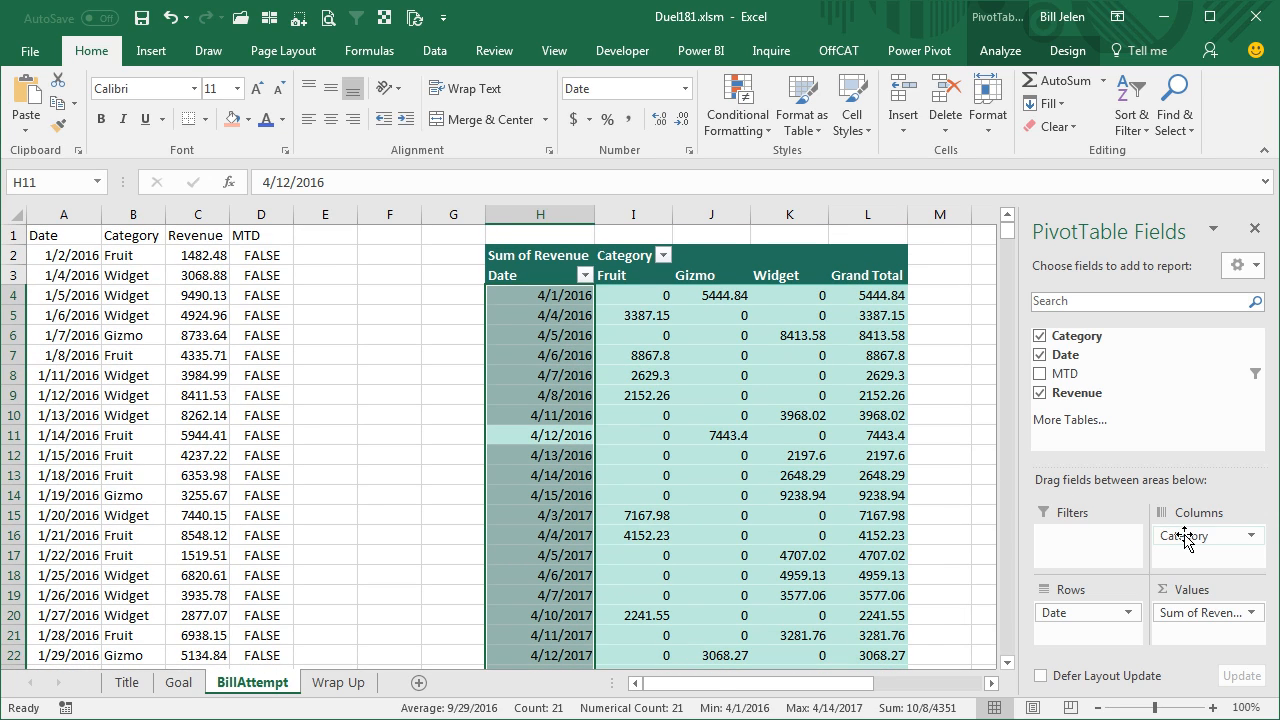
- Group the pivot's date field by Years via Analyze > Group Field
click(540, 296)
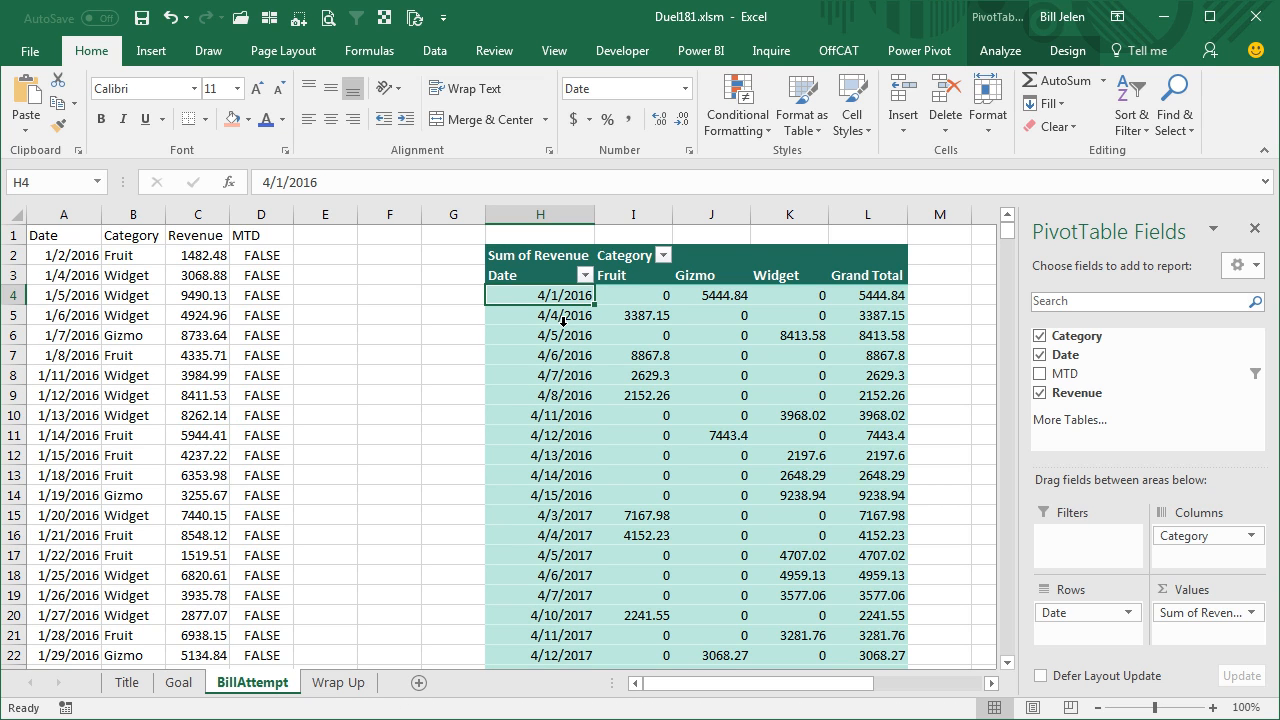
click(1000, 48)
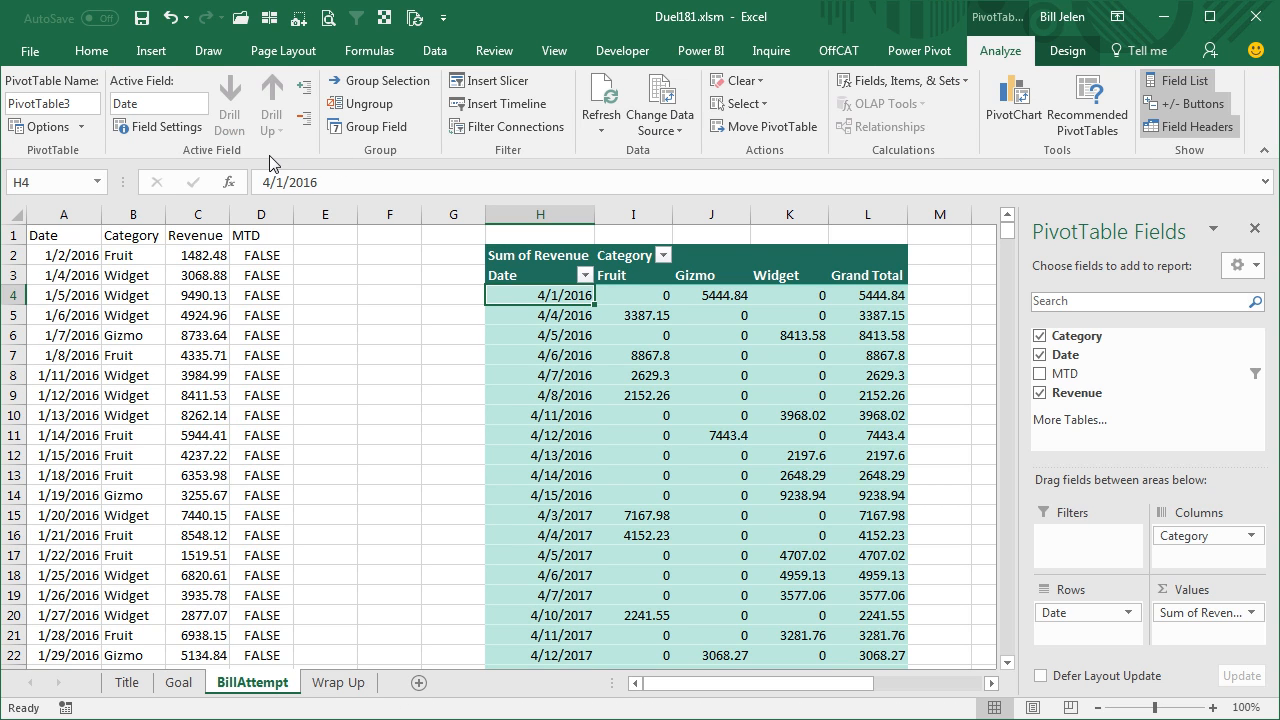
click(368, 126)
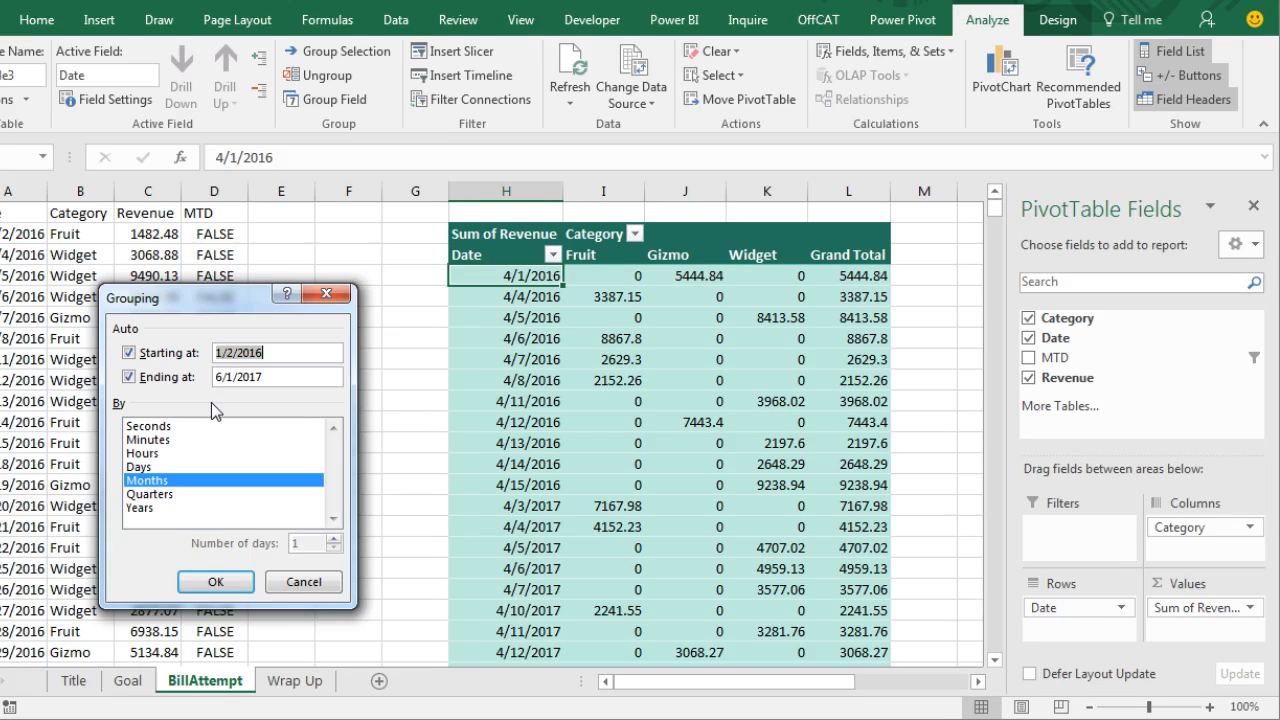
click(140, 508)
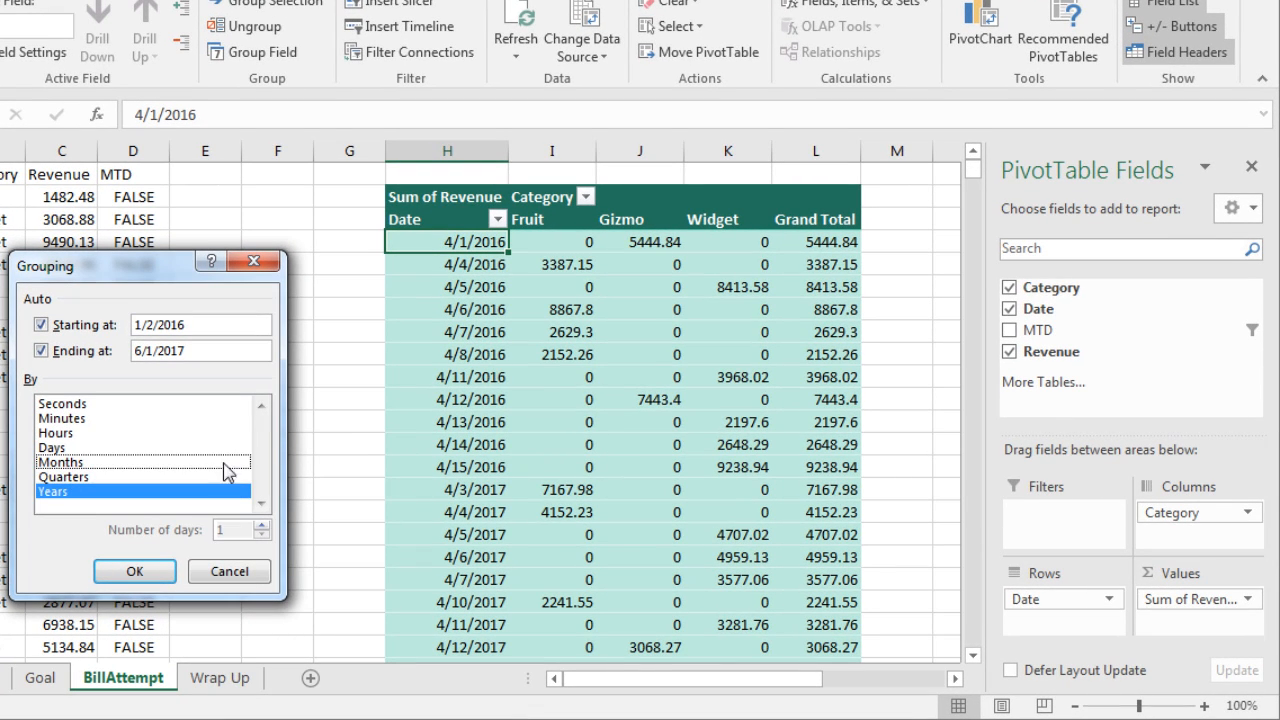
mouse_move(470, 304)
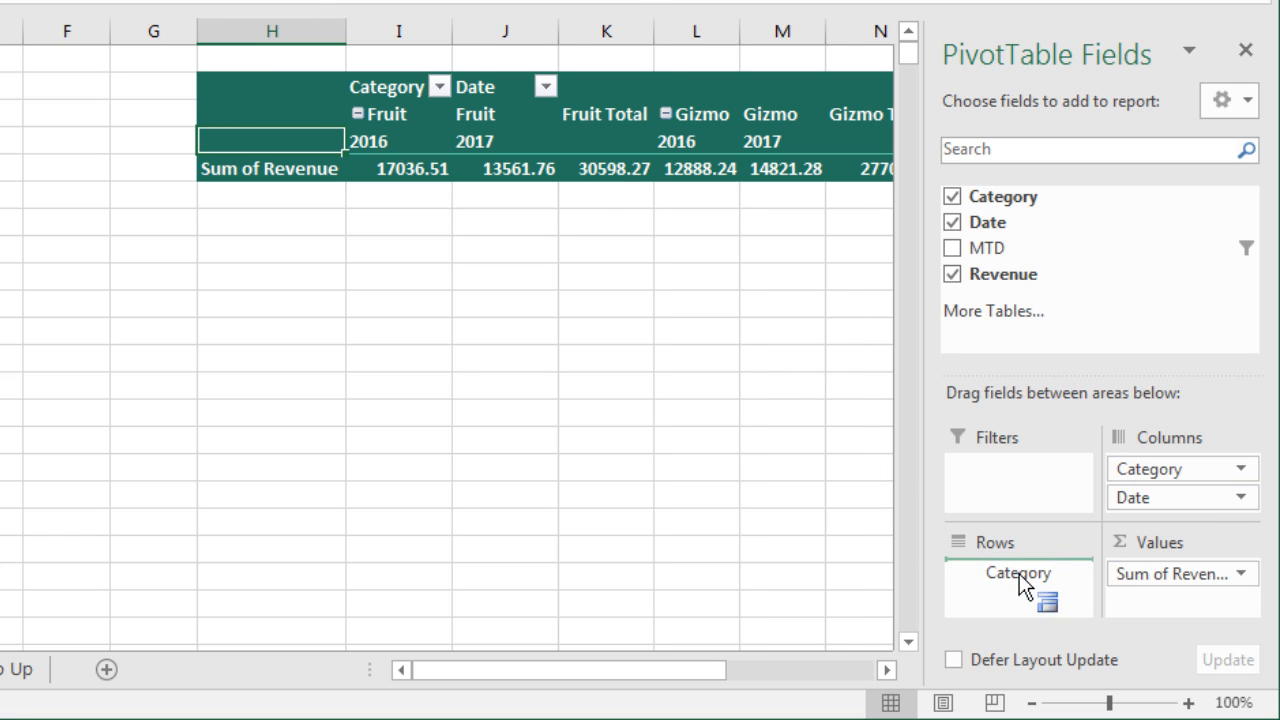
- Move Category to the Rows area so years run across columns, and select the Grand Total heading
drag(1148, 468, 1018, 572)
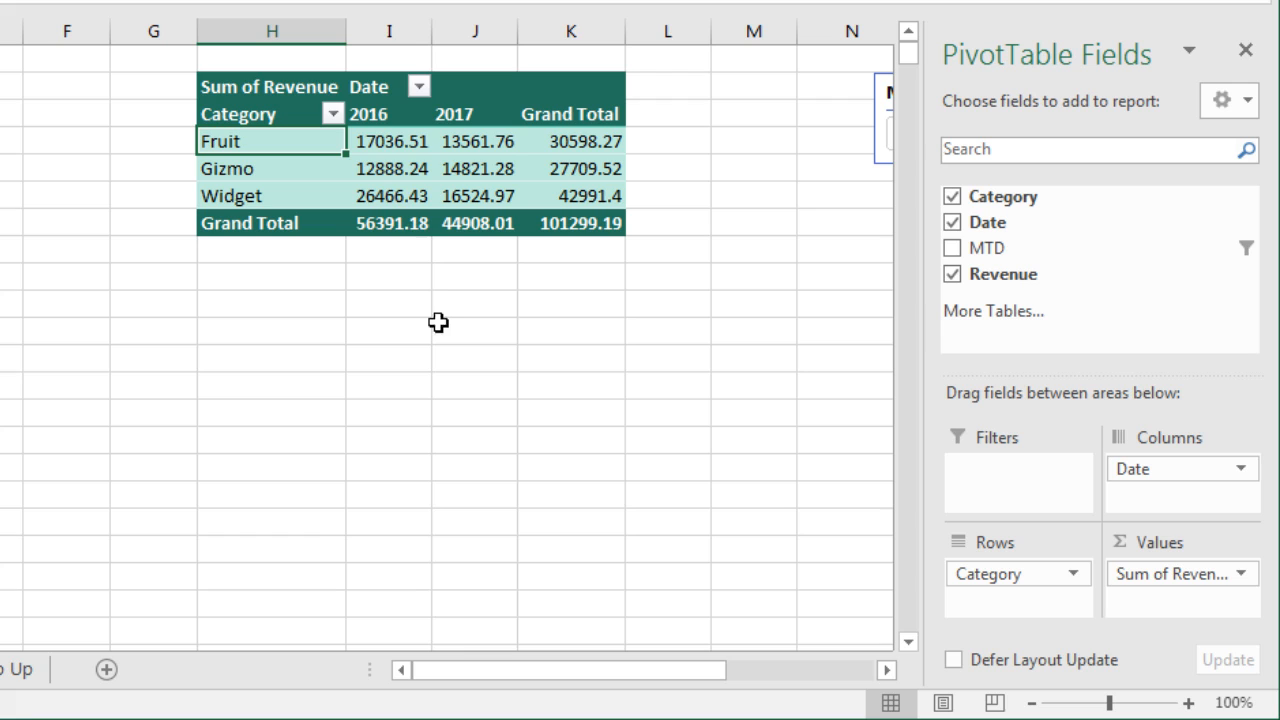
mouse_move(462, 152)
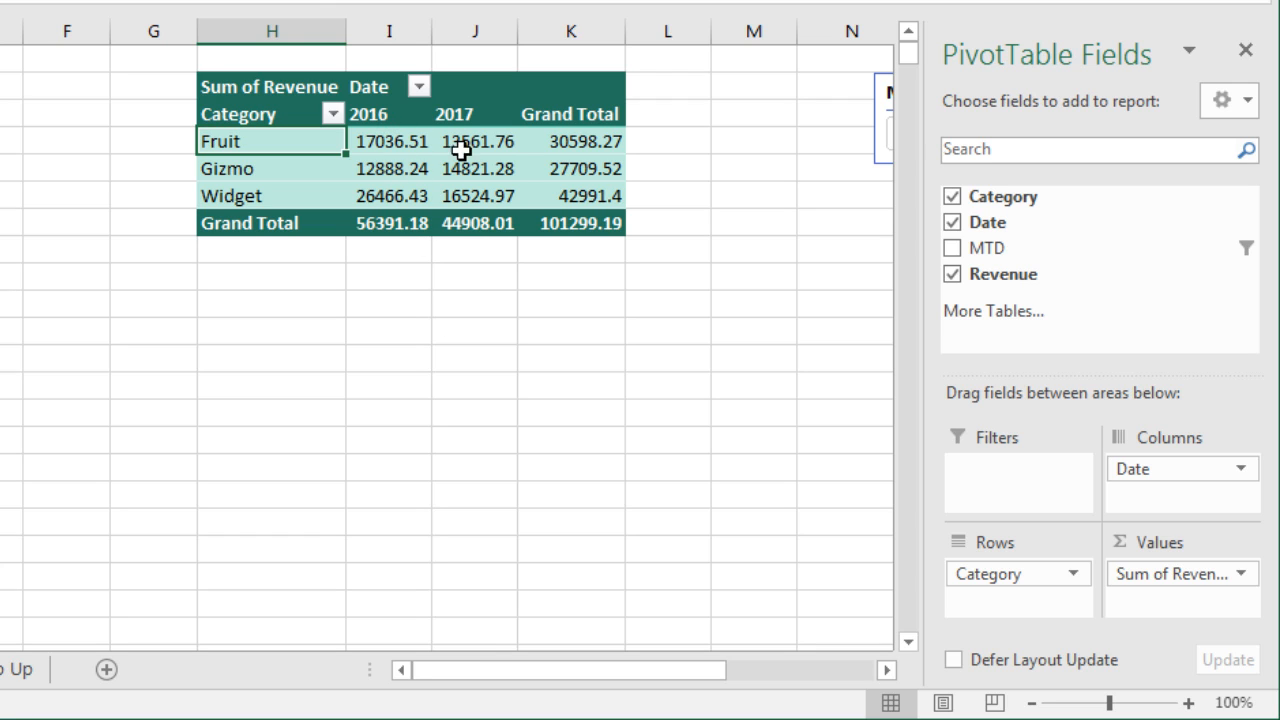
mouse_move(690, 290)
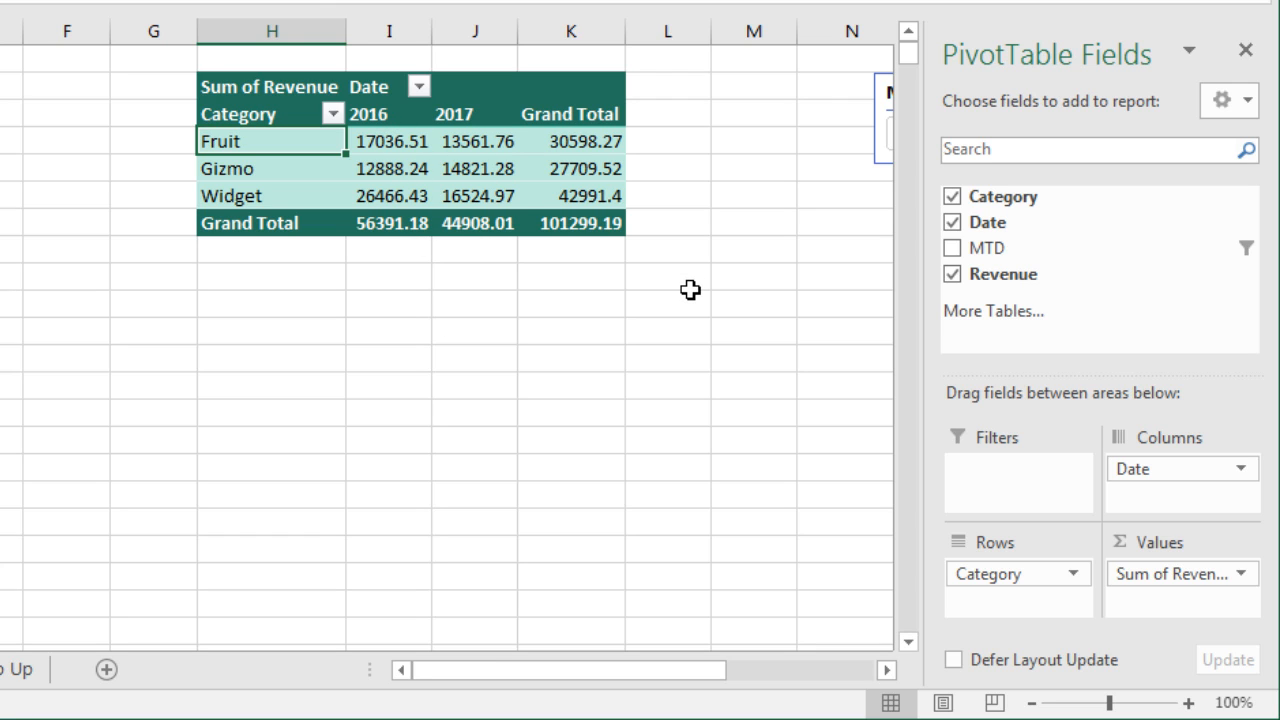
mouse_move(564, 224)
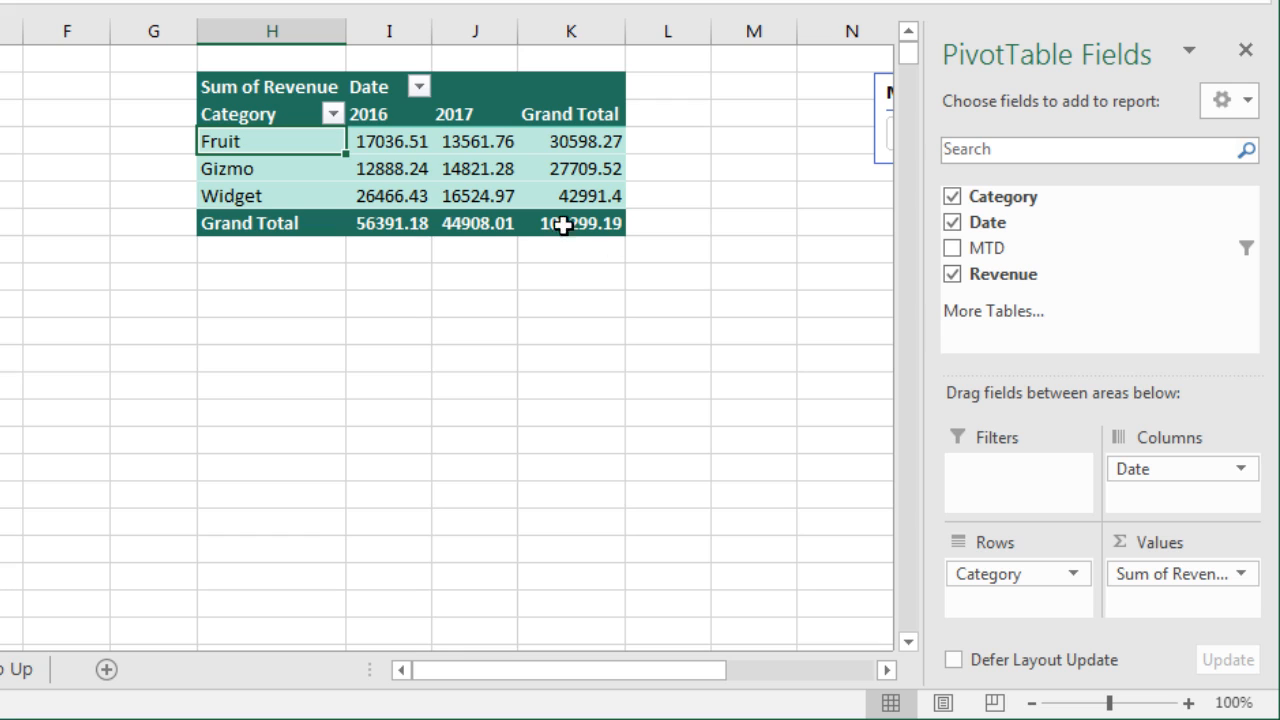
mouse_move(550, 124)
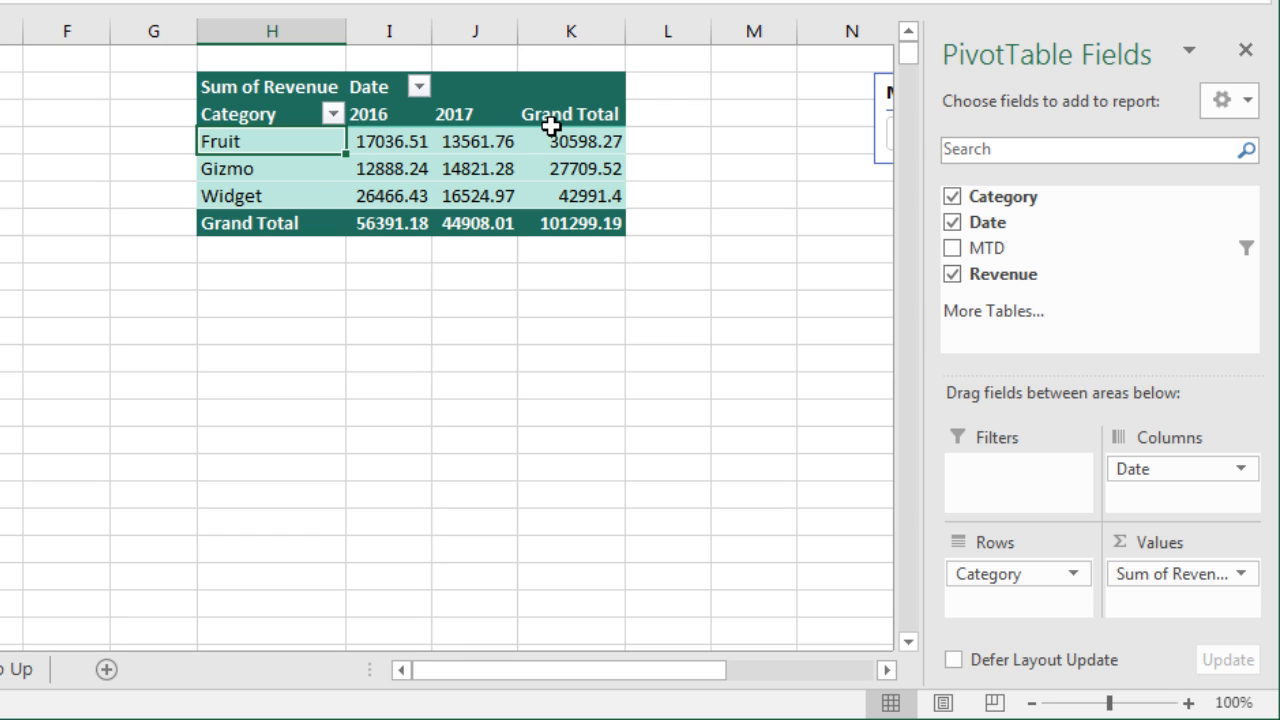
mouse_move(552, 118)
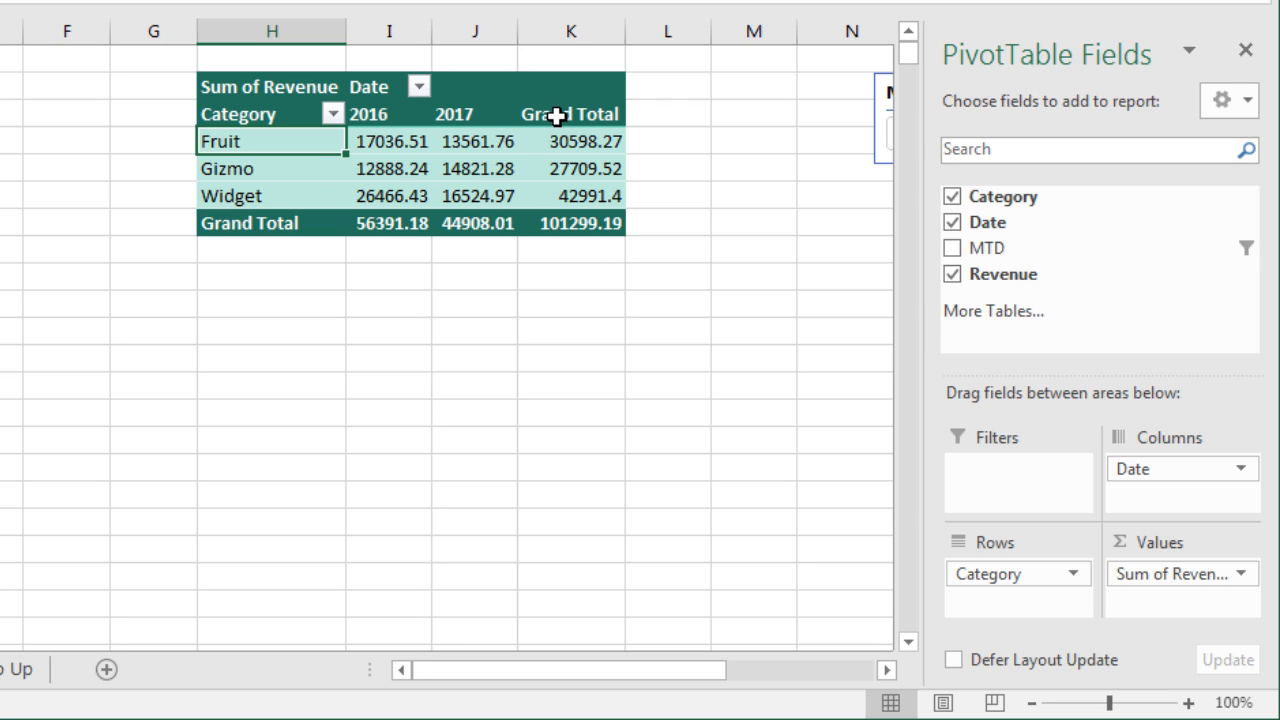
click(570, 112)
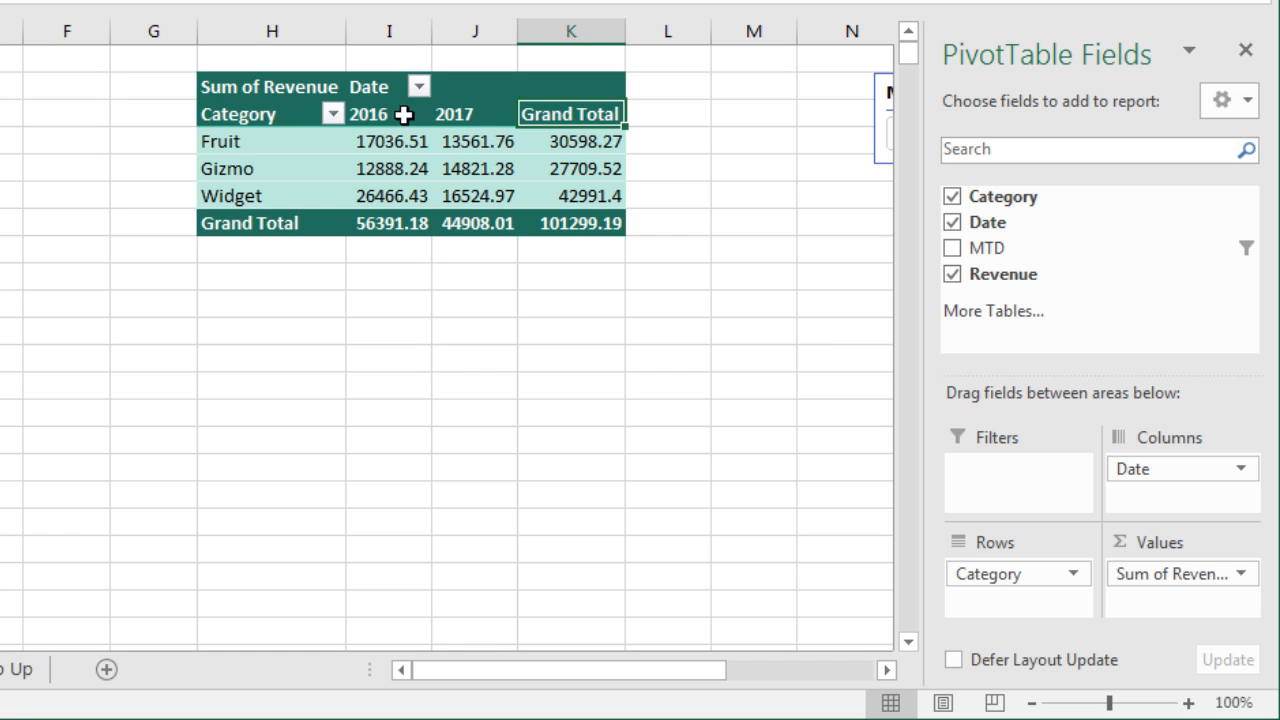
- Remove the pivot's Grand Total column and head K3 as % Change
right_click(570, 112)
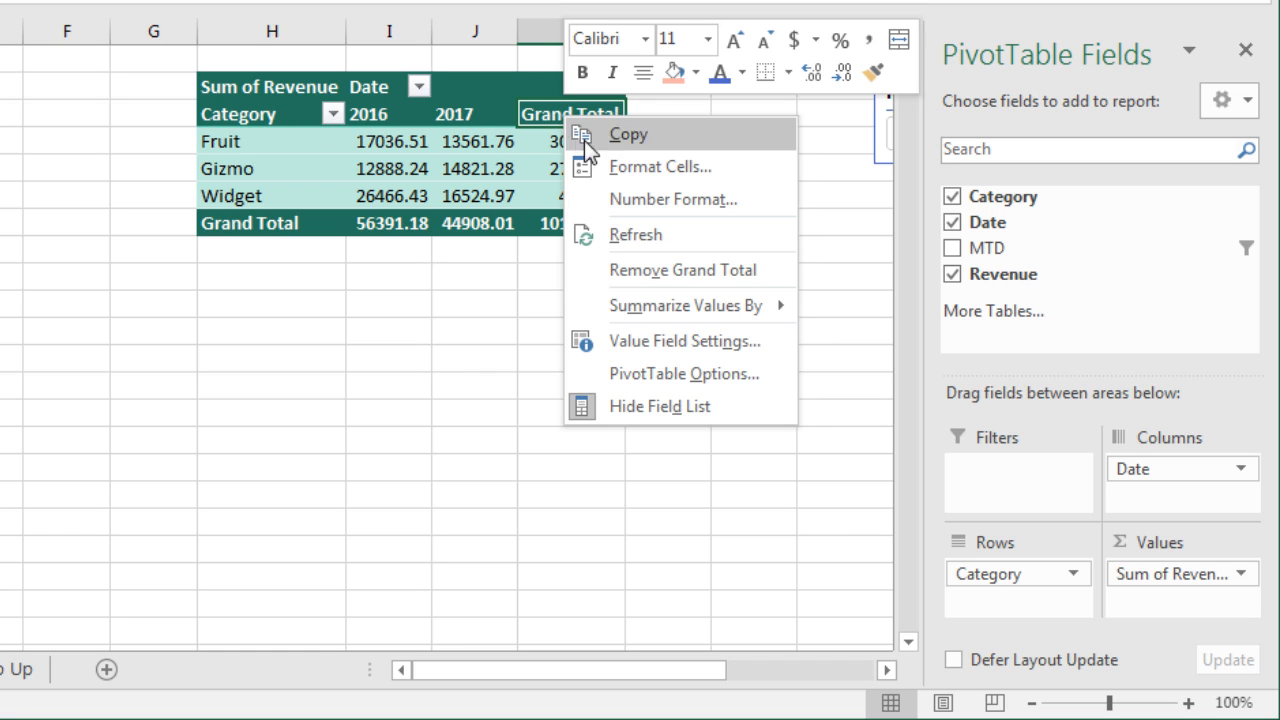
click(684, 270)
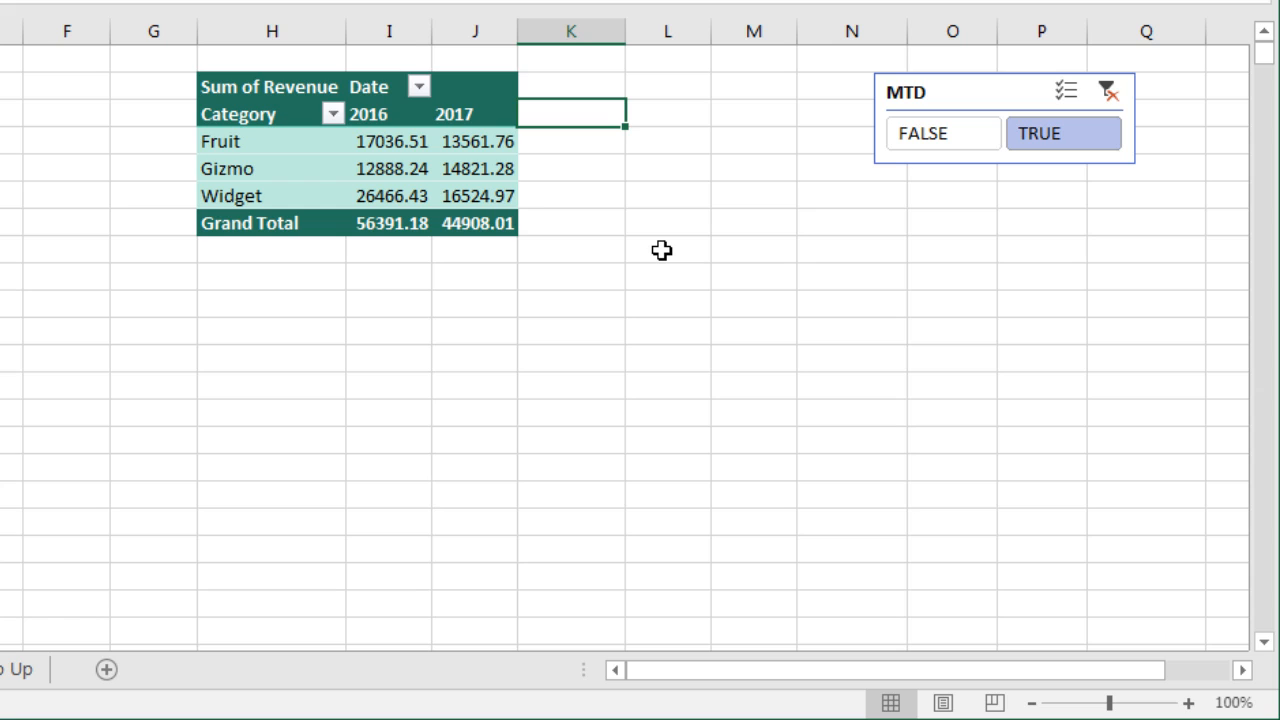
text(% Change)
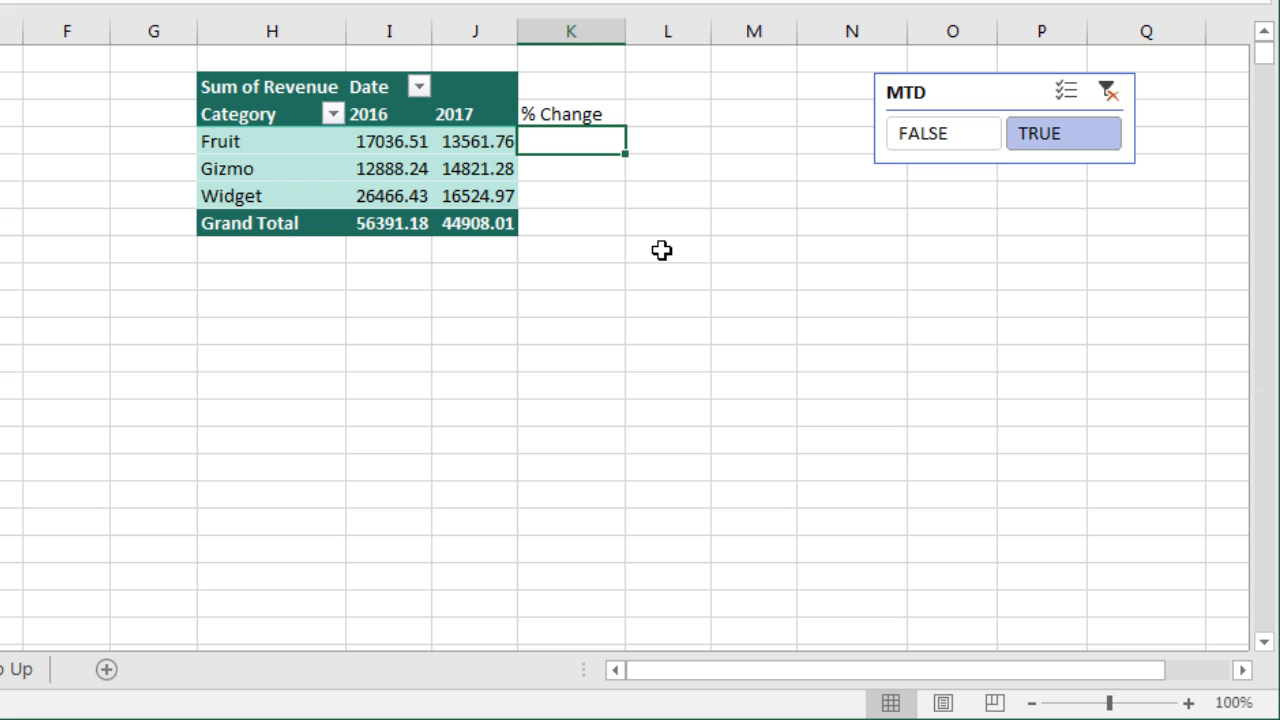
- Enter =J4/I4-1 as a percentage and fill it down: Fruit -20.4%, Gizmo 15.0%, Widget -37.6%
text(=)
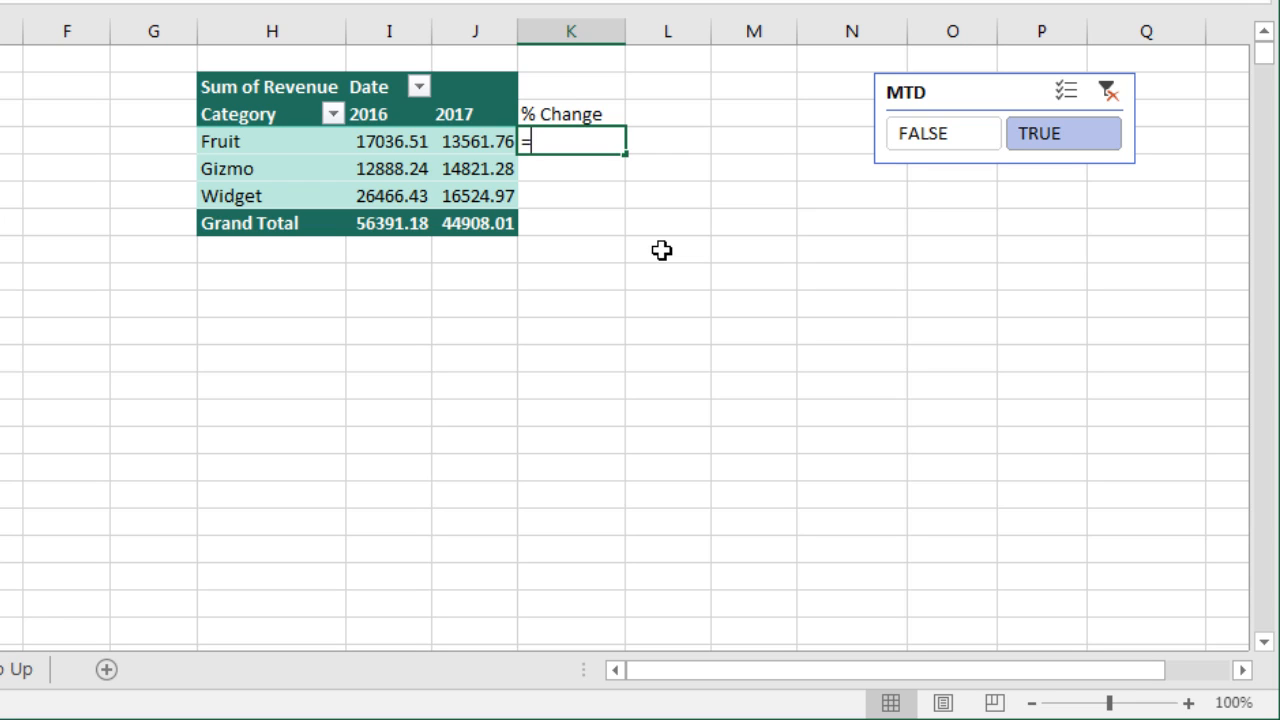
text(J)
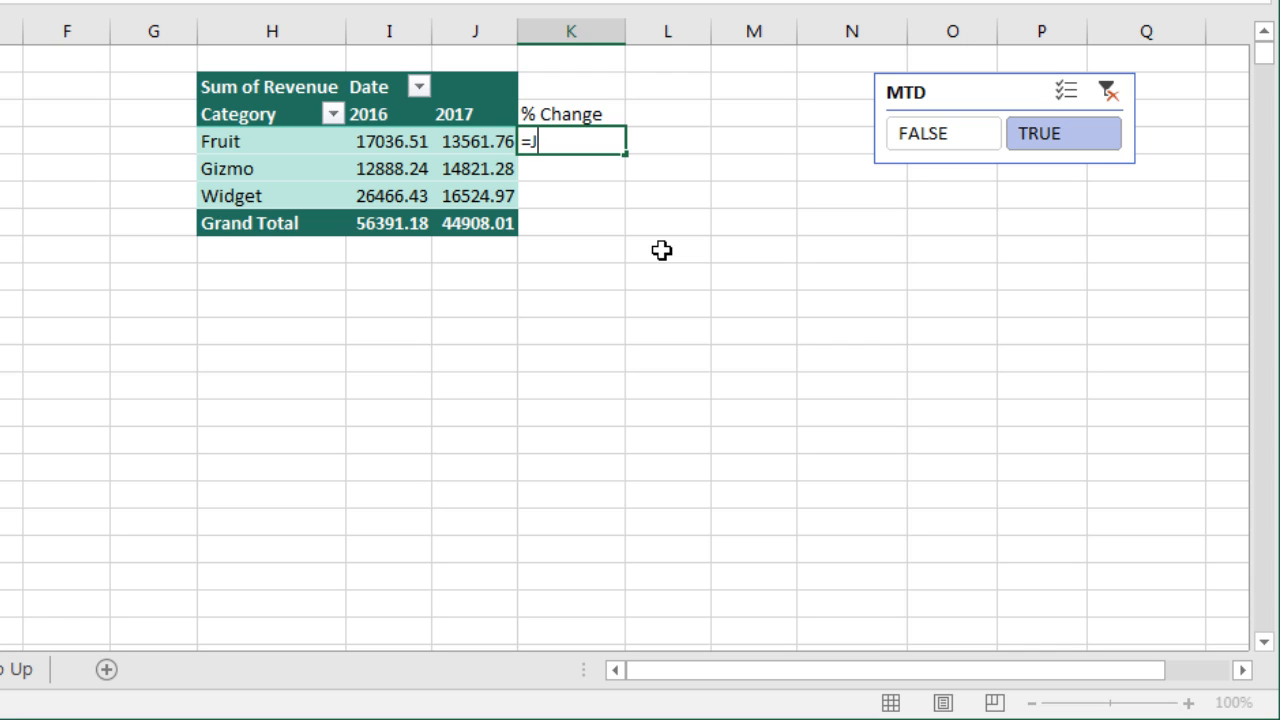
click(474, 140)
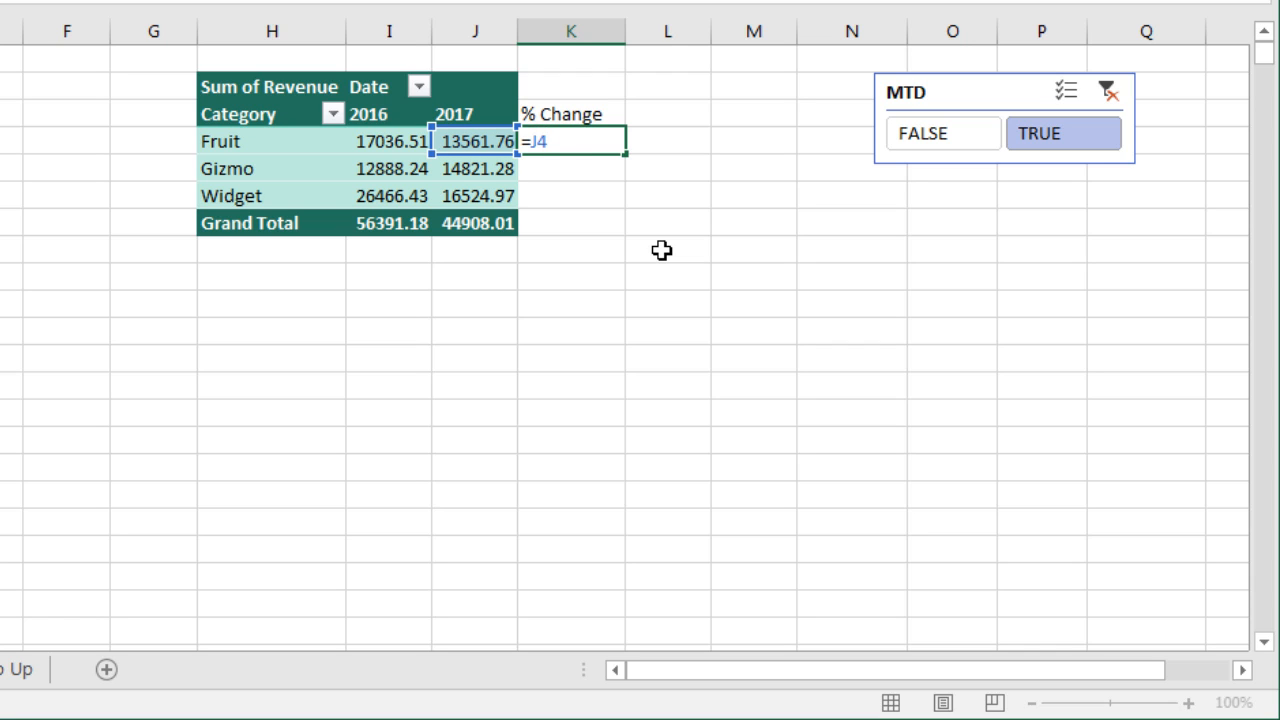
text(/I4-1)
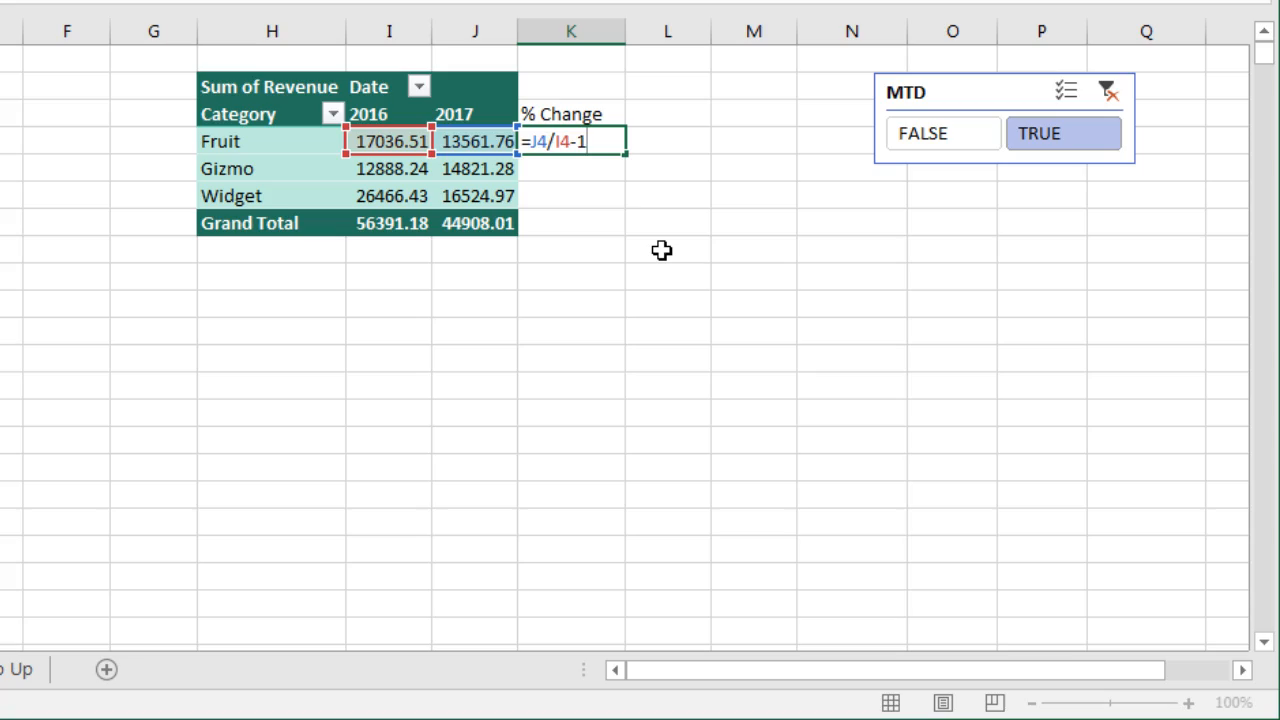
key(Return)
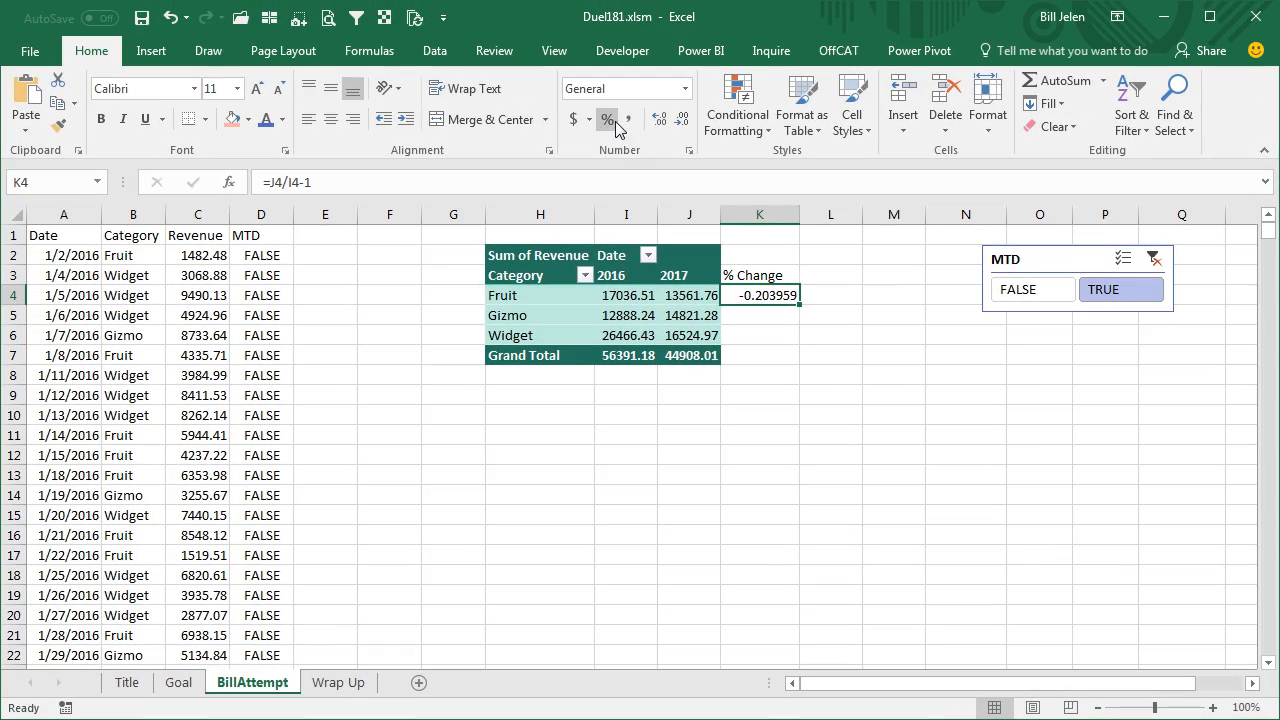
click(608, 120)
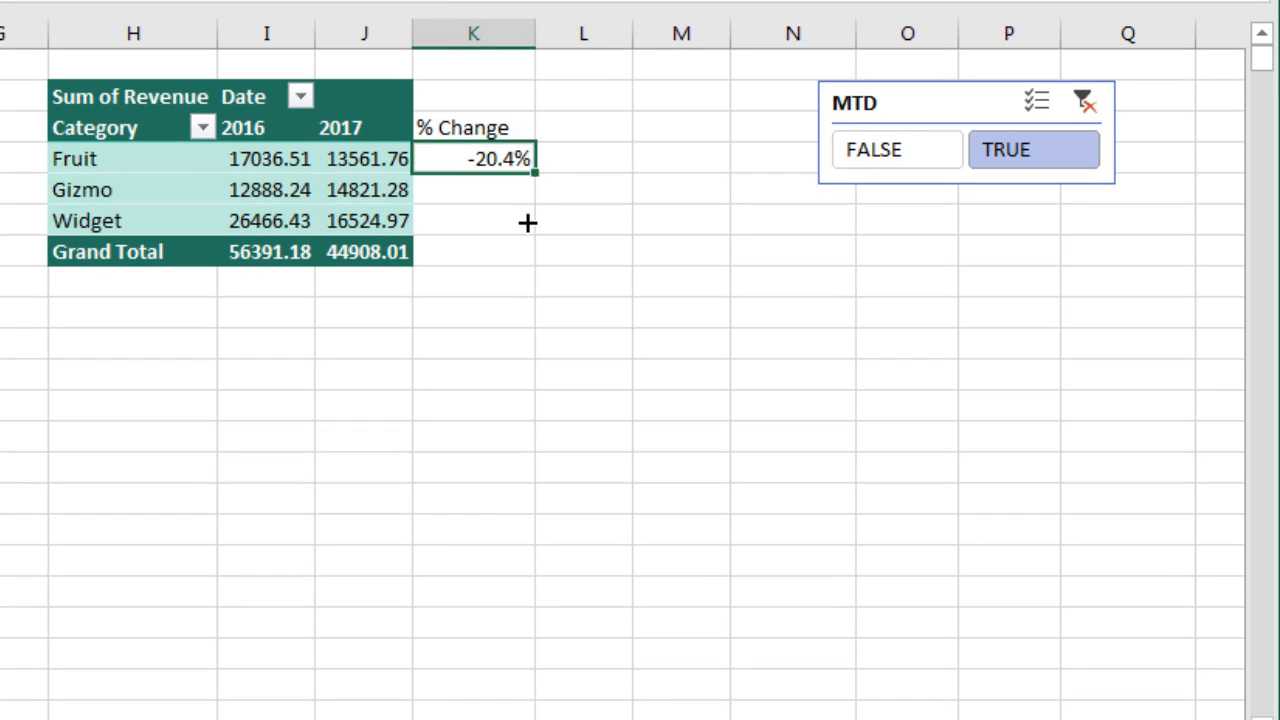
drag(528, 168, 528, 252)
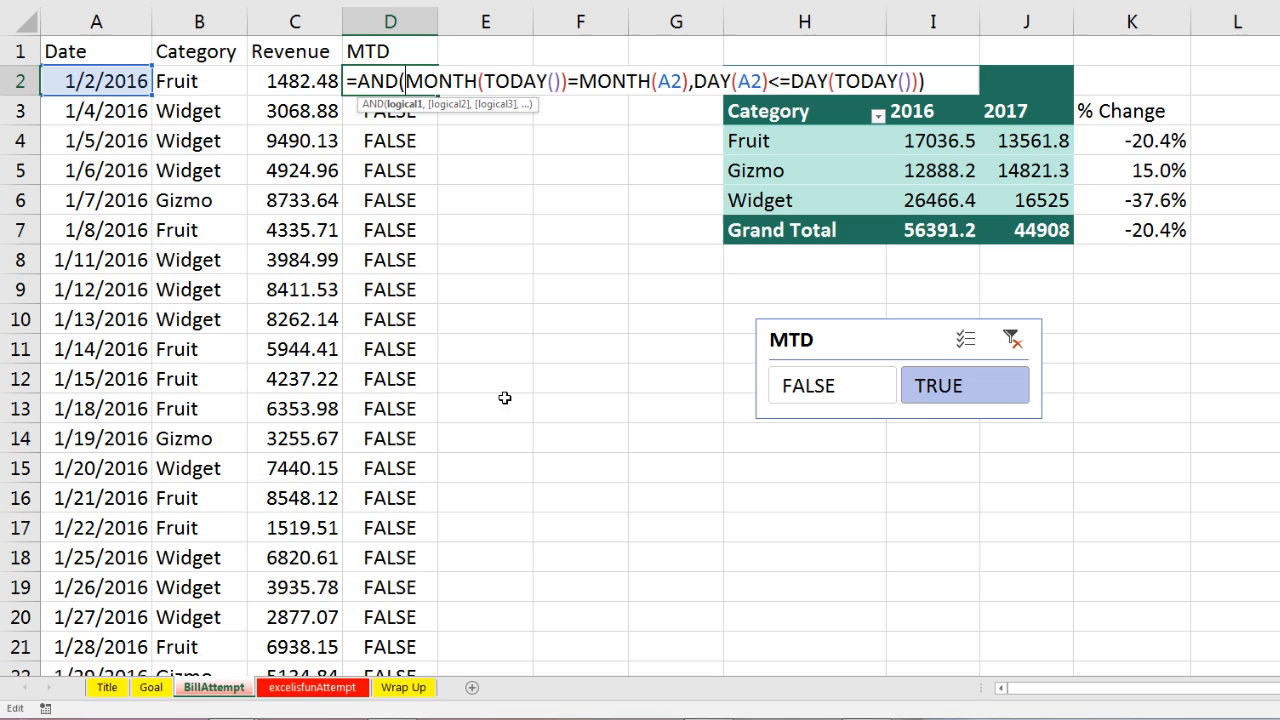
mouse_move(464, 166)
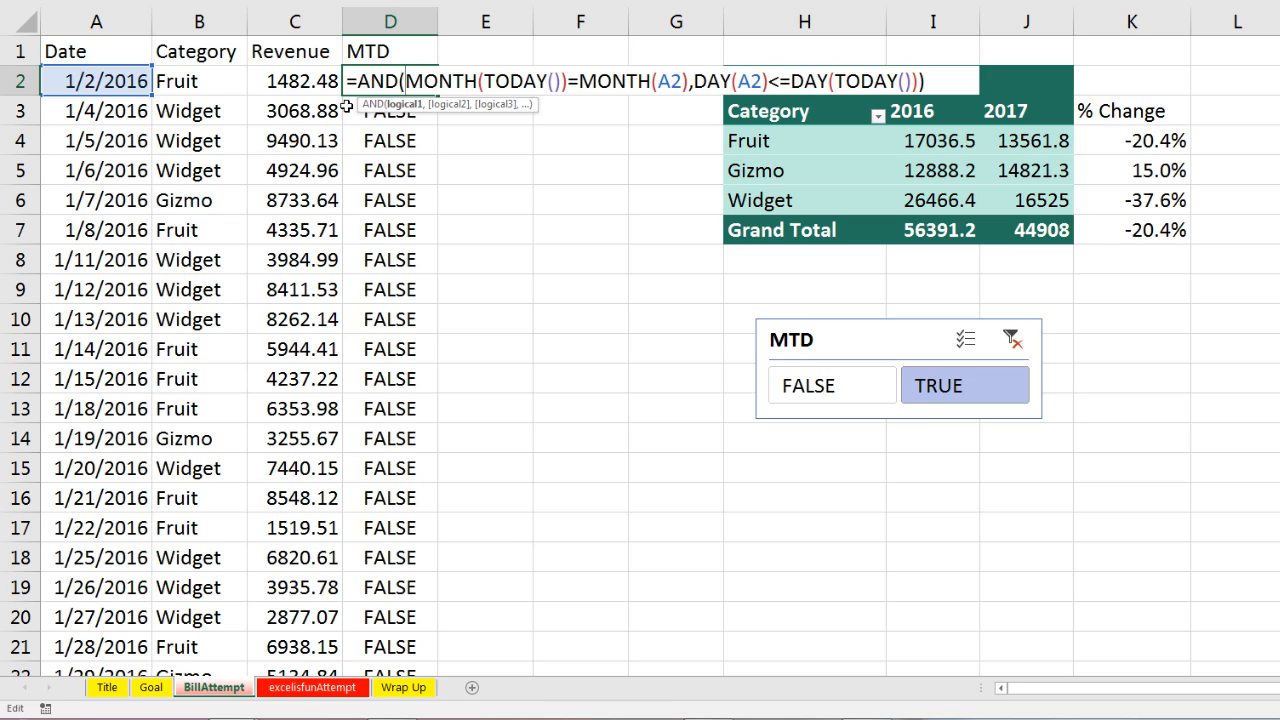
mouse_move(866, 206)
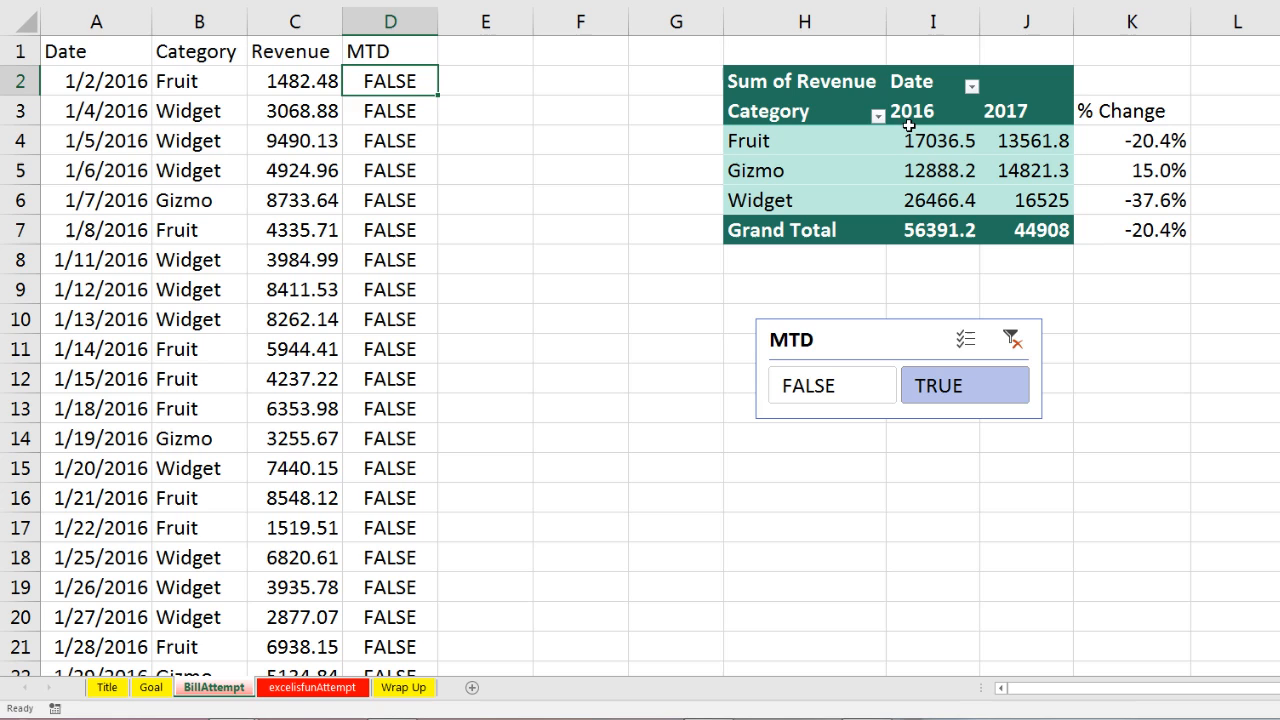
mouse_move(412, 638)
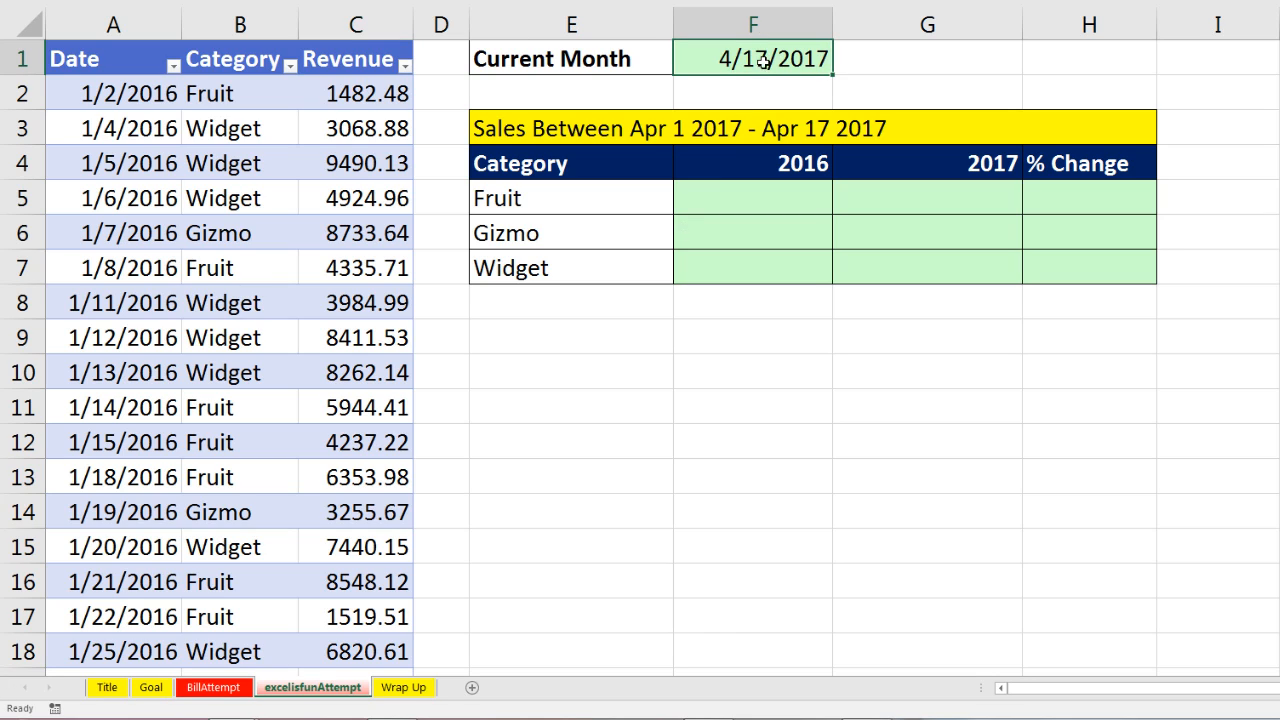
- Set the Current Month cell to =TODAY() (4/17/2017) and review the April rows of the sales table
text(=TODAY())
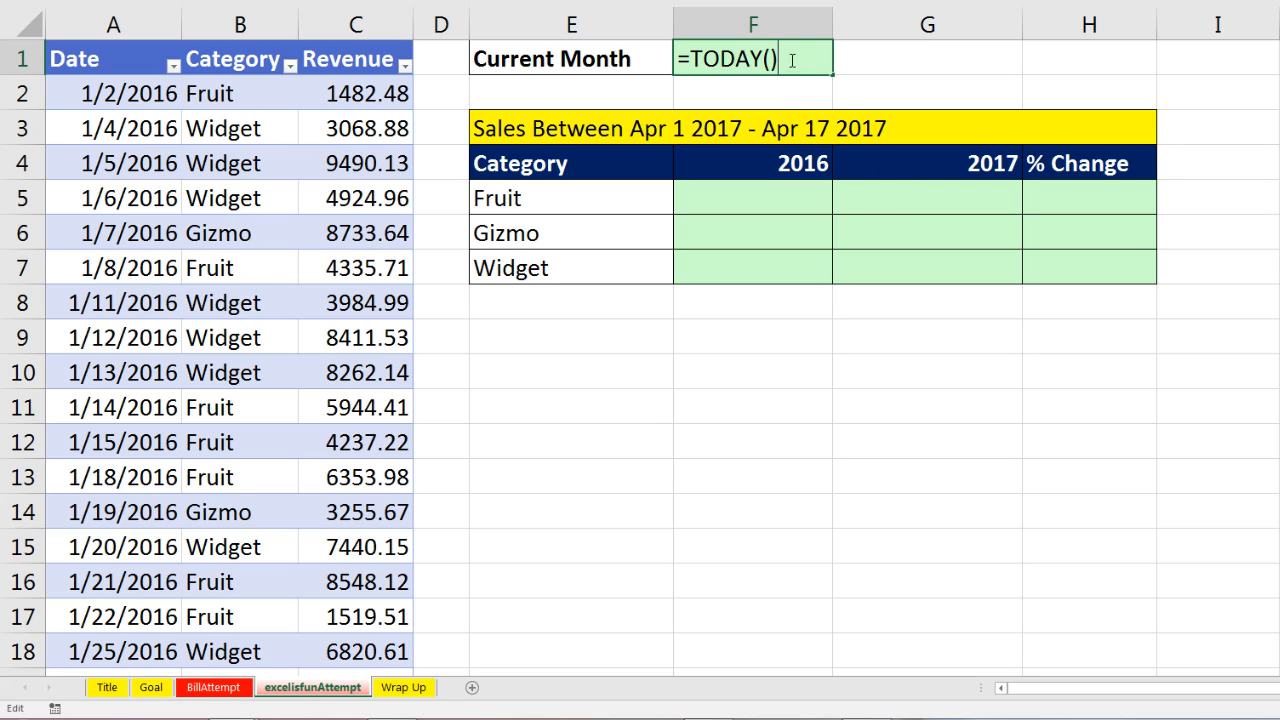
mouse_move(766, 92)
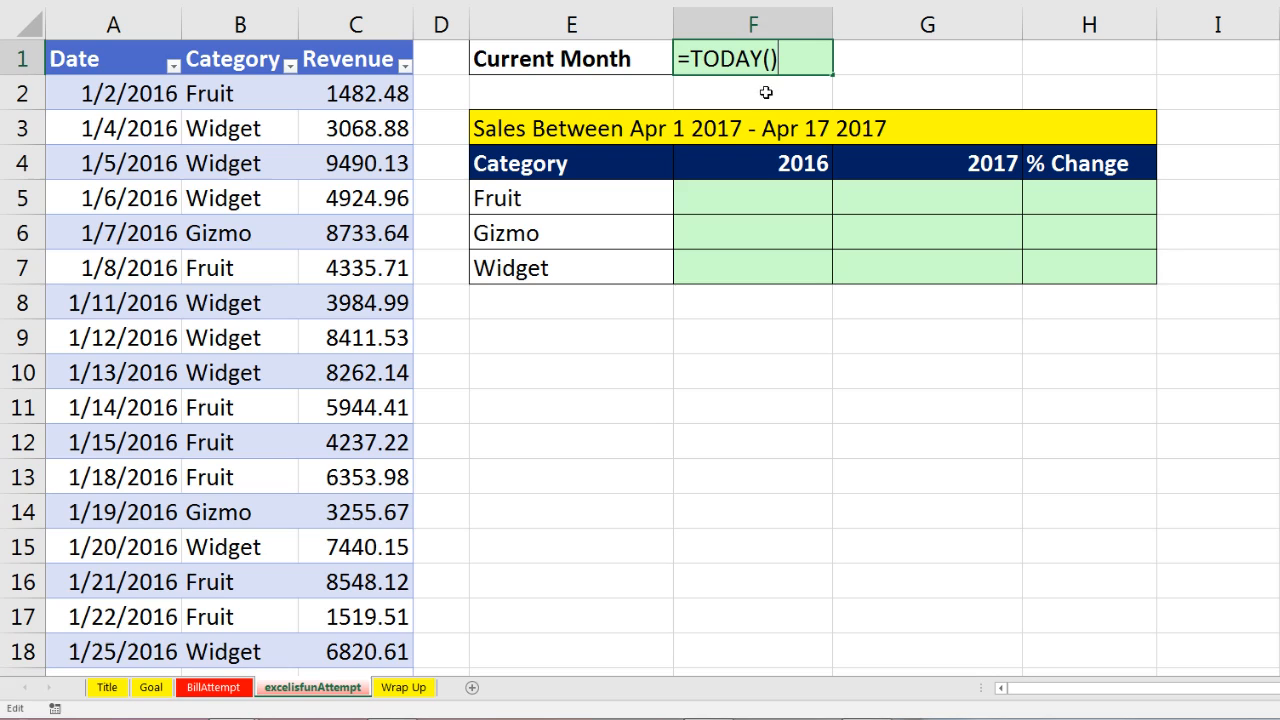
mouse_move(792, 248)
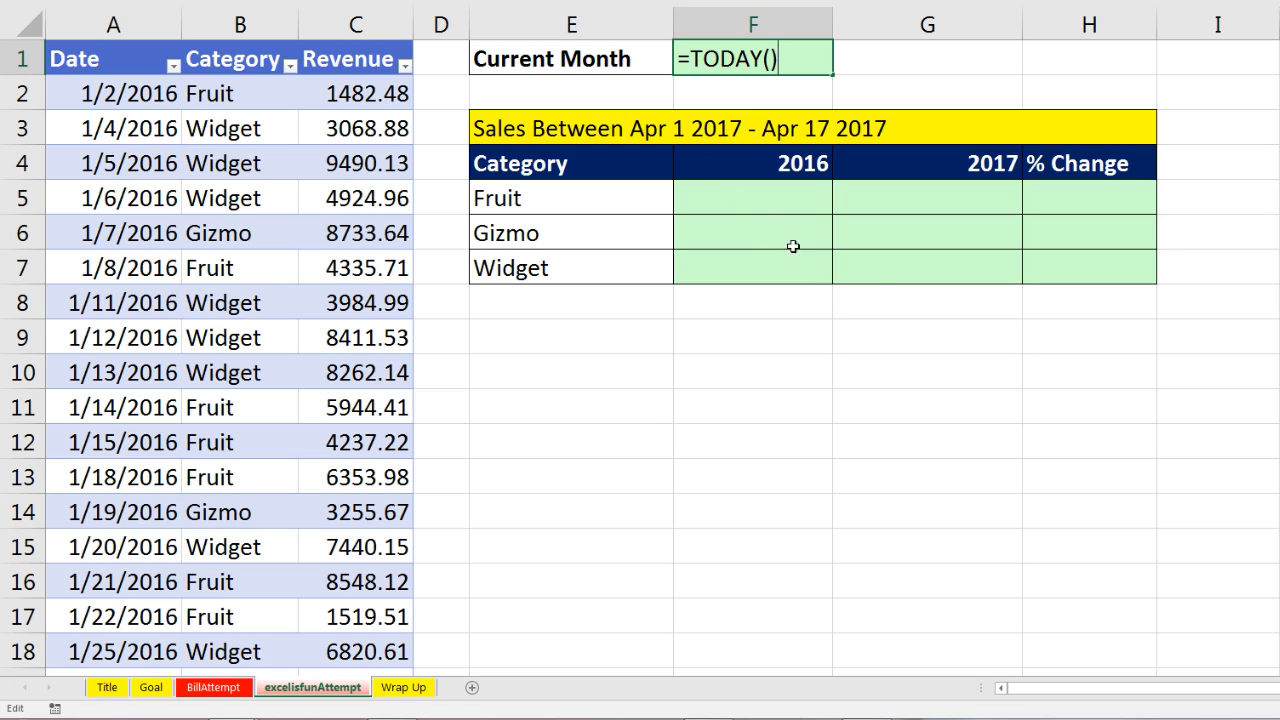
key(Return)
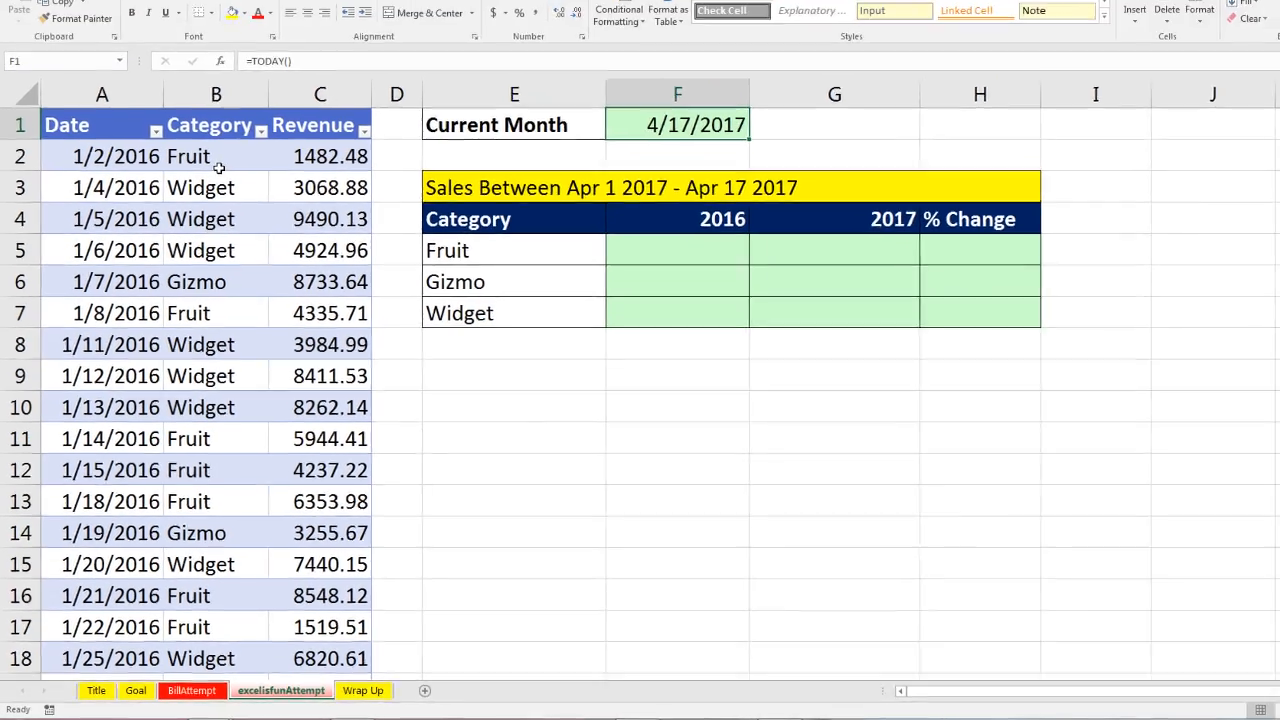
click(216, 156)
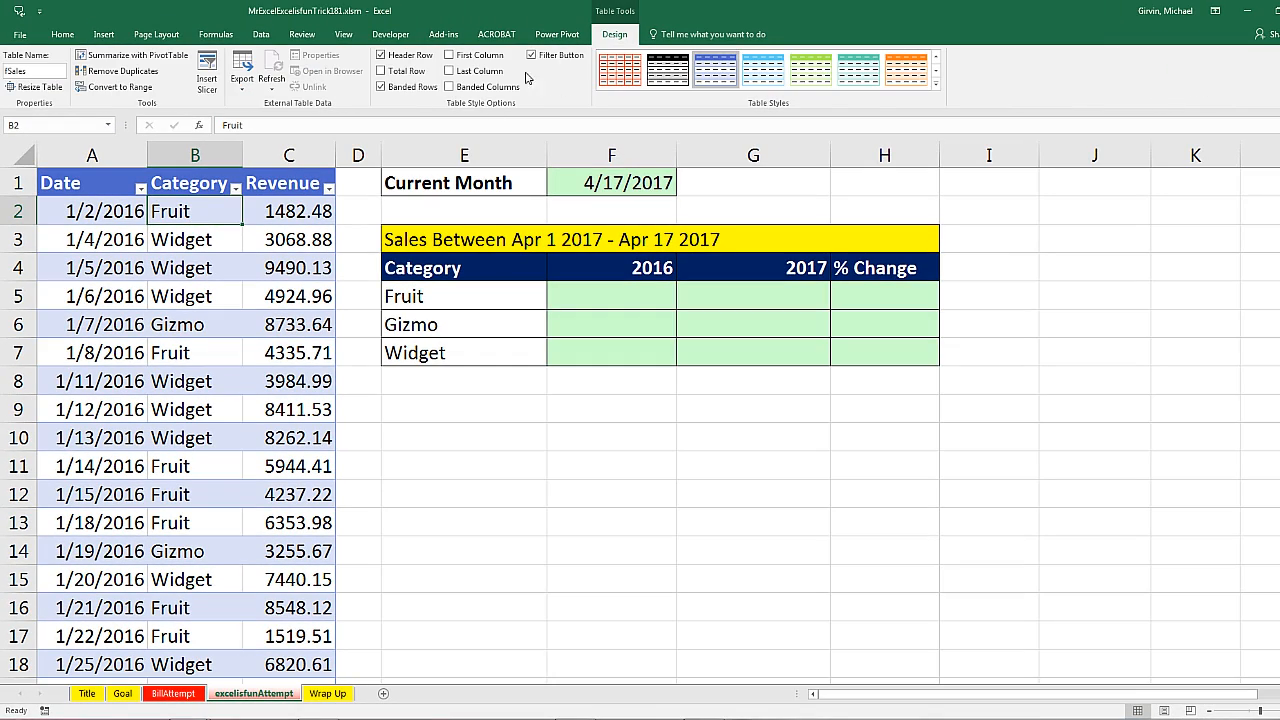
mouse_move(264, 258)
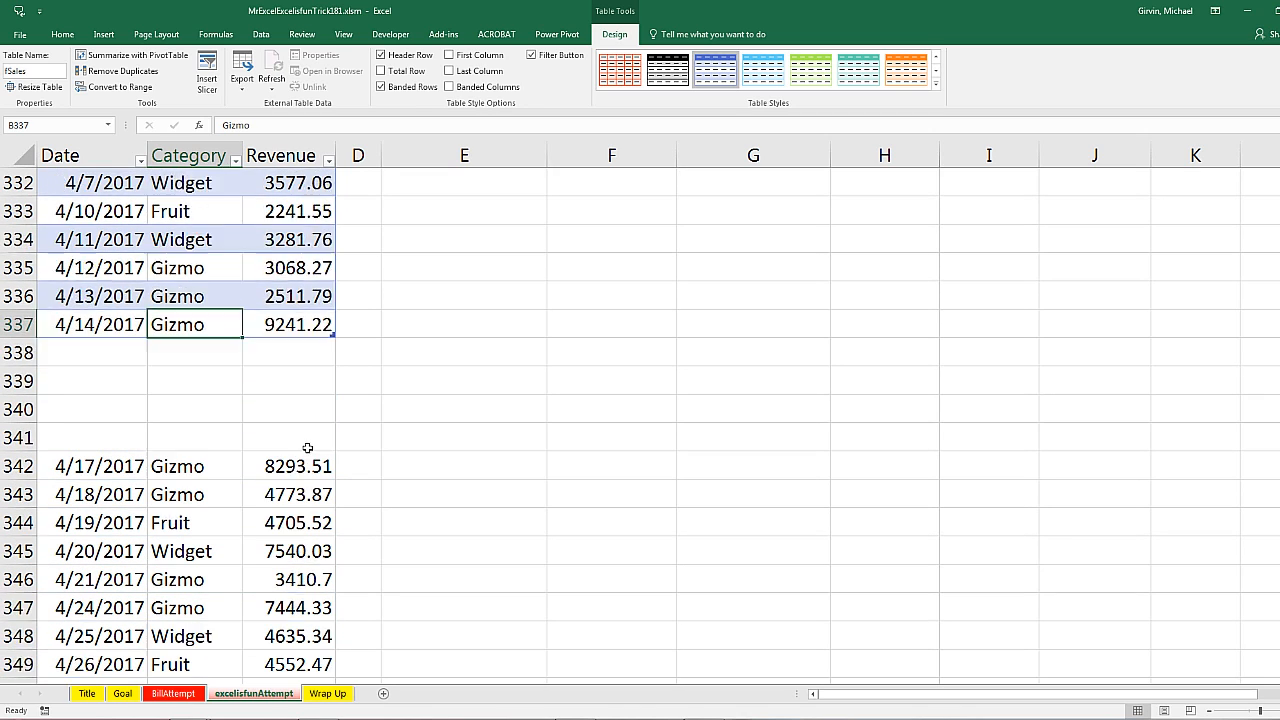
scroll(down, 3)
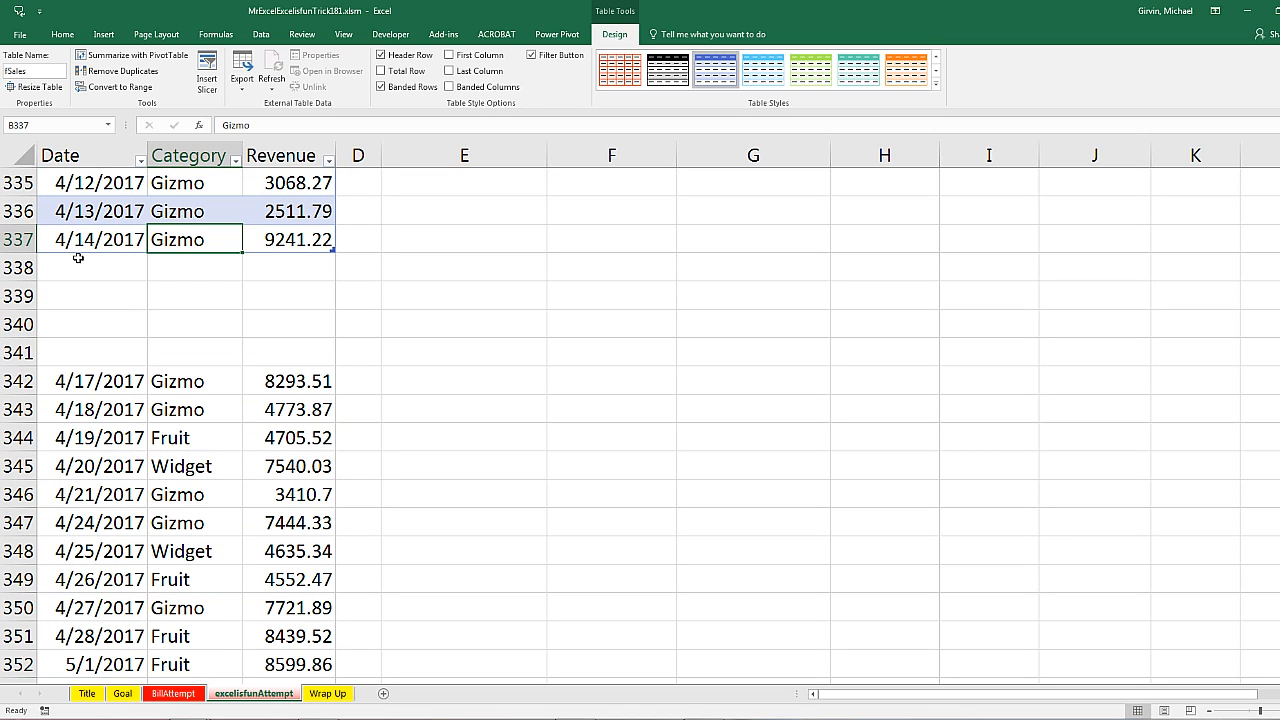
mouse_move(140, 284)
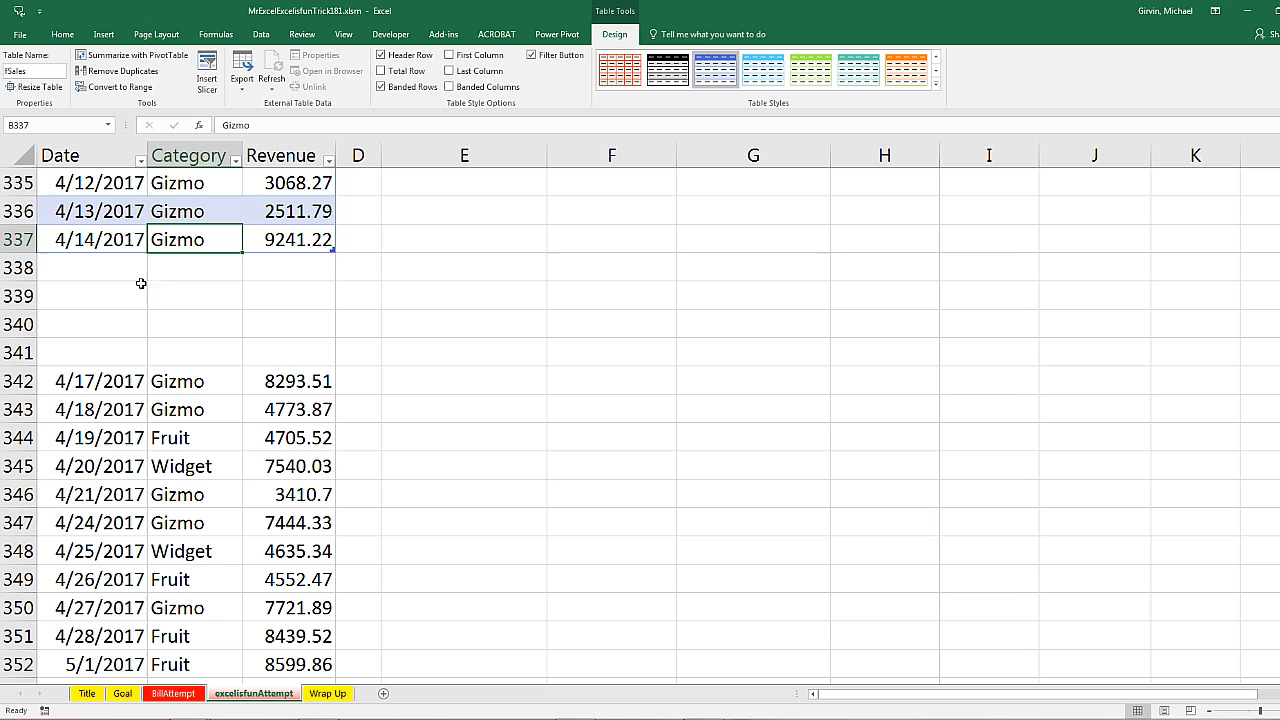
mouse_move(226, 268)
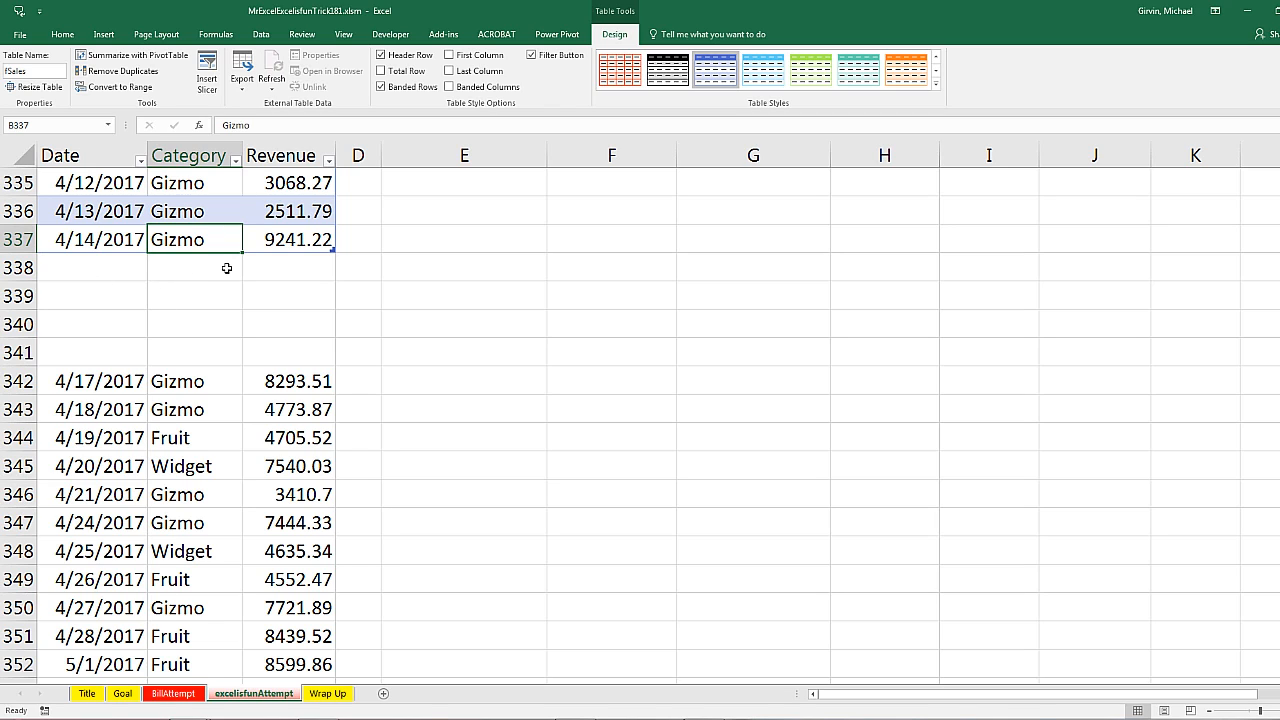
mouse_move(80, 304)
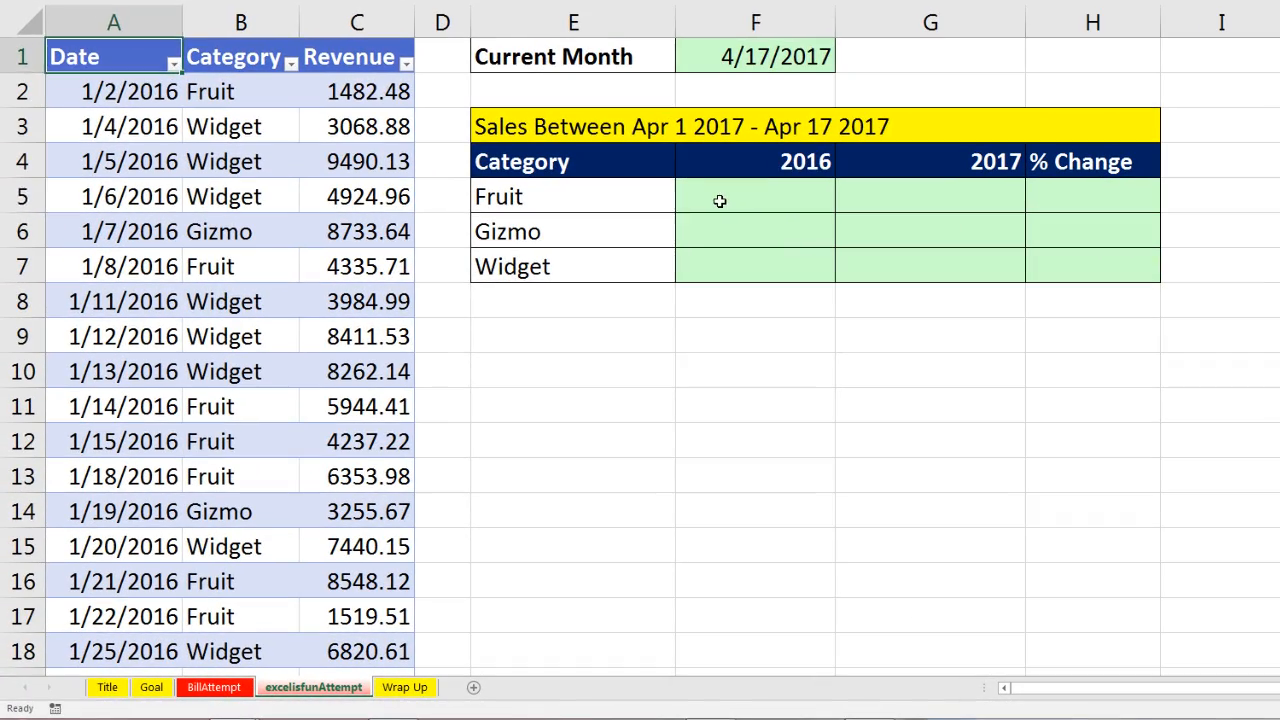
- Begin F5 as =SUMIFS(fSales[Revenue],fSales[Date], for the Fruit 2016 total
click(756, 160)
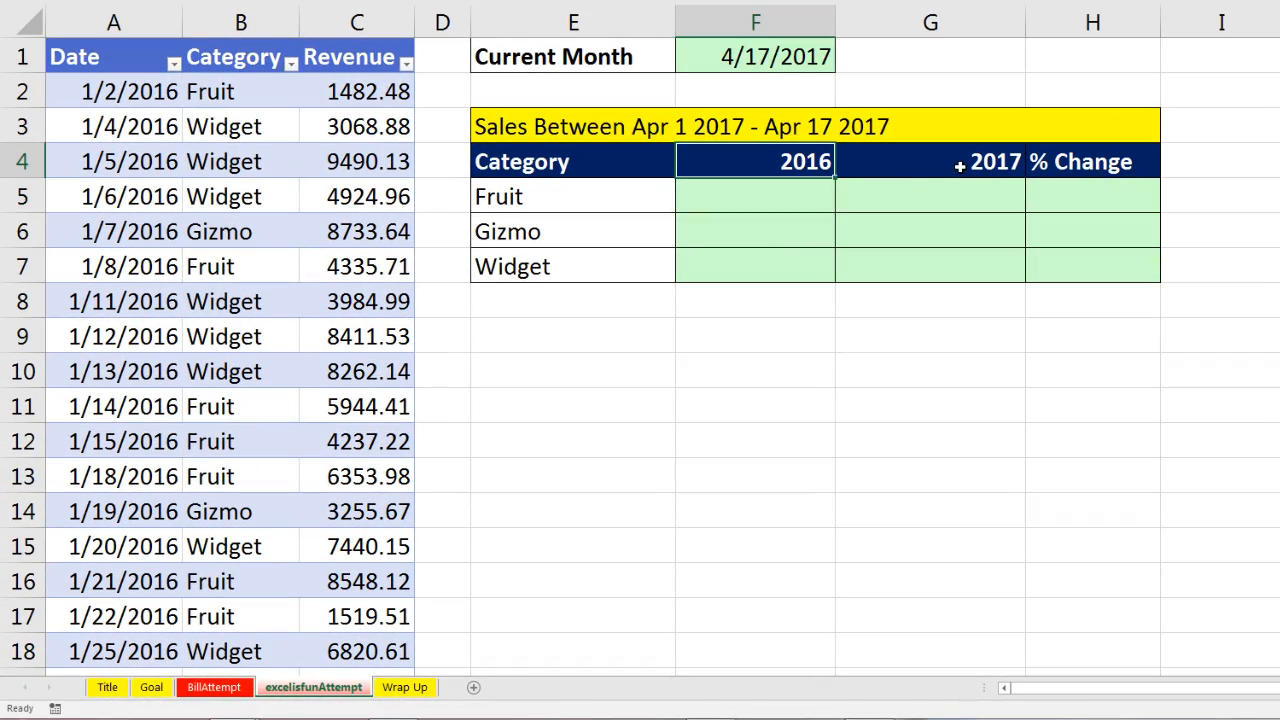
click(930, 160)
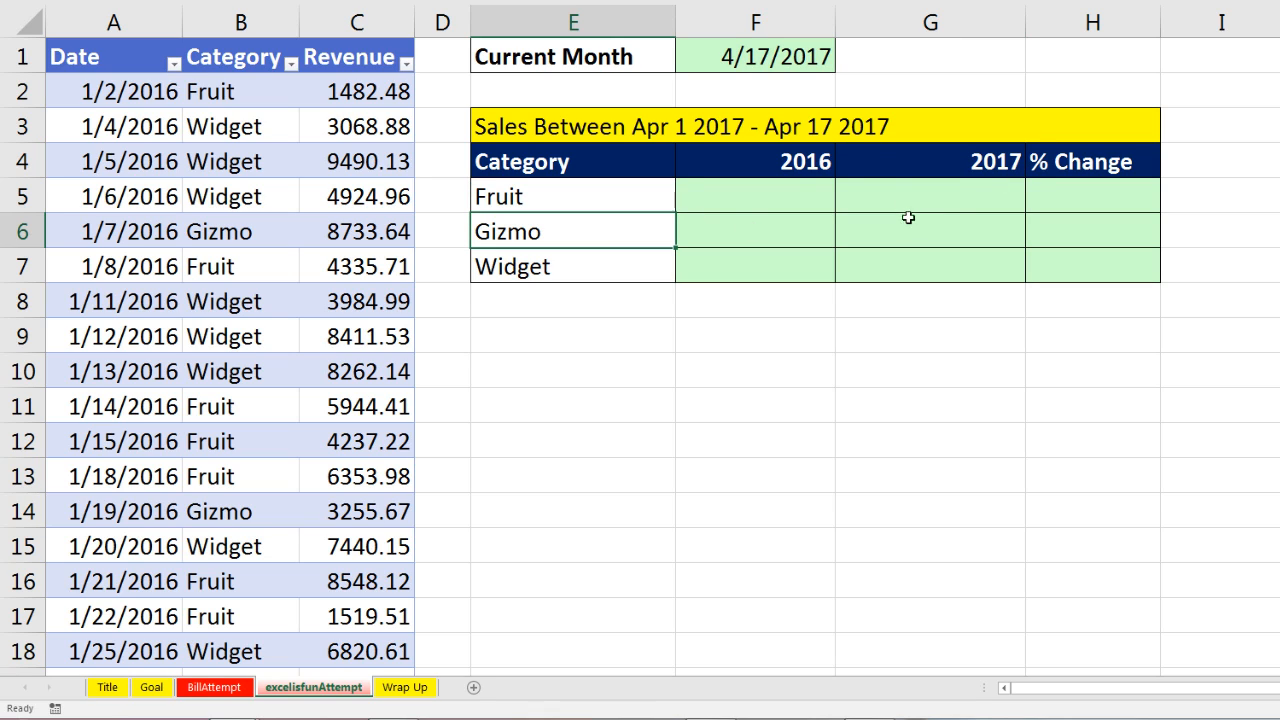
click(756, 56)
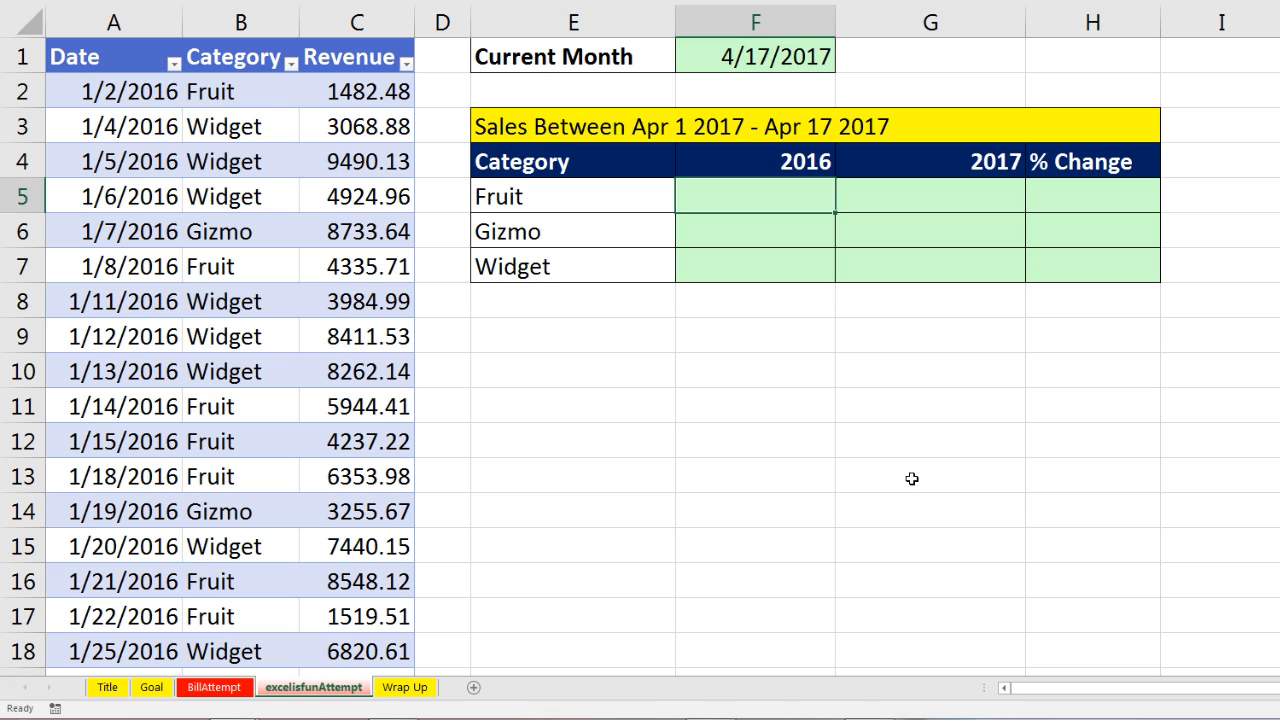
text(=sumi)
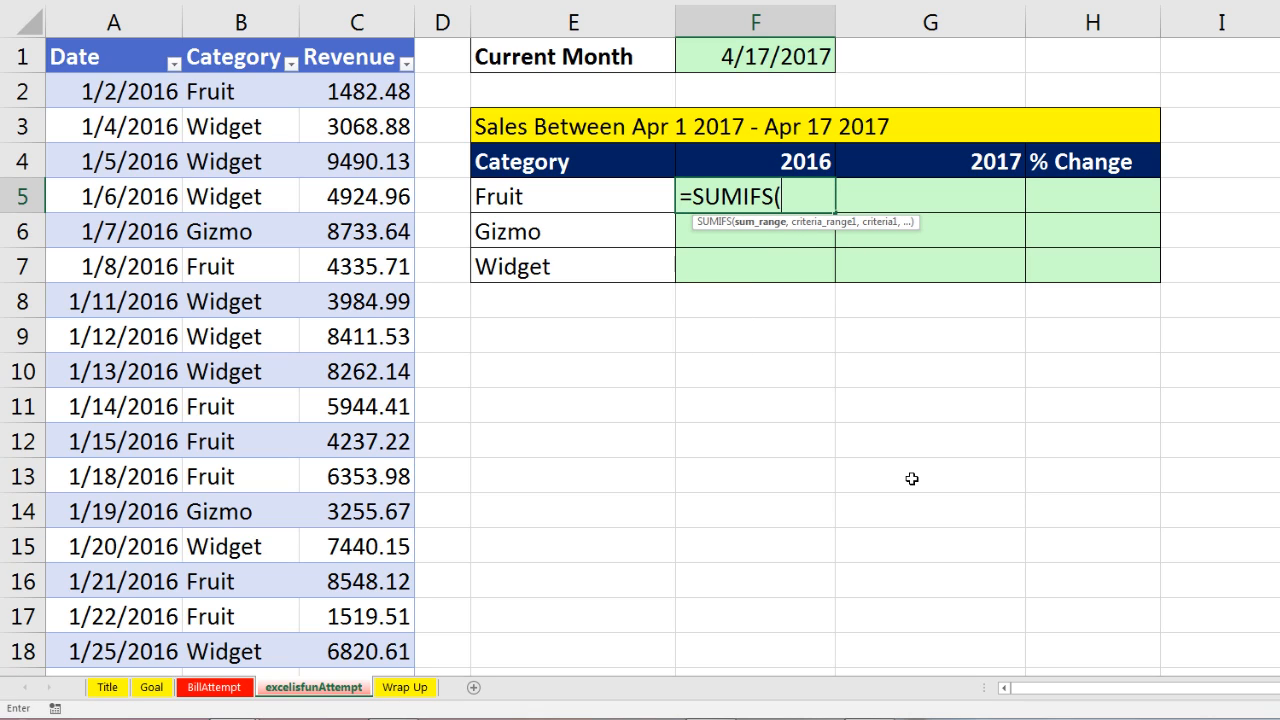
mouse_move(744, 236)
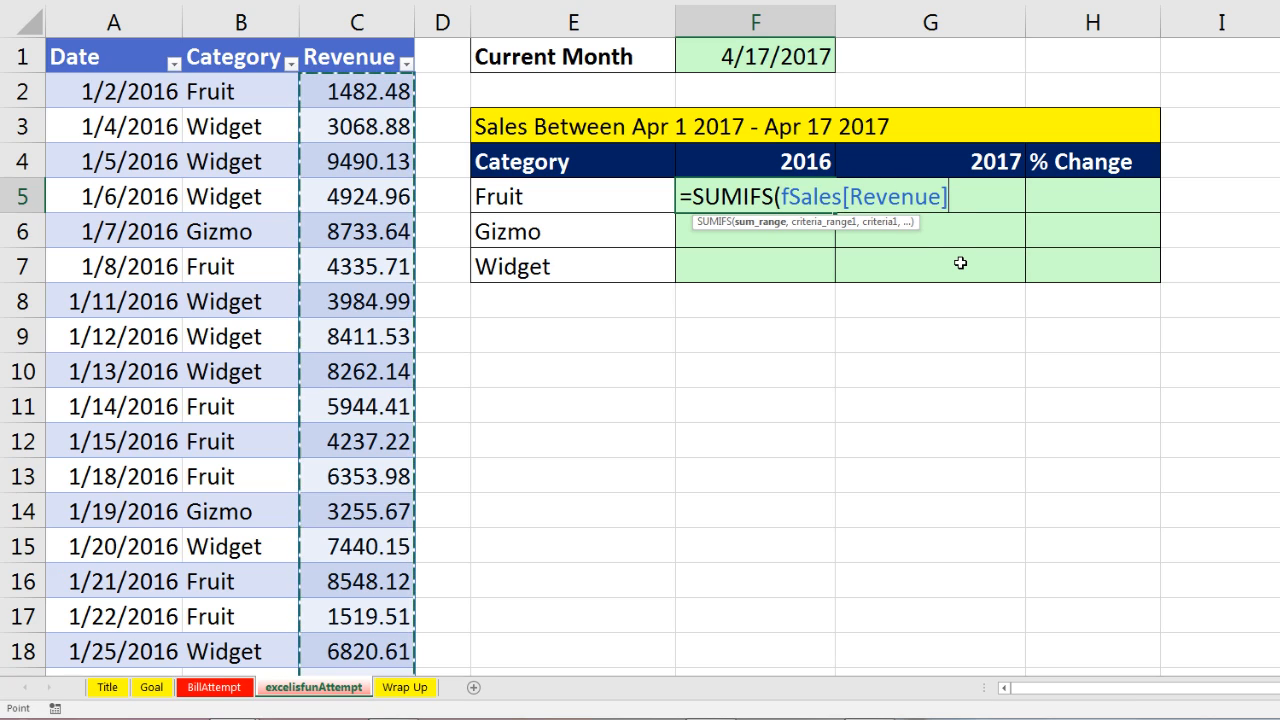
text(,)
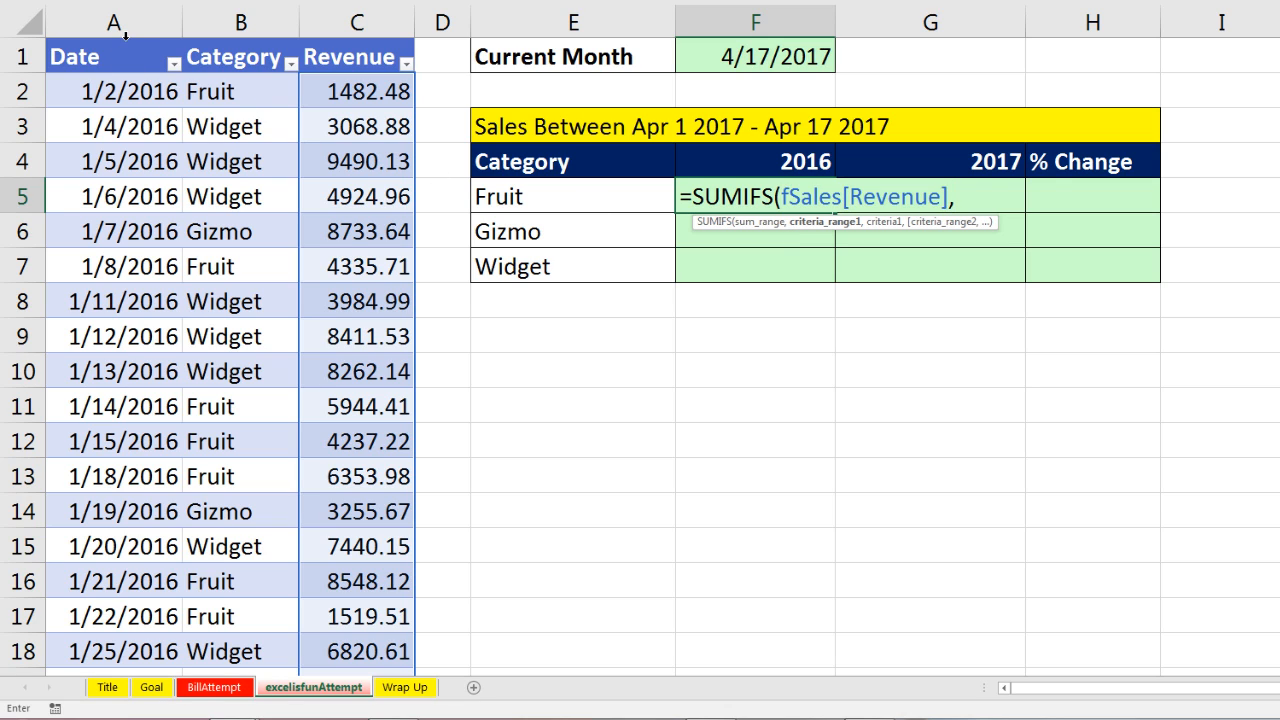
text(,fSales[Date])
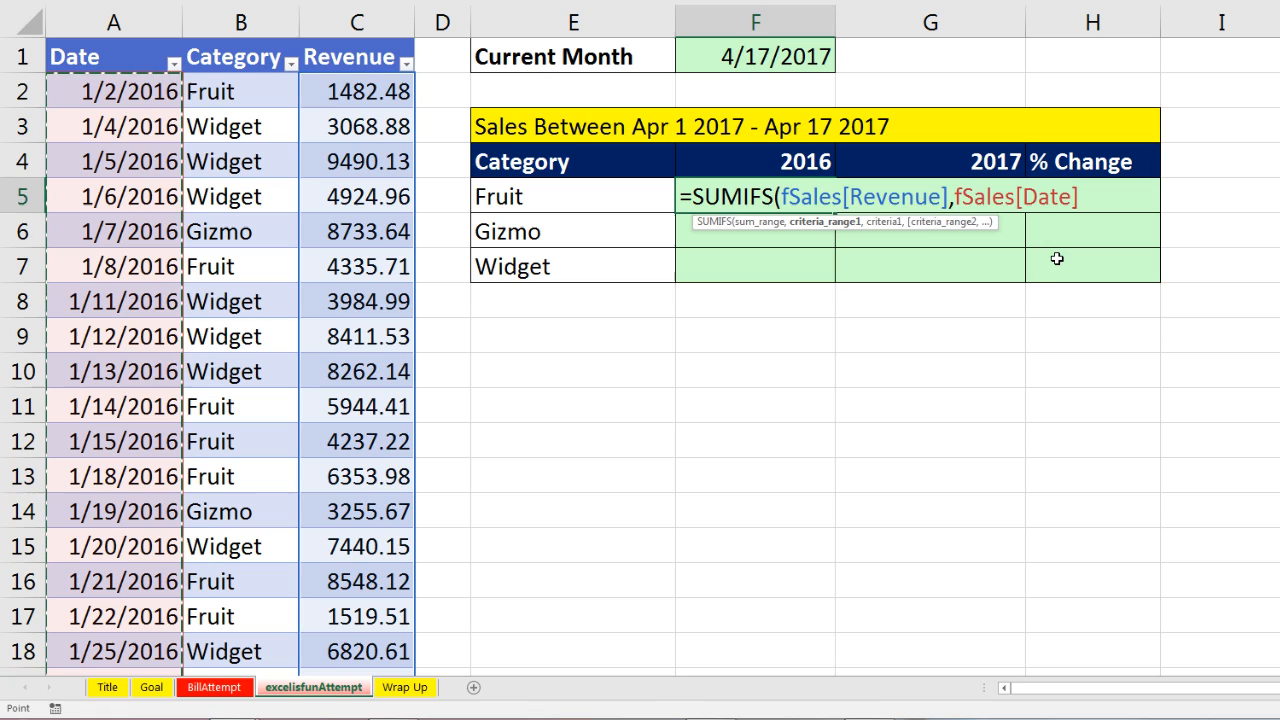
text(,)
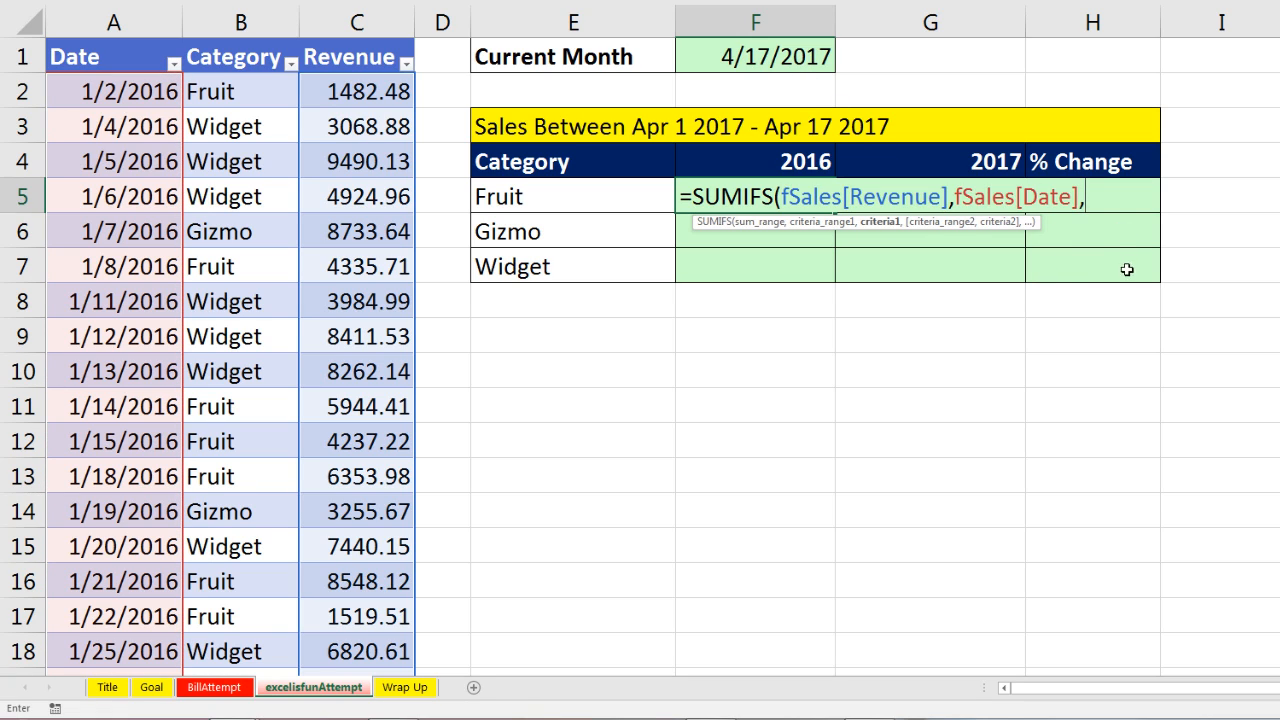
mouse_move(1120, 216)
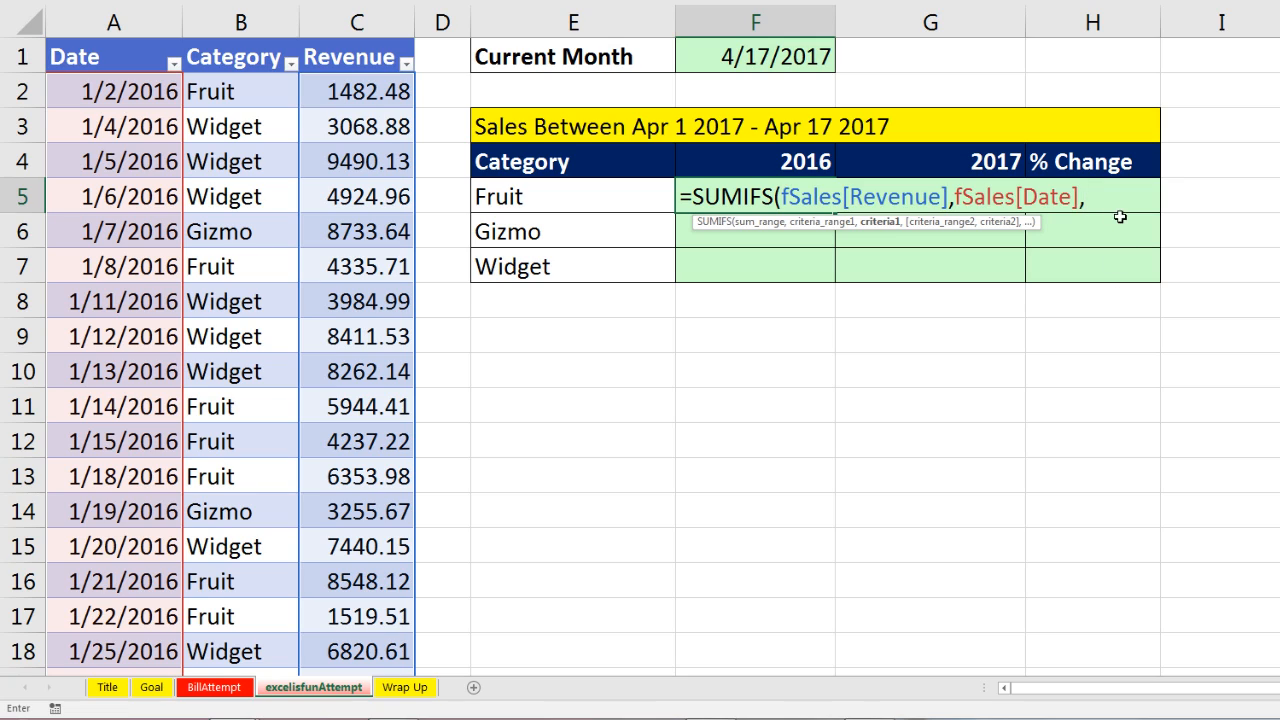
mouse_move(1116, 204)
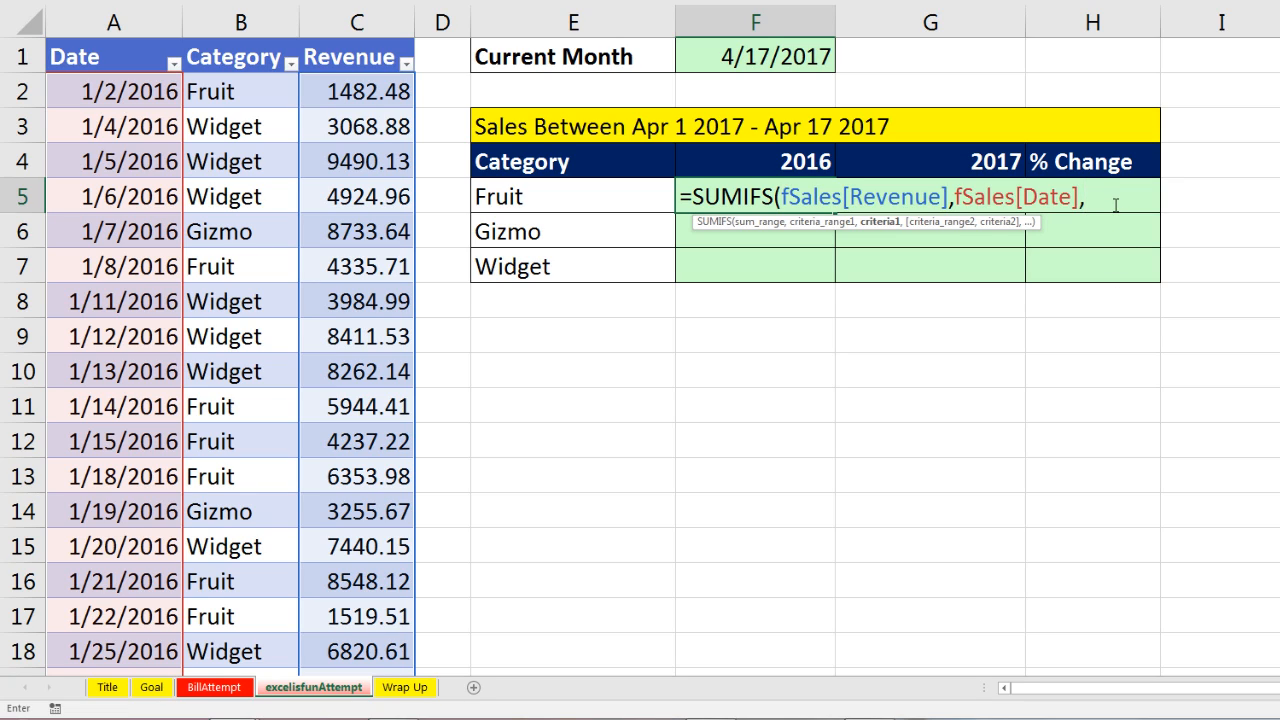
- Add the start criterion ">="&DATE(F$4,MONTH($F$1),1) with row-locked year and absolute month cell
text(">=)
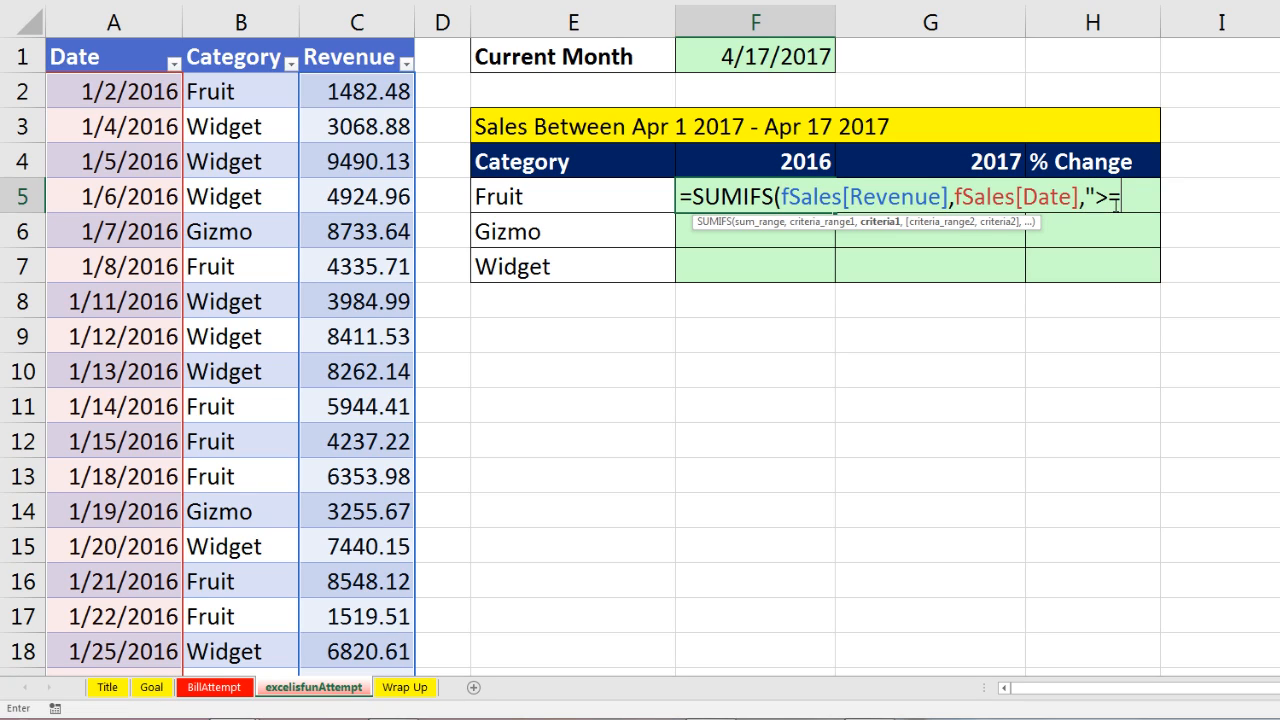
text(")
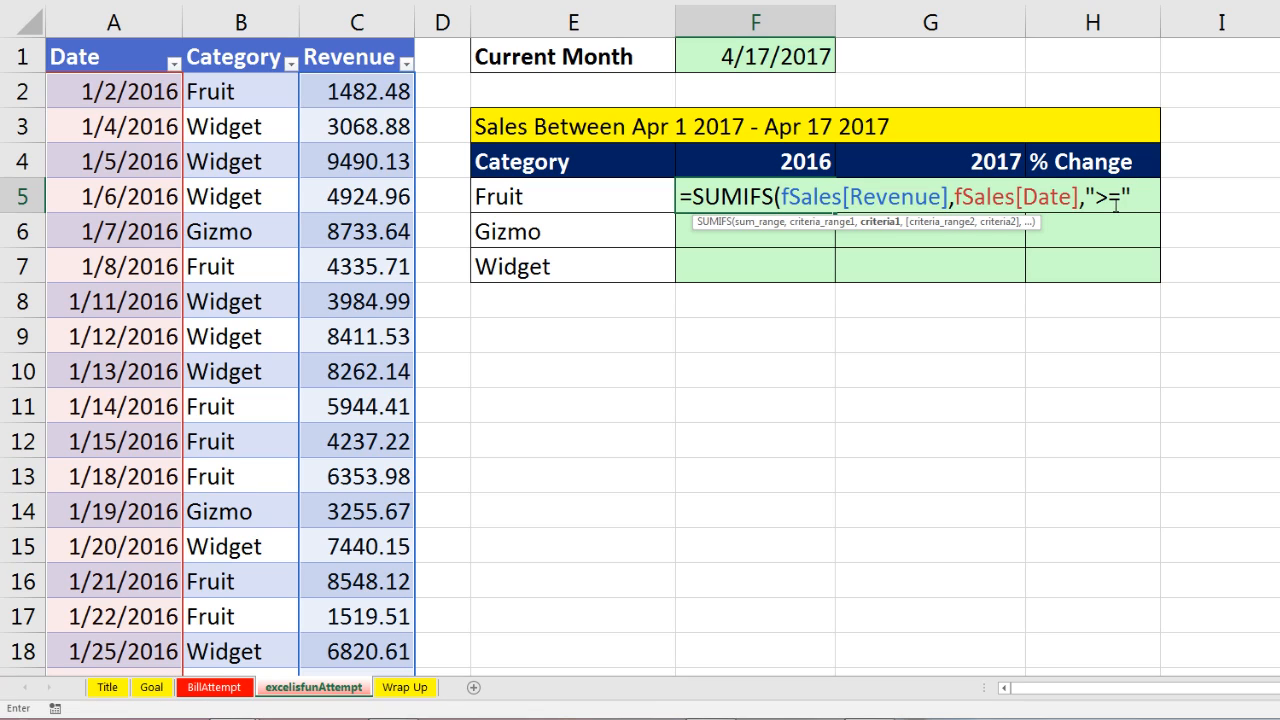
text(&)
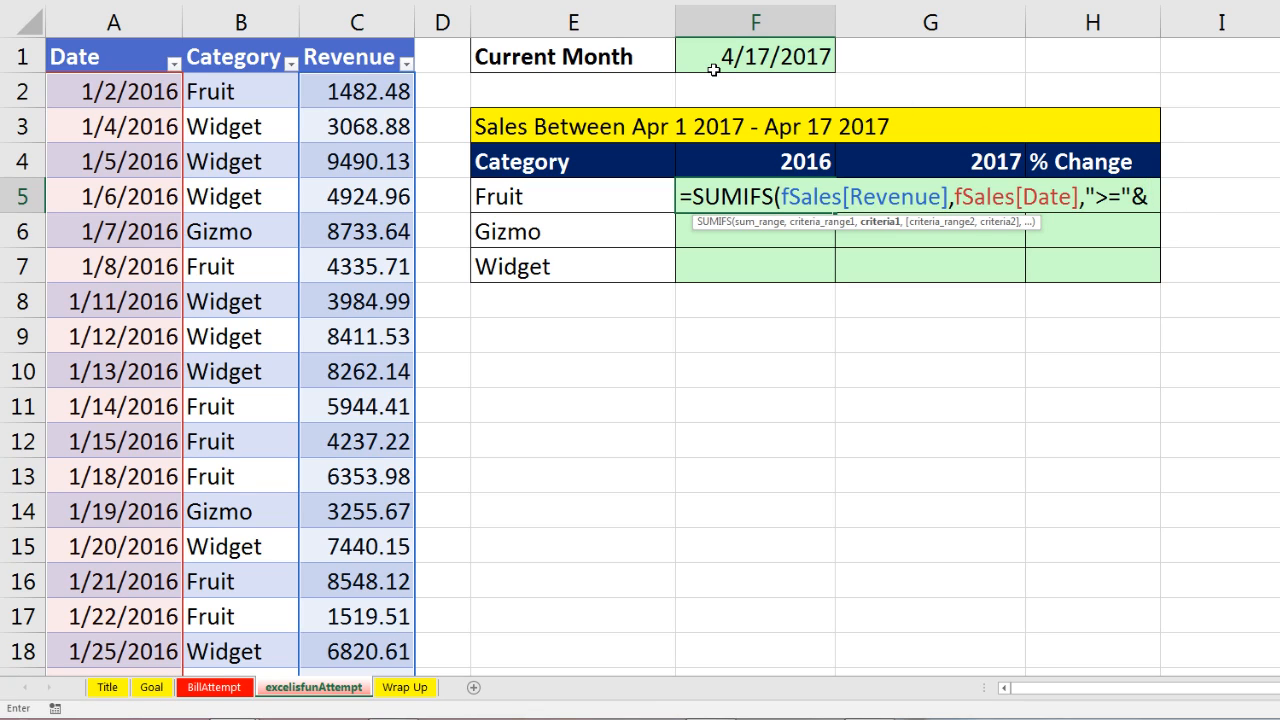
mouse_move(872, 240)
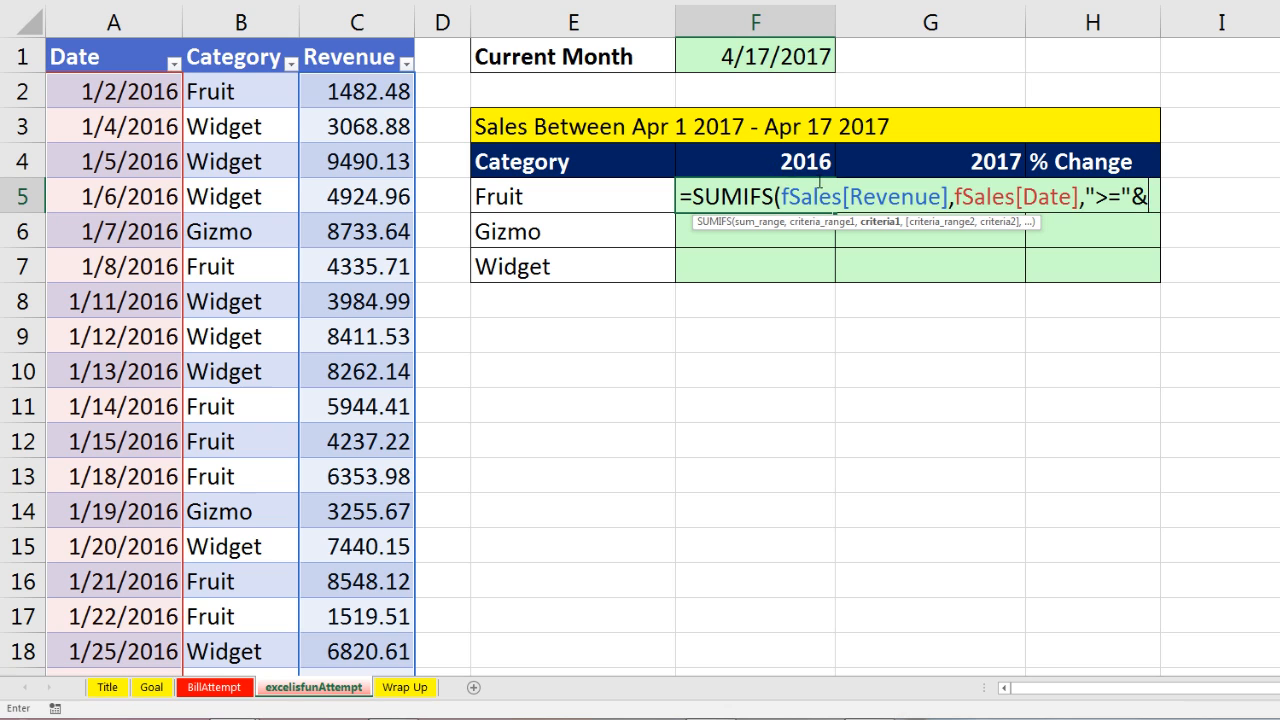
text(date)
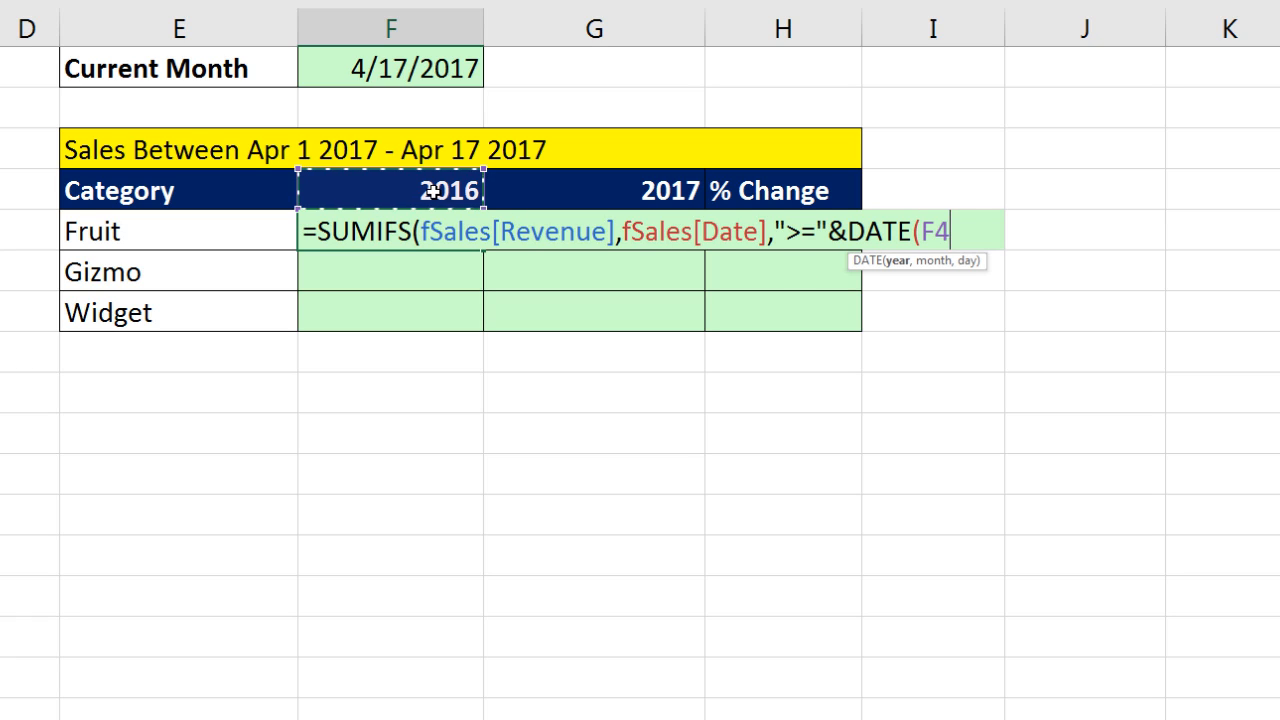
key(f4)
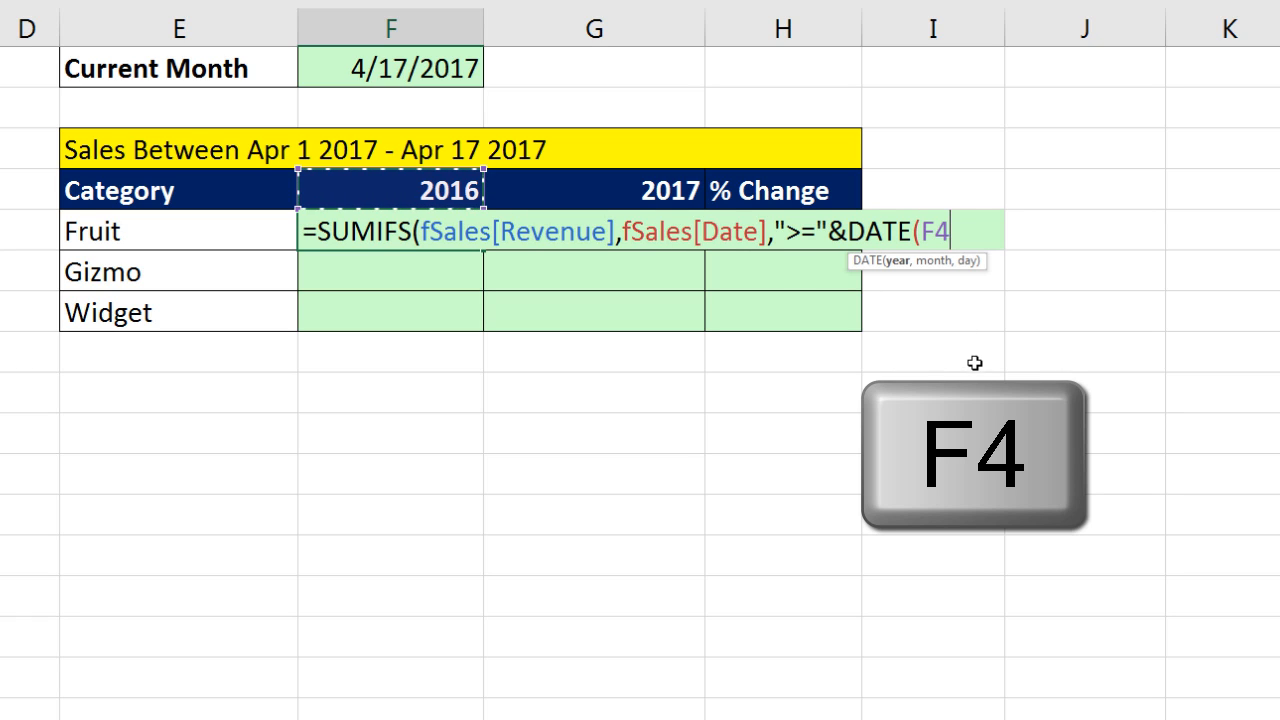
key(F4)
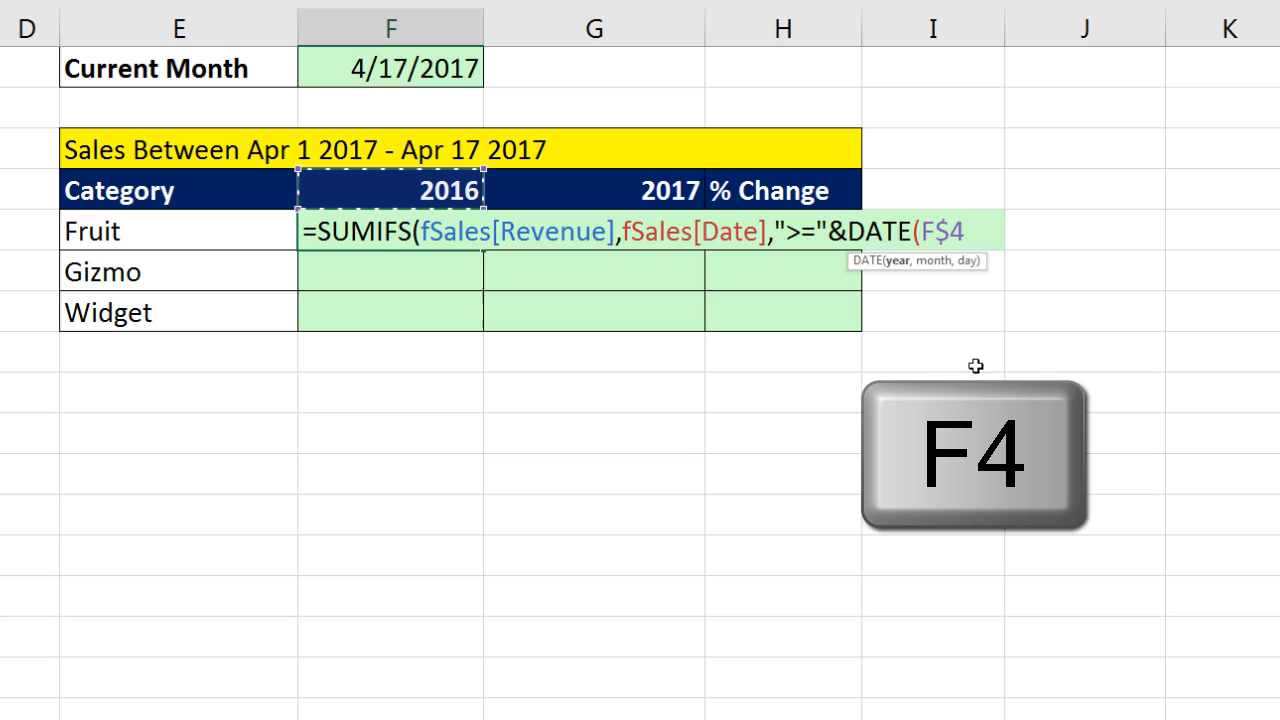
key(f4)
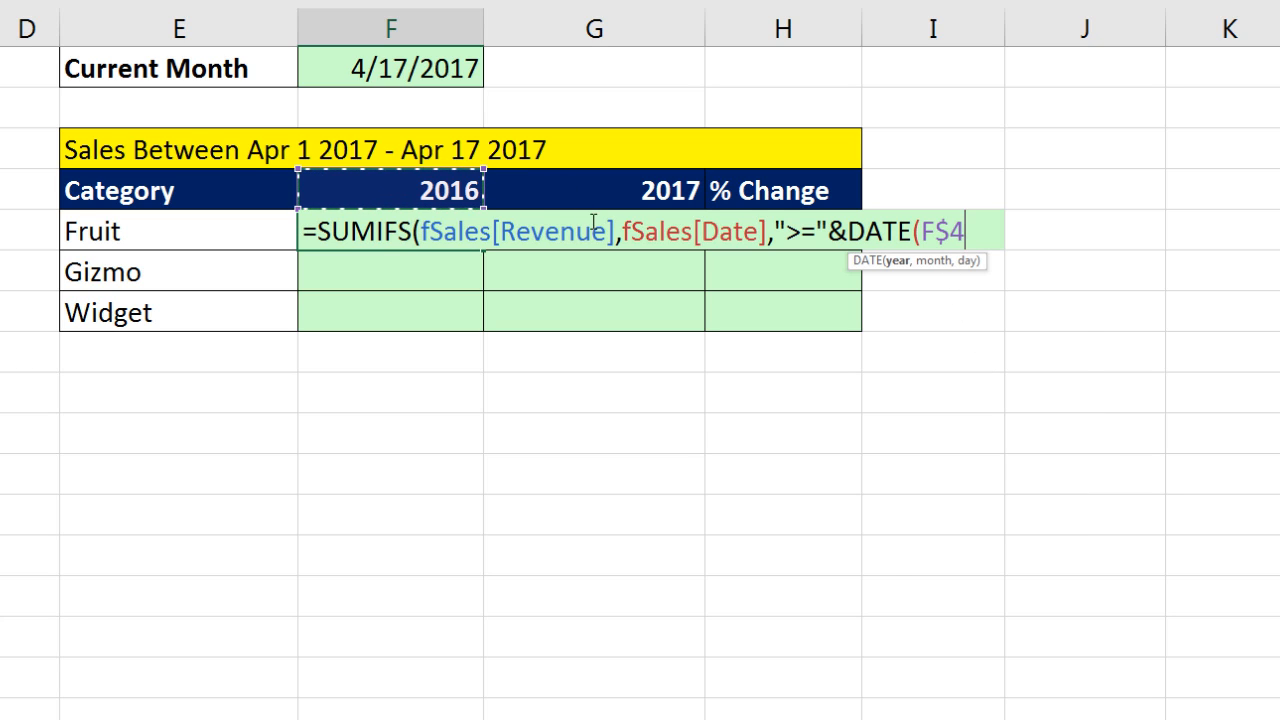
mouse_move(800, 332)
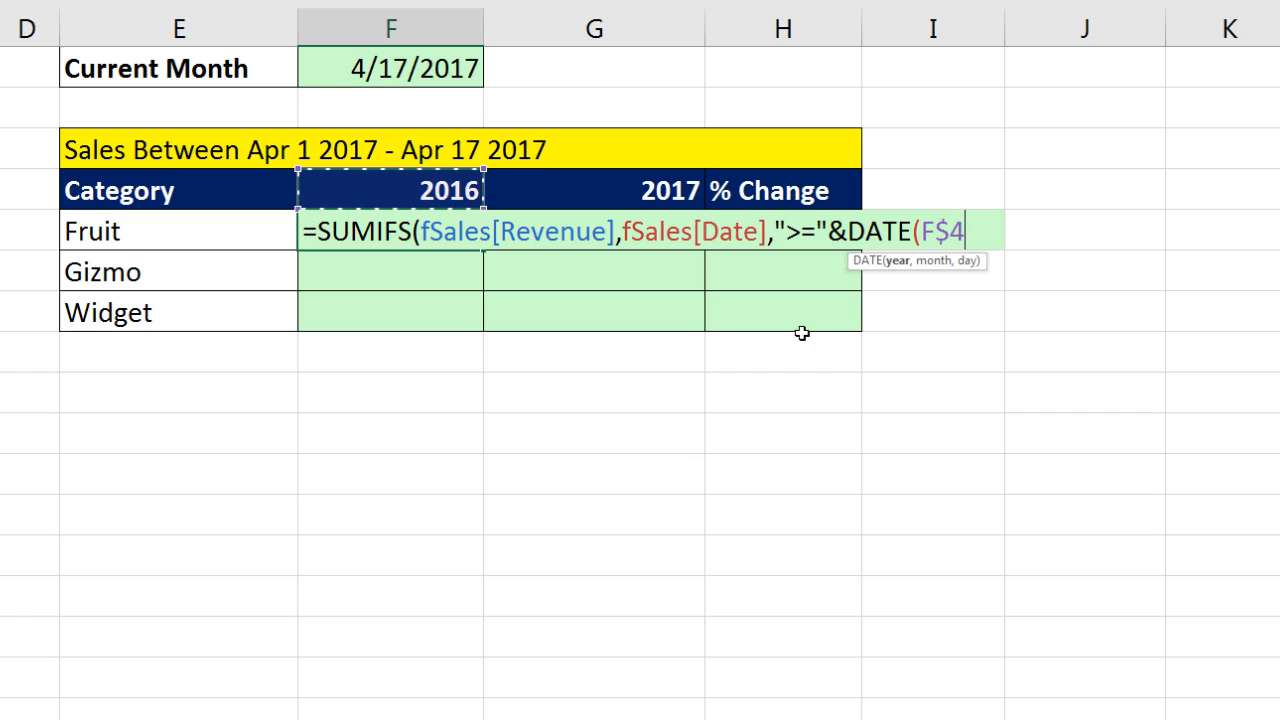
text(,m)
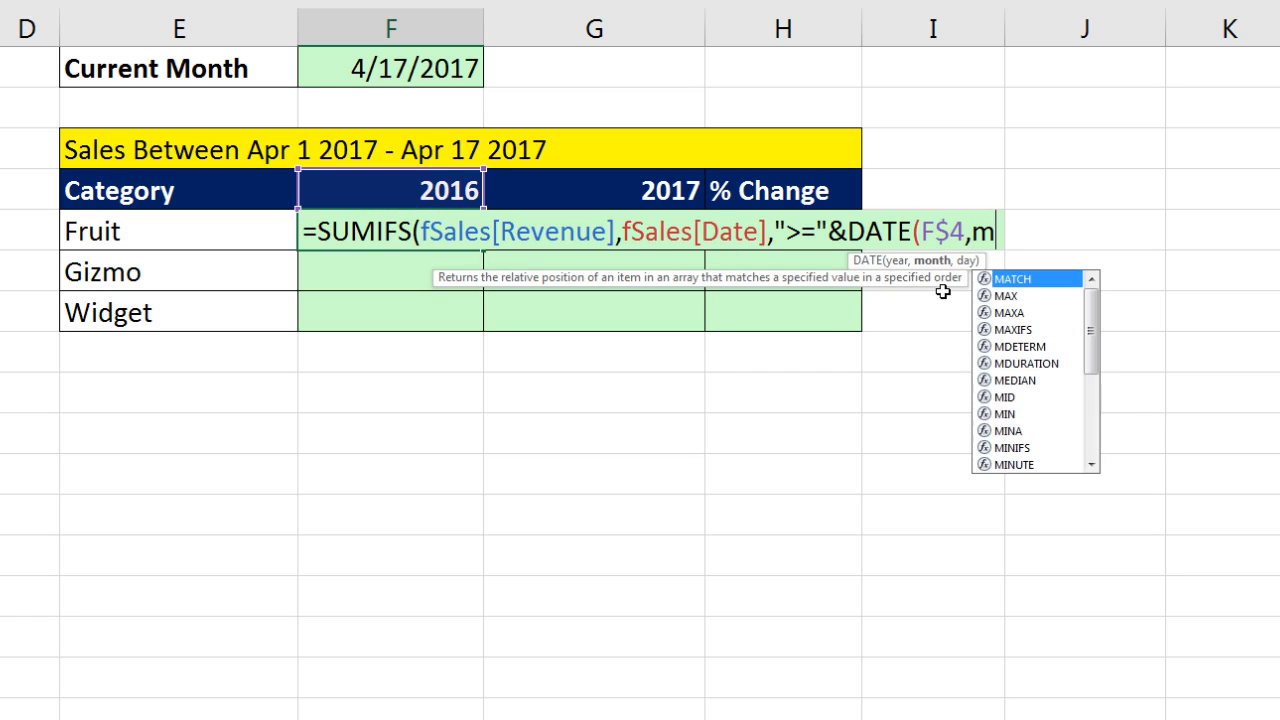
text(ONTH(F1)
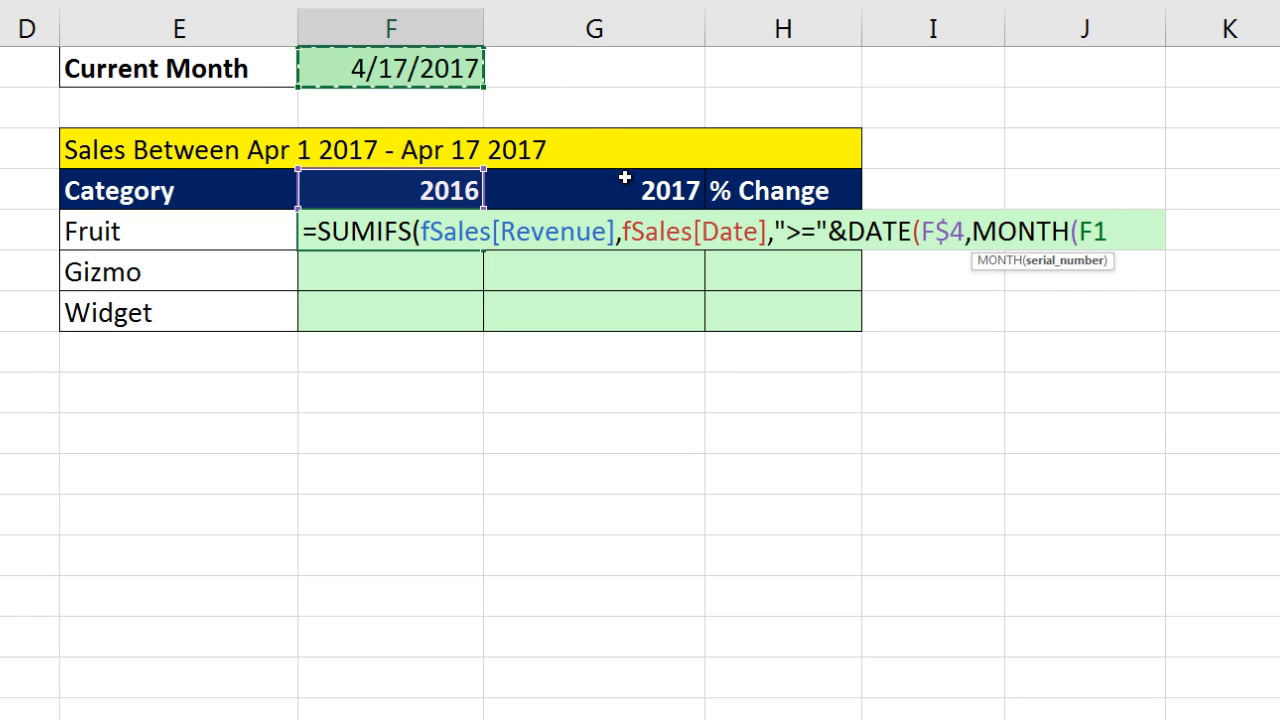
key(f4)
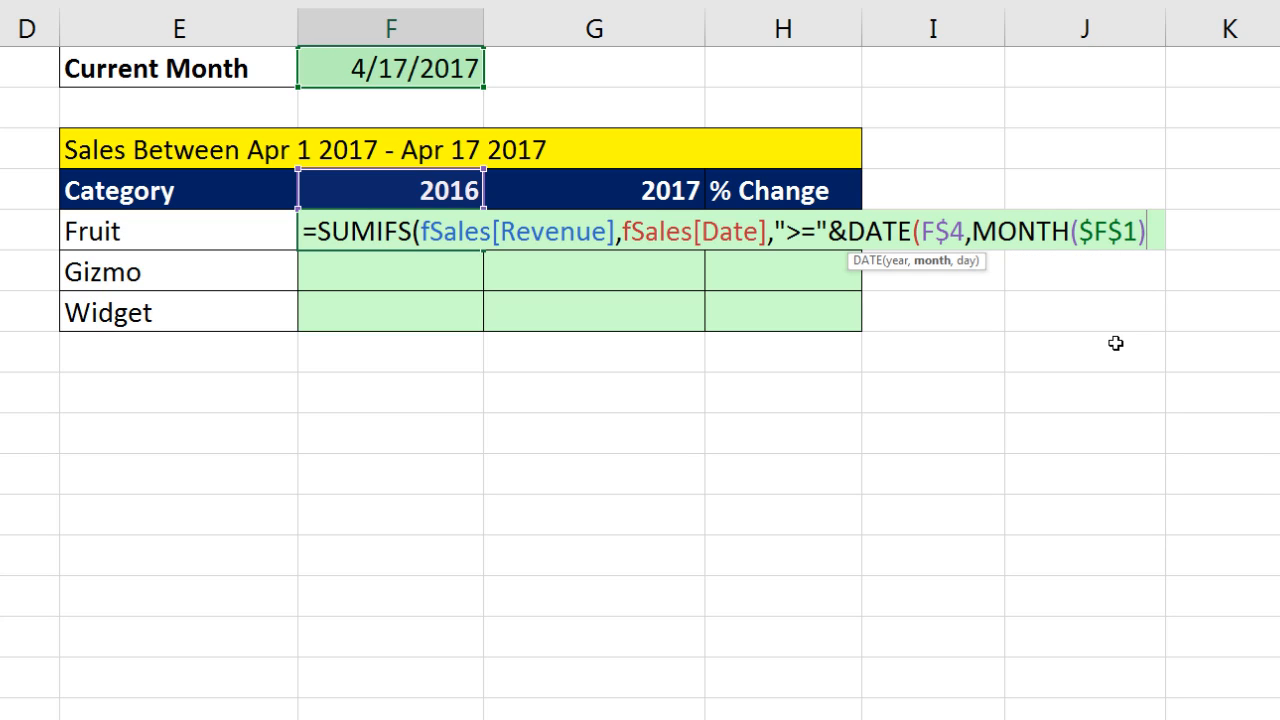
text(),)
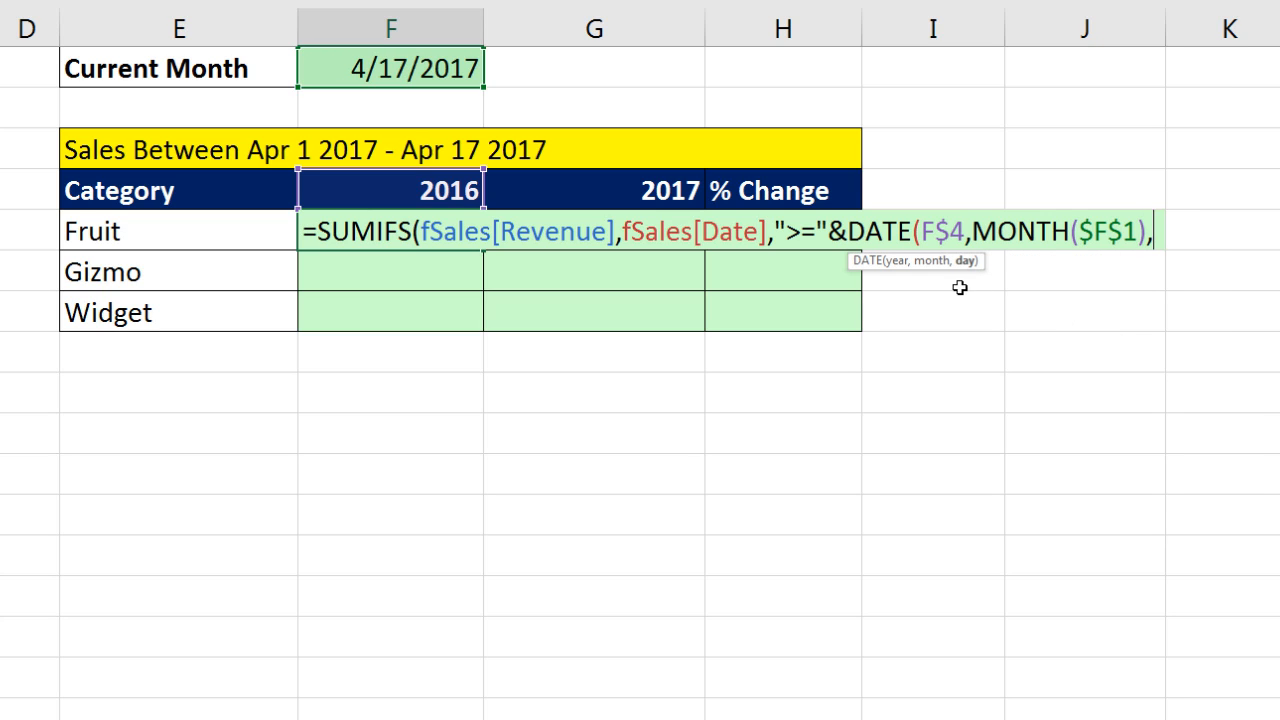
text(1)
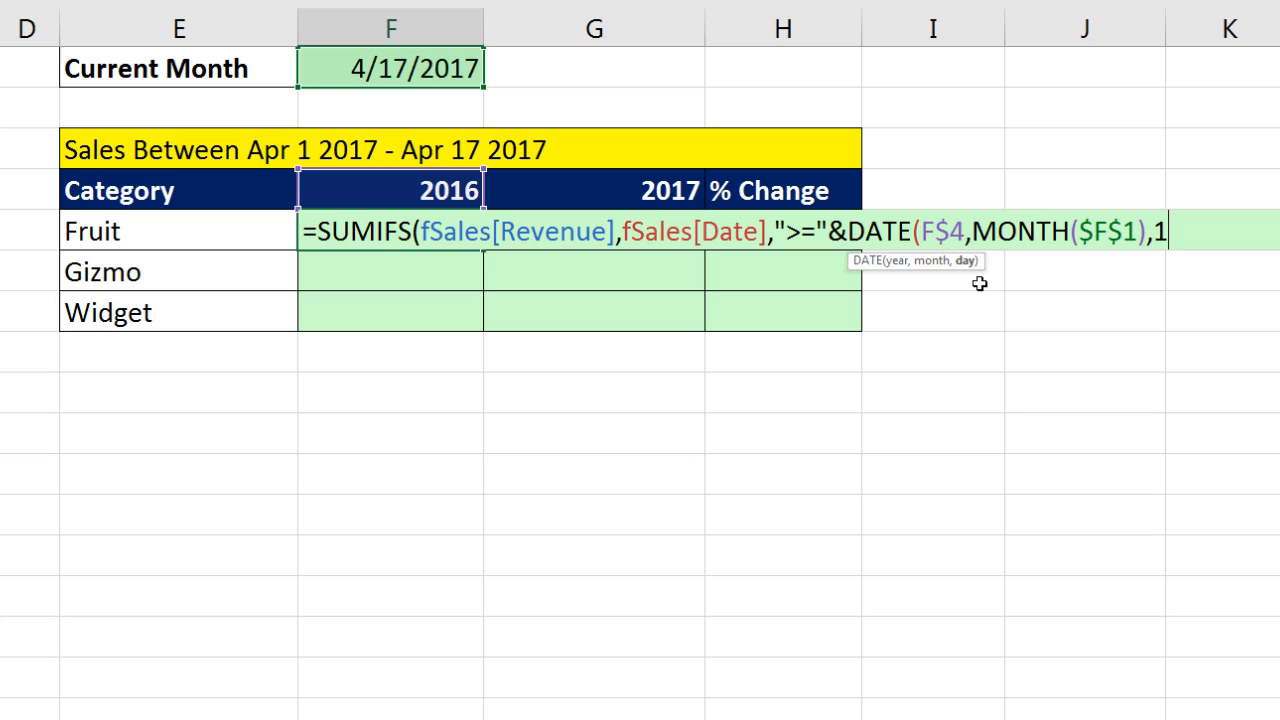
mouse_move(1180, 378)
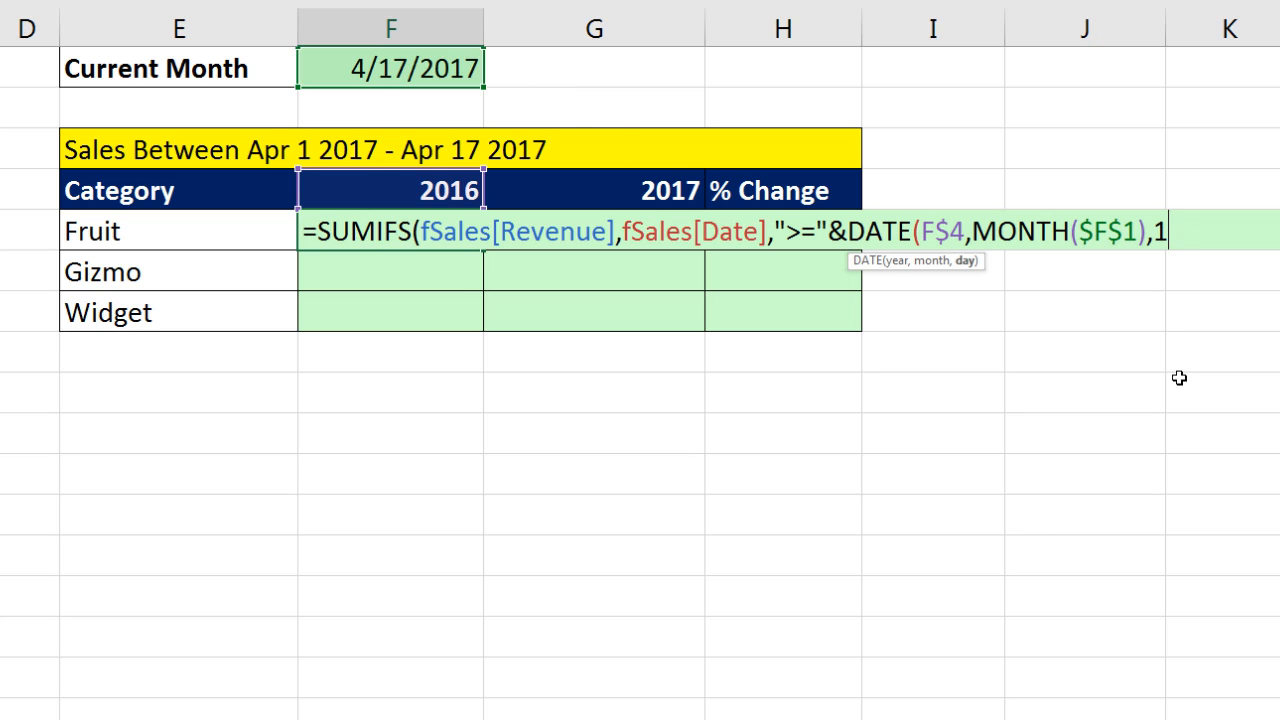
text(),fSales[Date],)
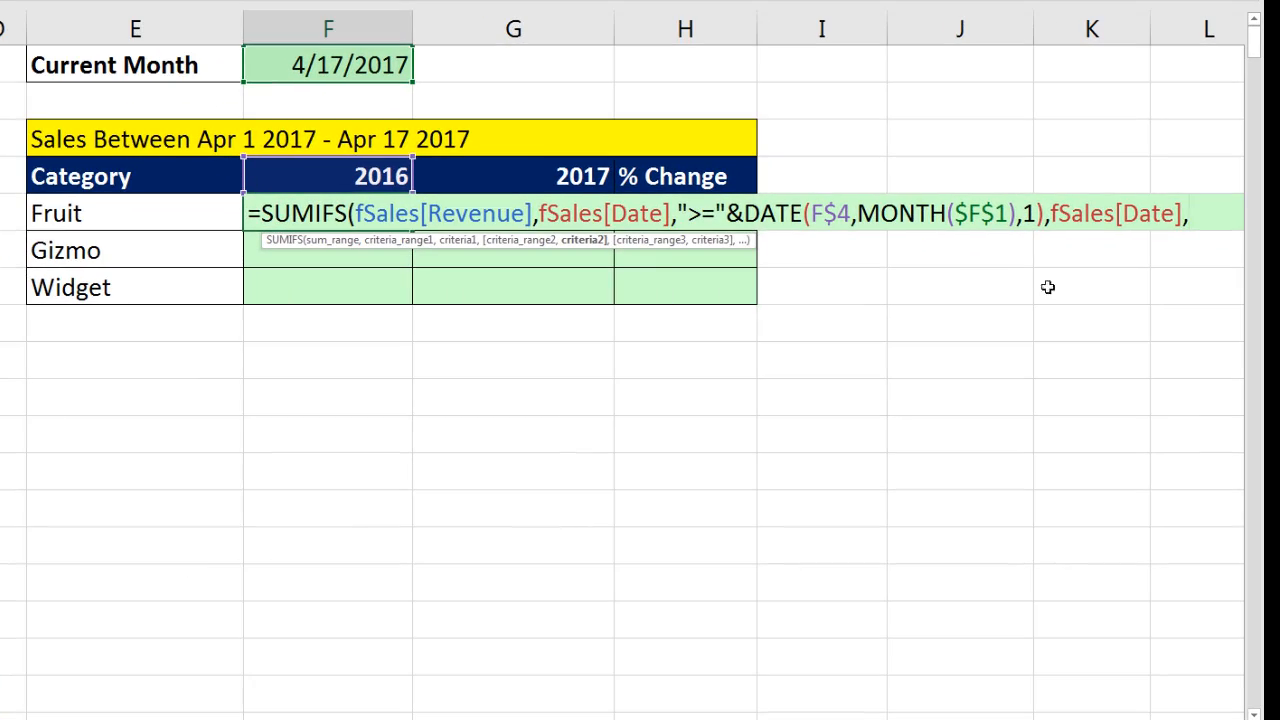
mouse_move(776, 362)
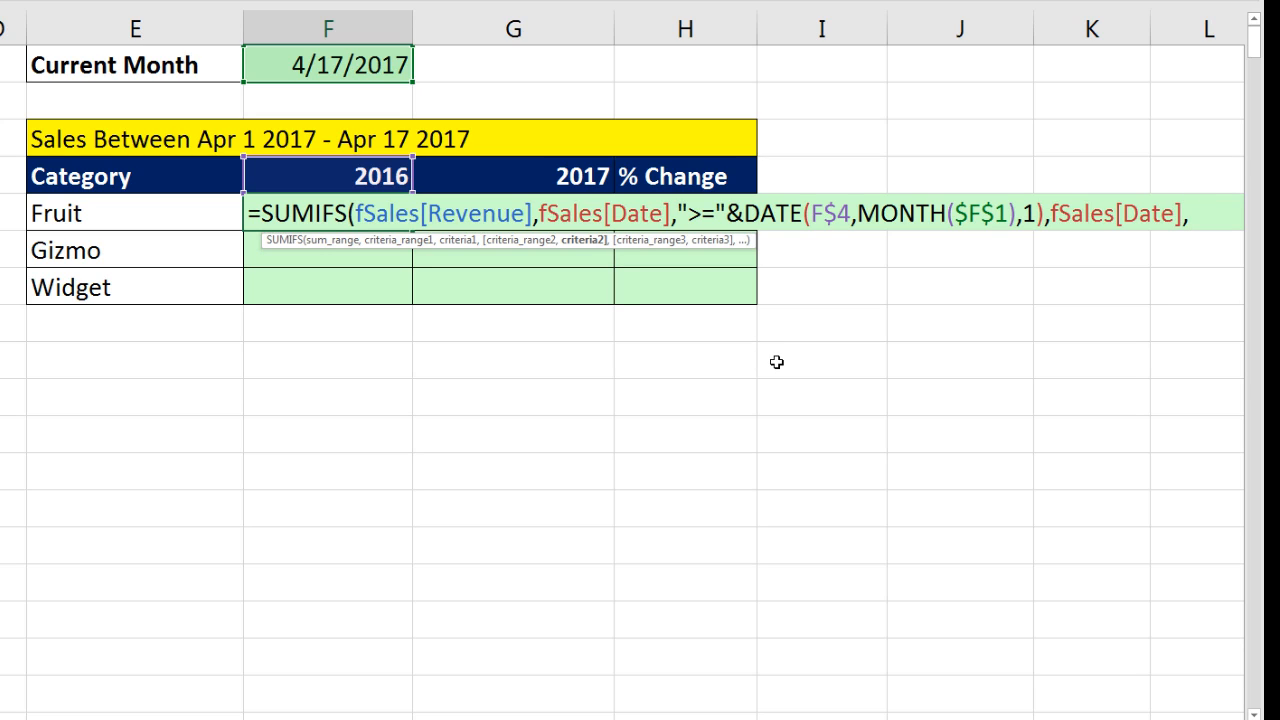
- Add the end criterion fSales[Date],"<="&DATE(F$4,MONTH($F$1),DAY($F$1)) by reusing the date expression
text(,"<)
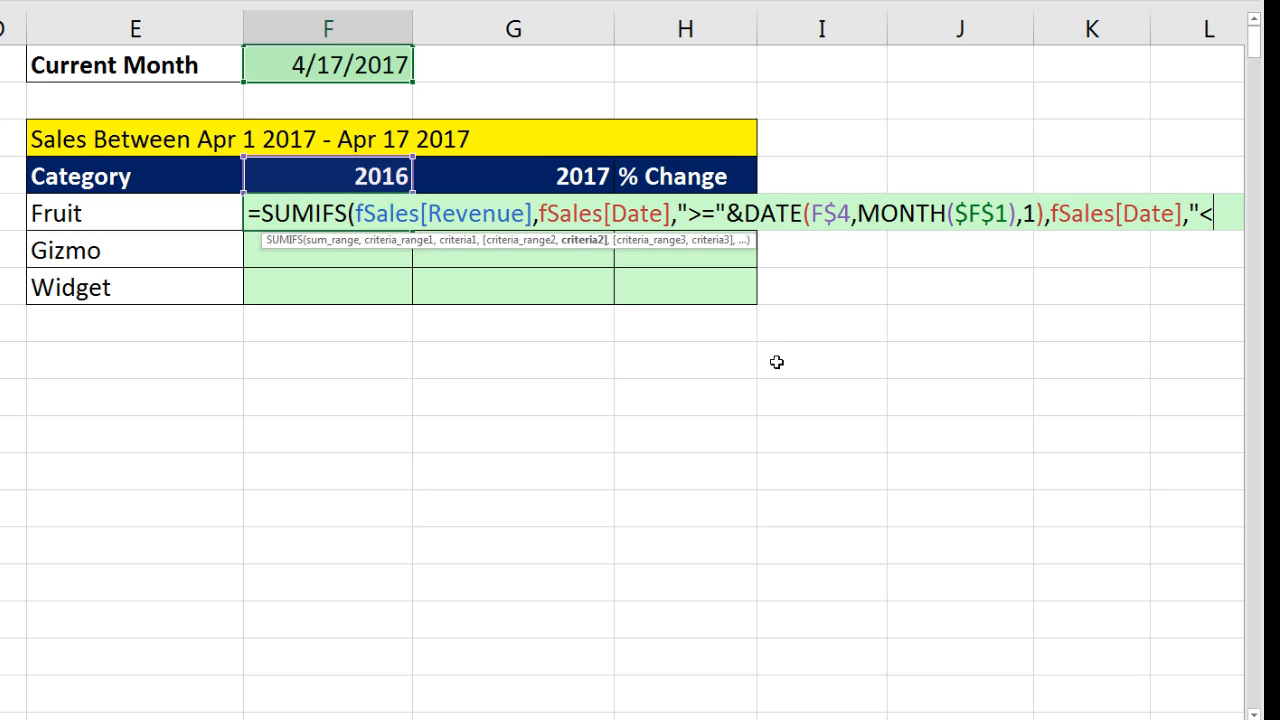
text(<="&)
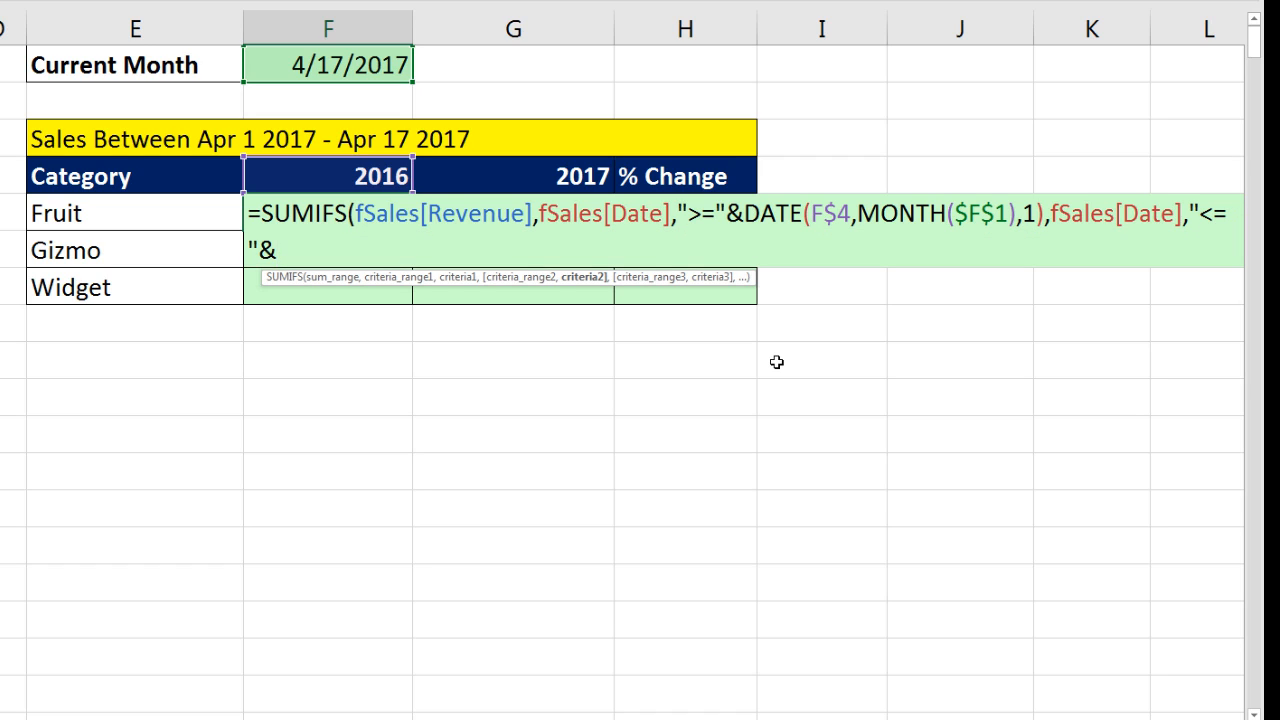
mouse_move(302, 312)
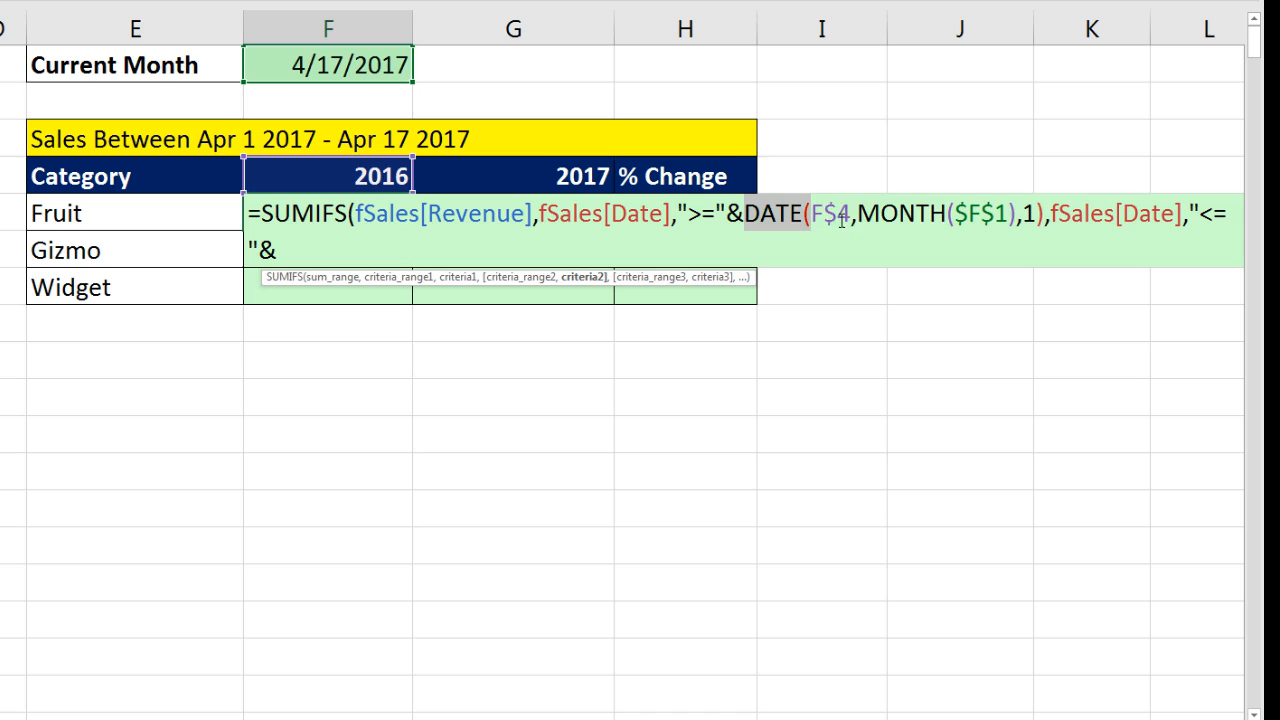
key(ctrl+c)
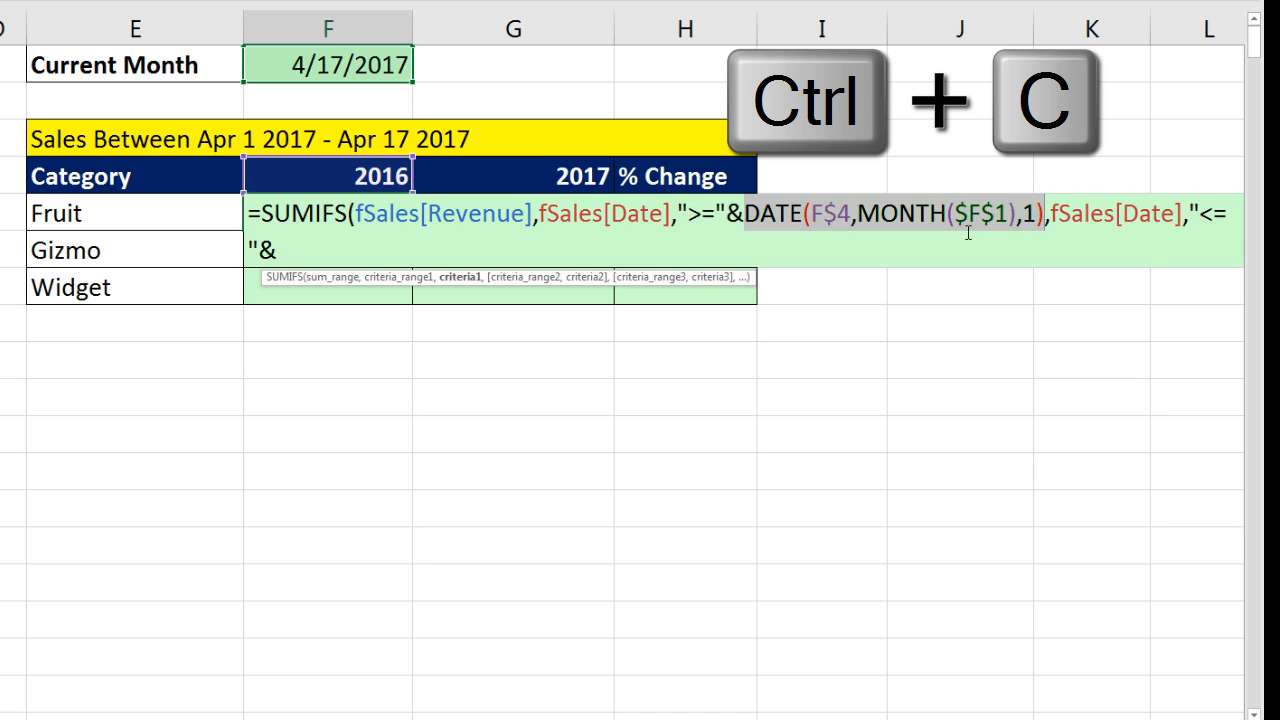
key(ctrl+v)
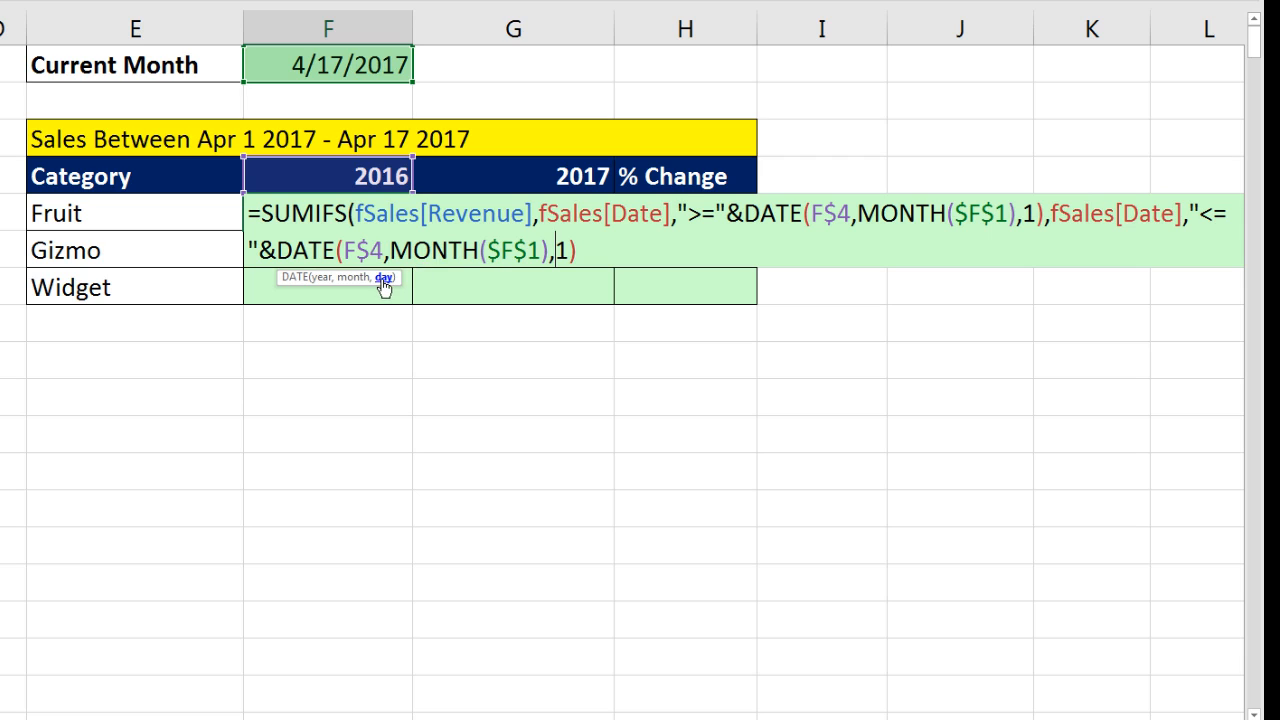
text(DAY(F)
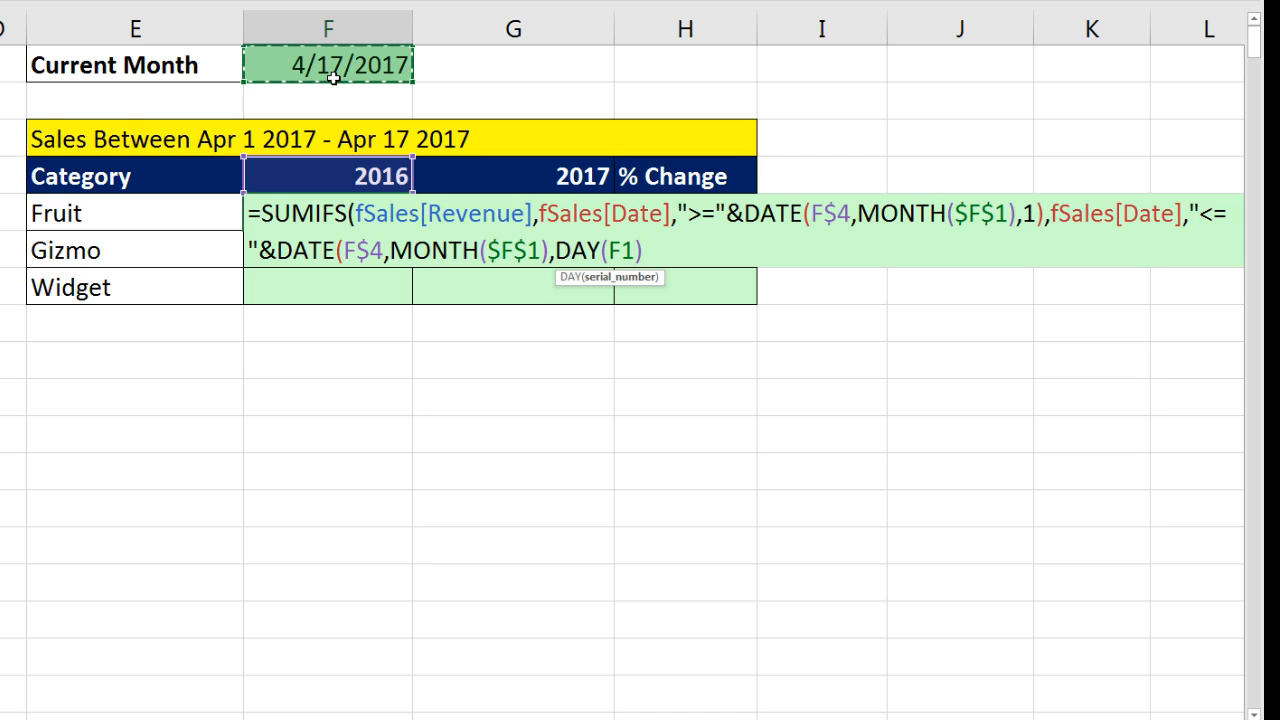
key(f4)
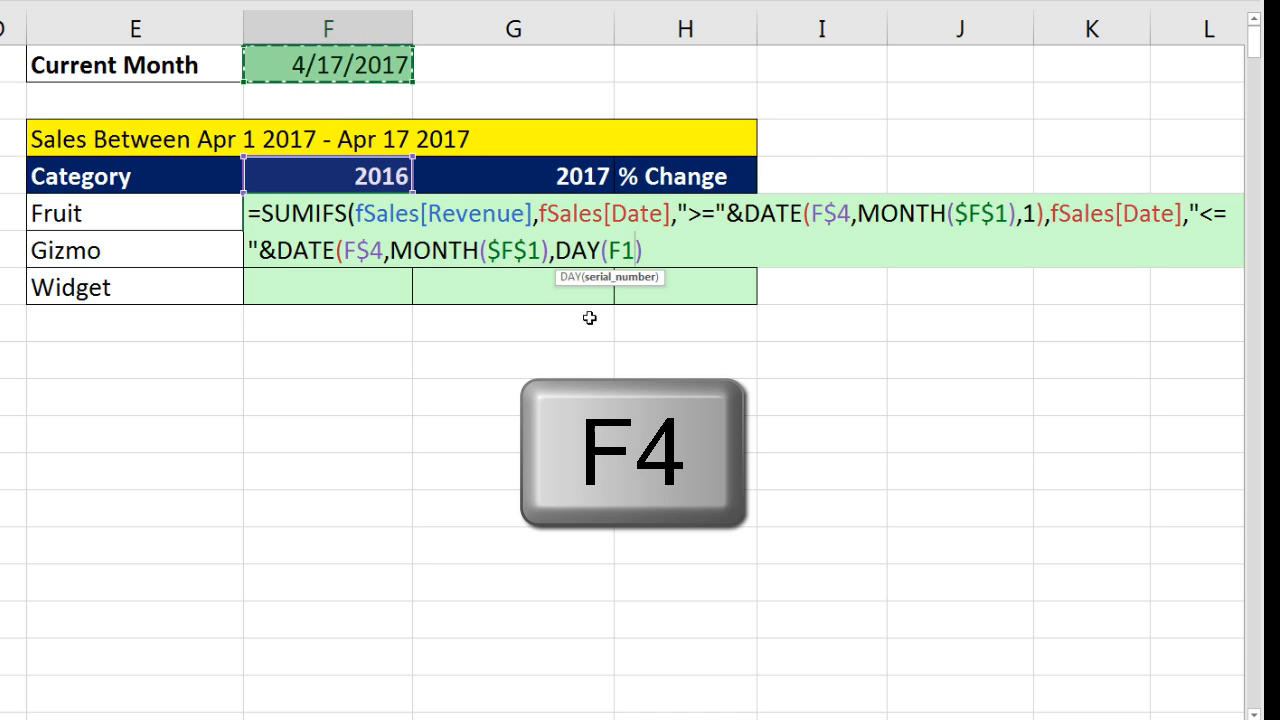
key(F4)
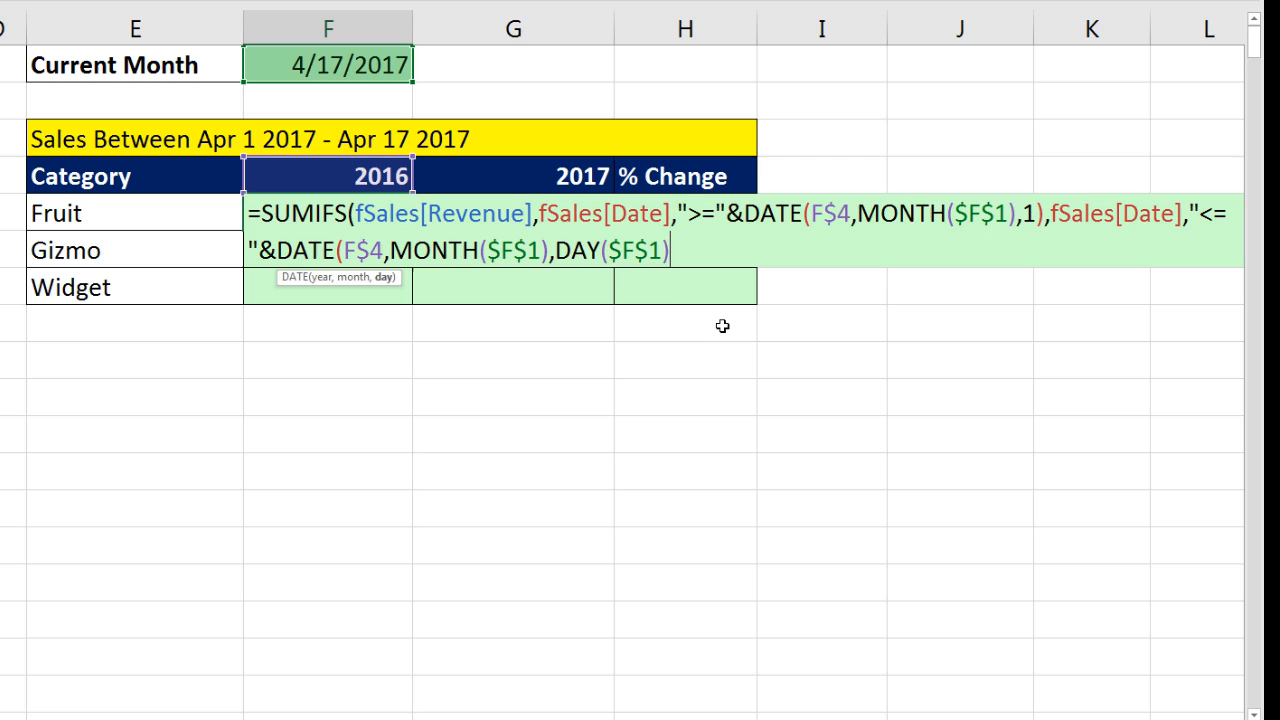
text())
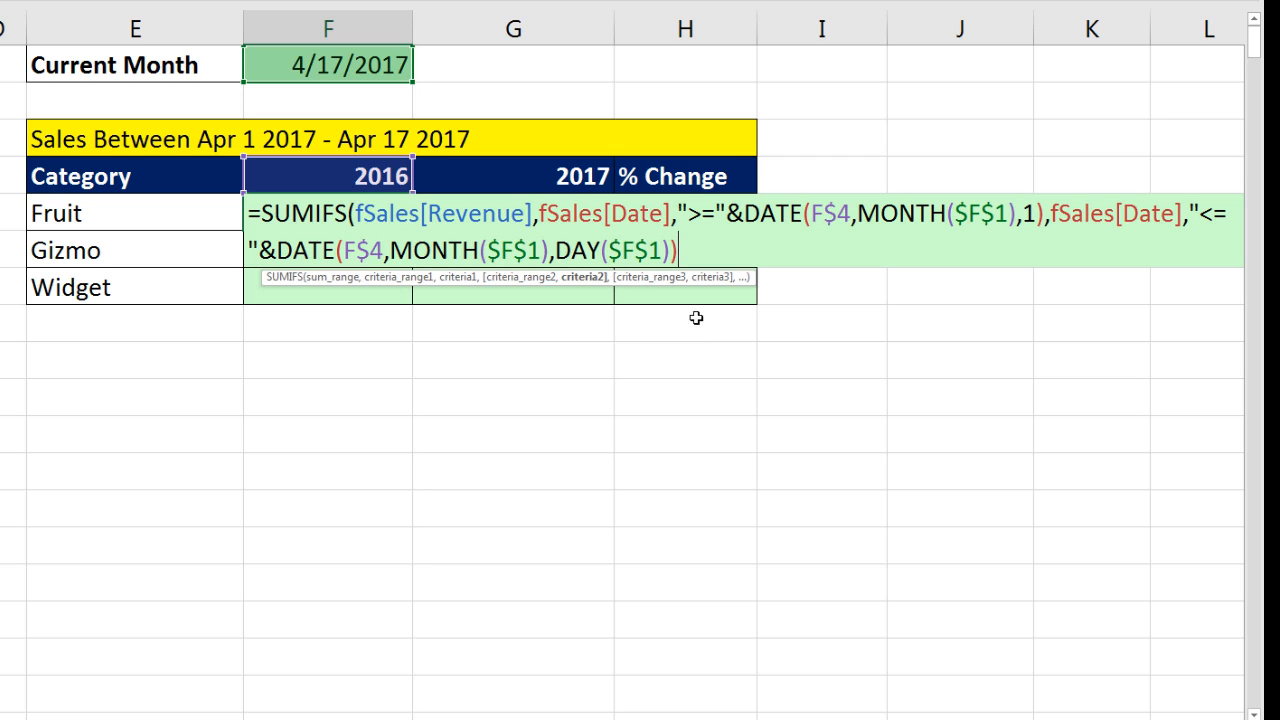
mouse_move(590, 284)
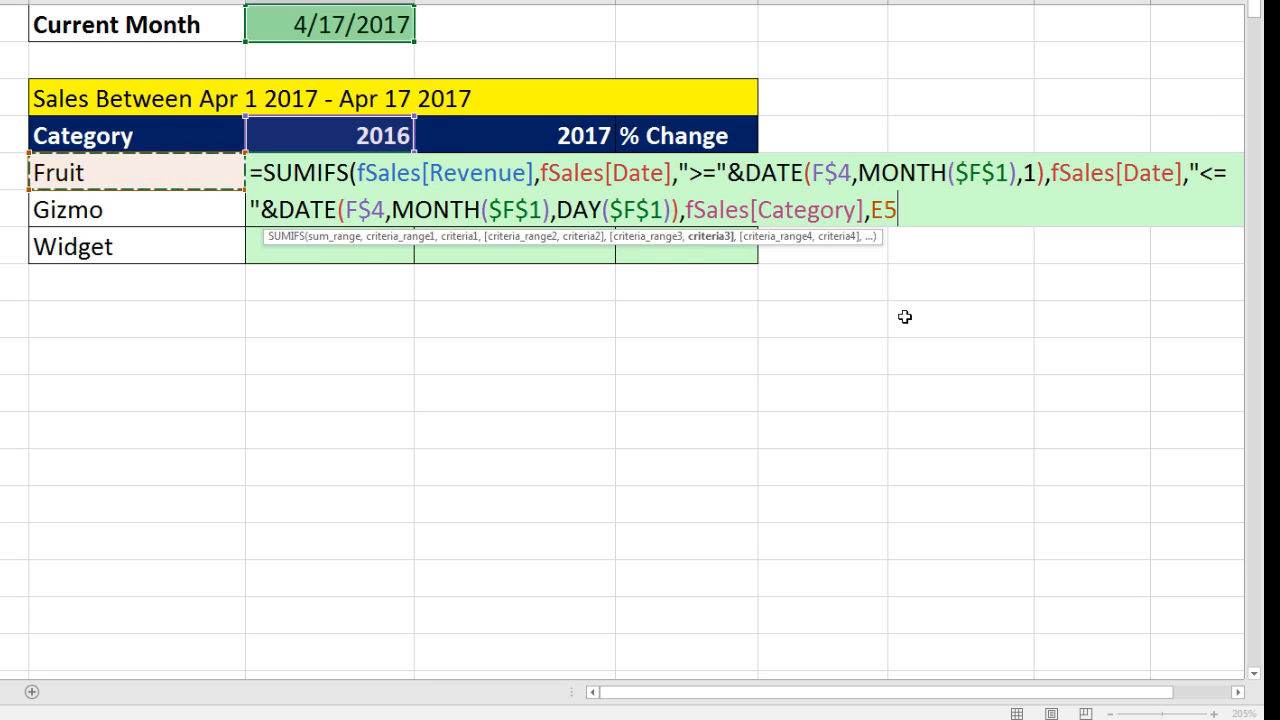
- Finish with fSales[Category],$E5 so Fruit 2016 returns $17,036.51
key(F4)
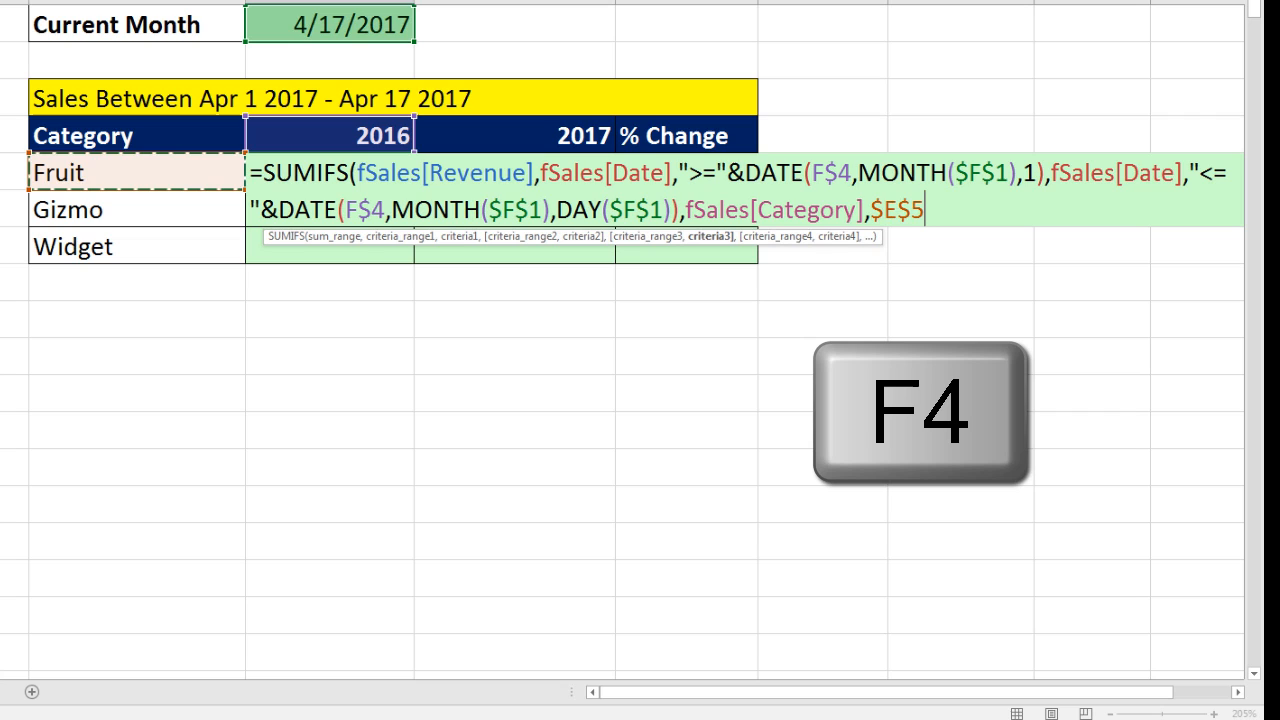
key(f4)
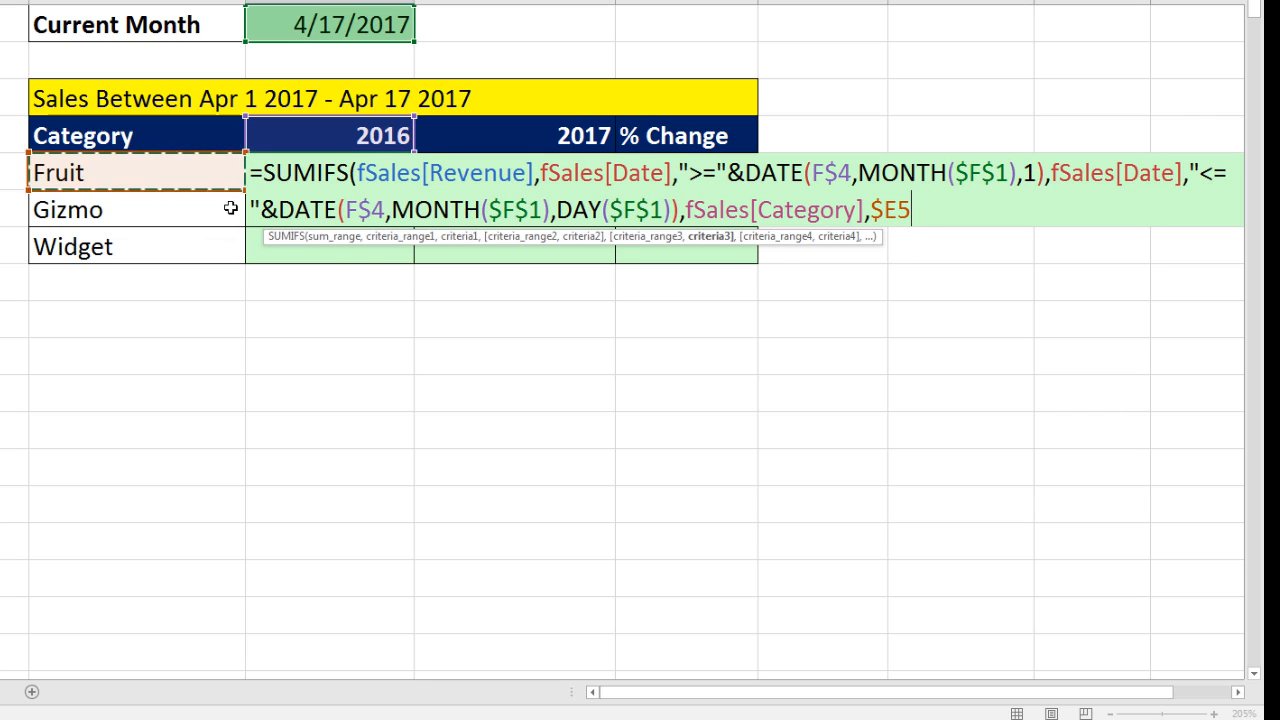
mouse_move(172, 252)
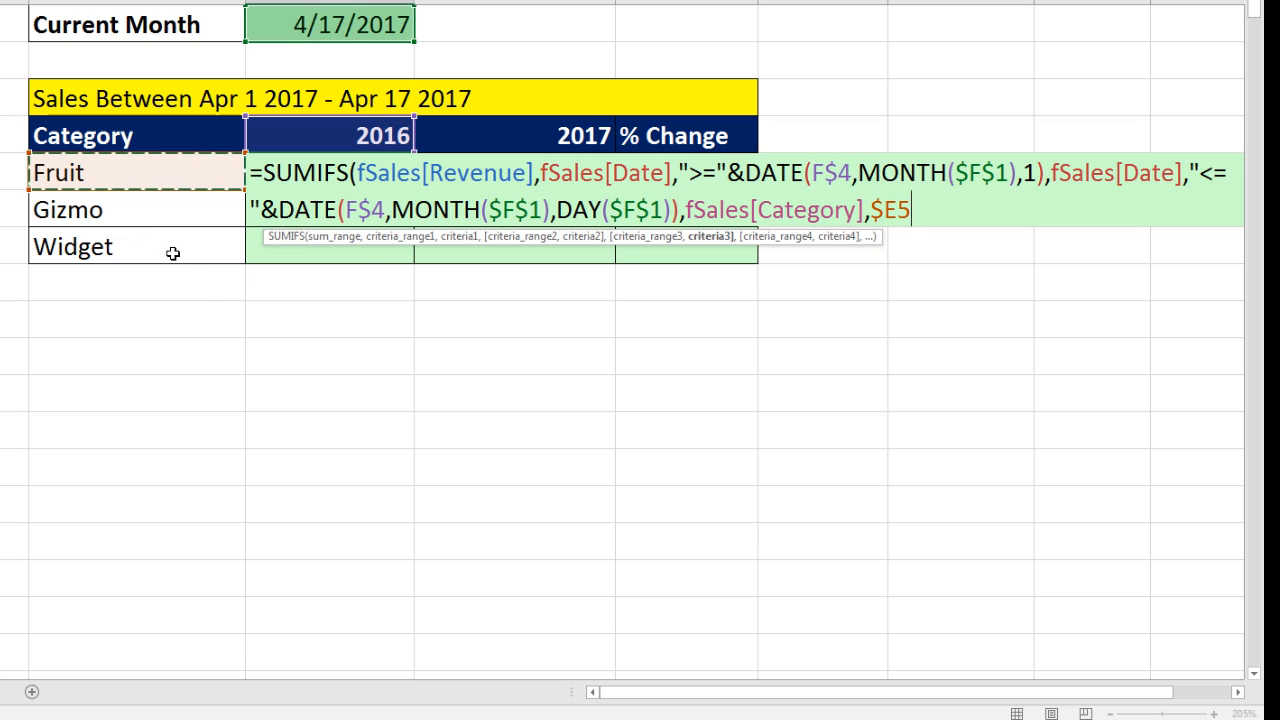
text())
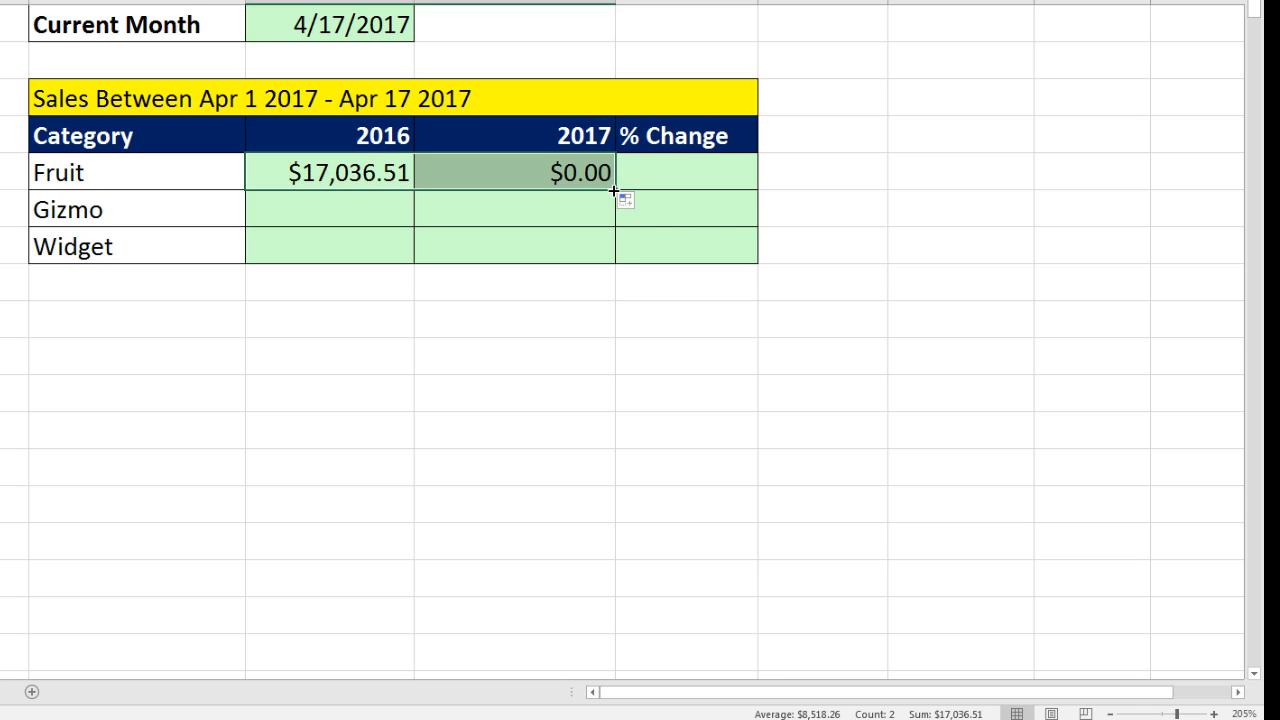
- Fill the 2016 SUMIFS formula down for Gizmo and Widget and paste it across into the 2017 column
drag(612, 190, 612, 264)
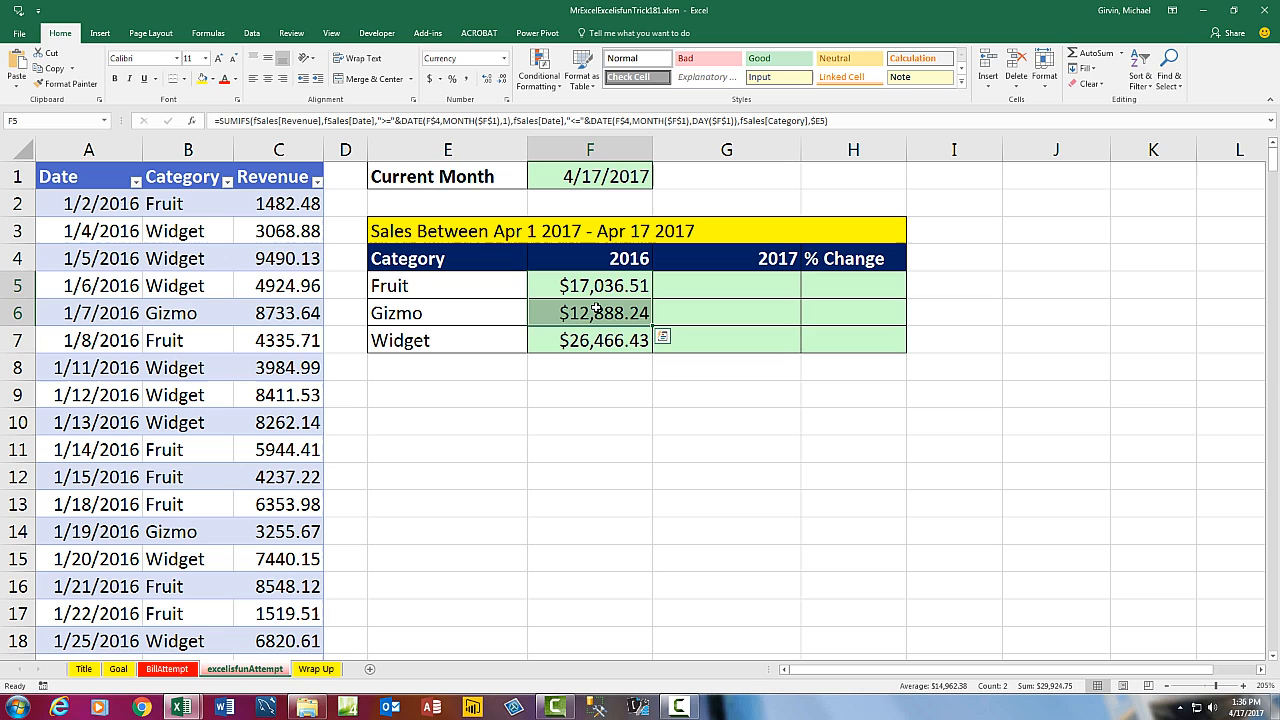
double_click(590, 312)
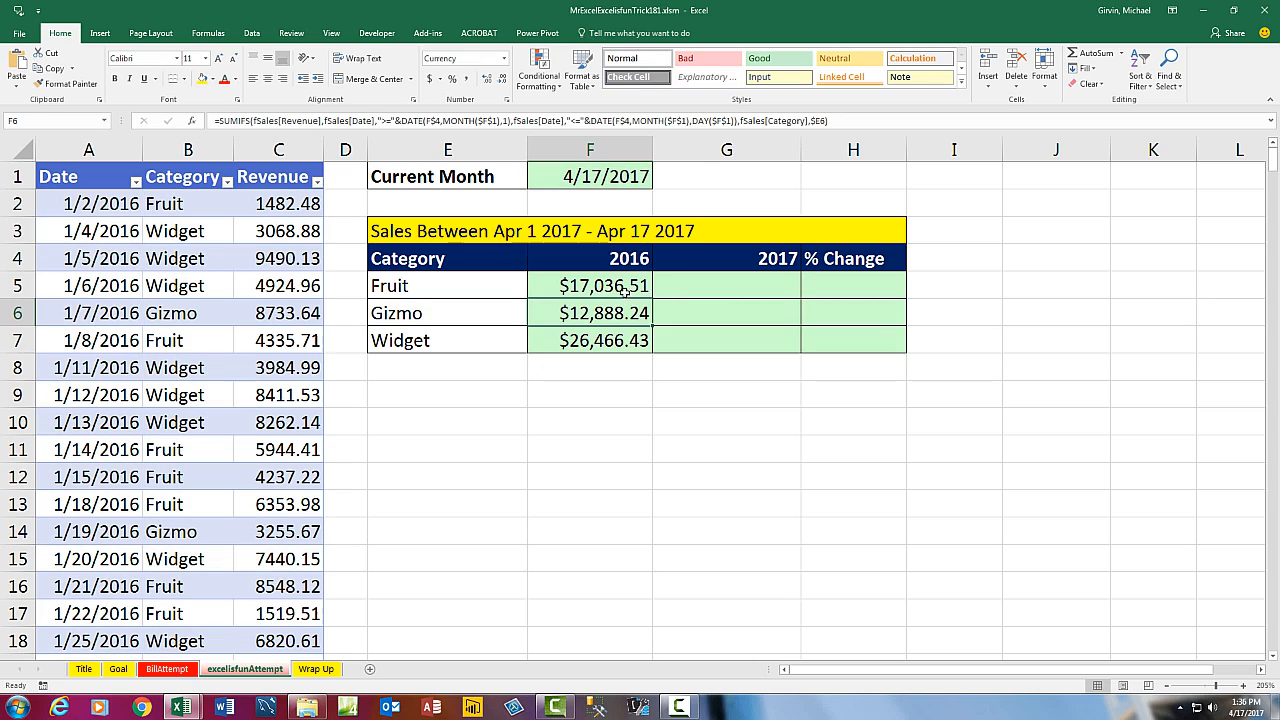
key(ctrl+c)
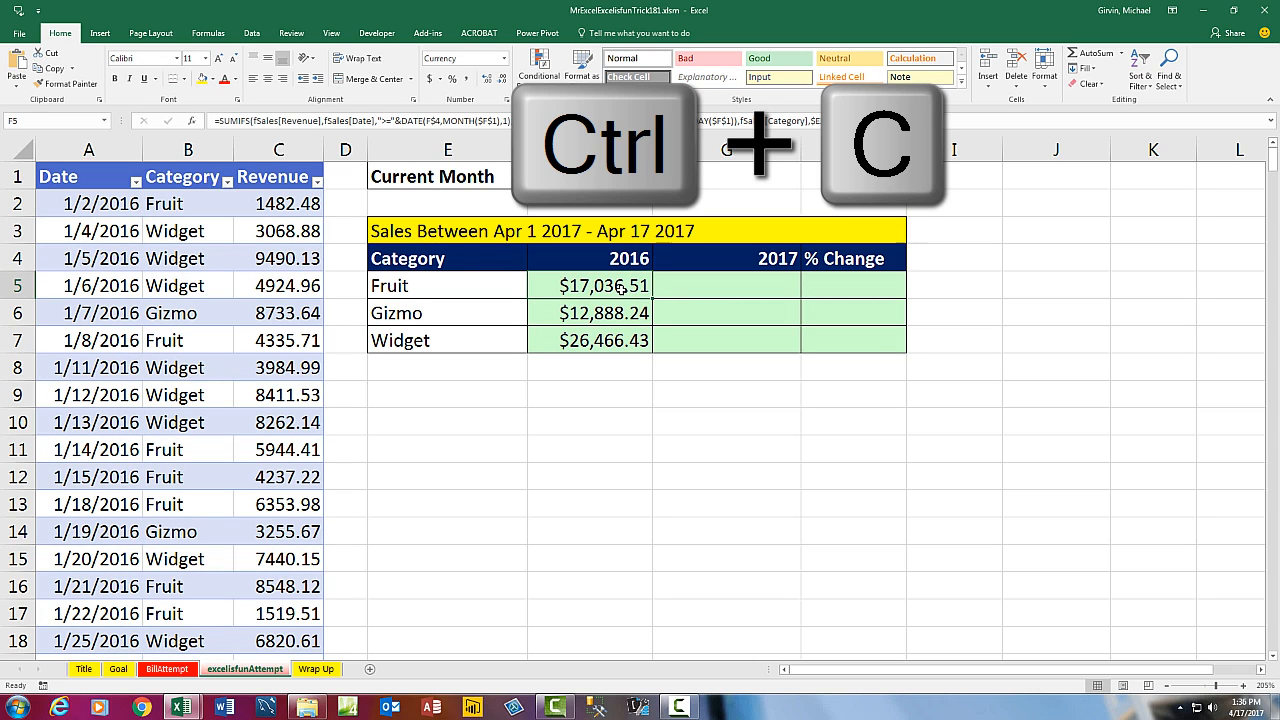
key(ctrl+v)
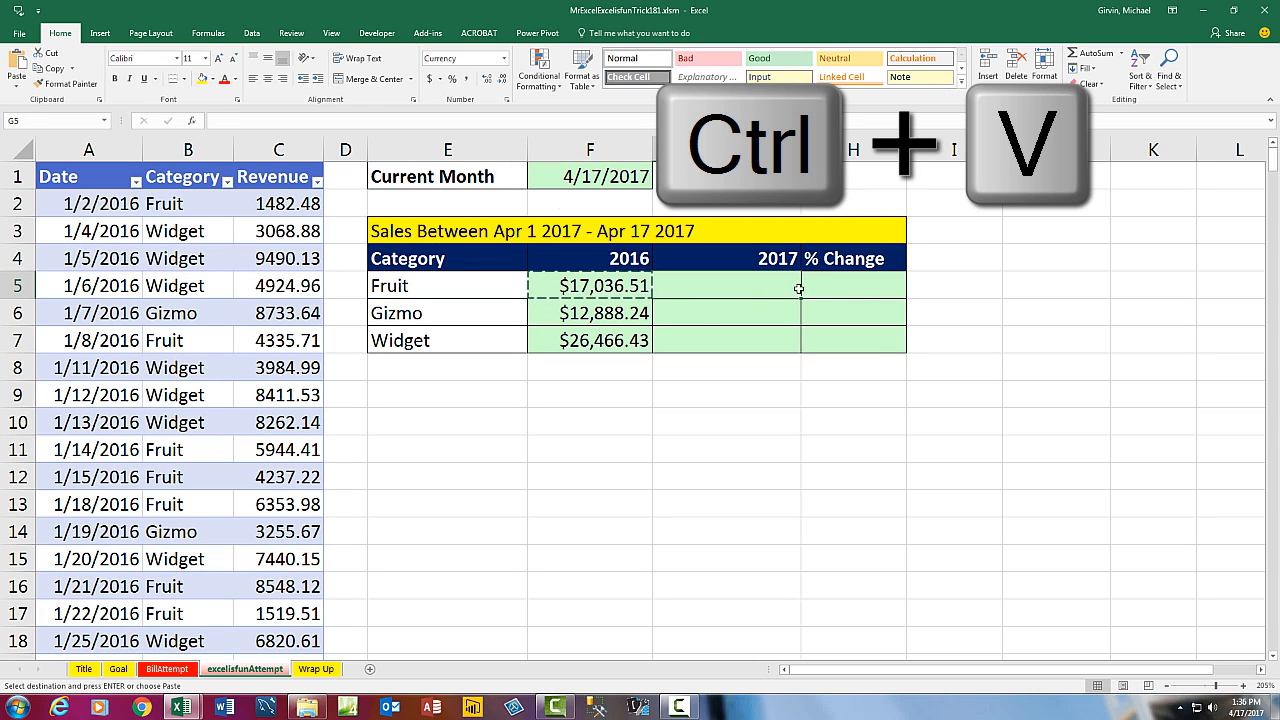
key(ctrl+v)
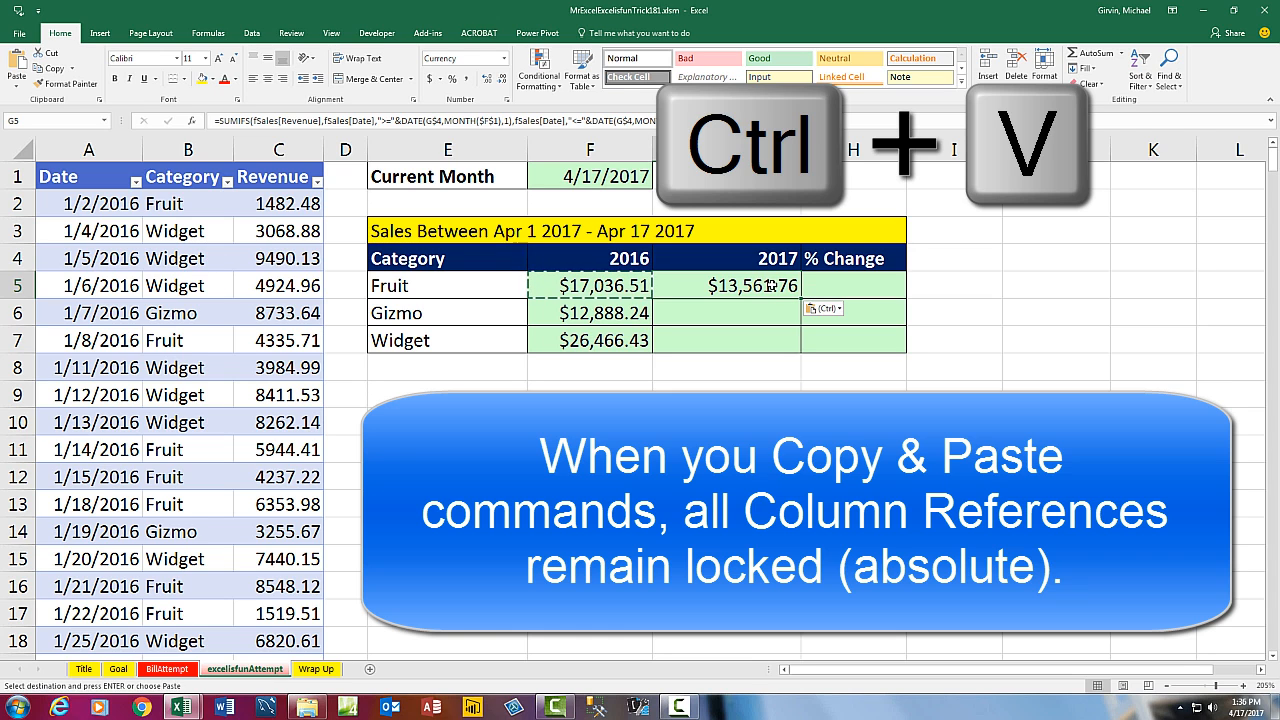
click(726, 284)
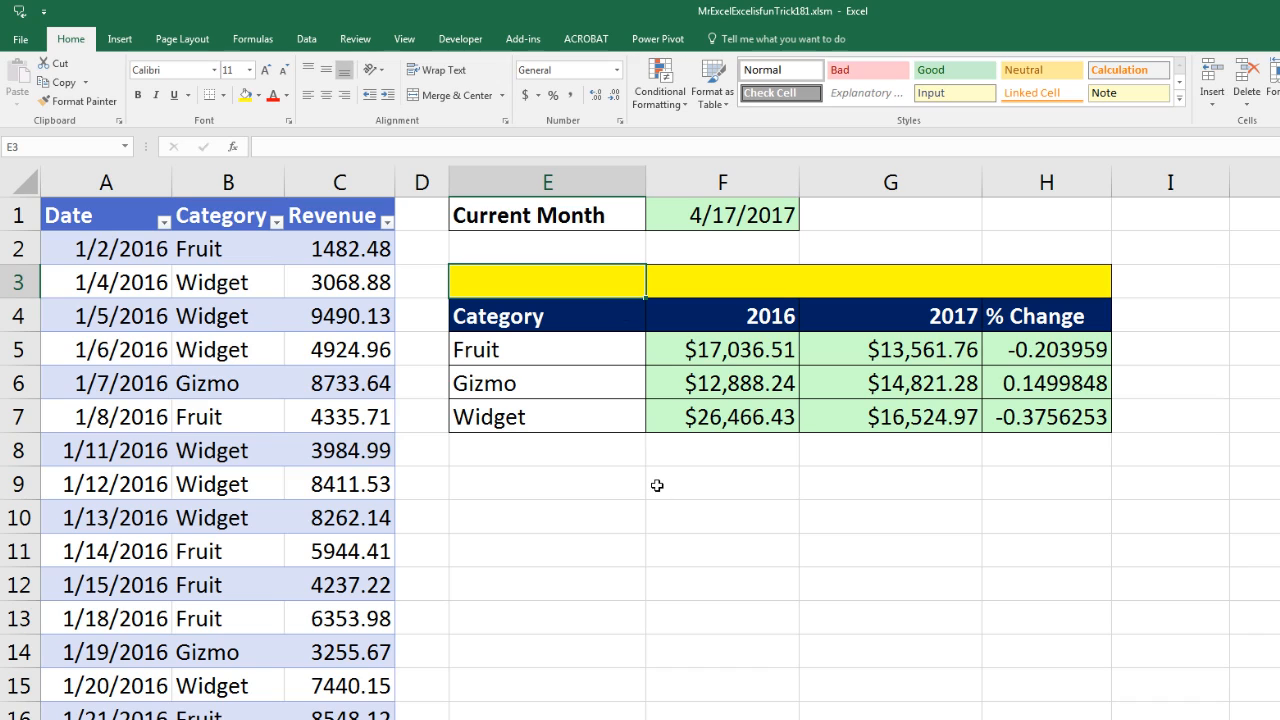
- Enter ="Sales Between "&TEXT(F1,"mmm 1, yyy") in E3, which returns #VALUE! for now
text(=)
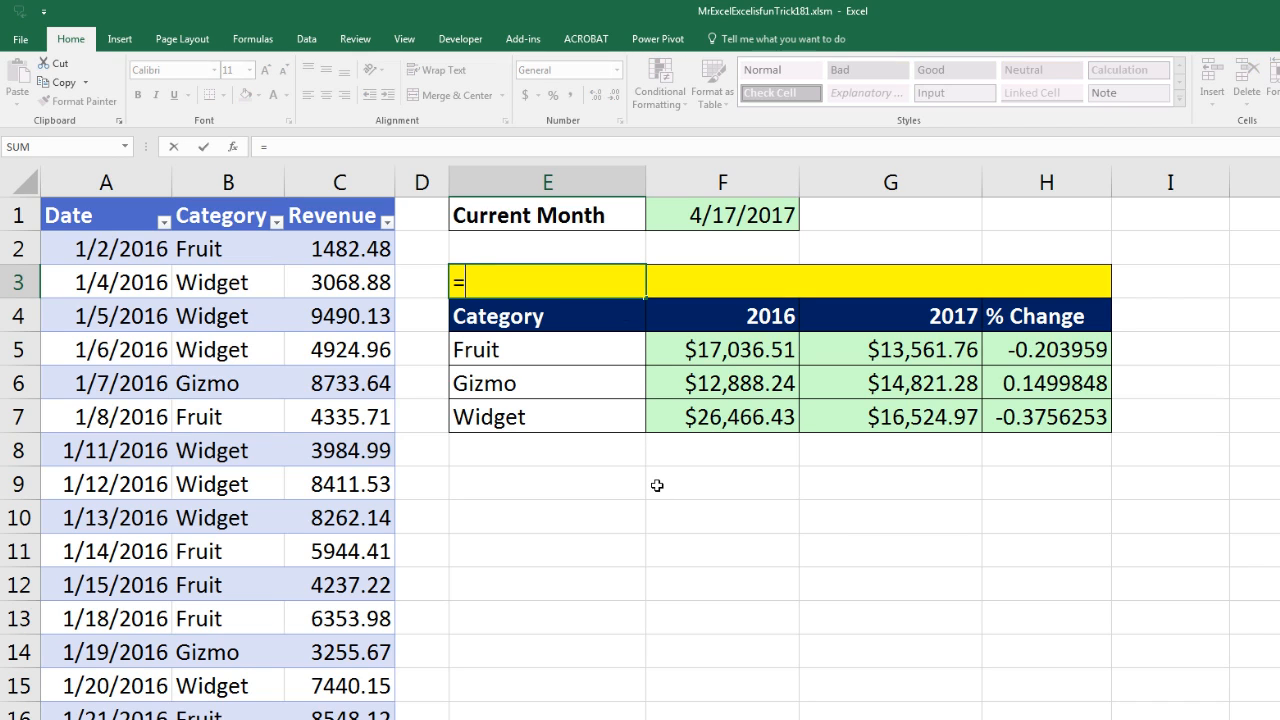
text(")
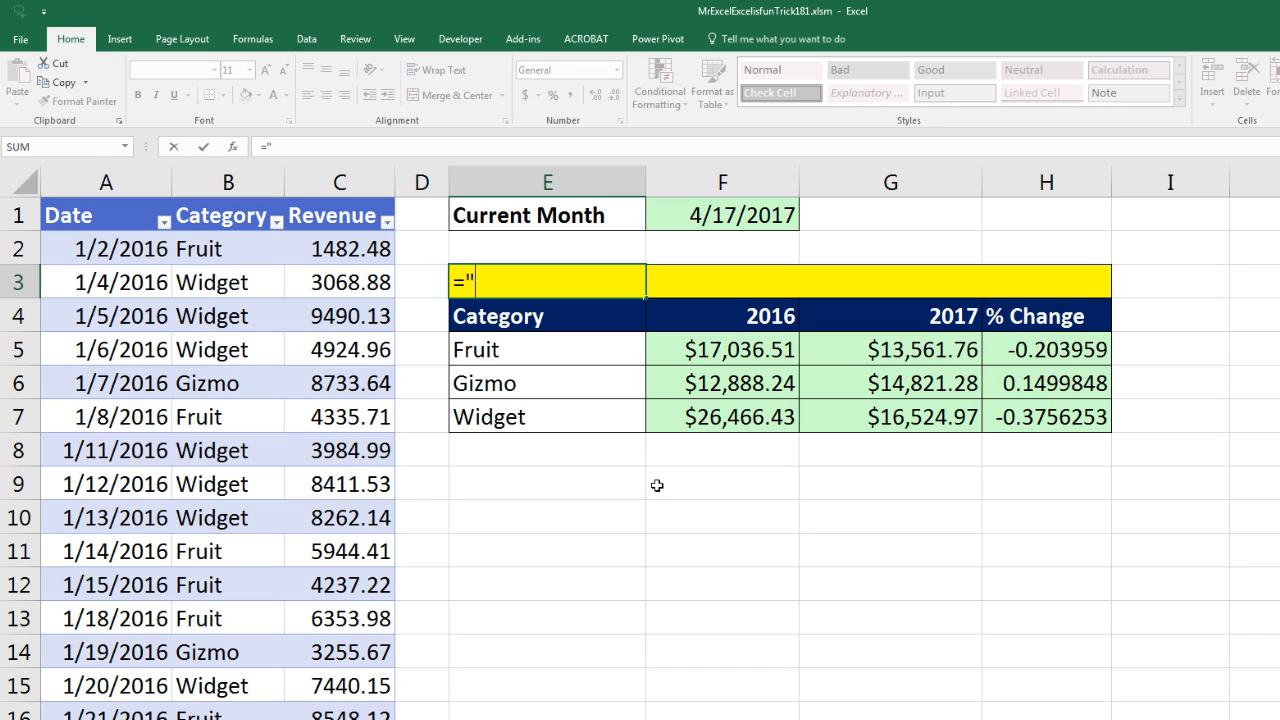
text(S)
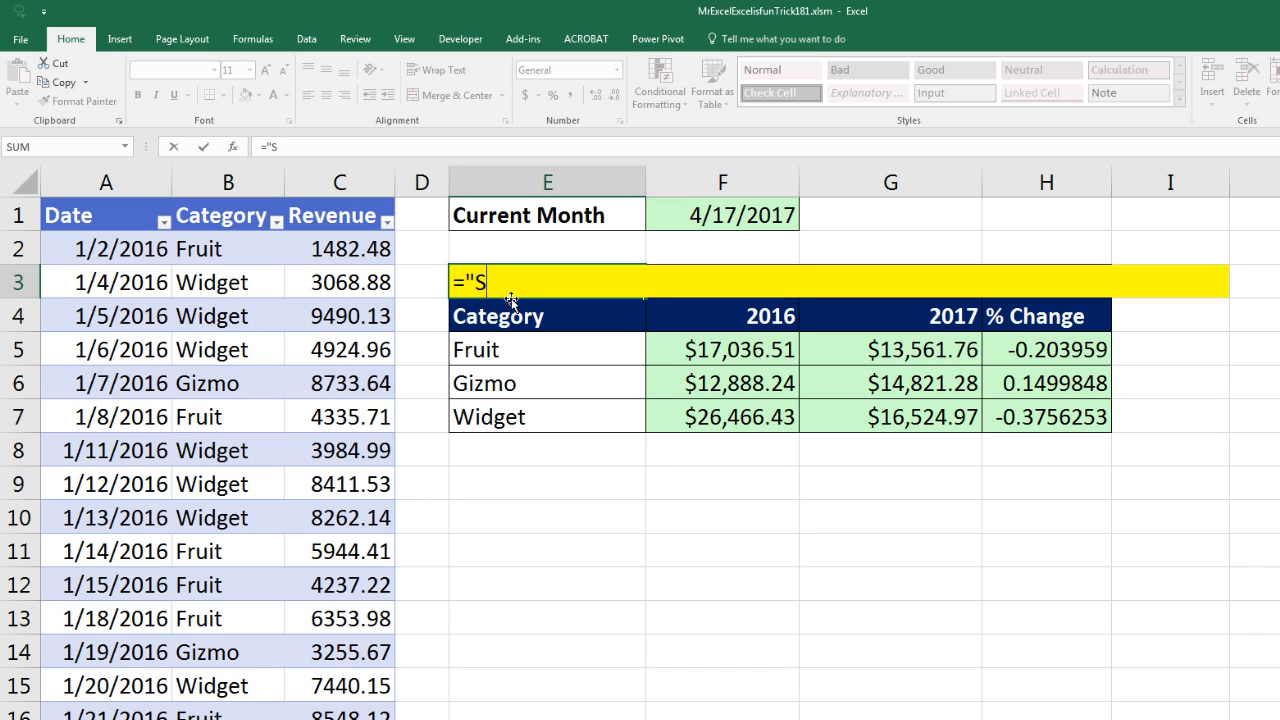
text(ales Between)
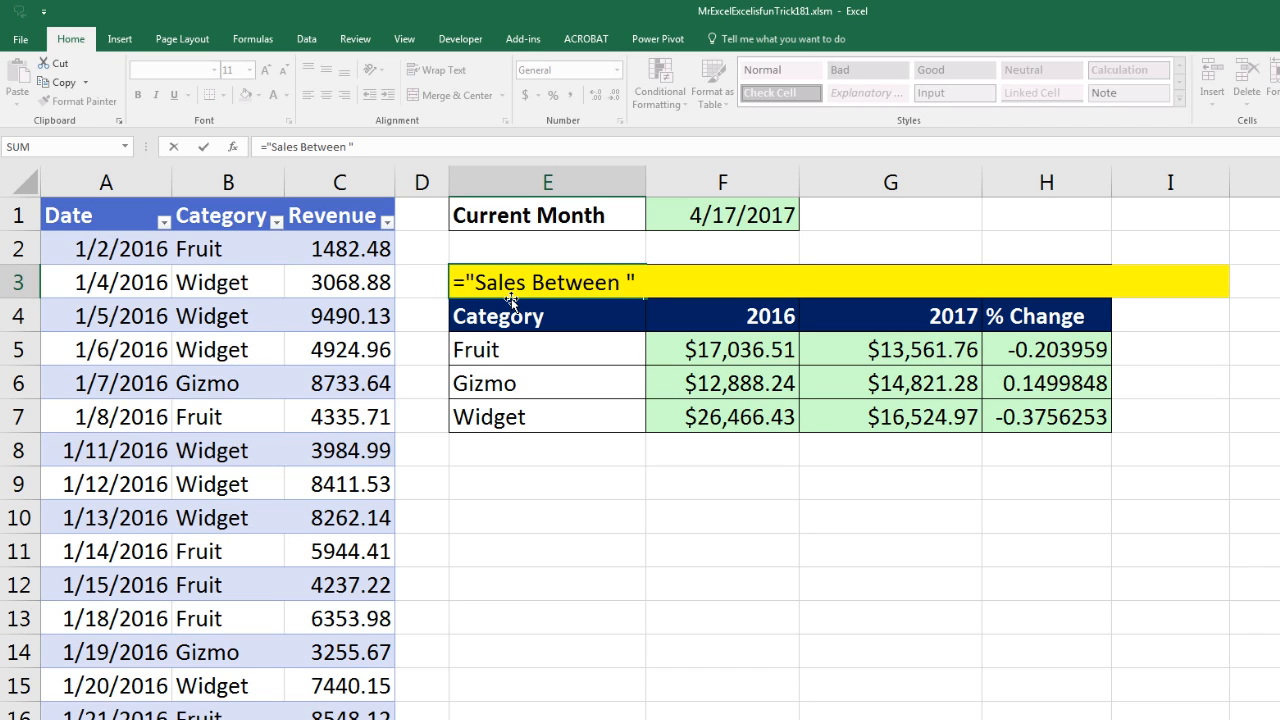
text(&)
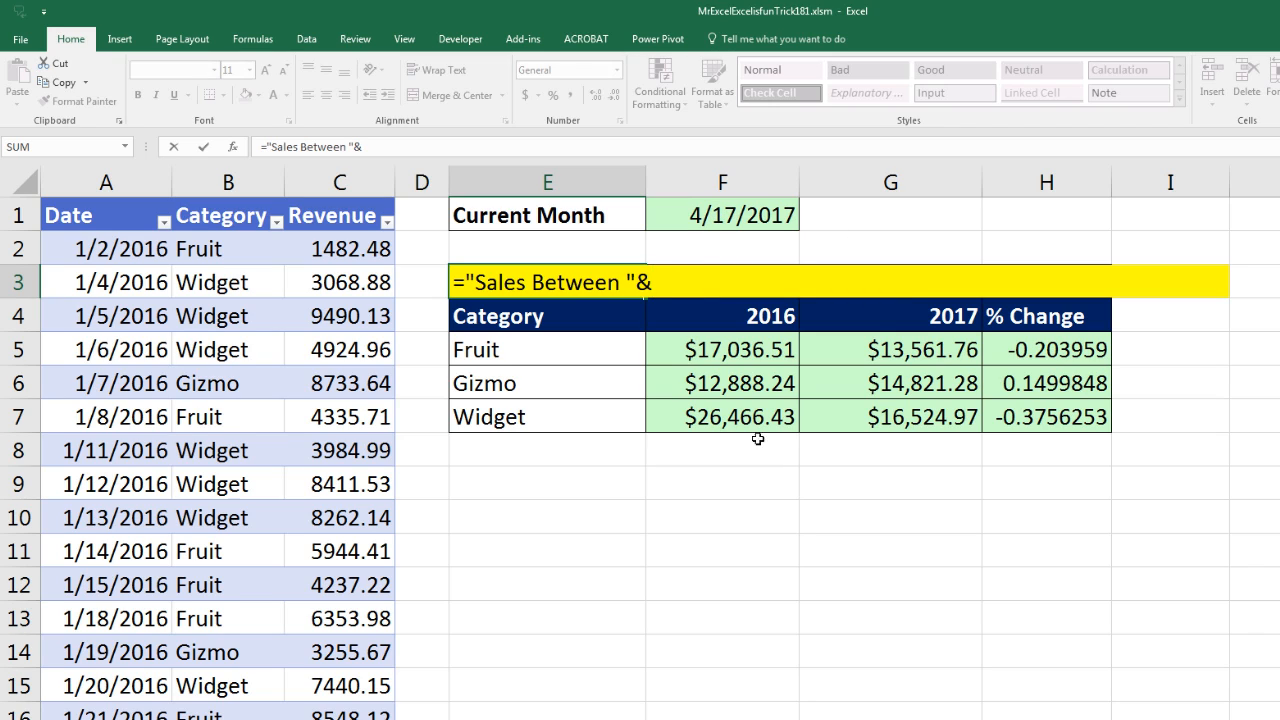
text(text)
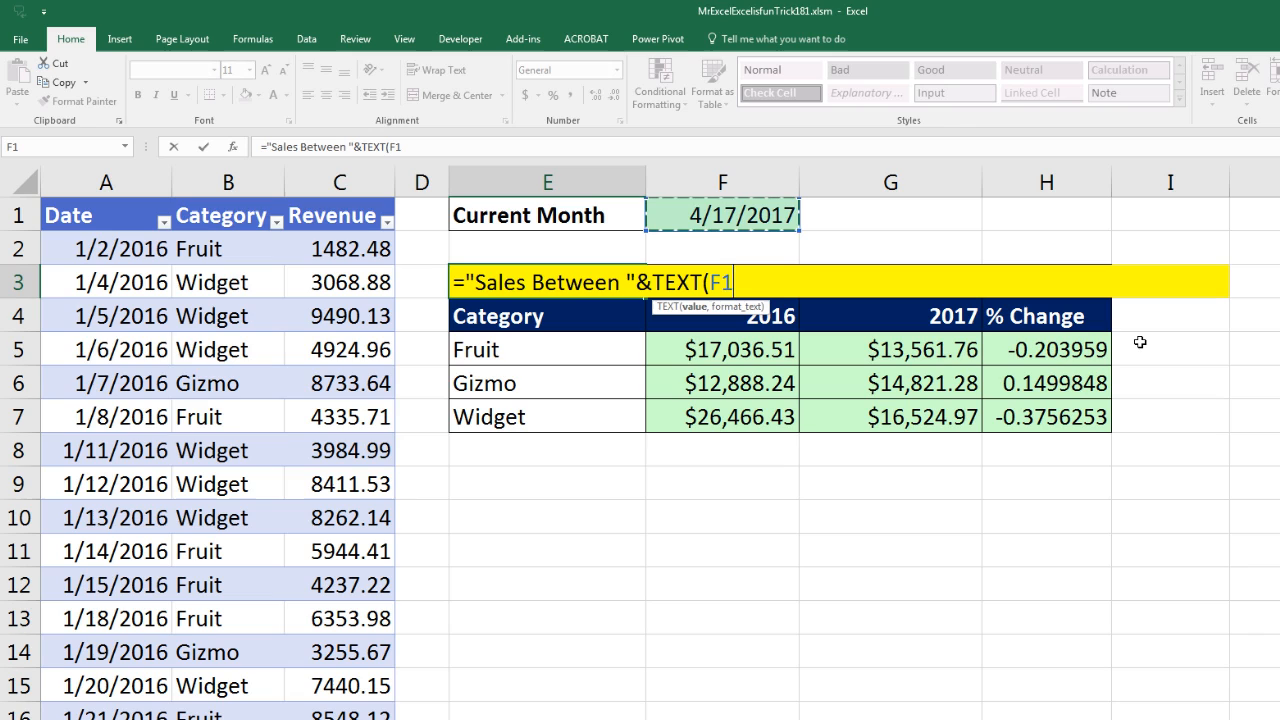
text(,)
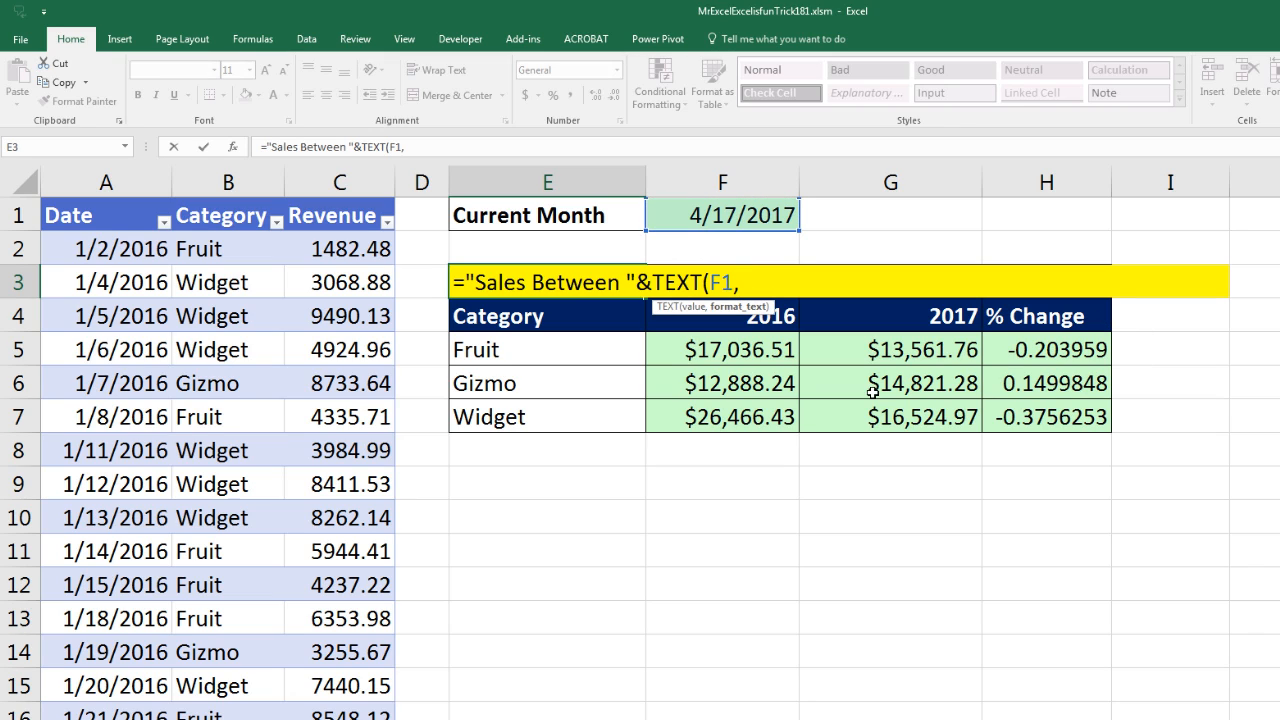
mouse_move(836, 368)
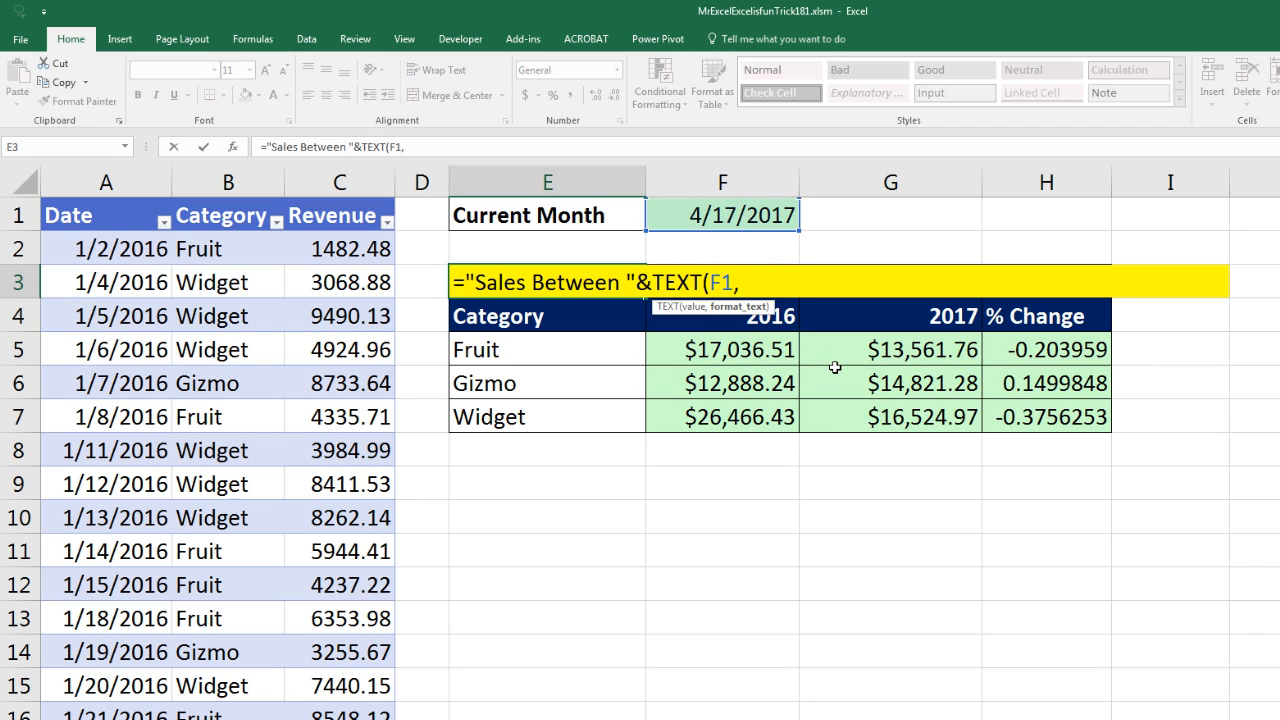
text(")
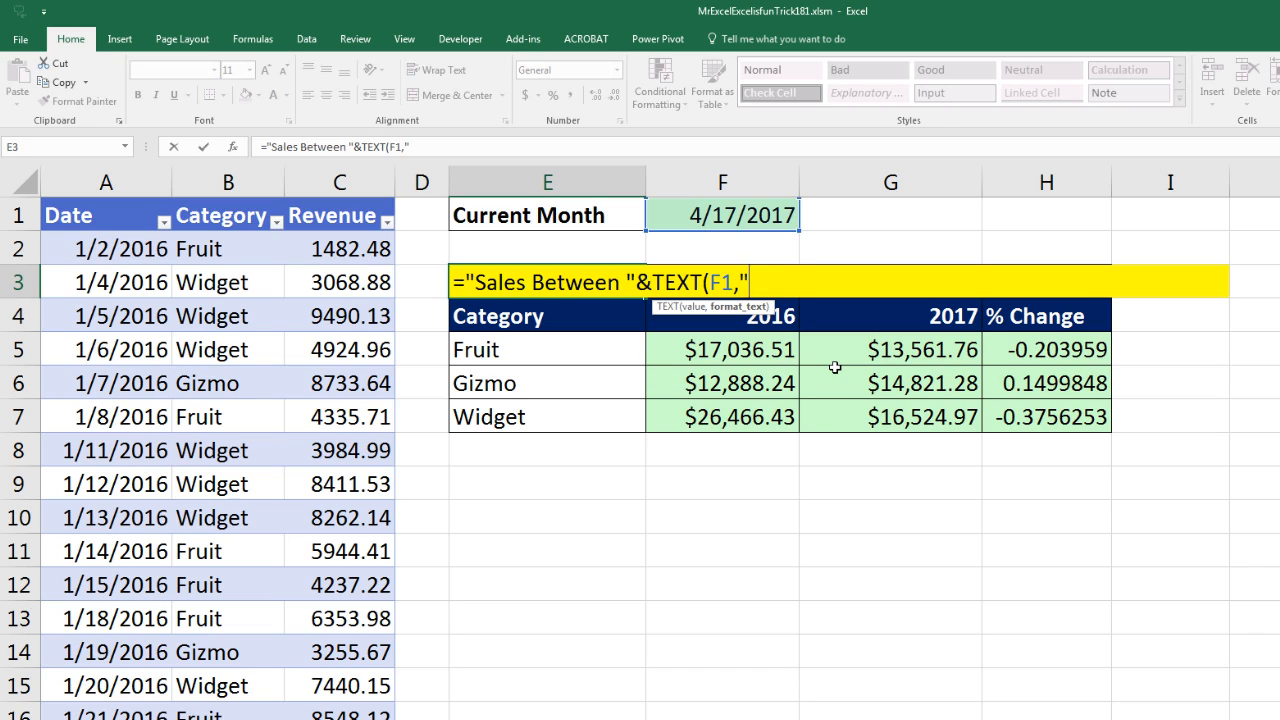
text(mmm)
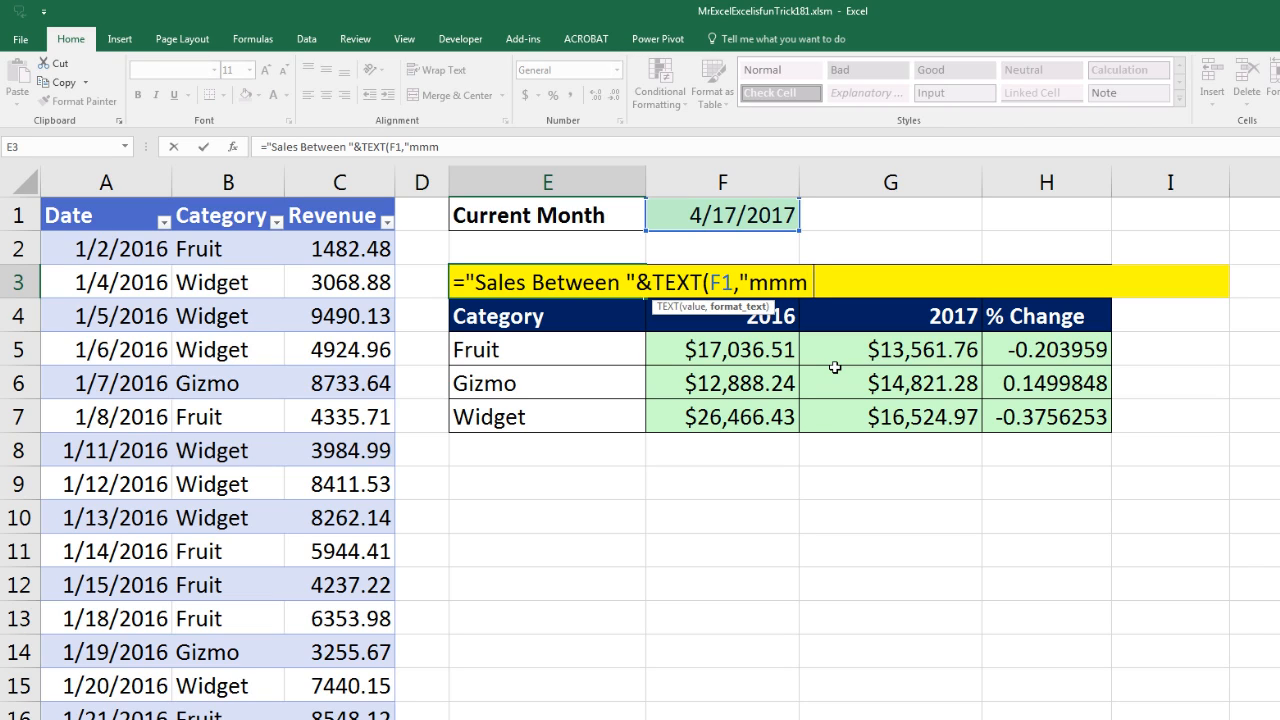
text(1)
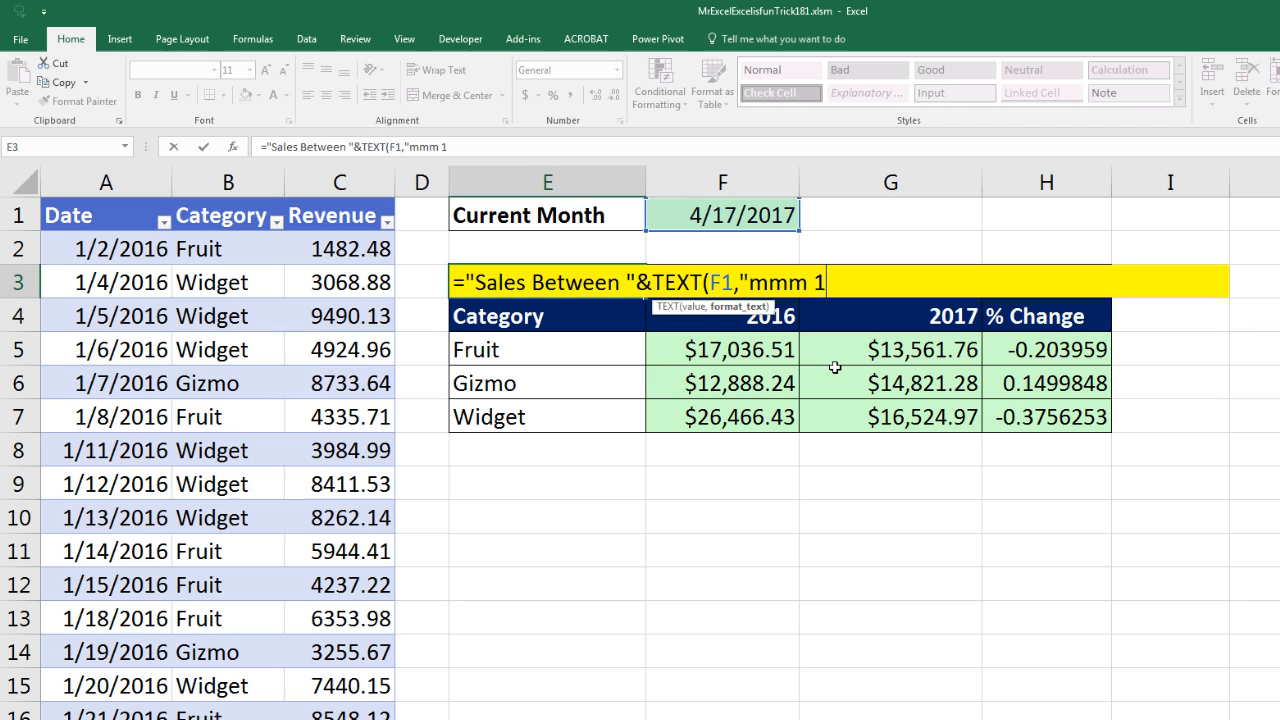
text(, yyy)
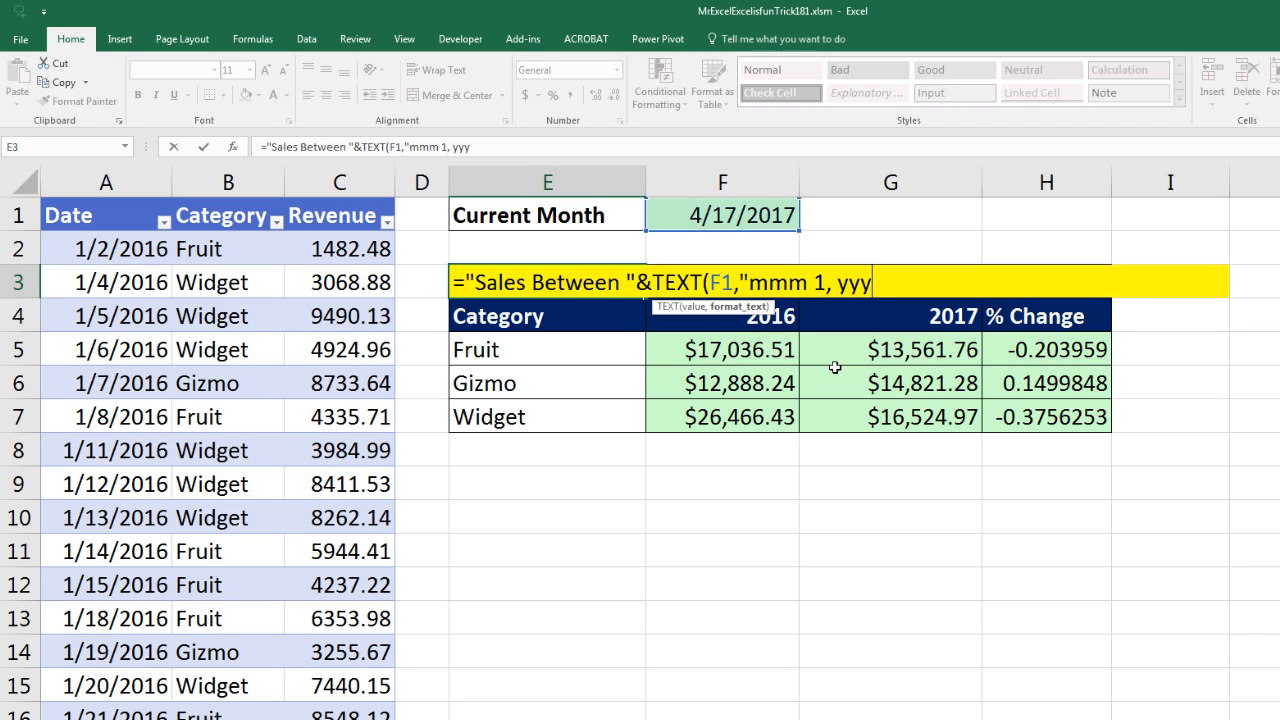
key(Return)
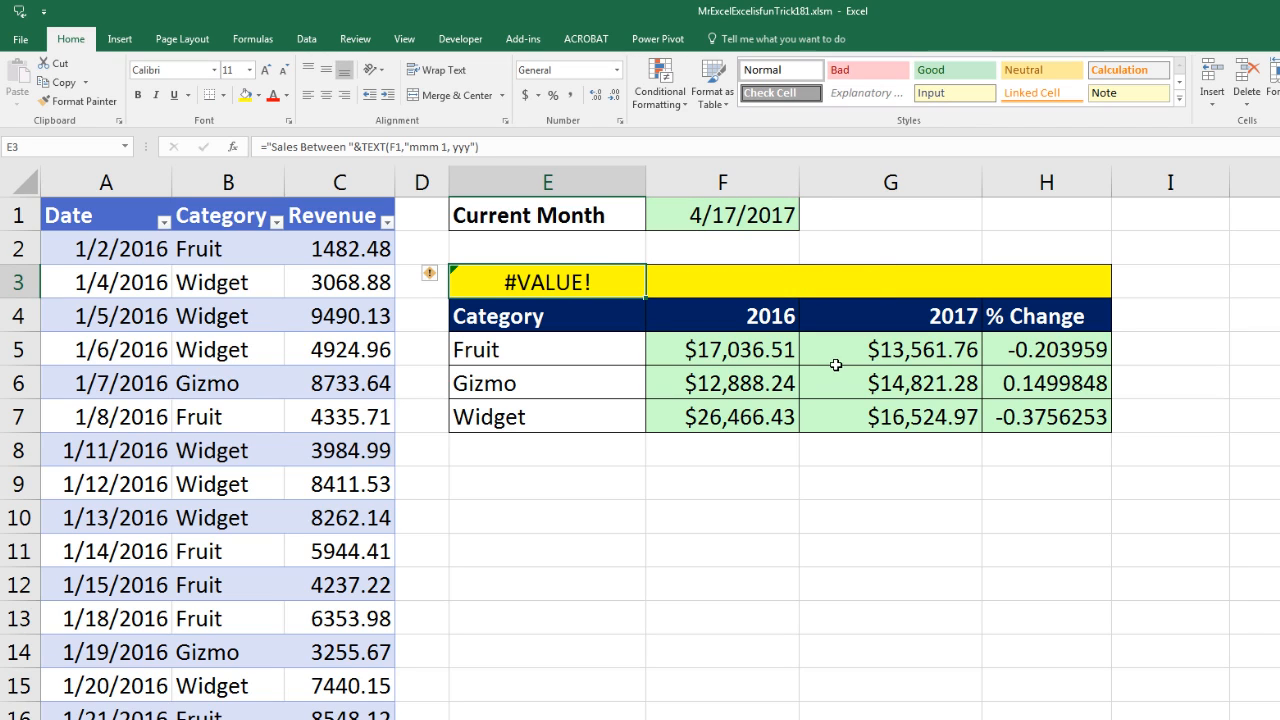
- Escape the 1 with a backslash and append &" - "&TEXT(F1,"mmm d, yyy") so E3 reads Sales Between Apr 1, 2017 - Apr 17, 2017
double_click(548, 280)
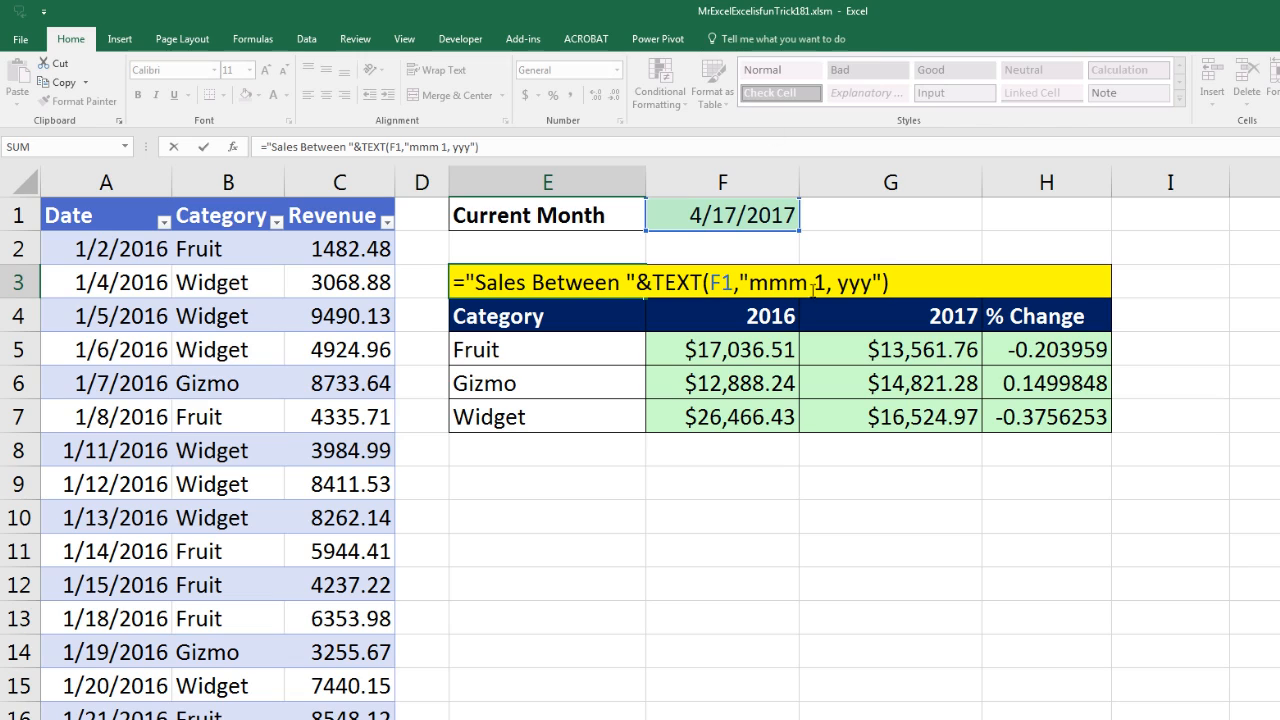
mouse_move(900, 220)
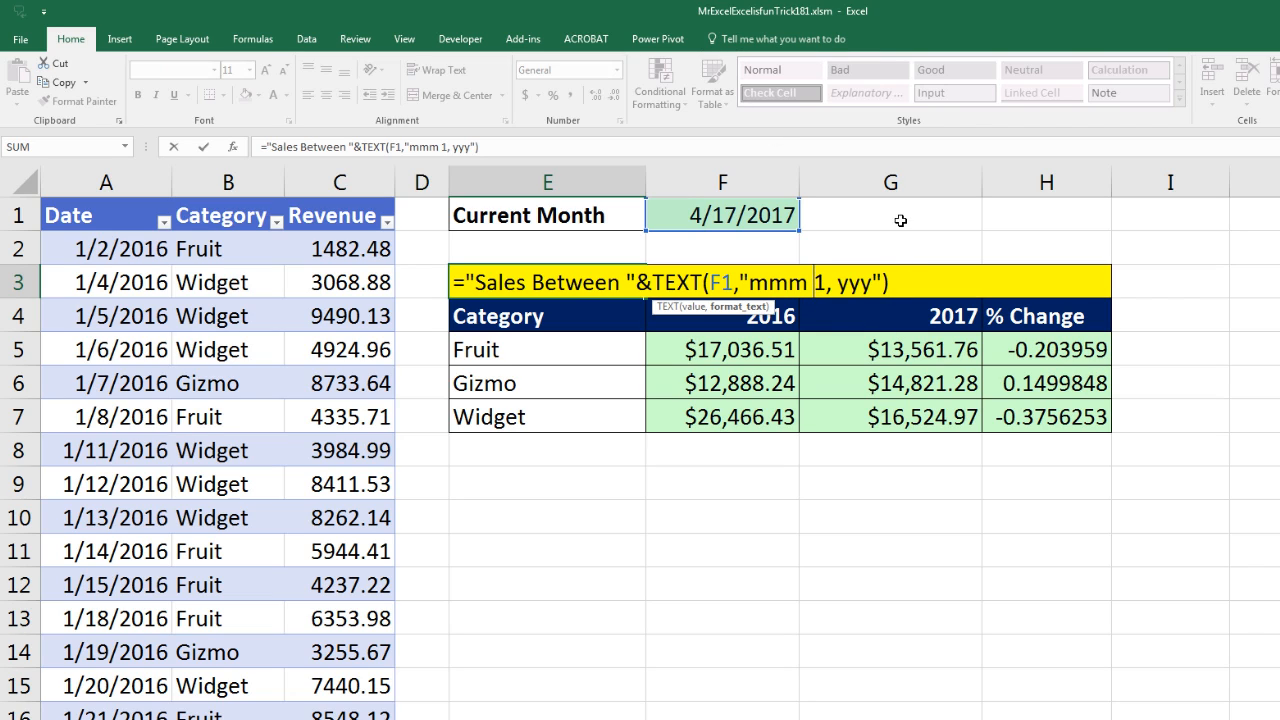
mouse_move(818, 280)
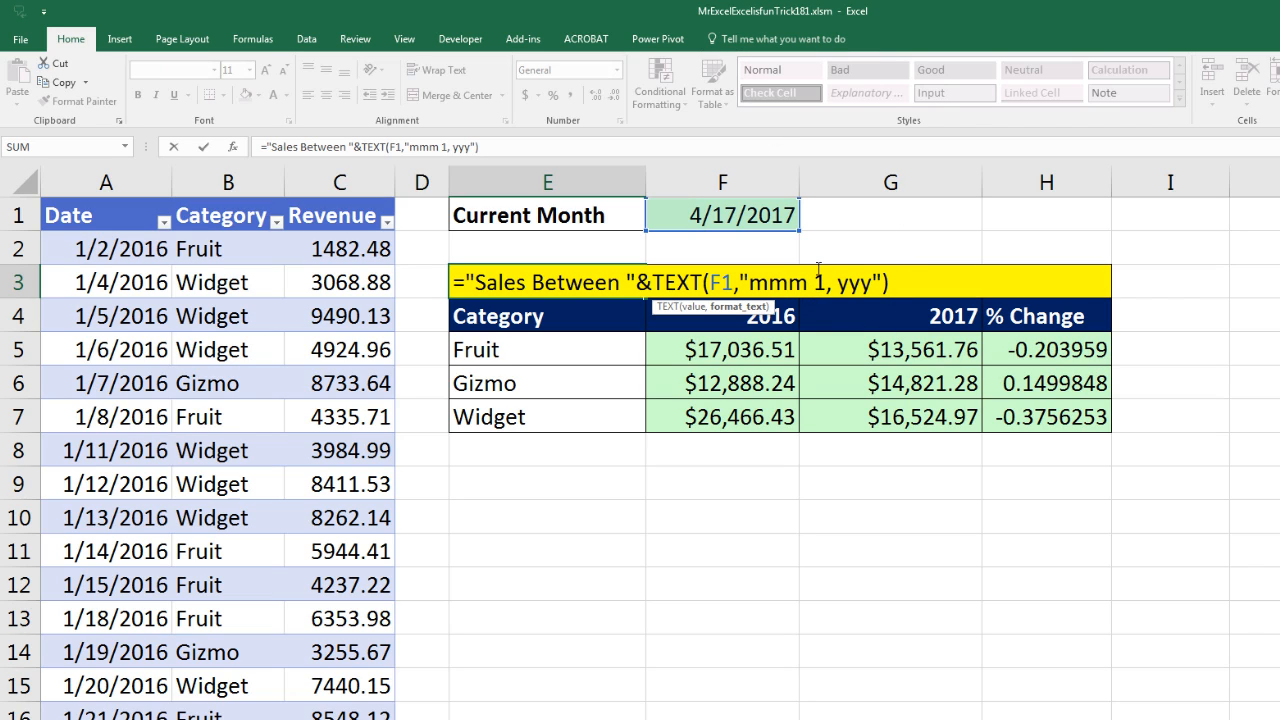
mouse_move(1010, 252)
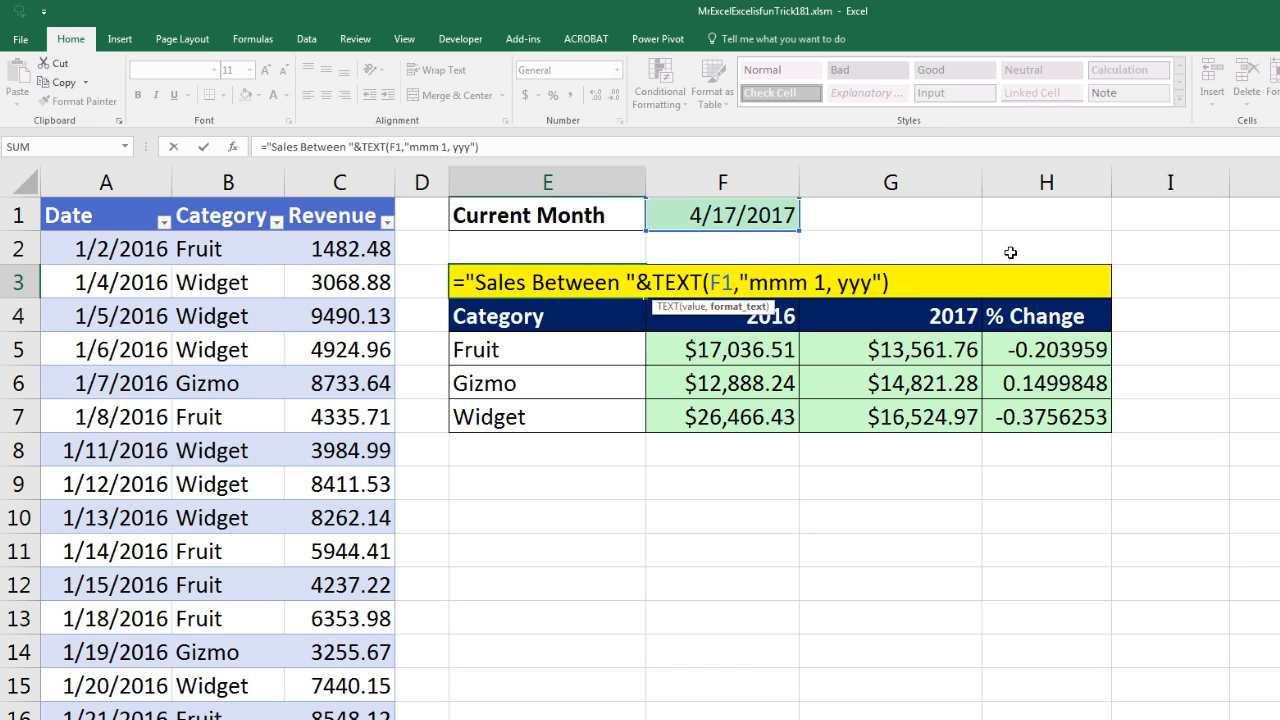
text(\)
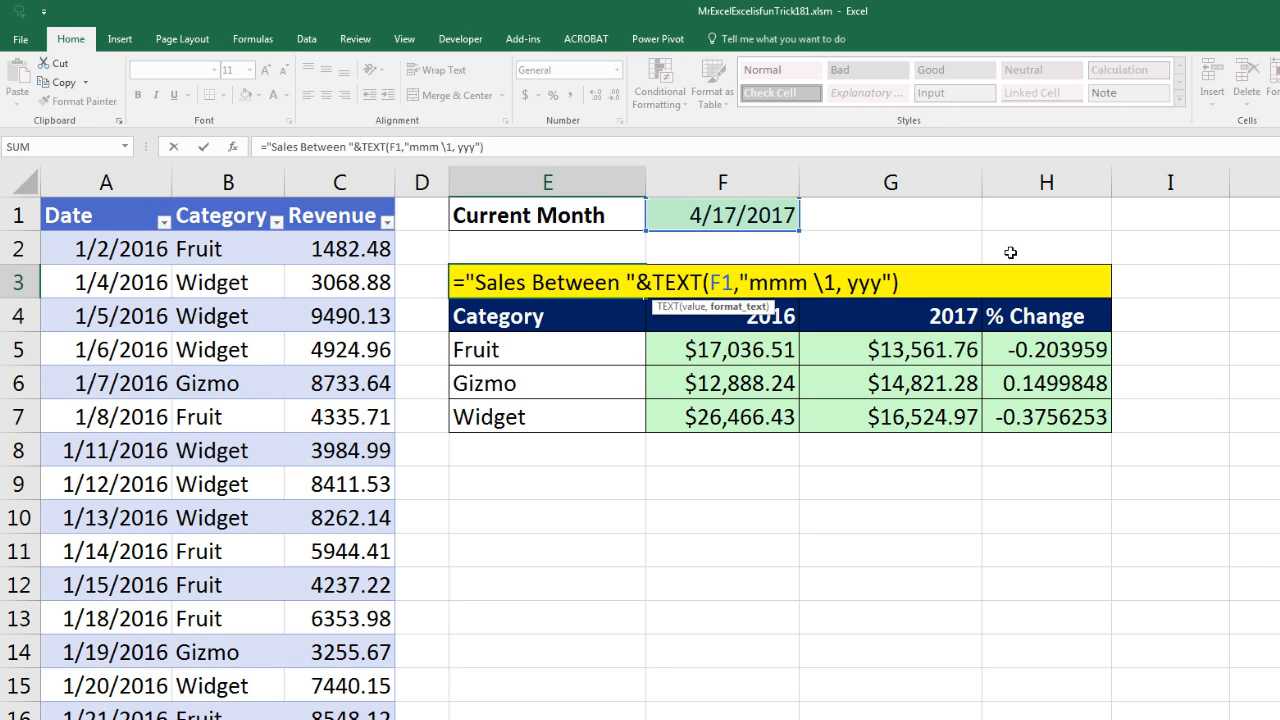
mouse_move(810, 300)
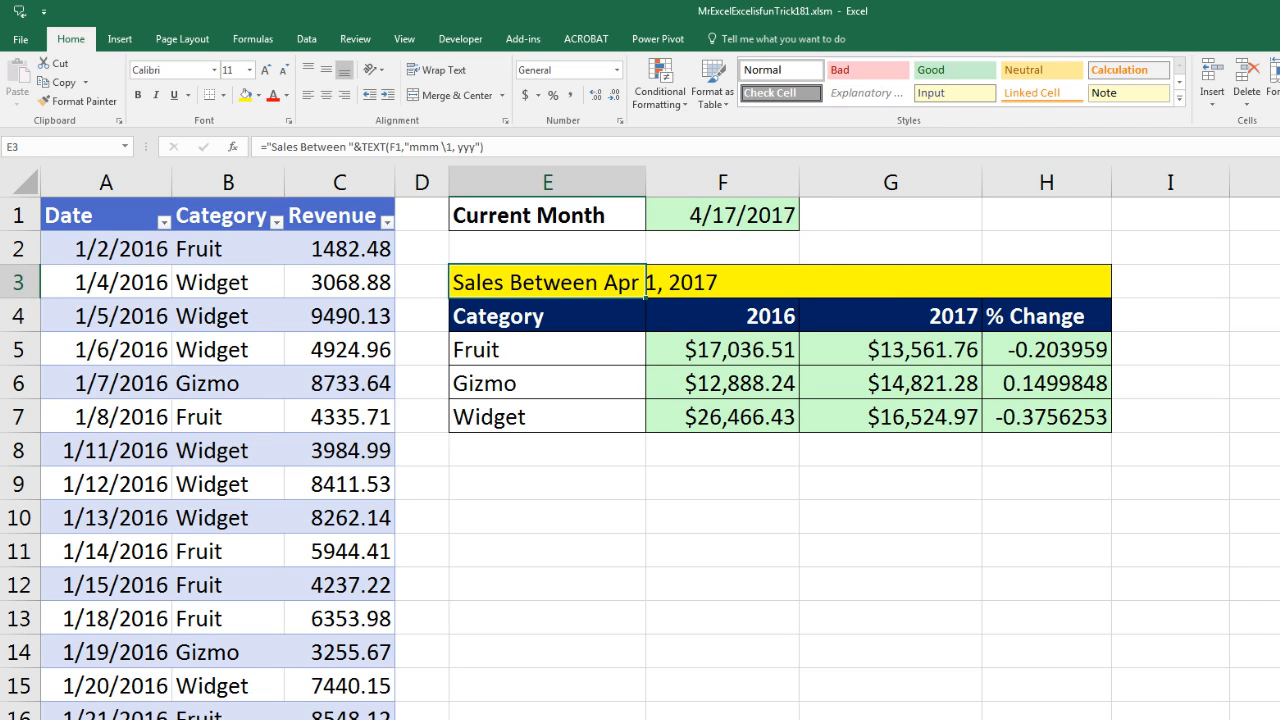
double_click(548, 282)
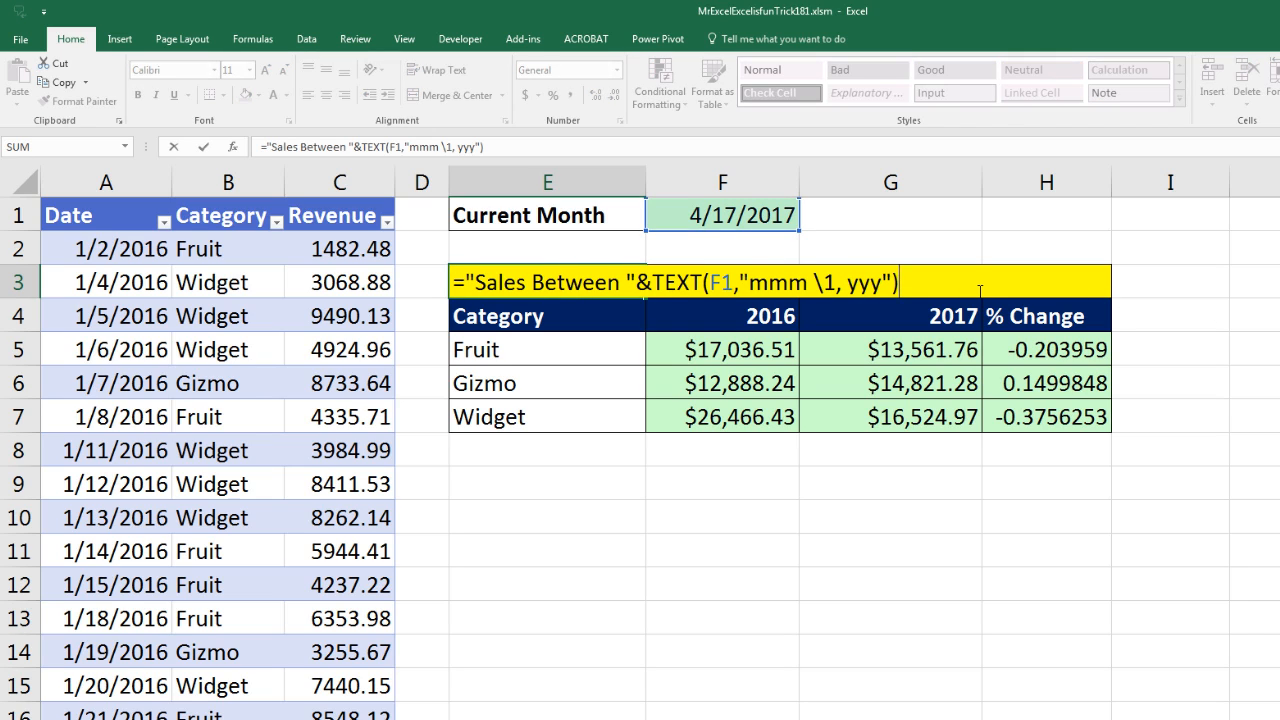
text(&" -)
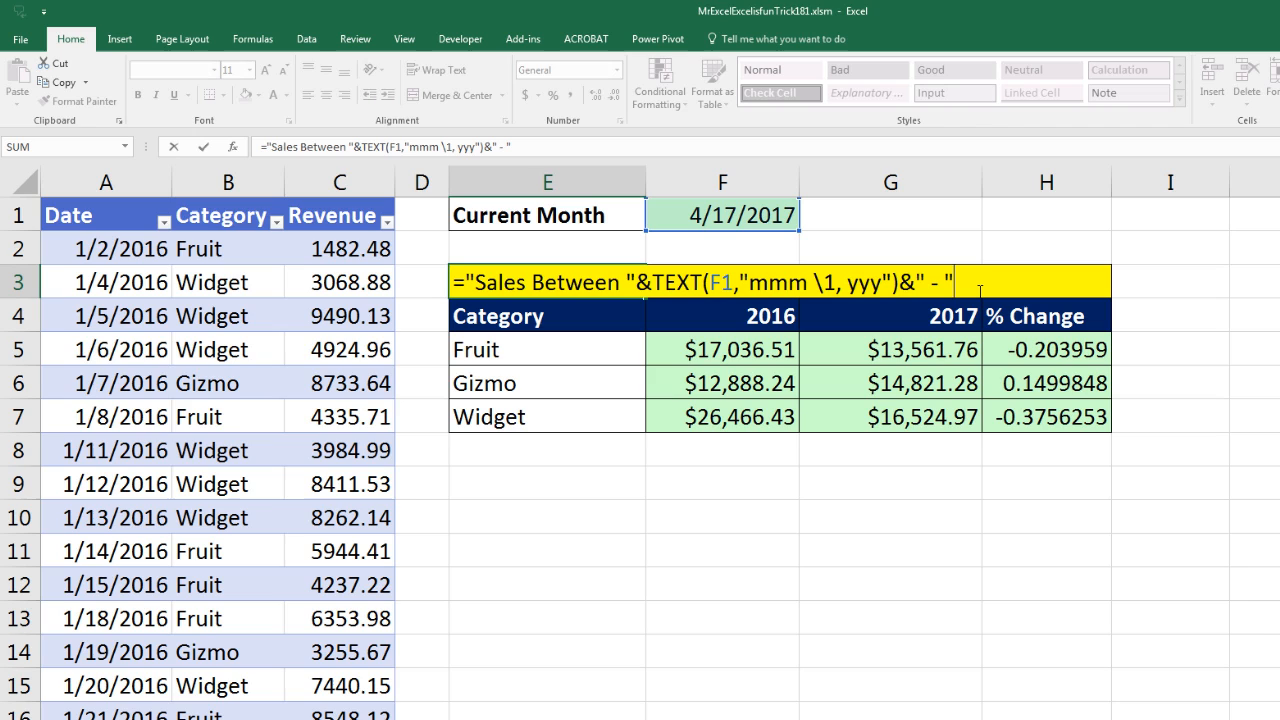
text(&te)
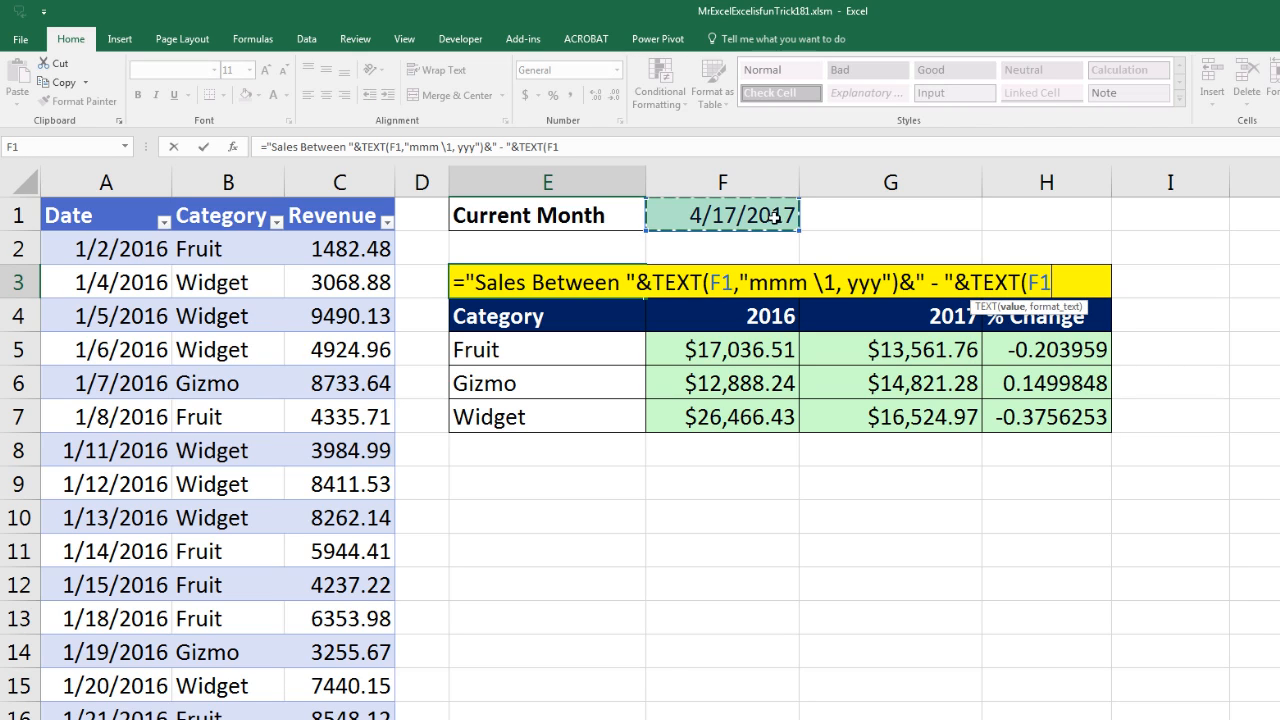
text(,)
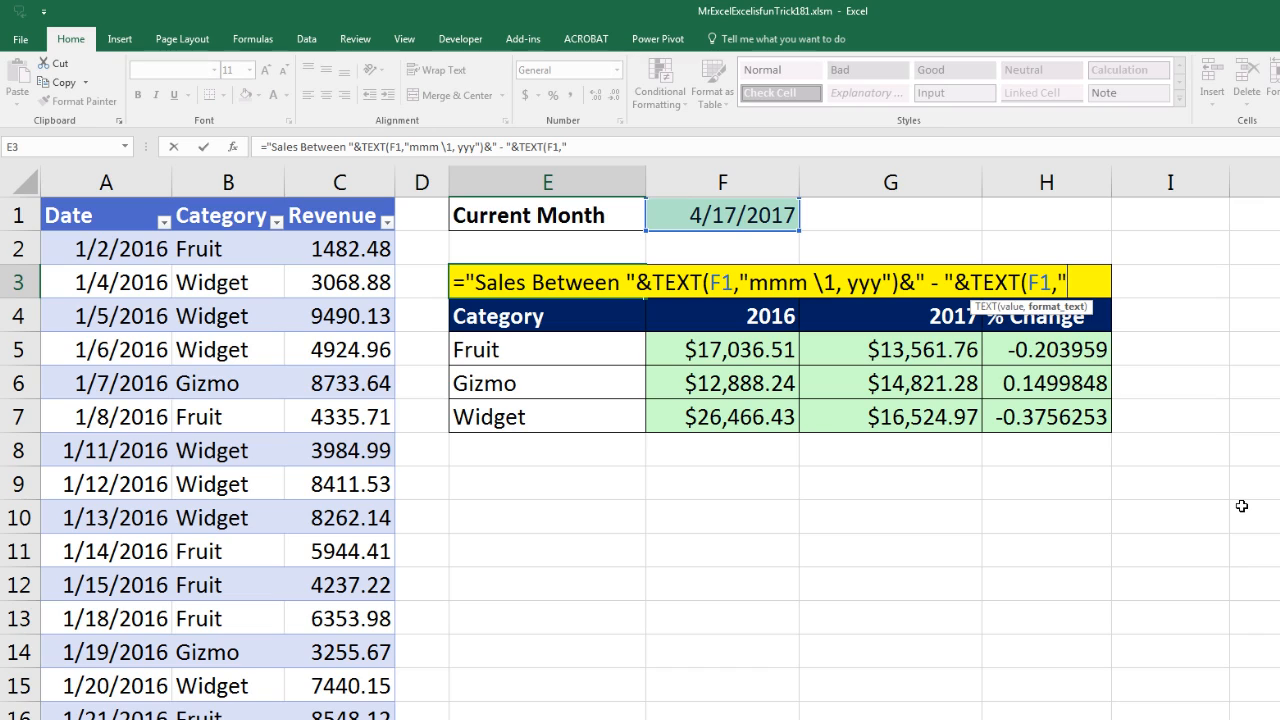
text(mm)
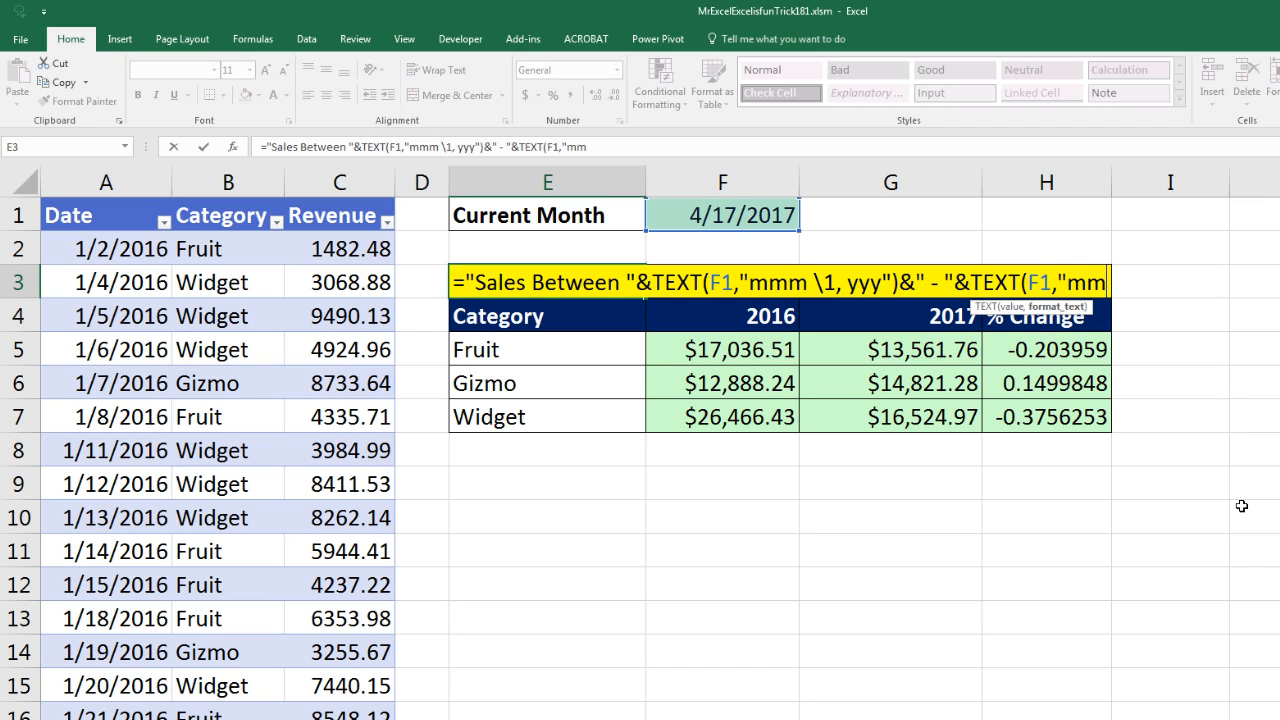
text(d)
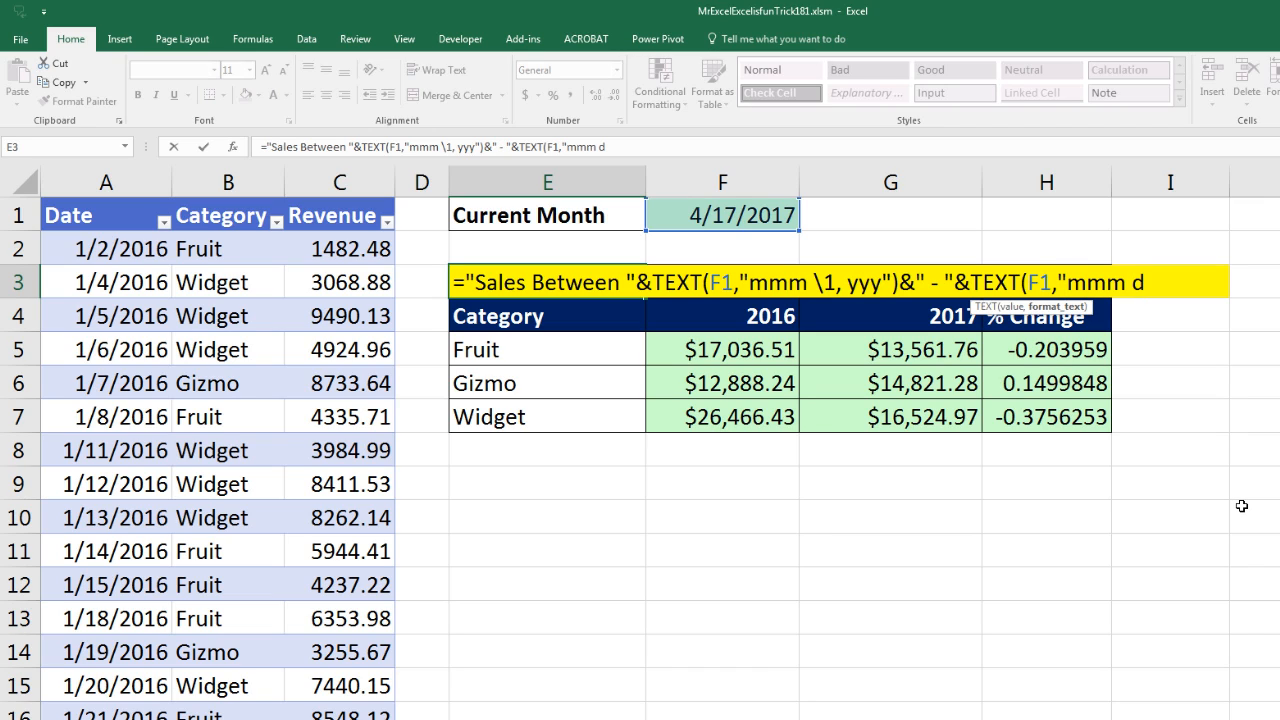
text(, yyy"))
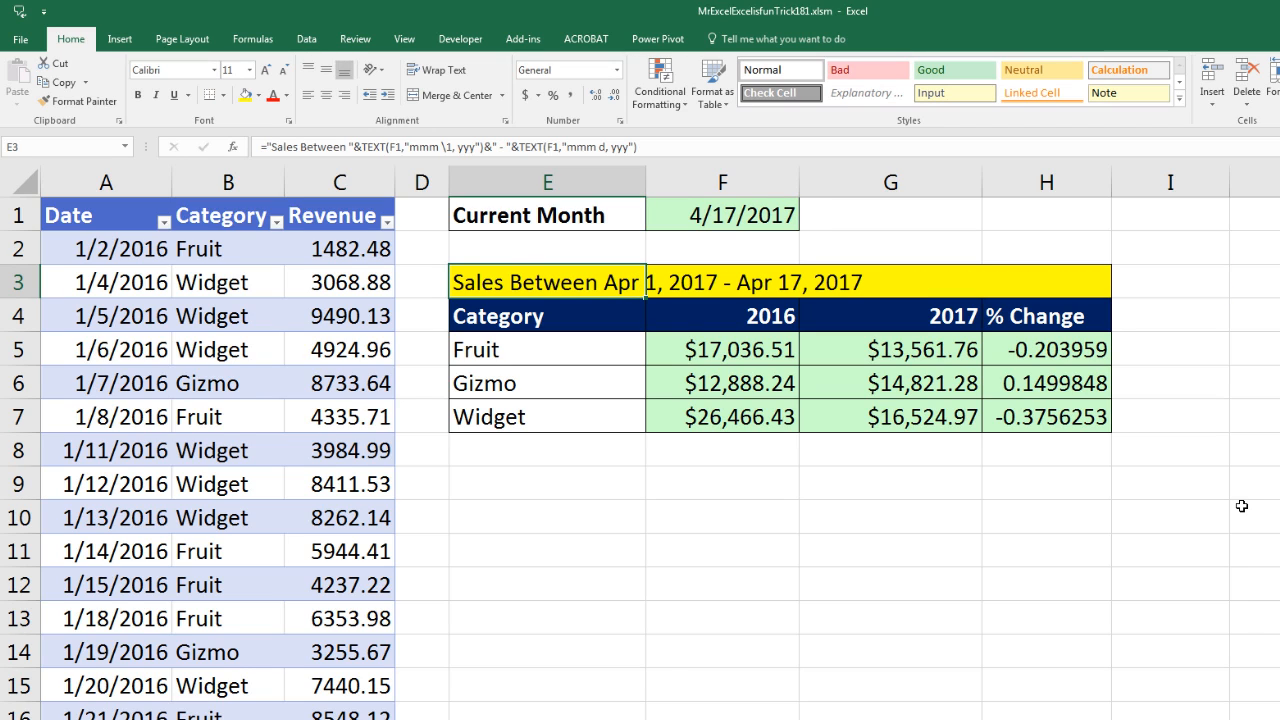
click(888, 550)
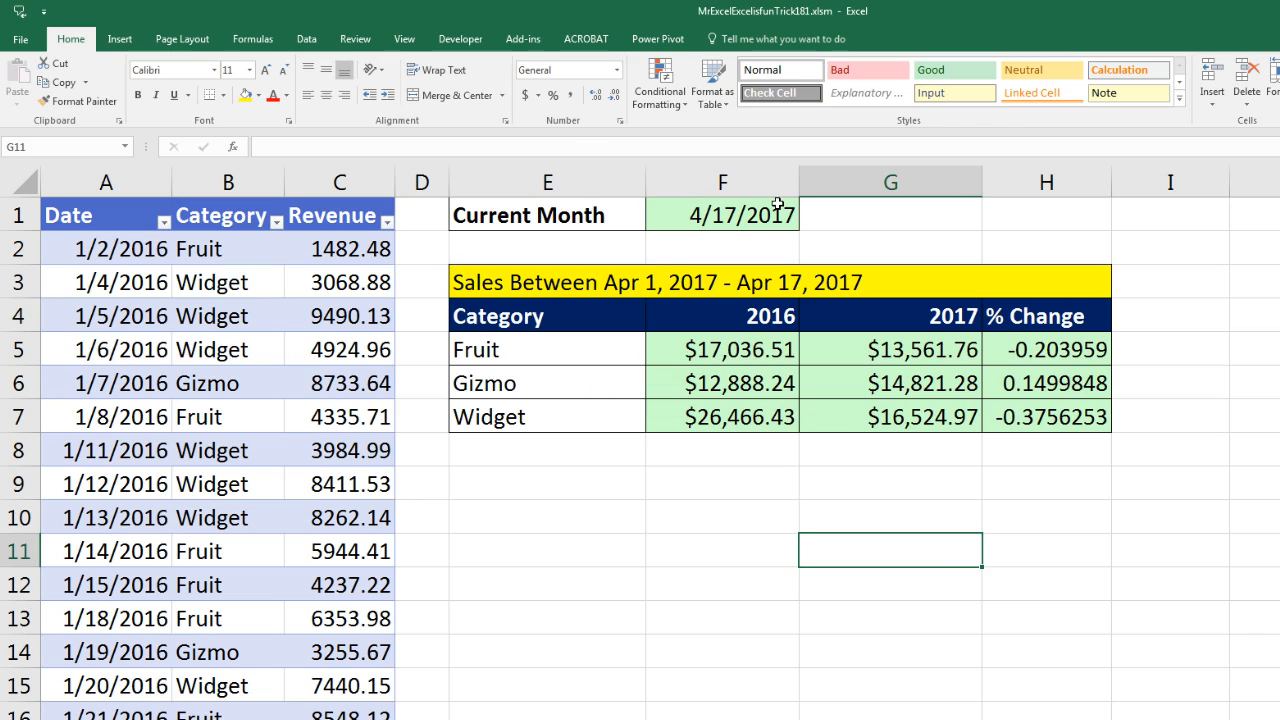
click(722, 214)
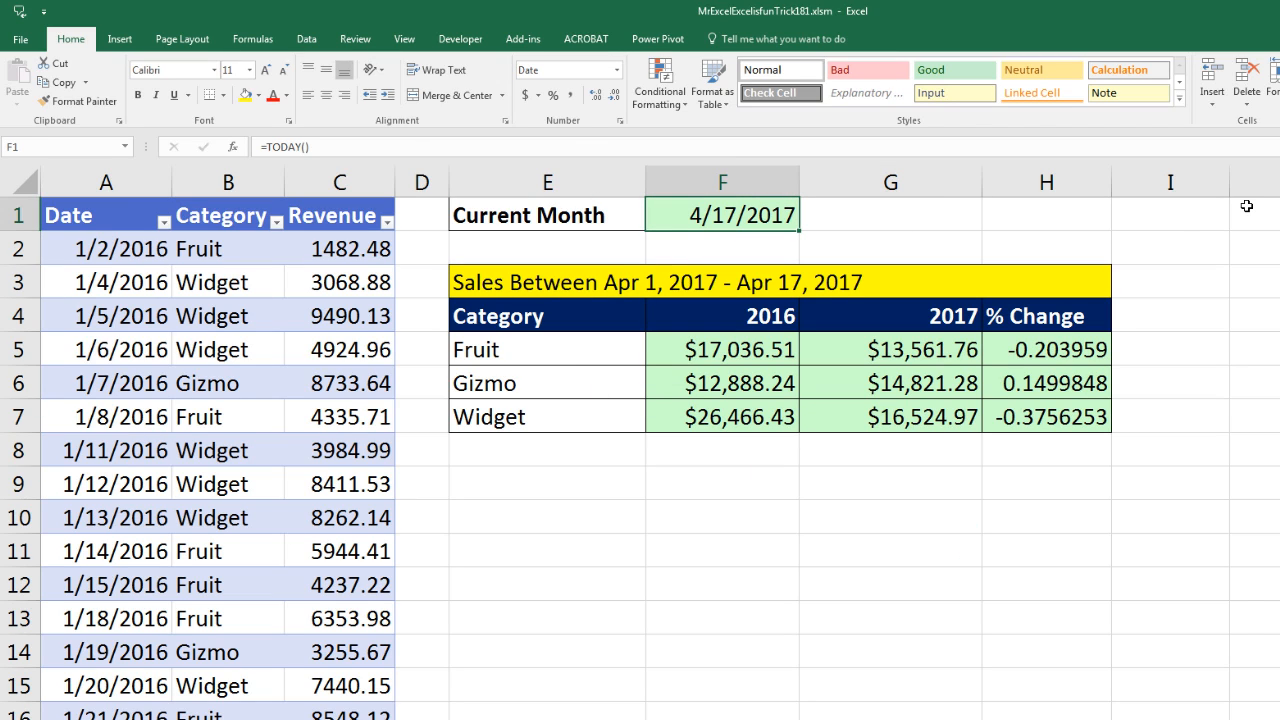
text(3/15/2017)
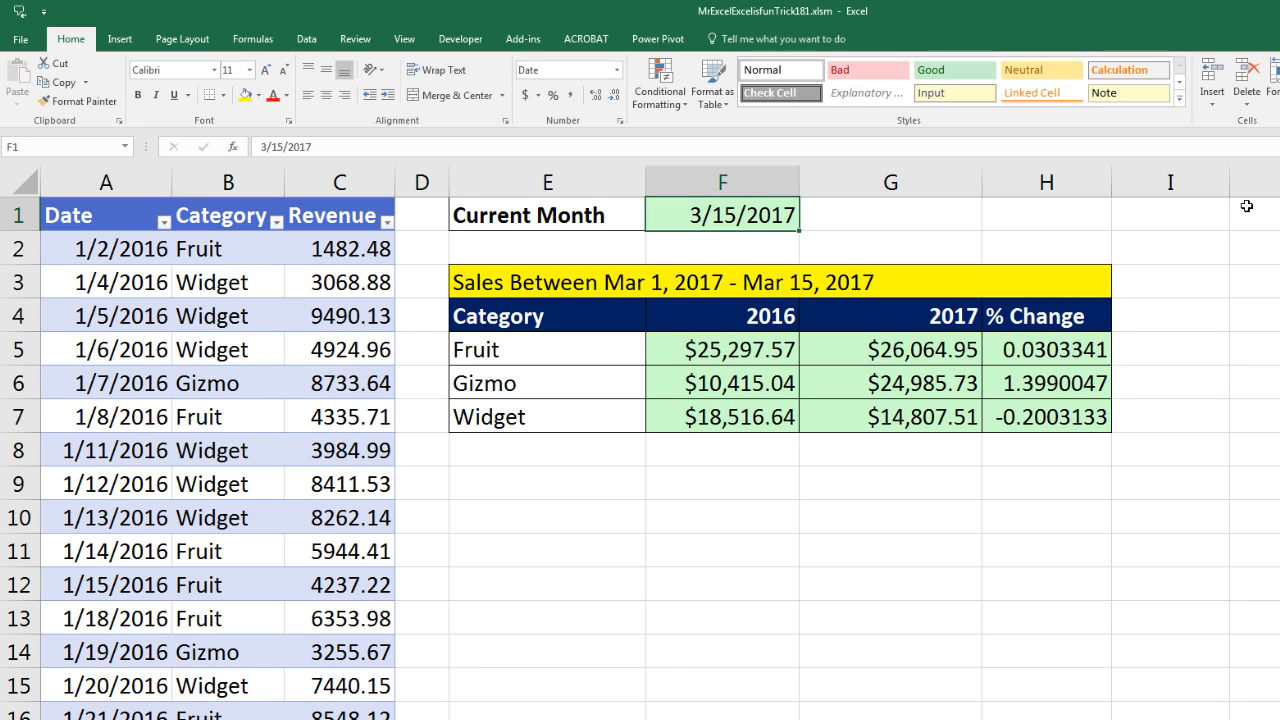
mouse_move(1012, 428)
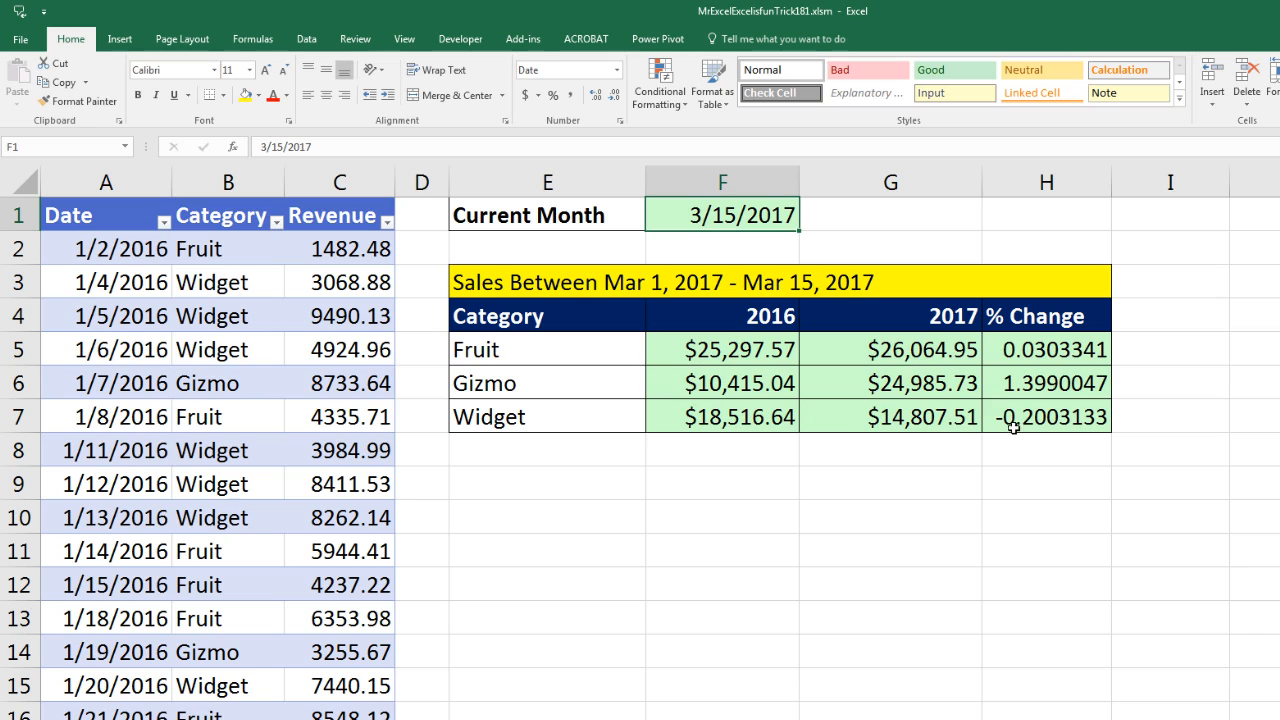
mouse_move(936, 230)
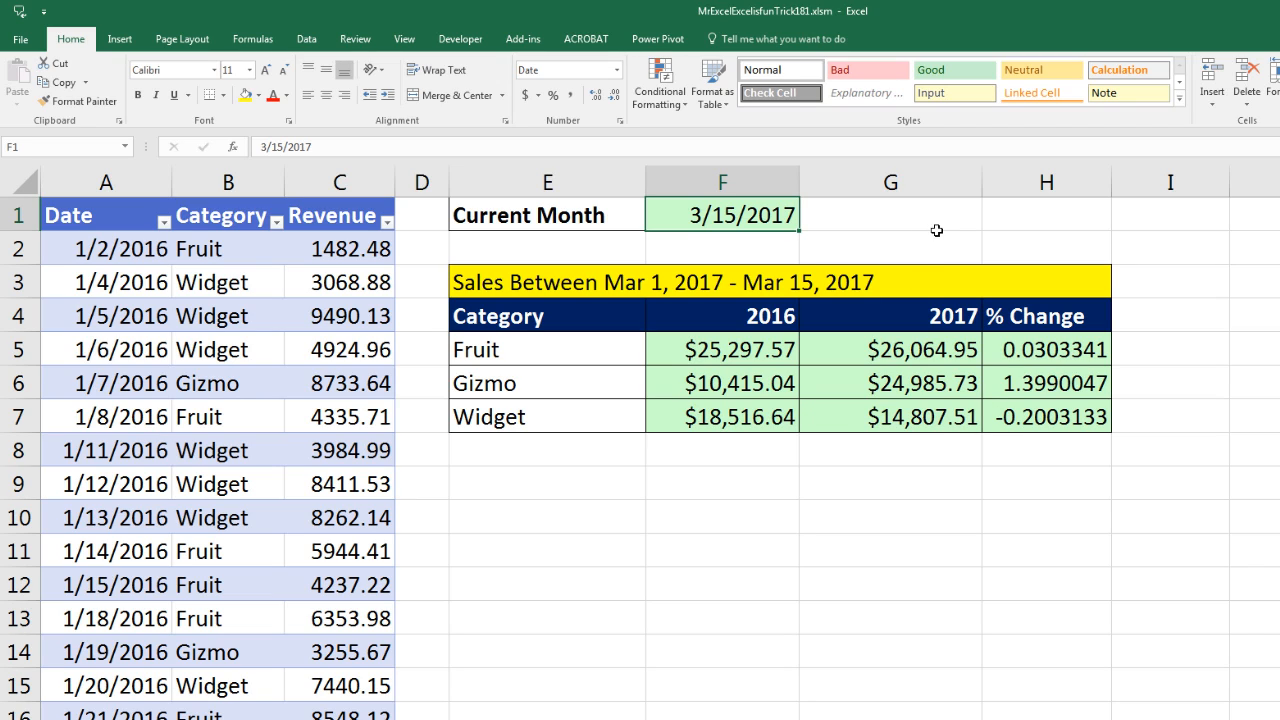
mouse_move(1018, 232)
text(=TODAY())
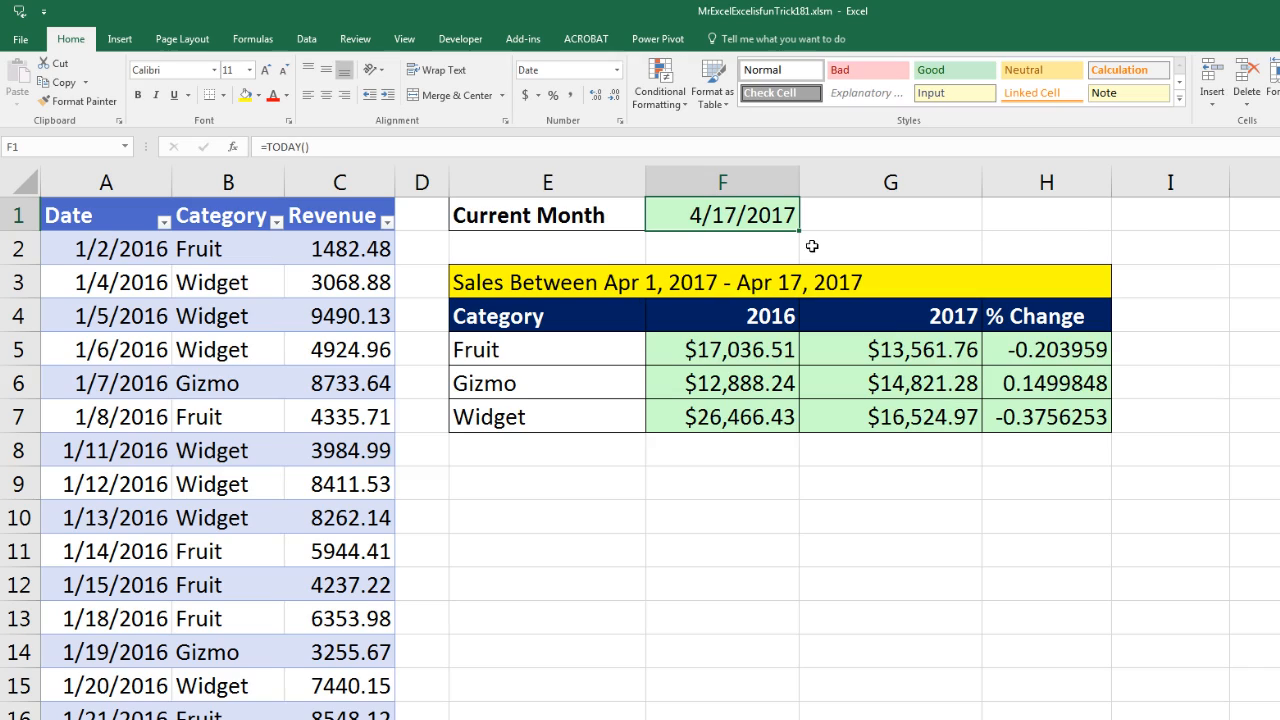
- Duplicate an April 2017 Gizmo record into the blank data row so Gizmo 2017 rises to $23,114.79
click(106, 280)
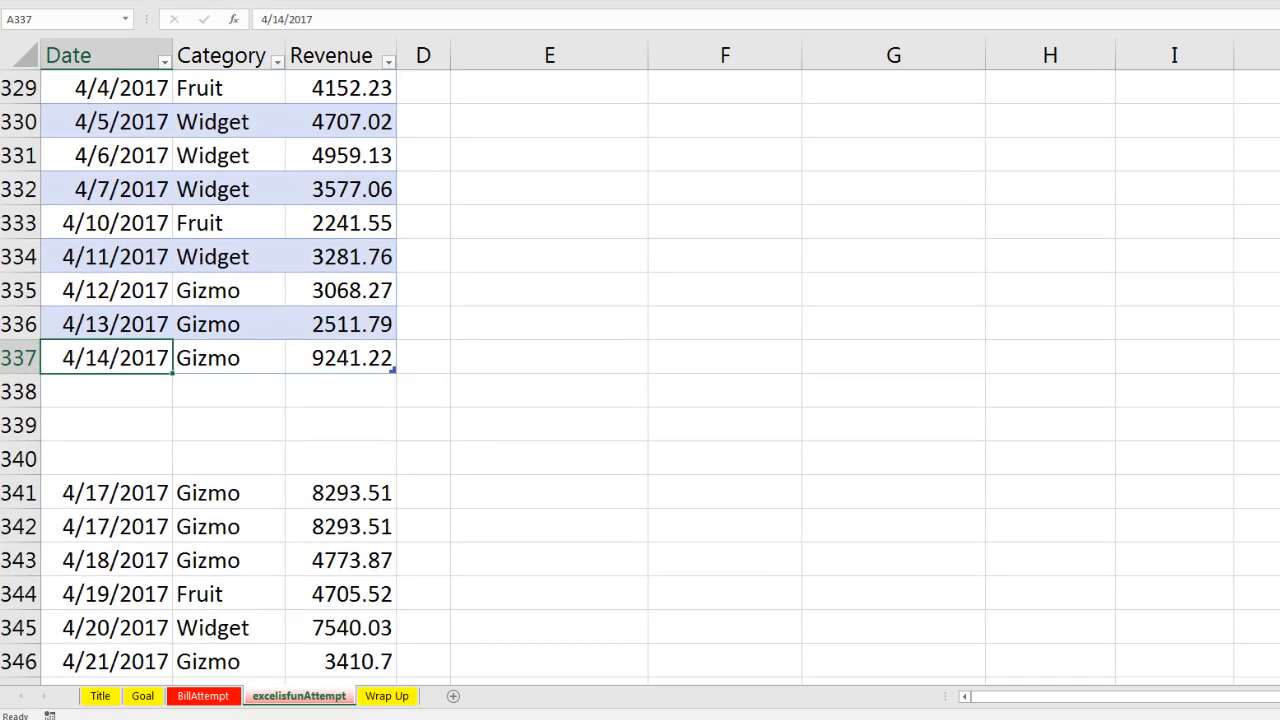
click(340, 356)
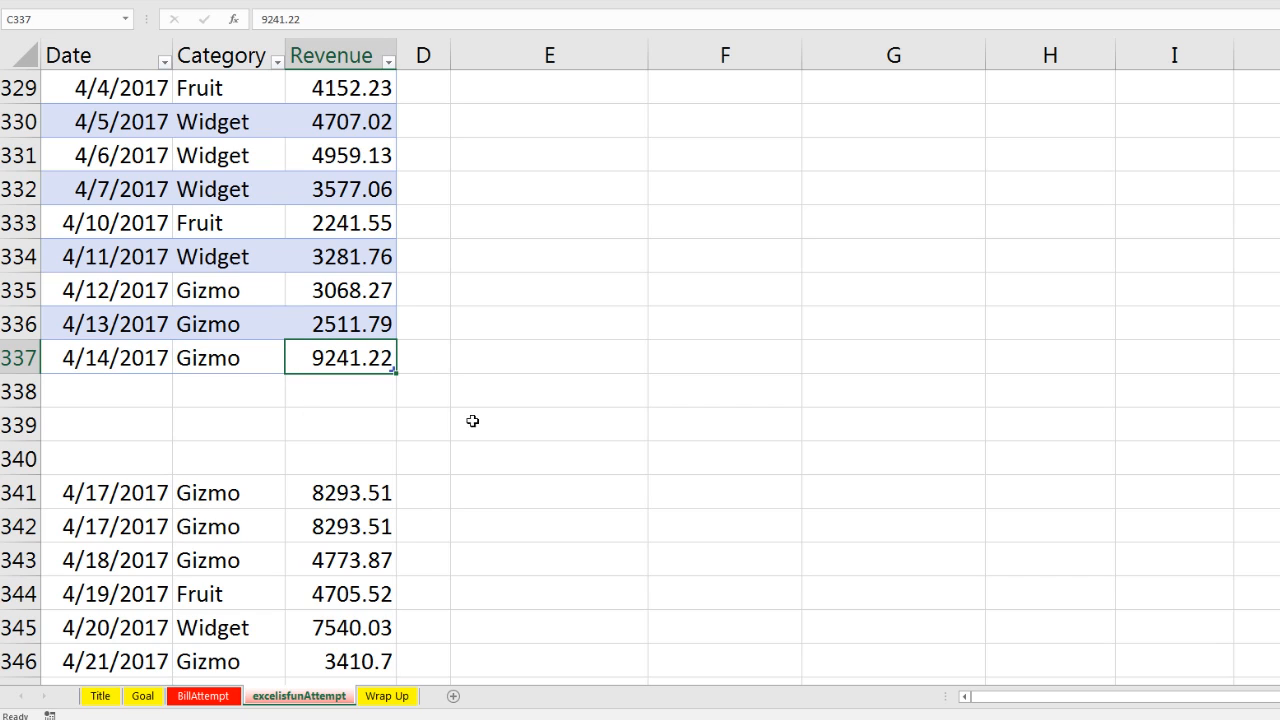
click(104, 390)
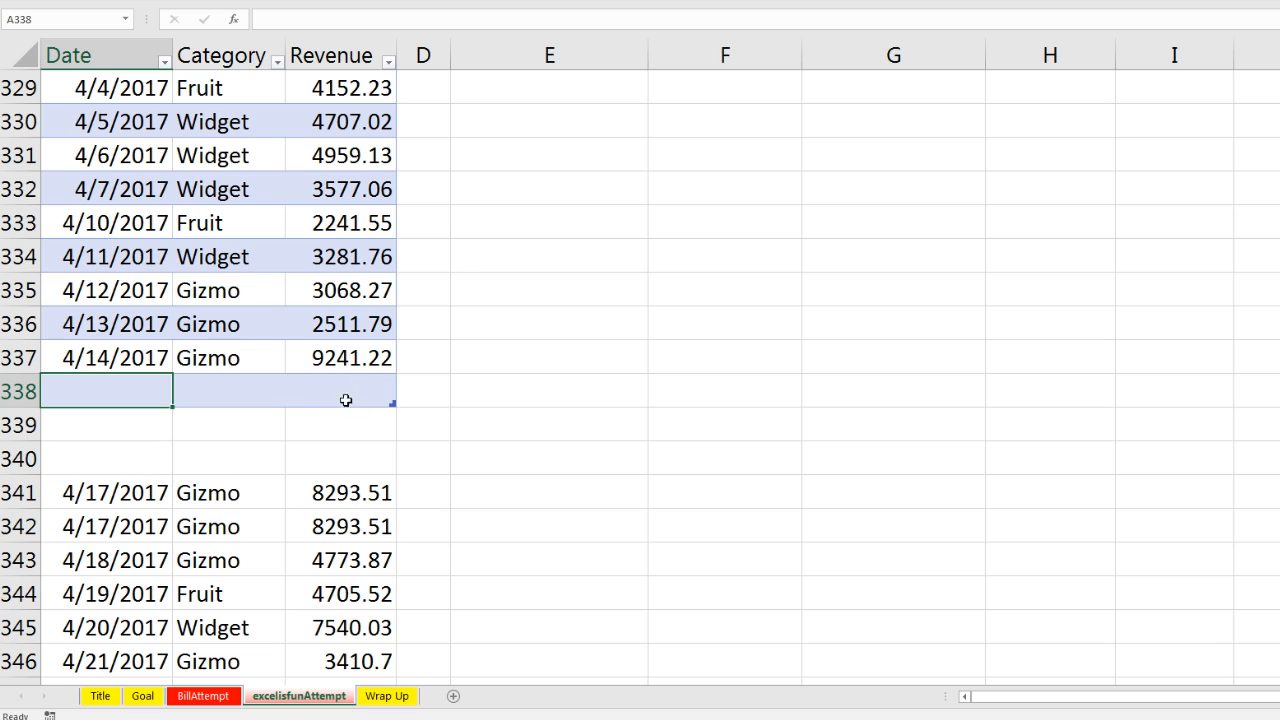
click(106, 492)
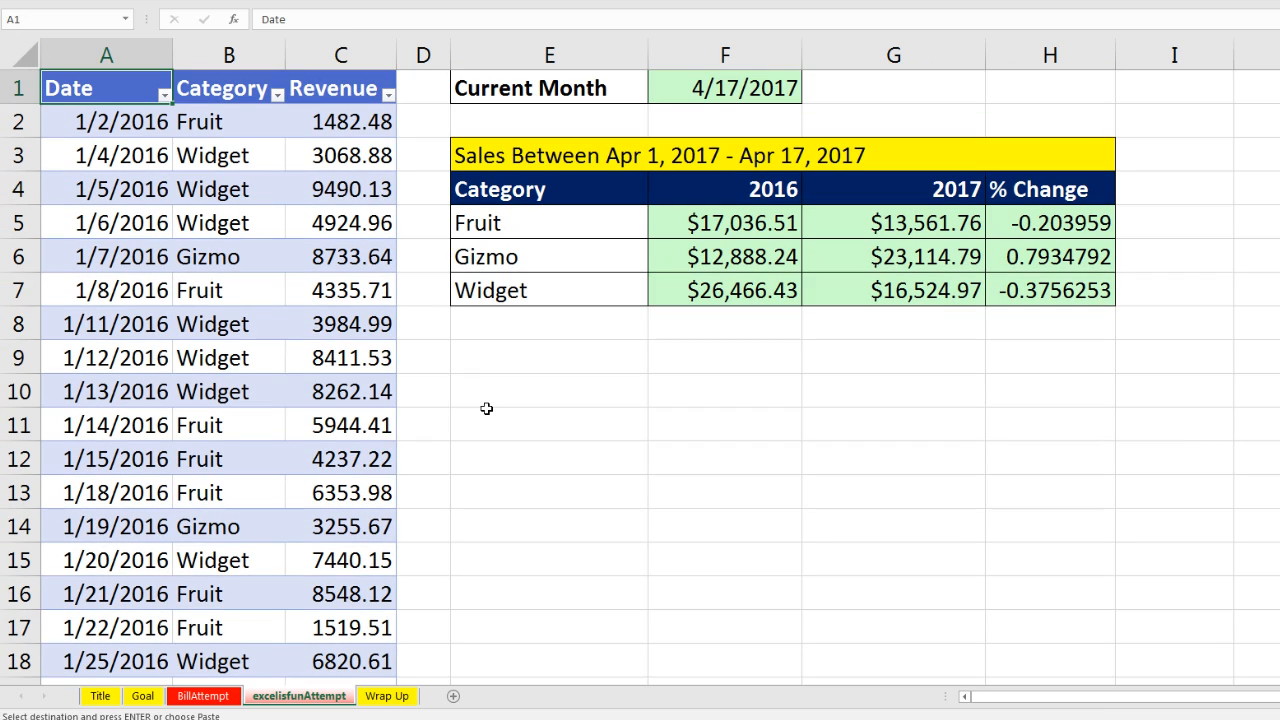
mouse_move(912, 246)
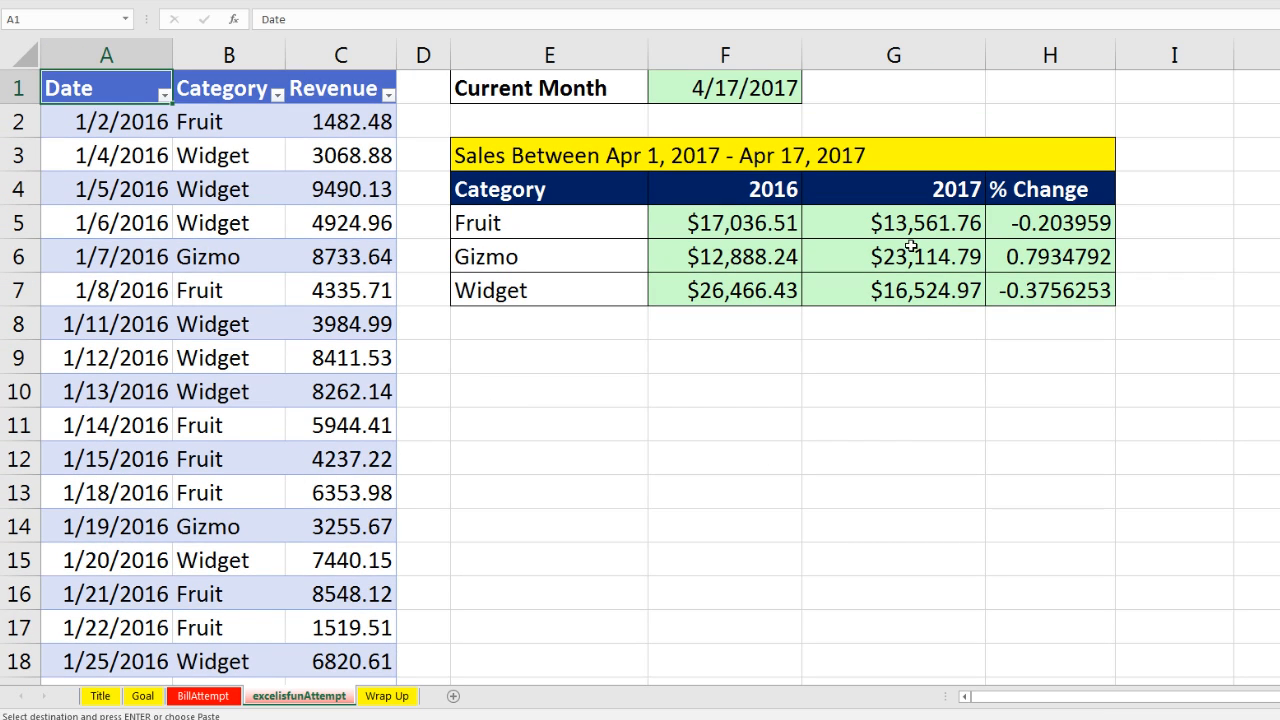
- Build TRUE/FALSE checks comparing the report to the pivot values and a Gizmo 2017 difference of $14,821.28
click(724, 356)
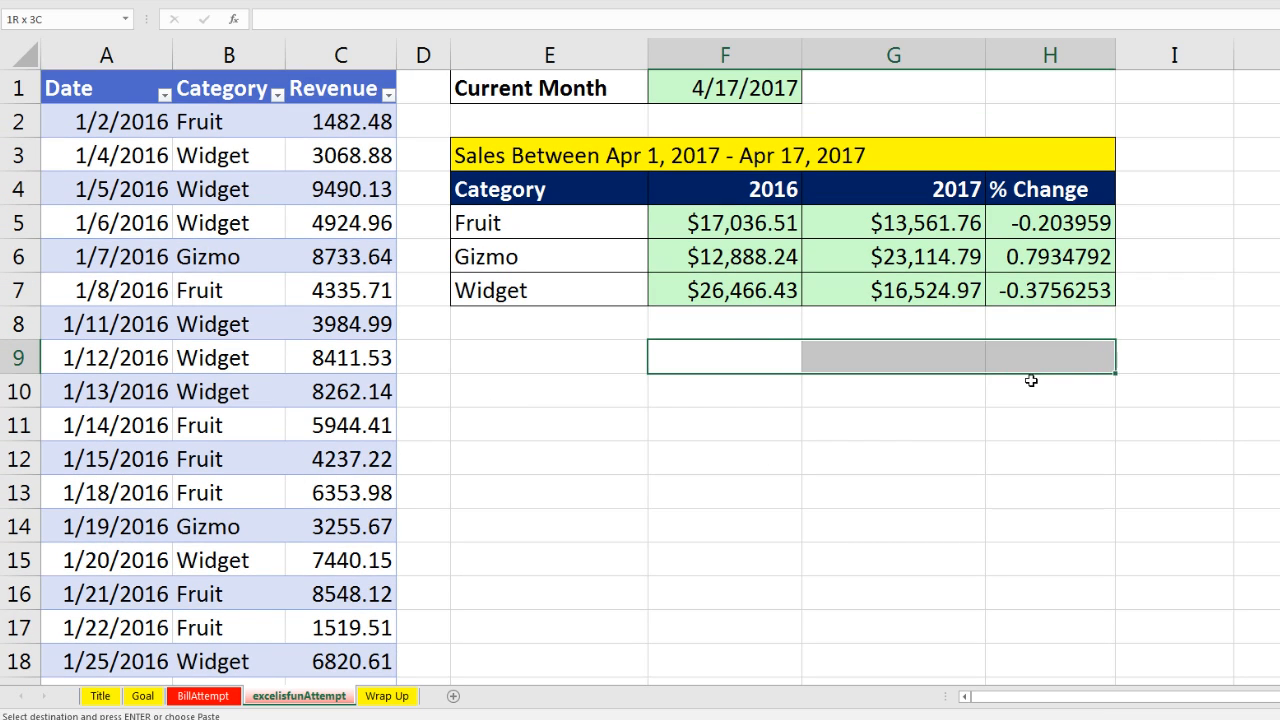
text(=)
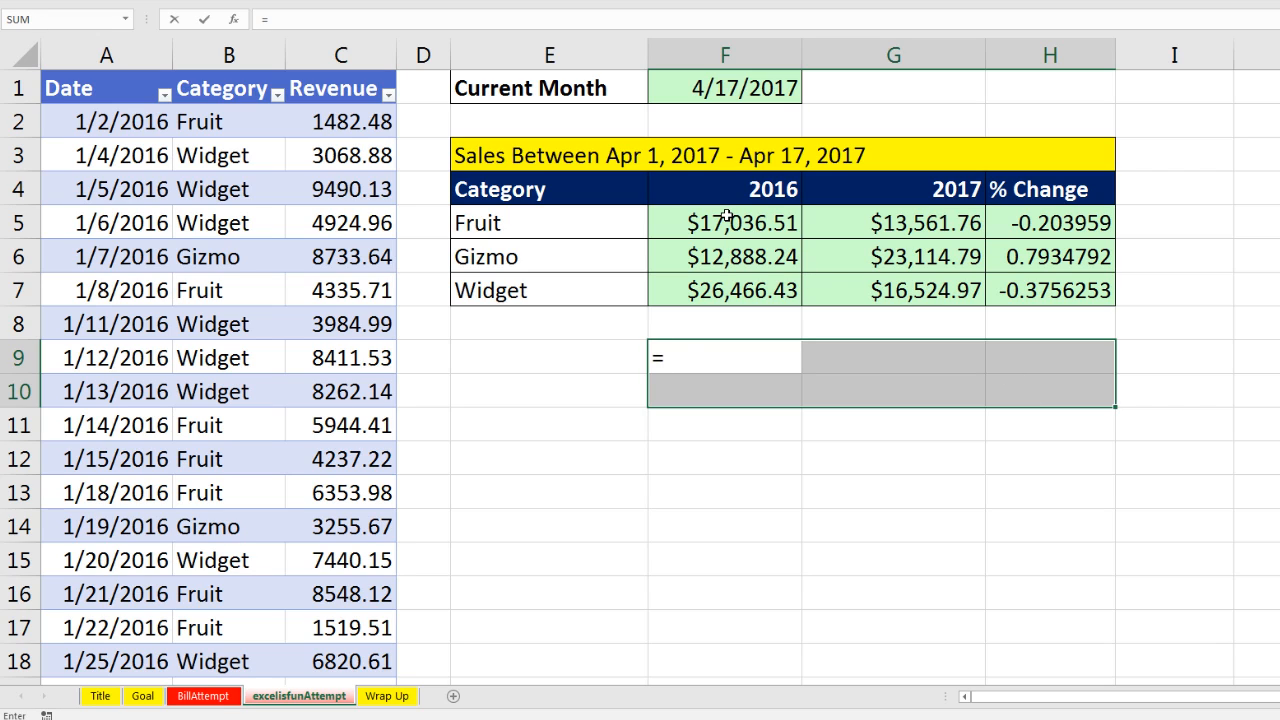
click(724, 222)
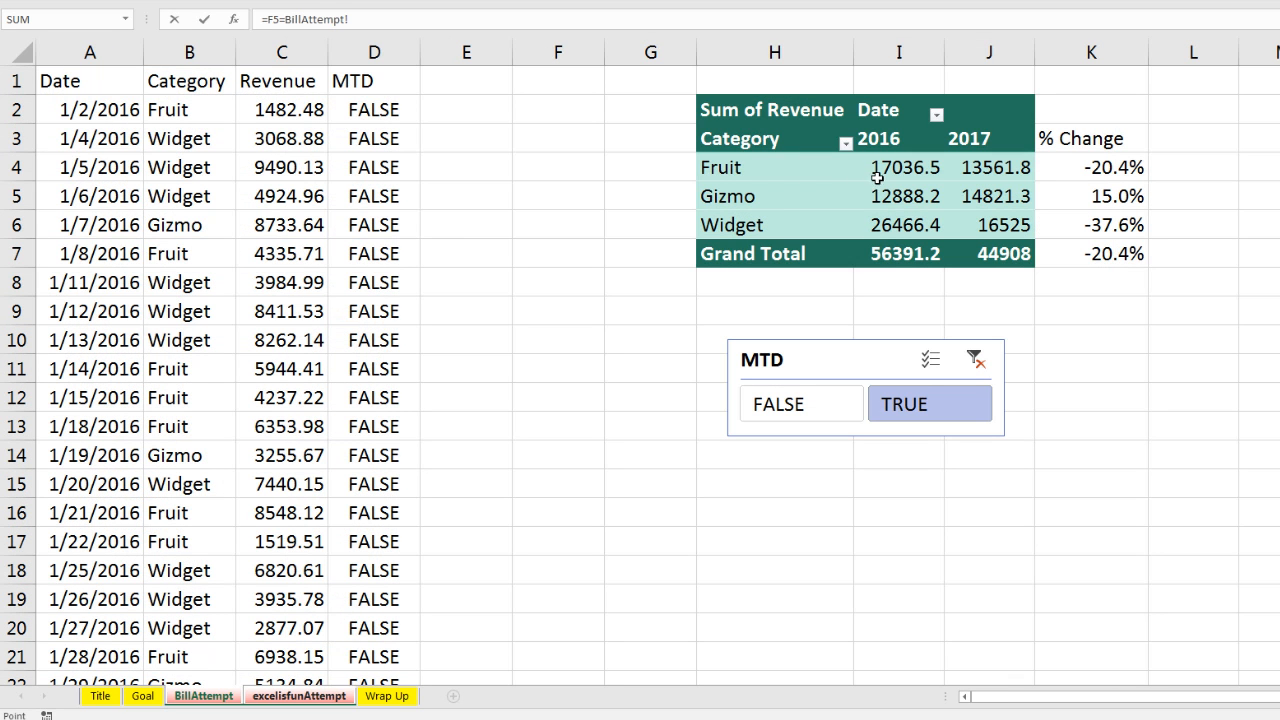
click(900, 168)
text(=)
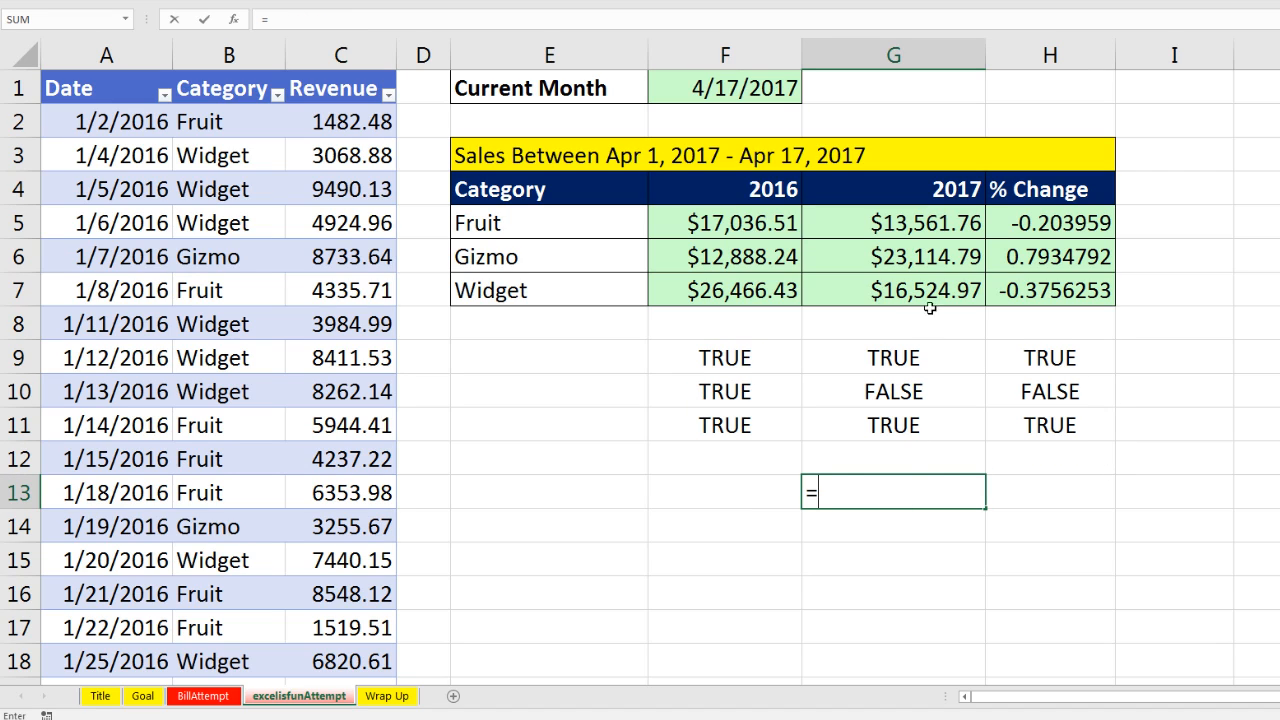
click(892, 256)
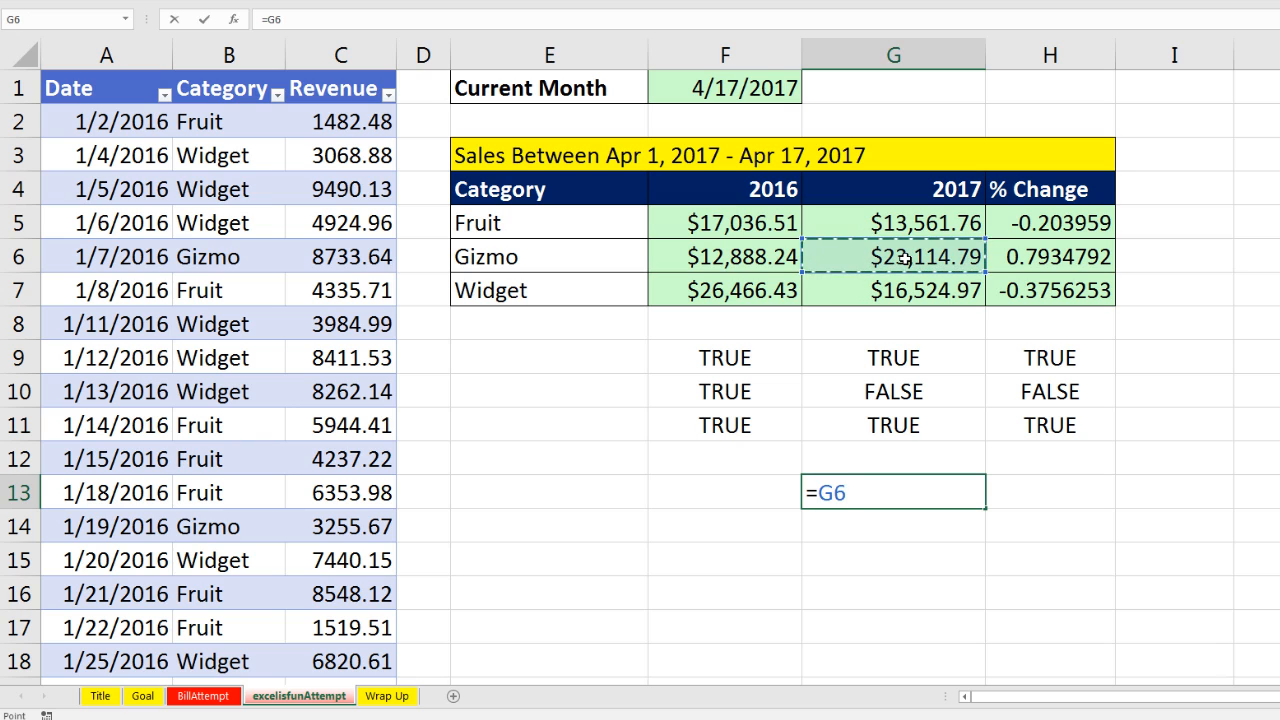
text(-)
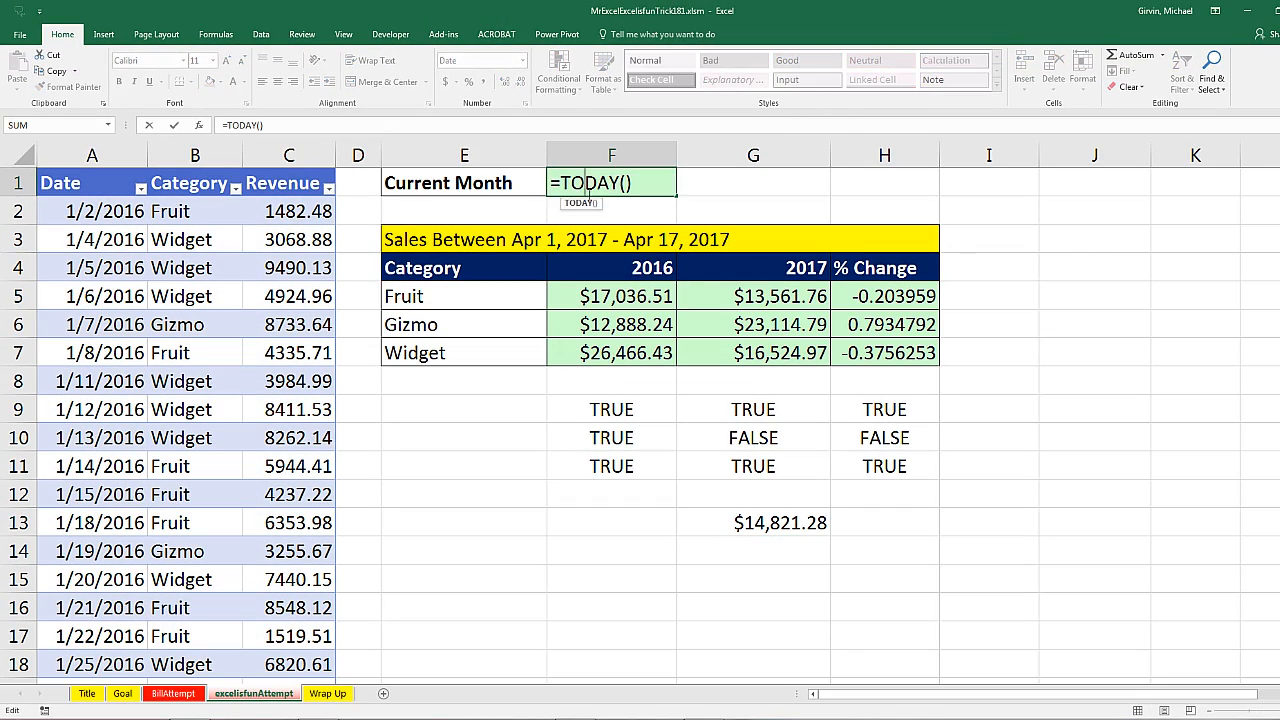
click(464, 240)
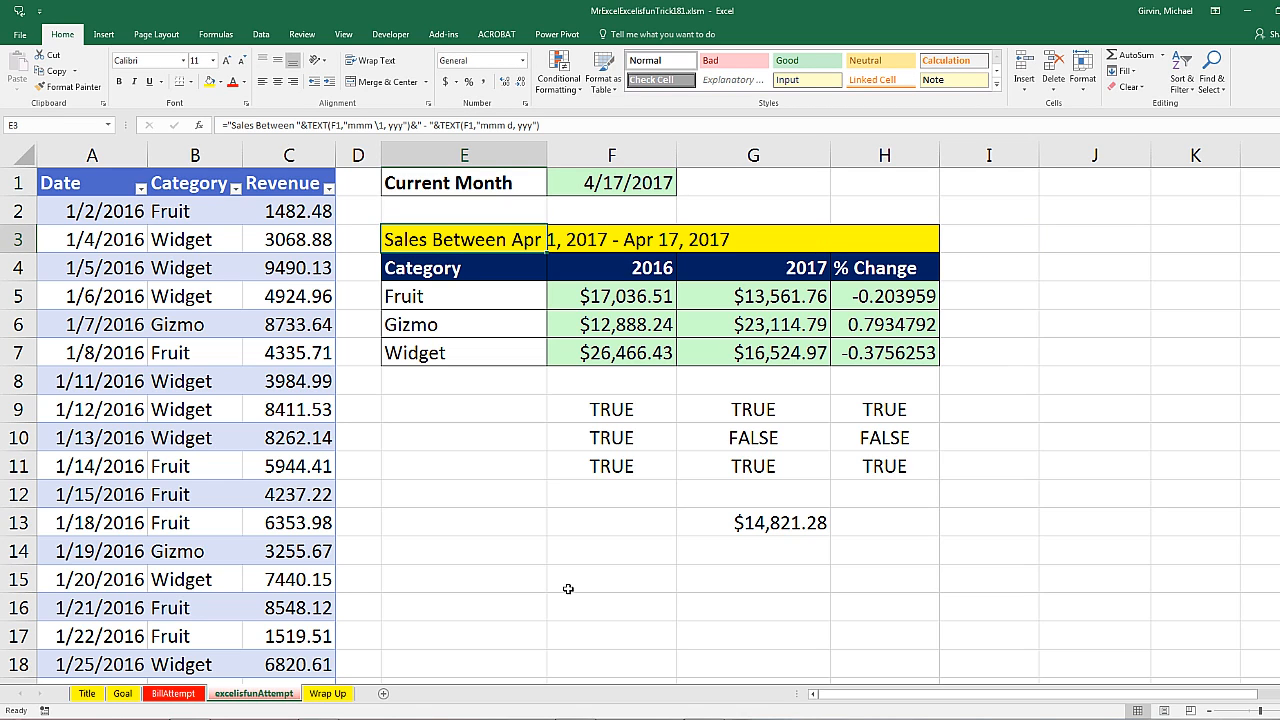
- Switch to the Wrap Up sheet and demonstrate backslash-escaped characters (\c\oo \l) in a blank cell
click(328, 692)
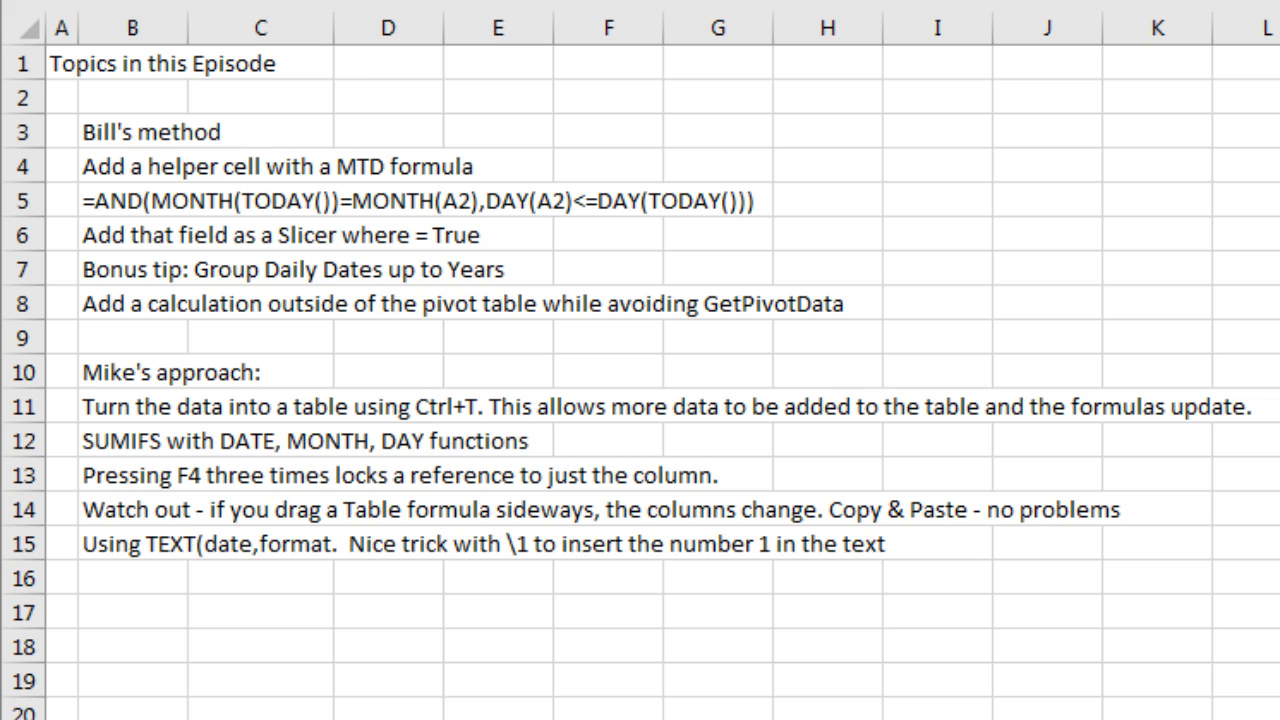
mouse_move(192, 624)
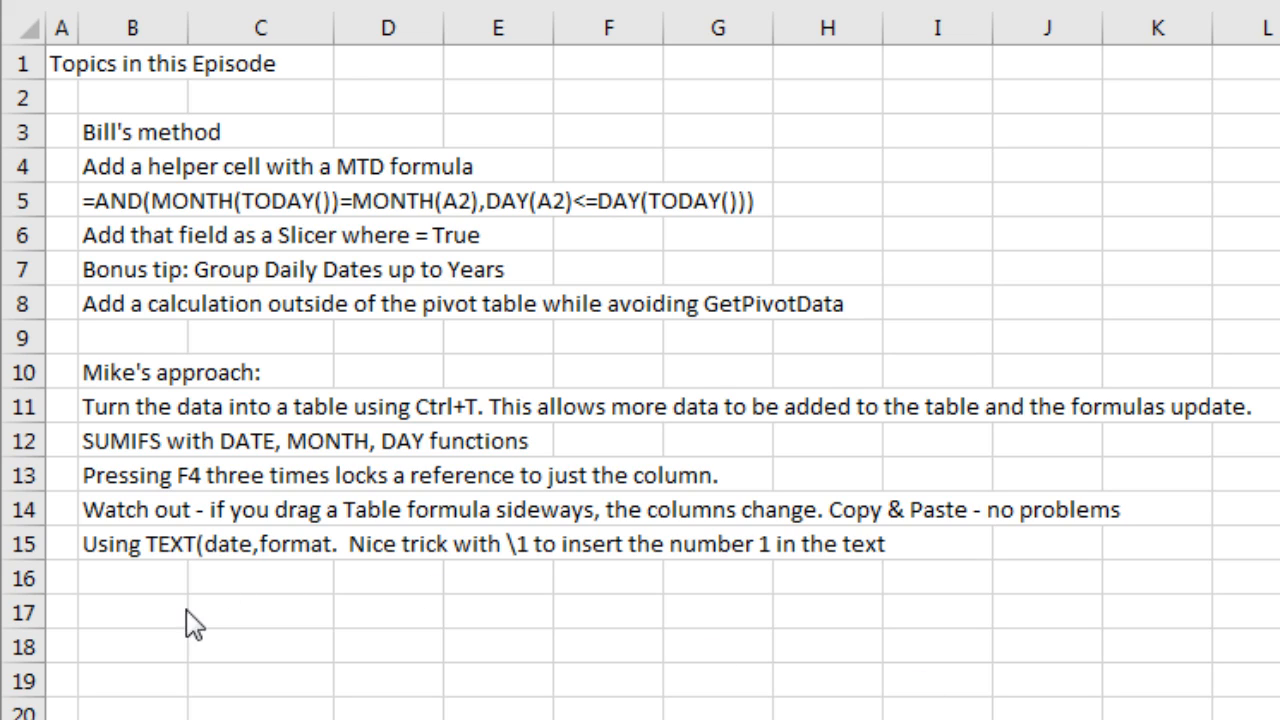
mouse_move(504, 420)
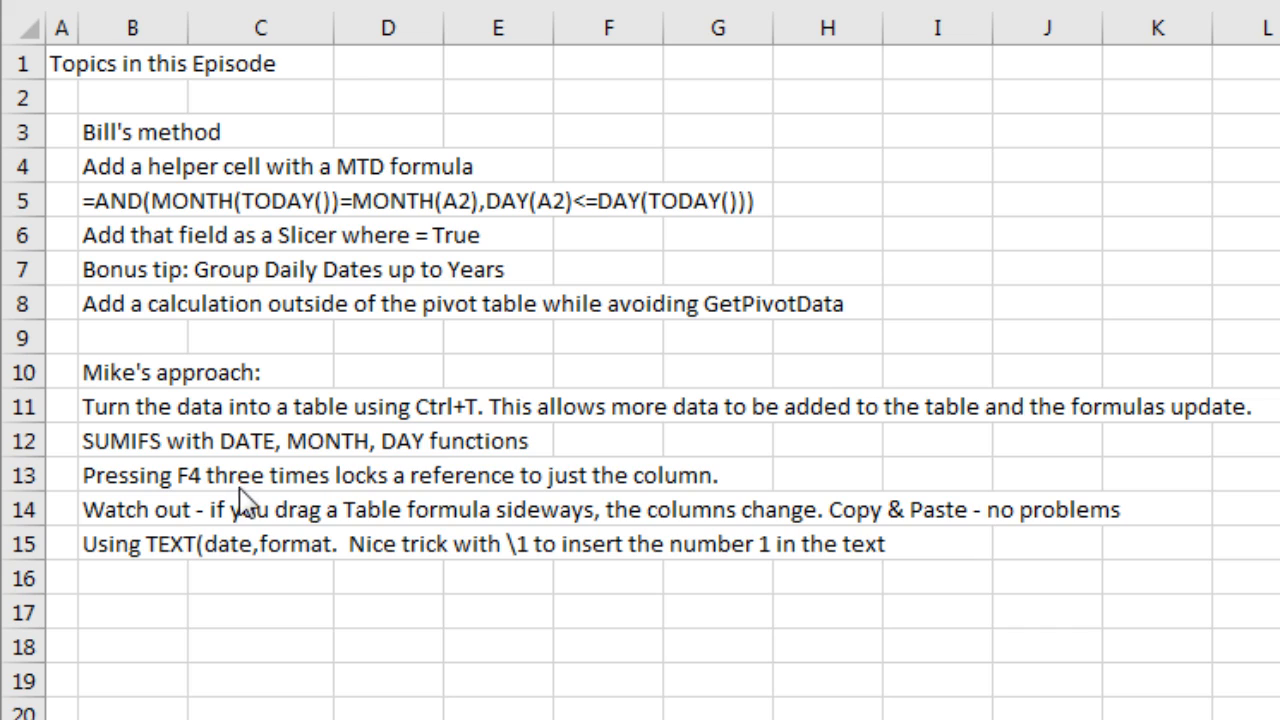
mouse_move(672, 496)
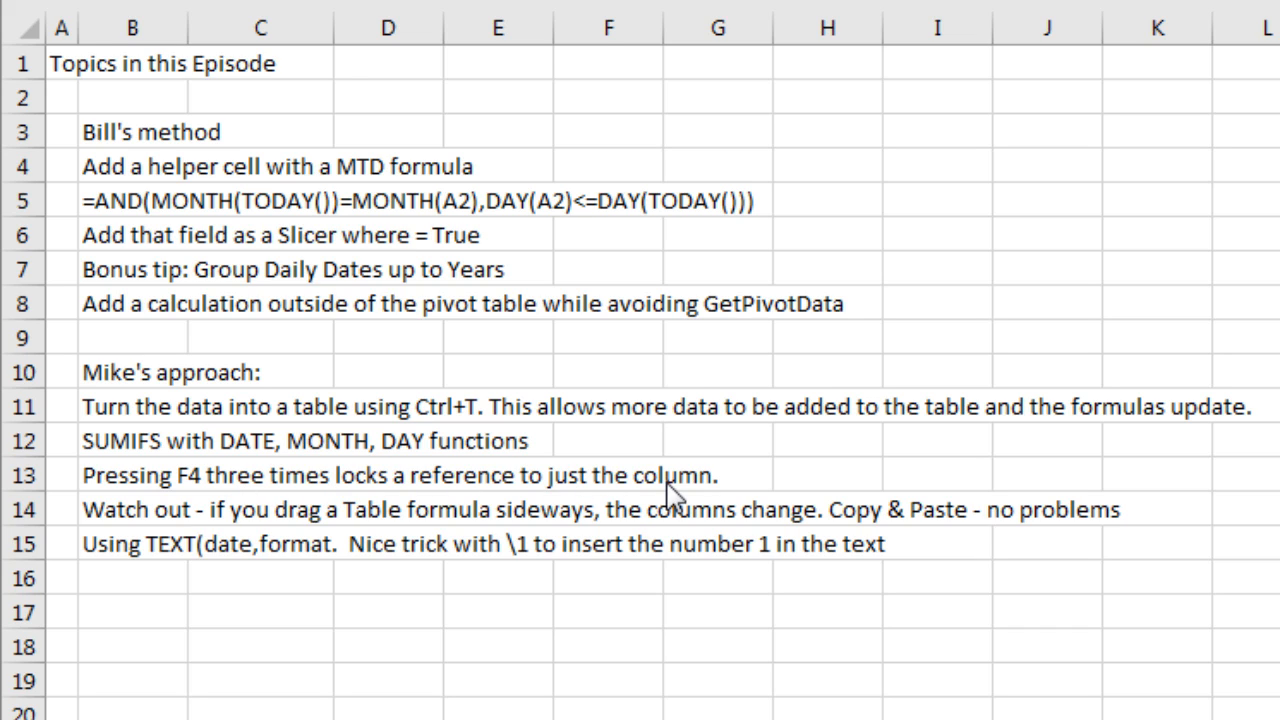
mouse_move(636, 552)
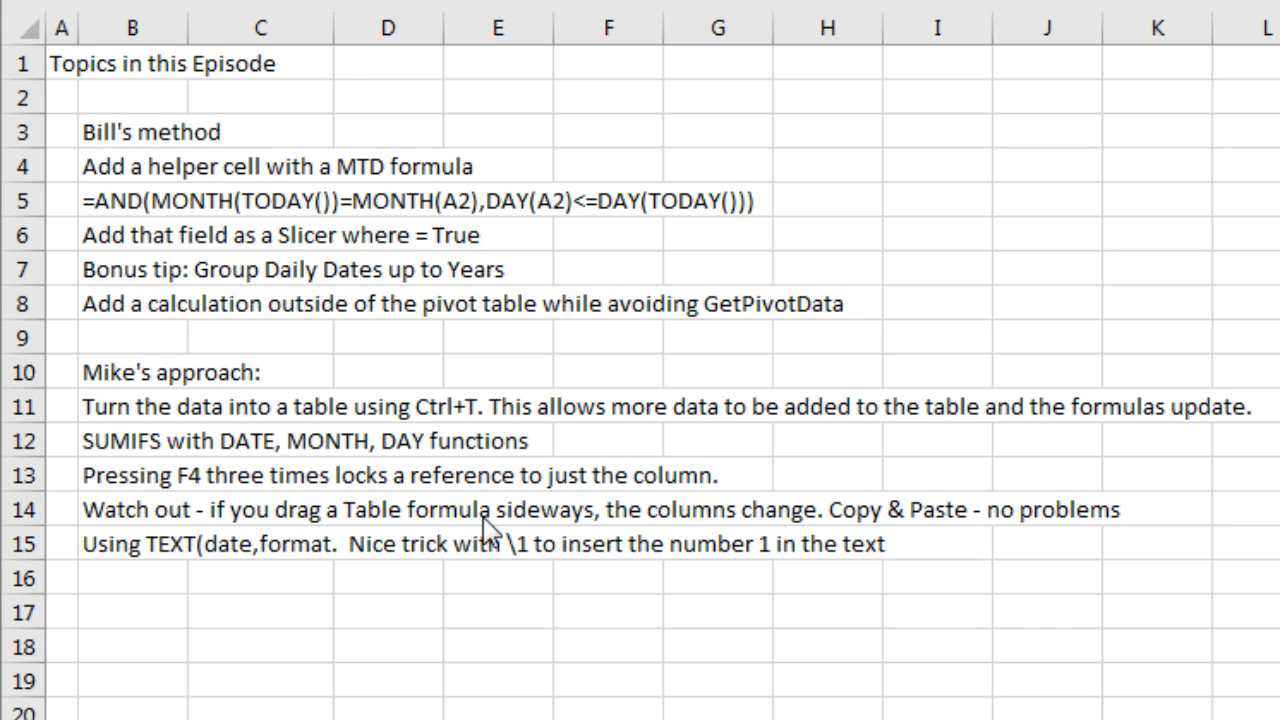
mouse_move(1050, 544)
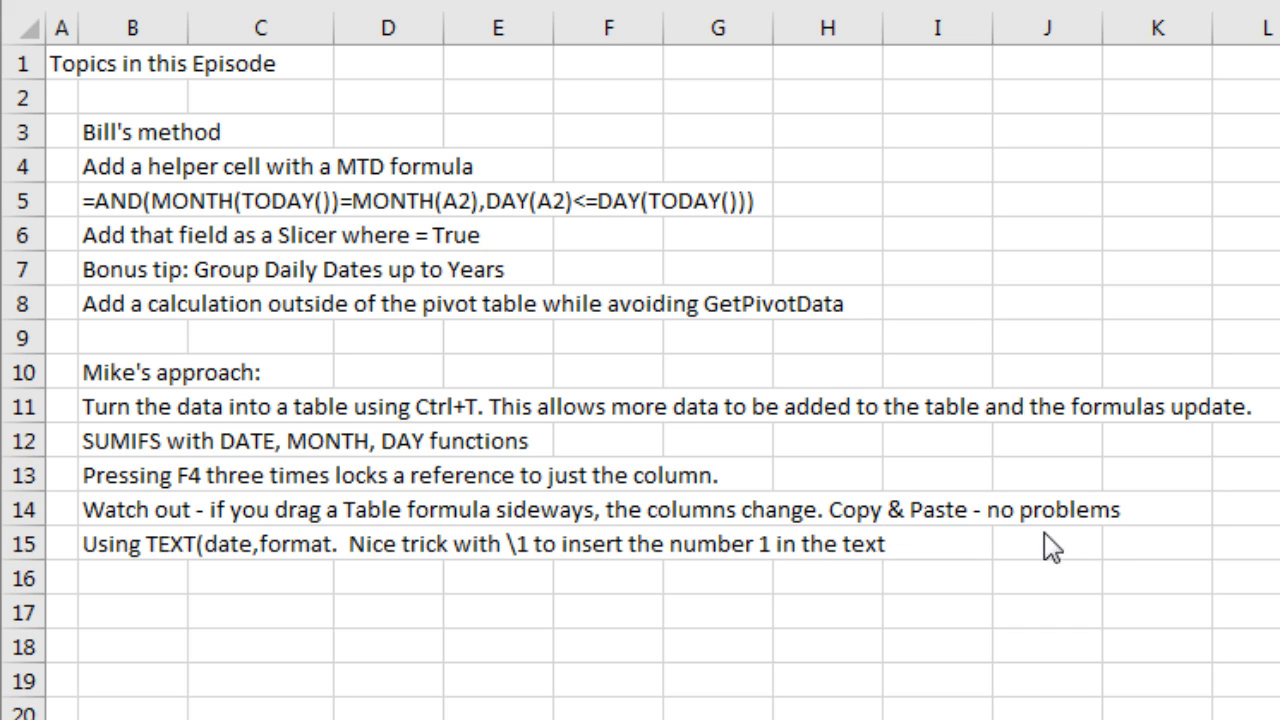
mouse_move(1158, 548)
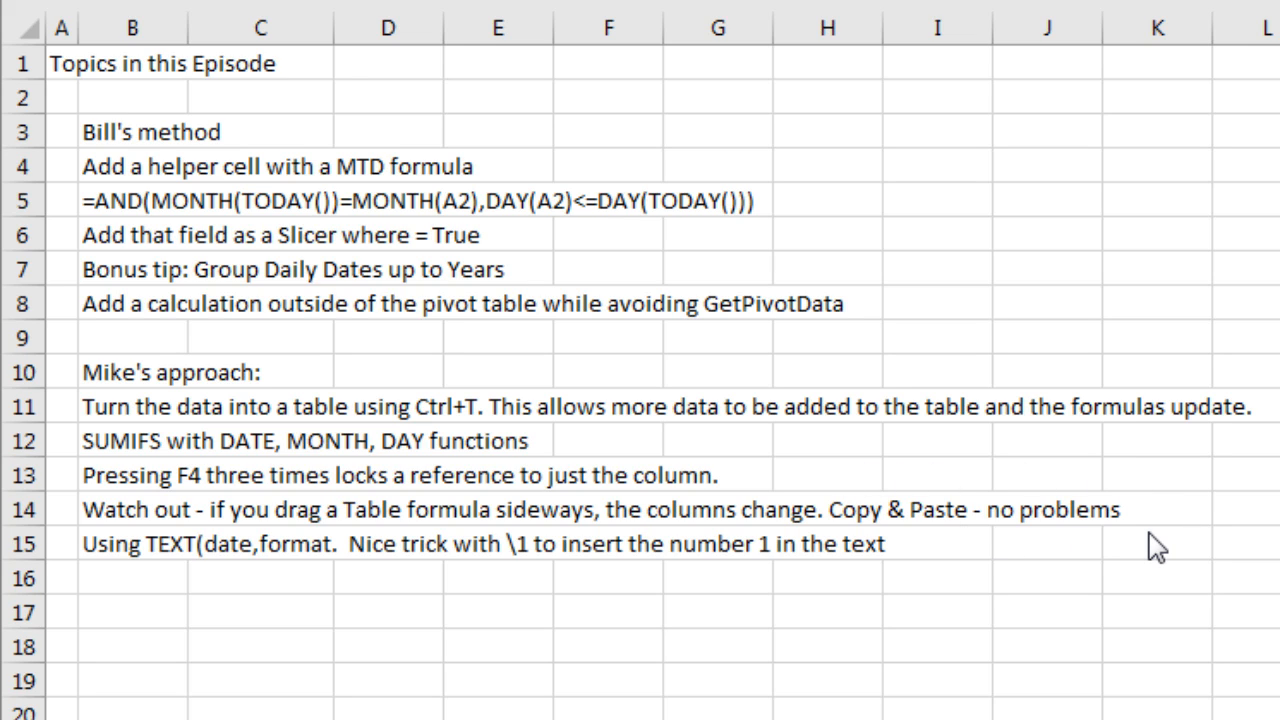
mouse_move(222, 602)
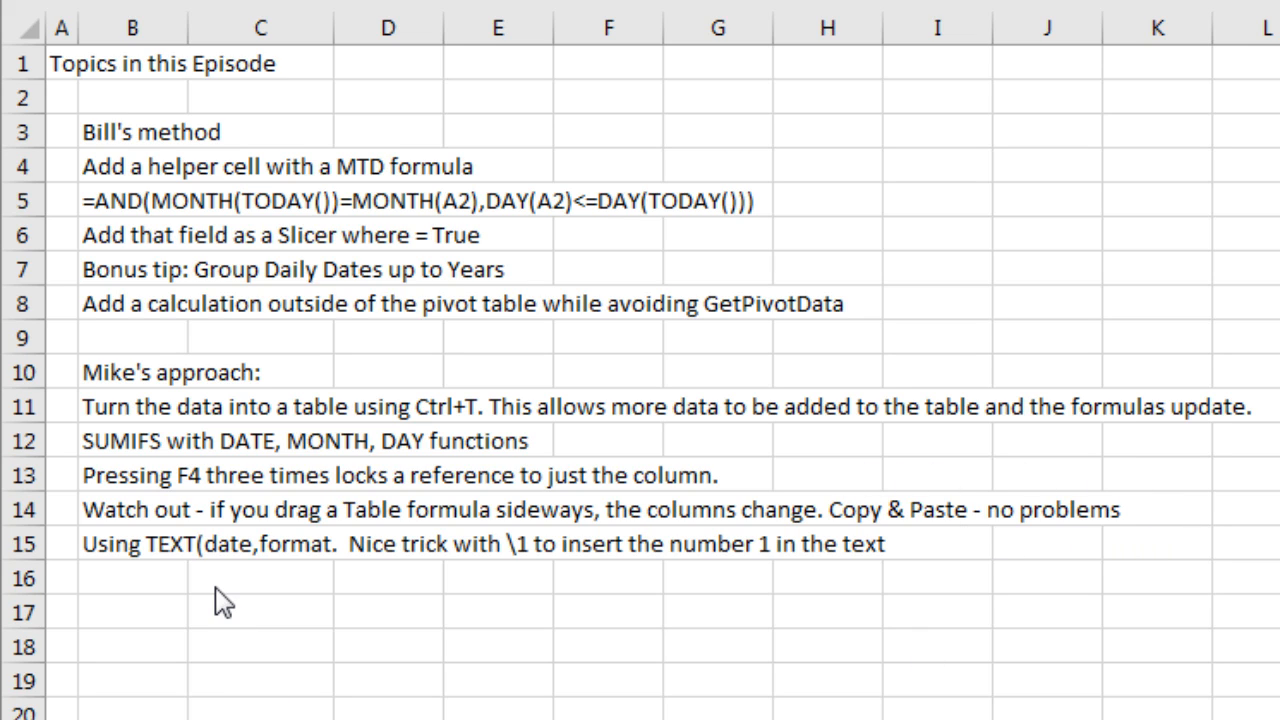
mouse_move(192, 578)
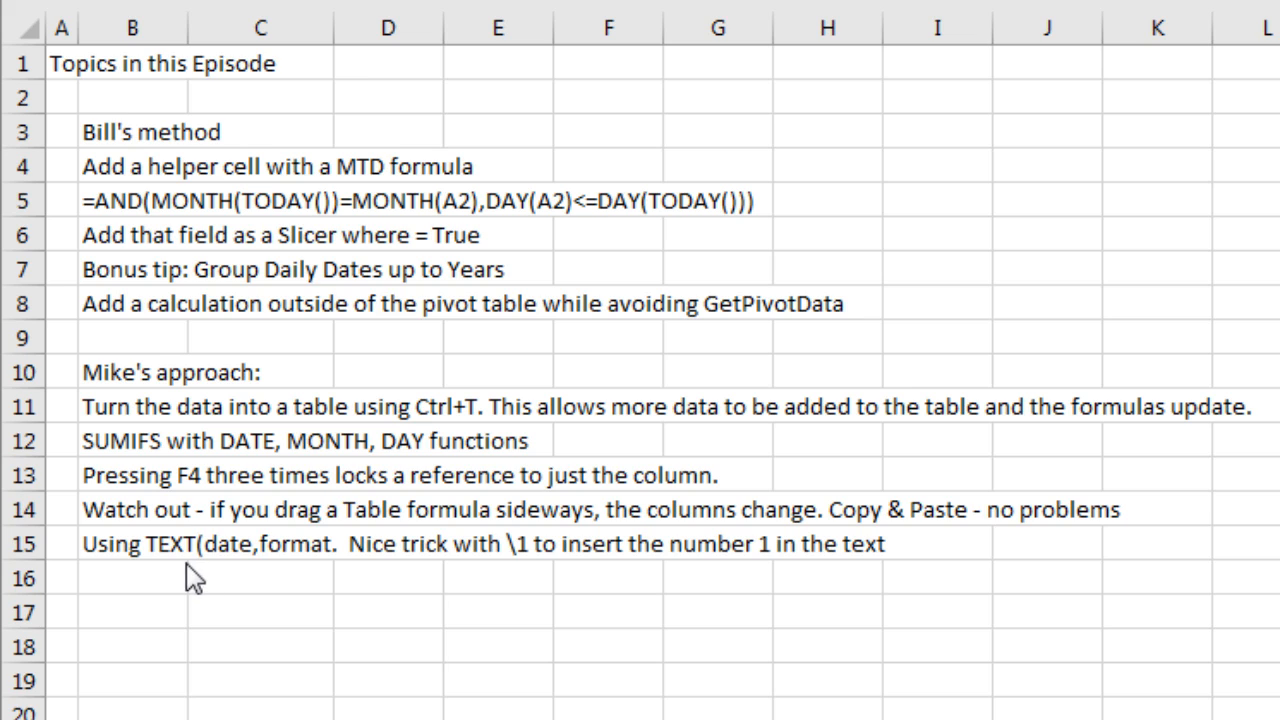
mouse_move(528, 584)
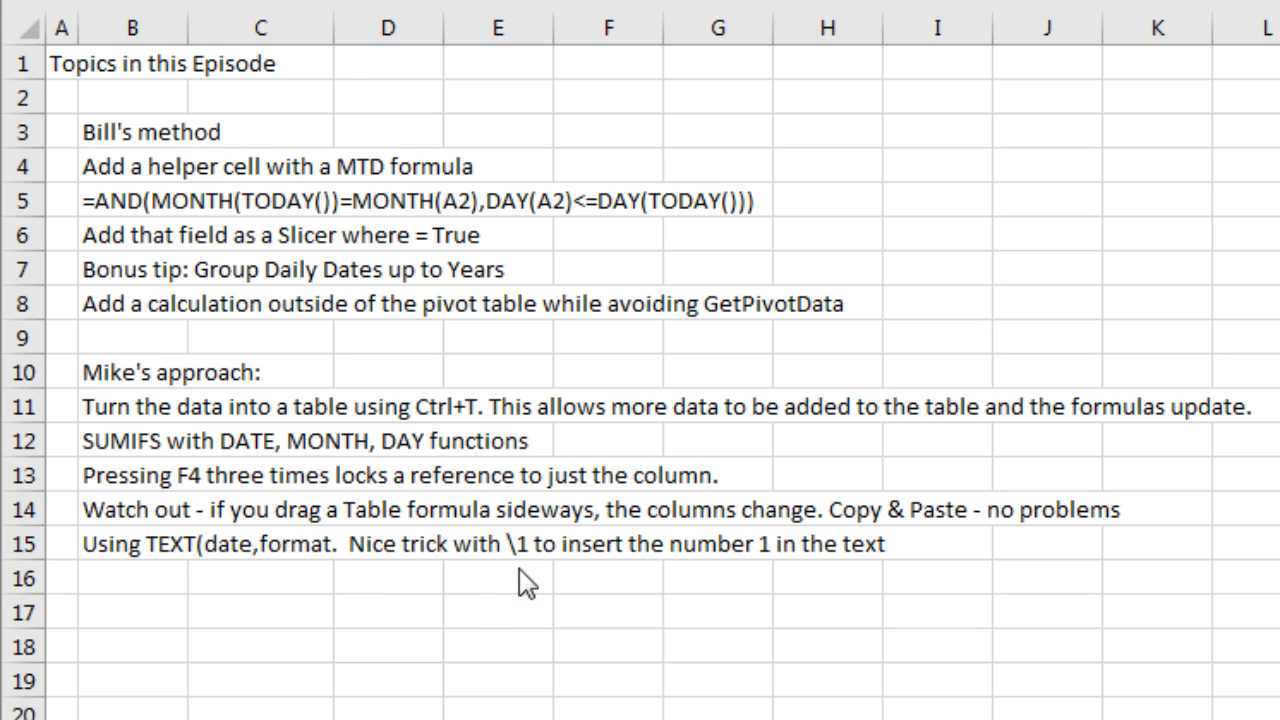
mouse_move(658, 584)
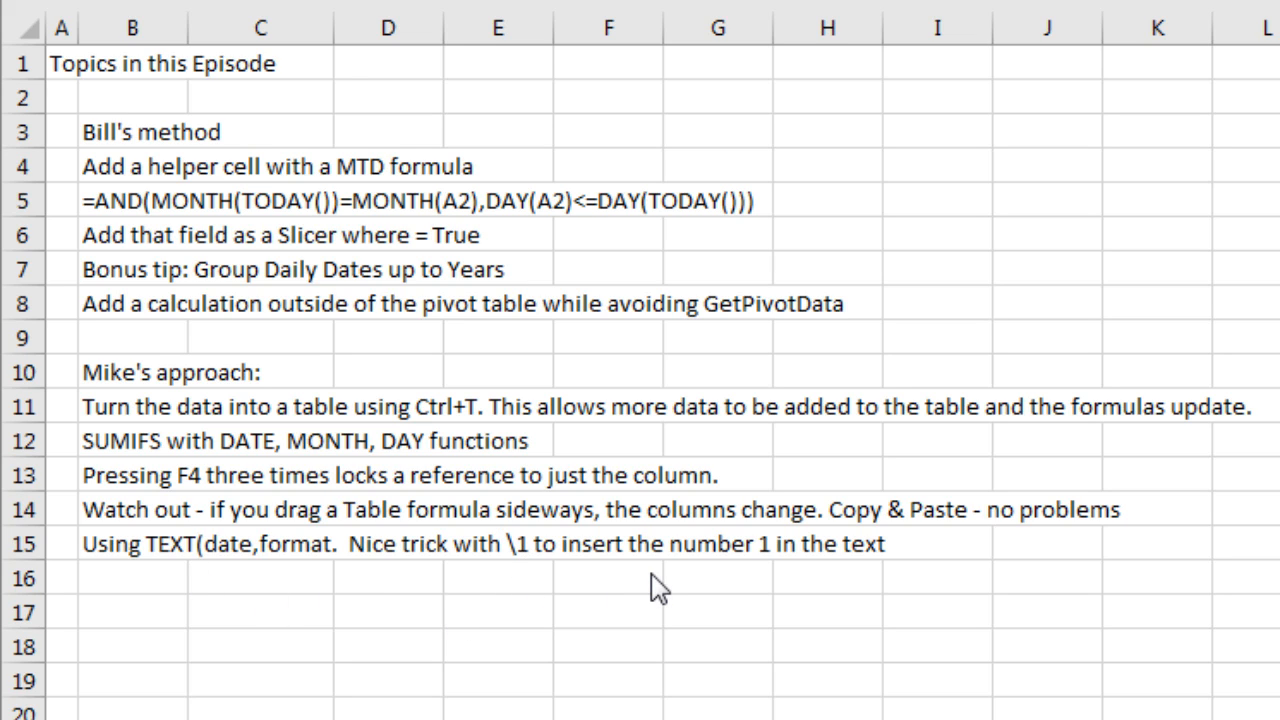
mouse_move(544, 628)
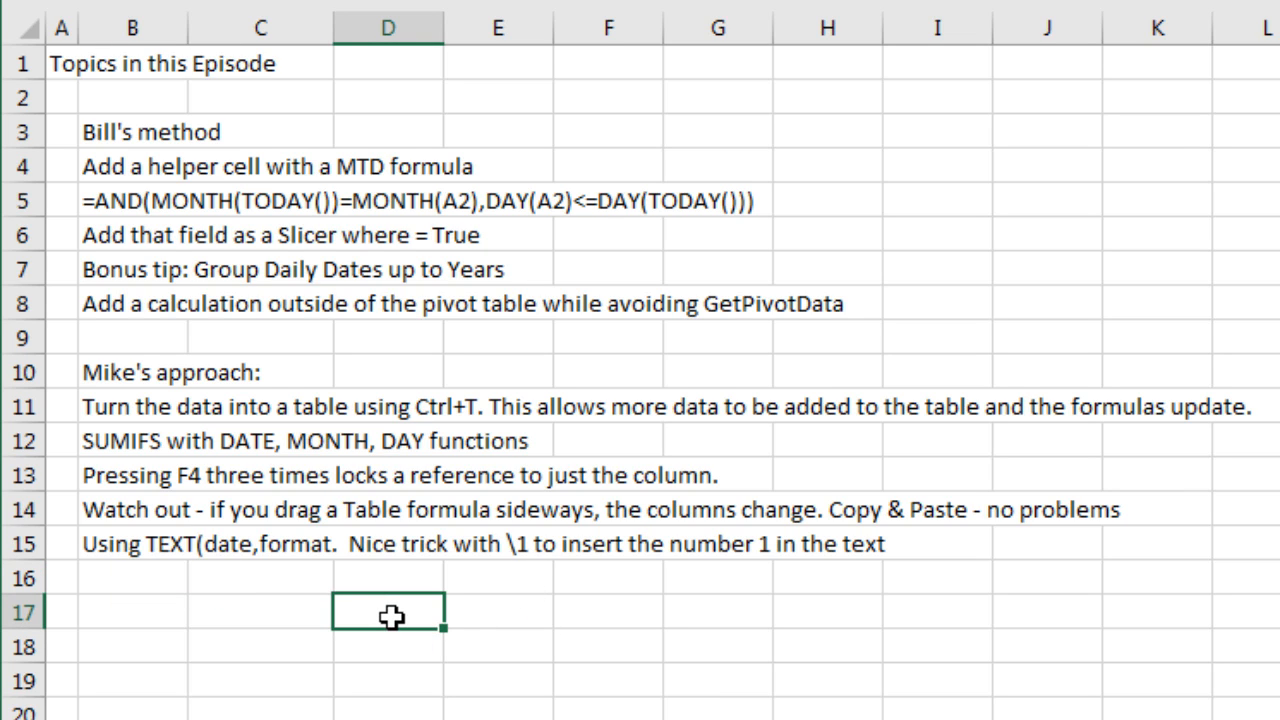
text(\c)
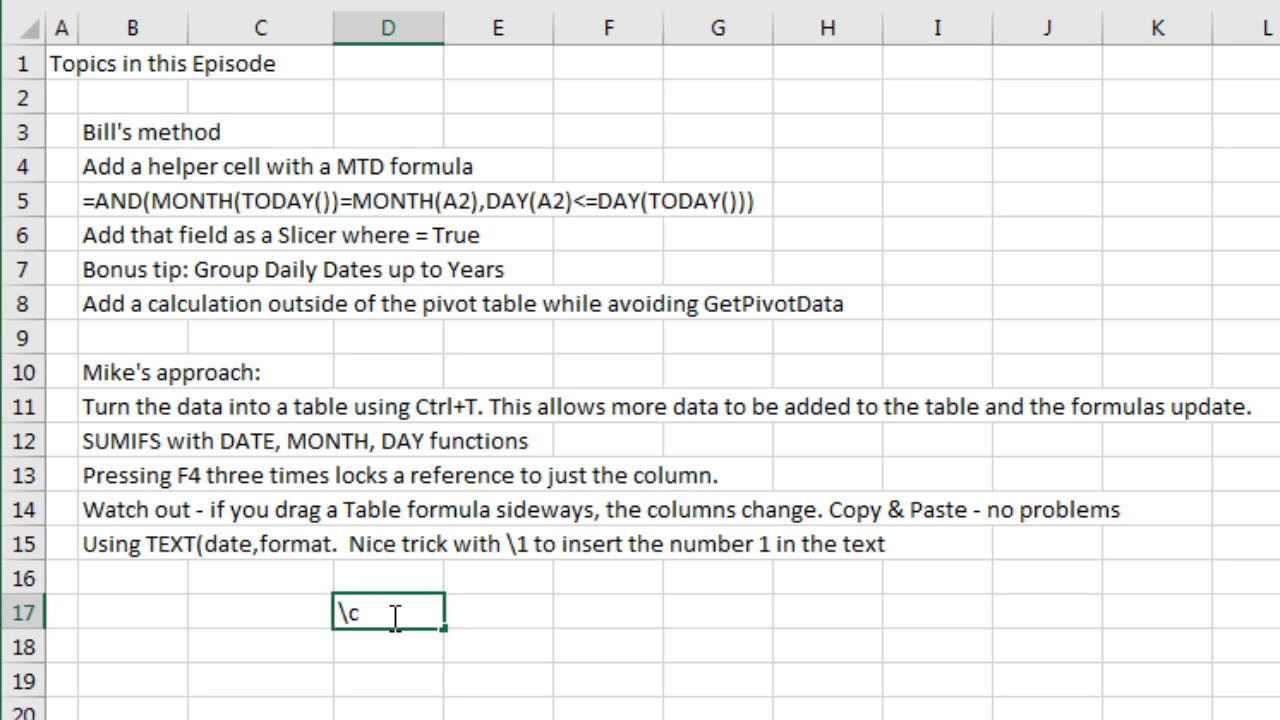
text(\o)
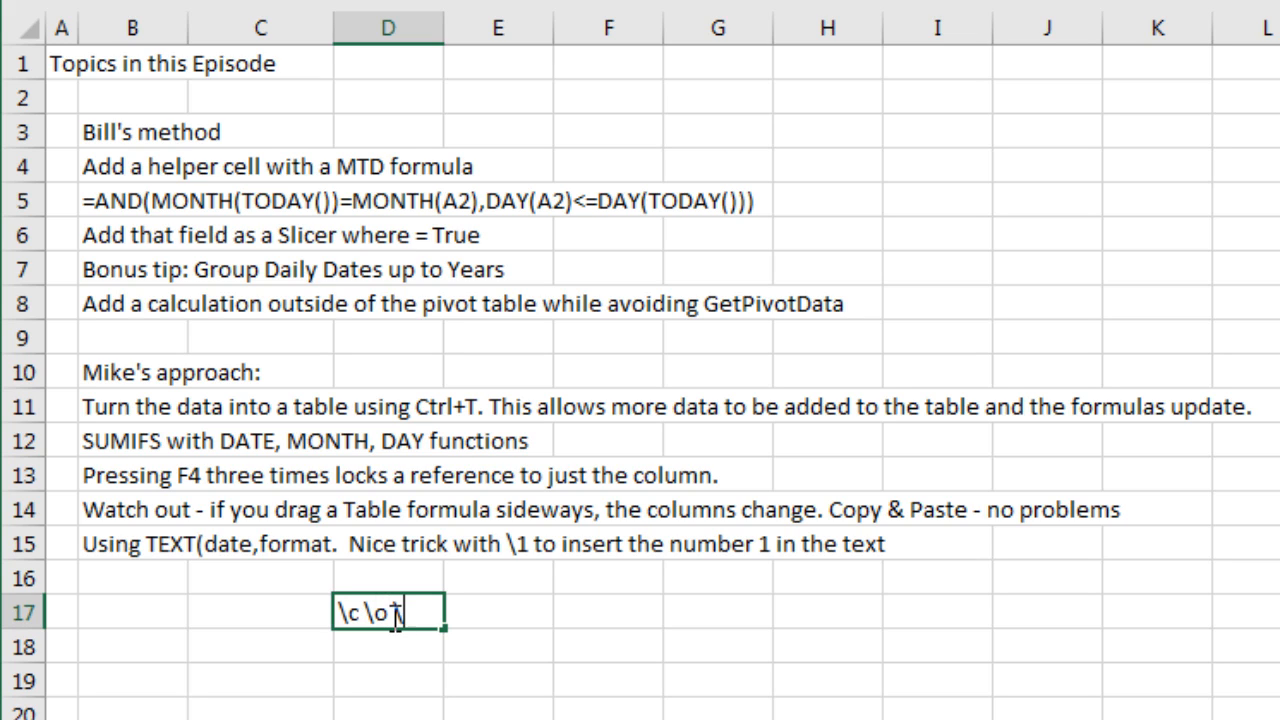
text(o \l)
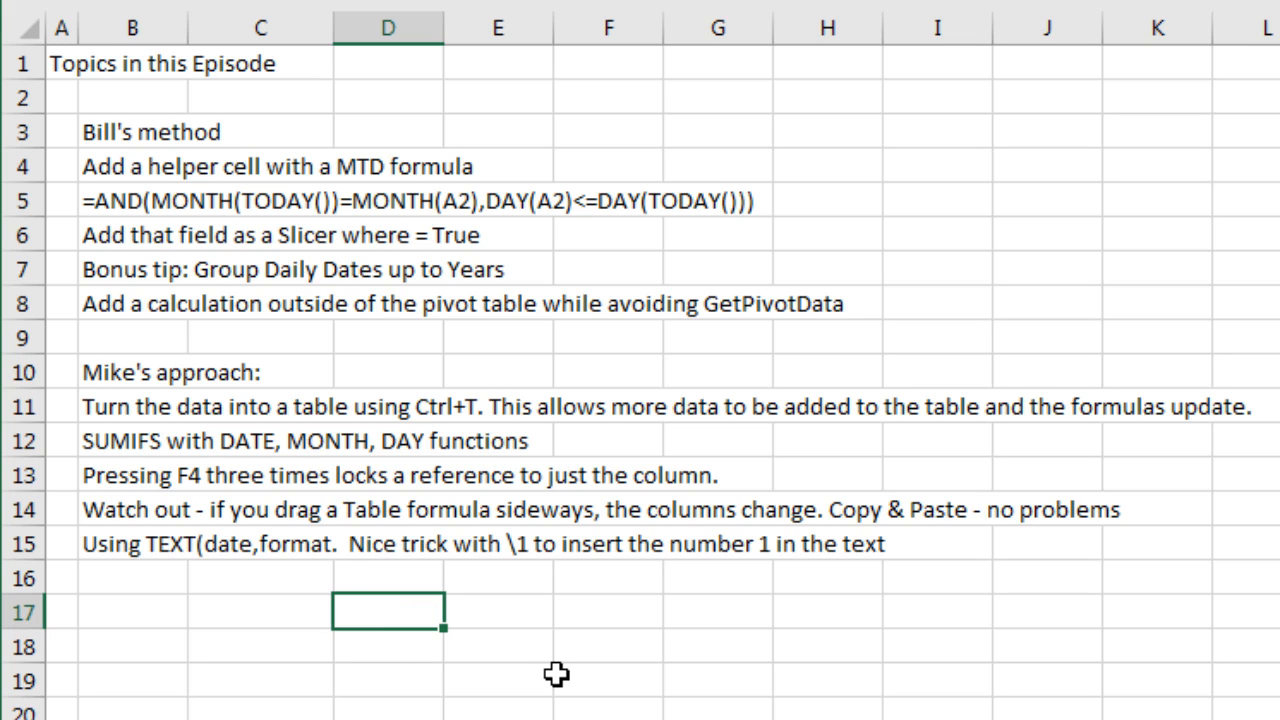
mouse_move(706, 336)
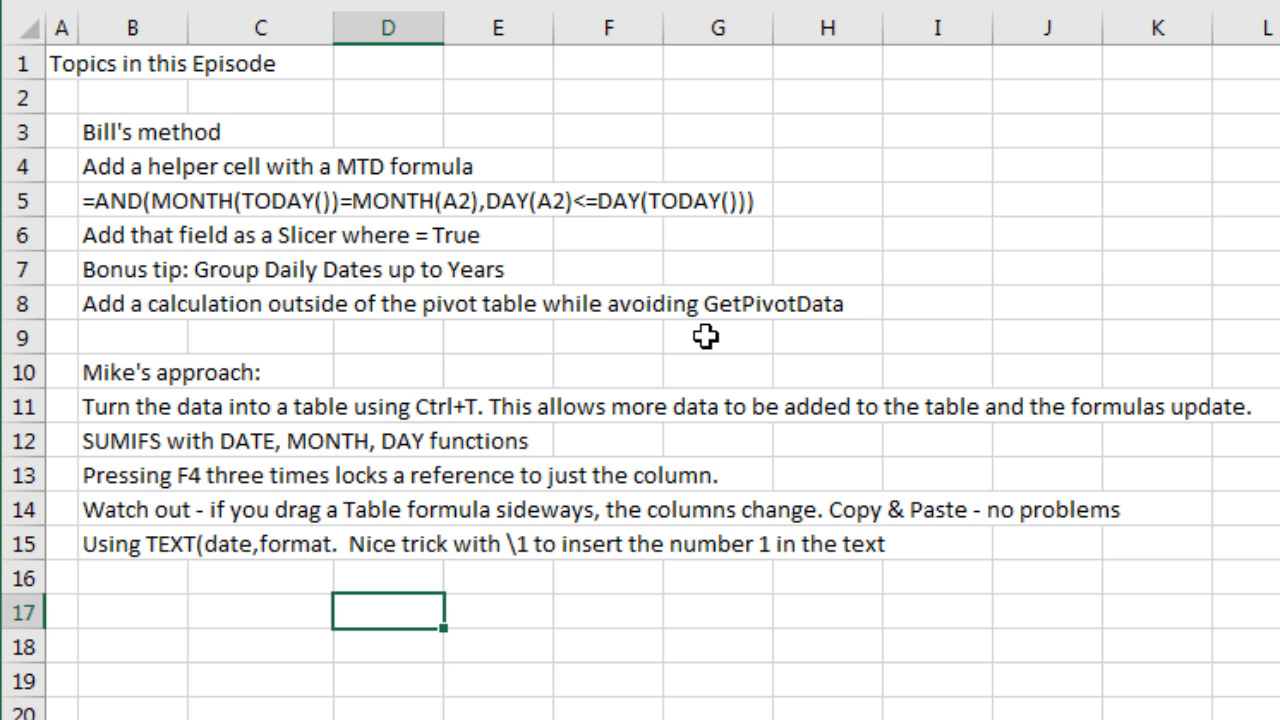
mouse_move(820, 244)
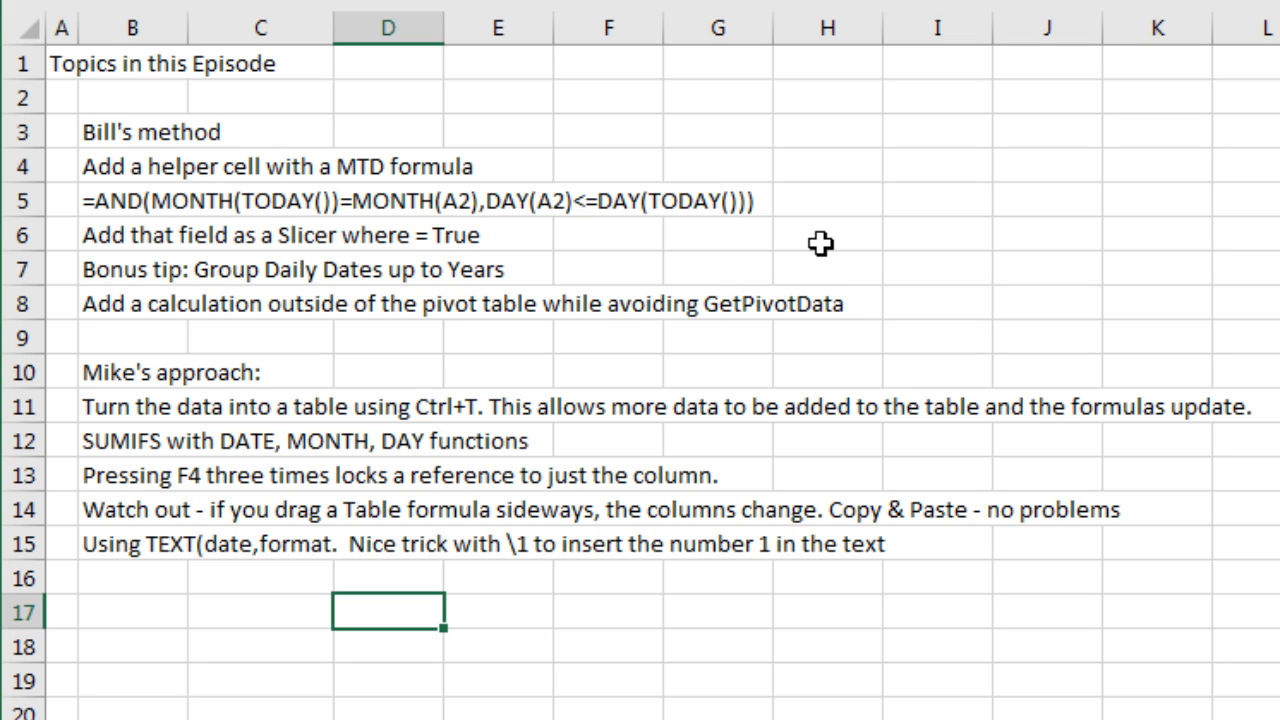
mouse_move(132, 200)
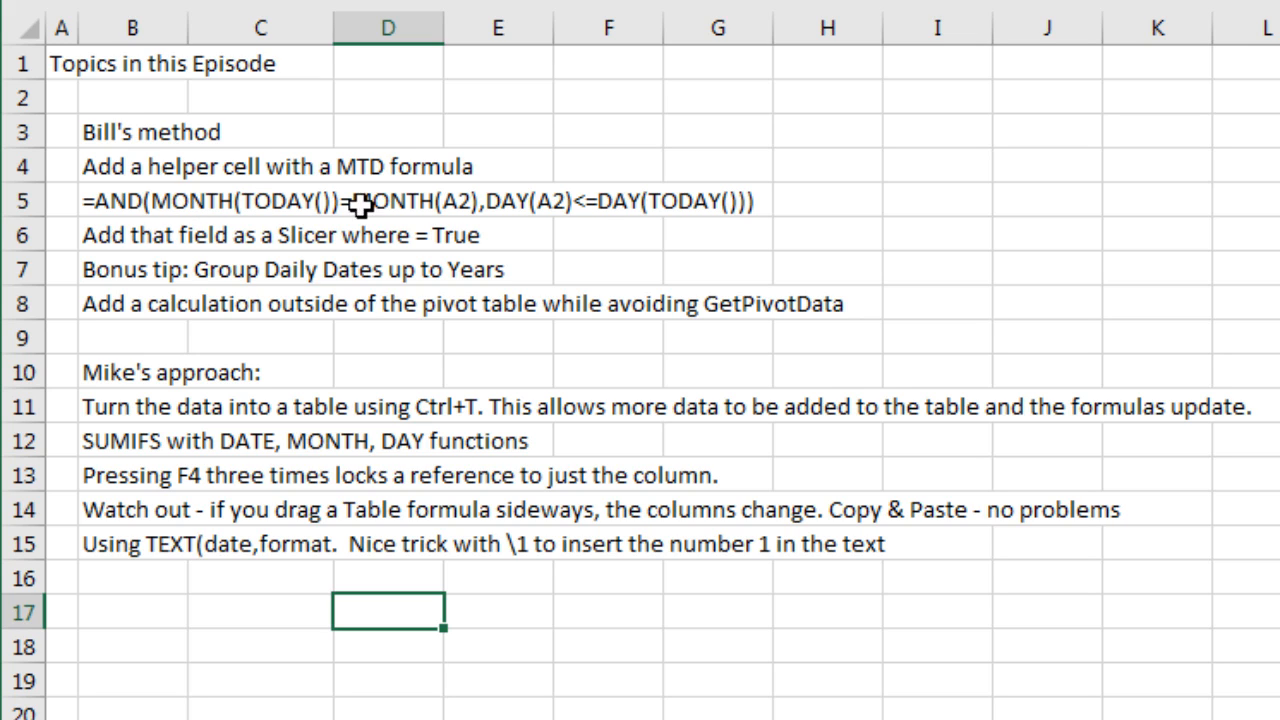
mouse_move(546, 244)
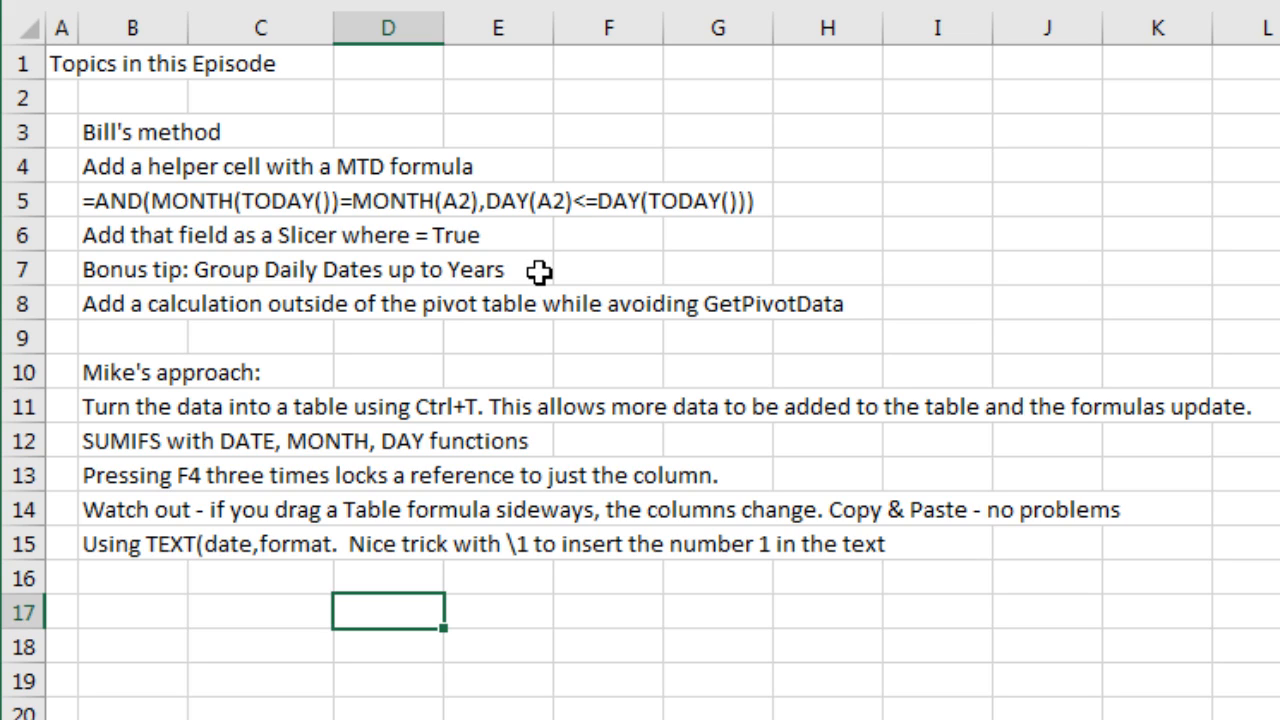
mouse_move(550, 264)
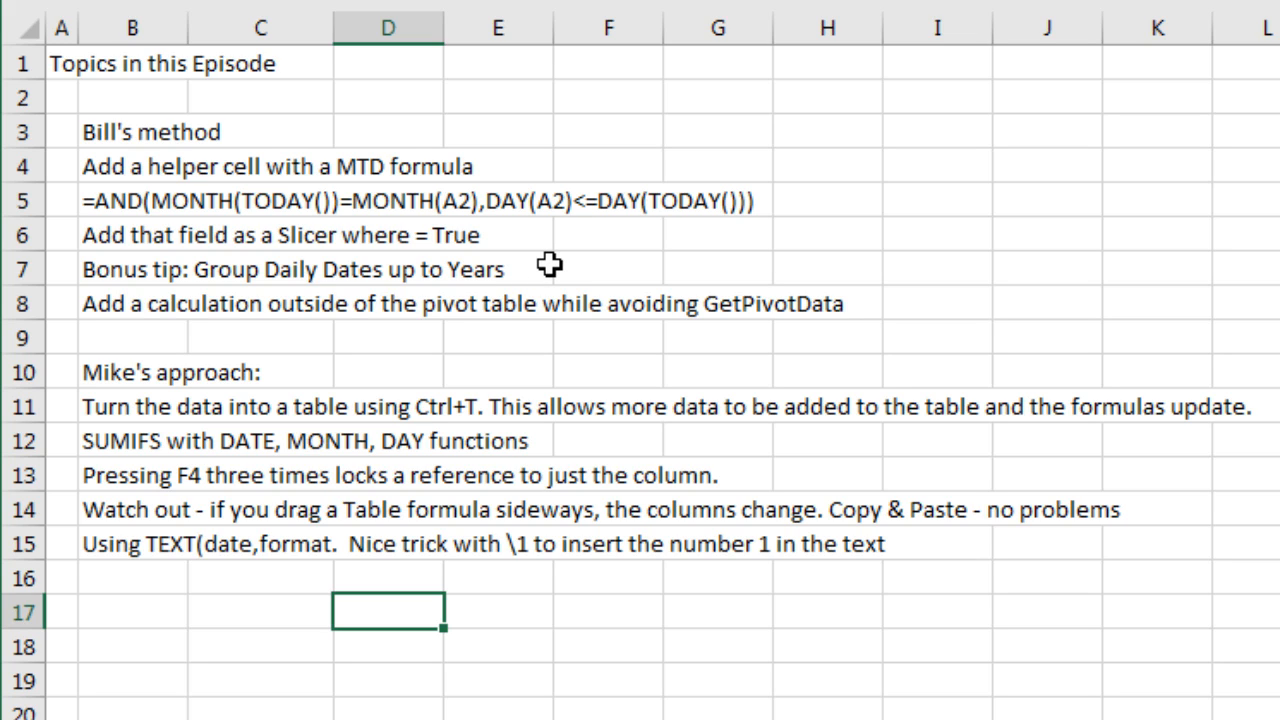
mouse_move(264, 332)
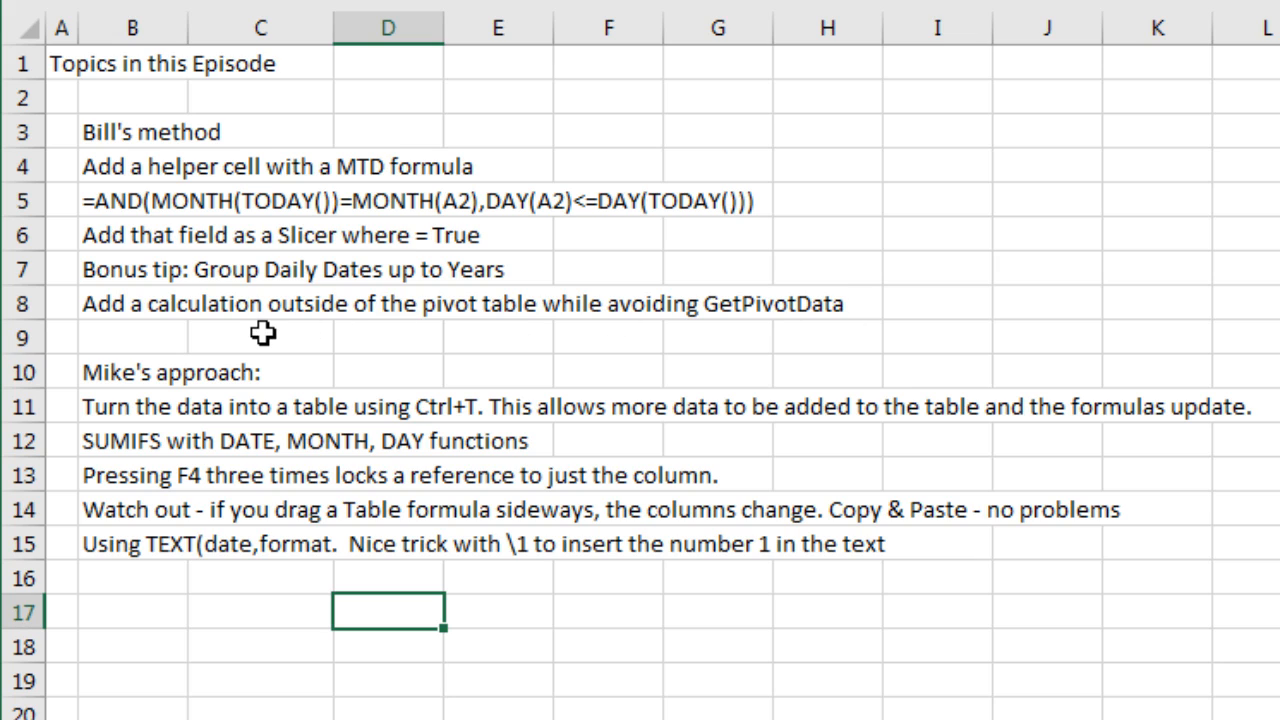
mouse_move(610, 324)
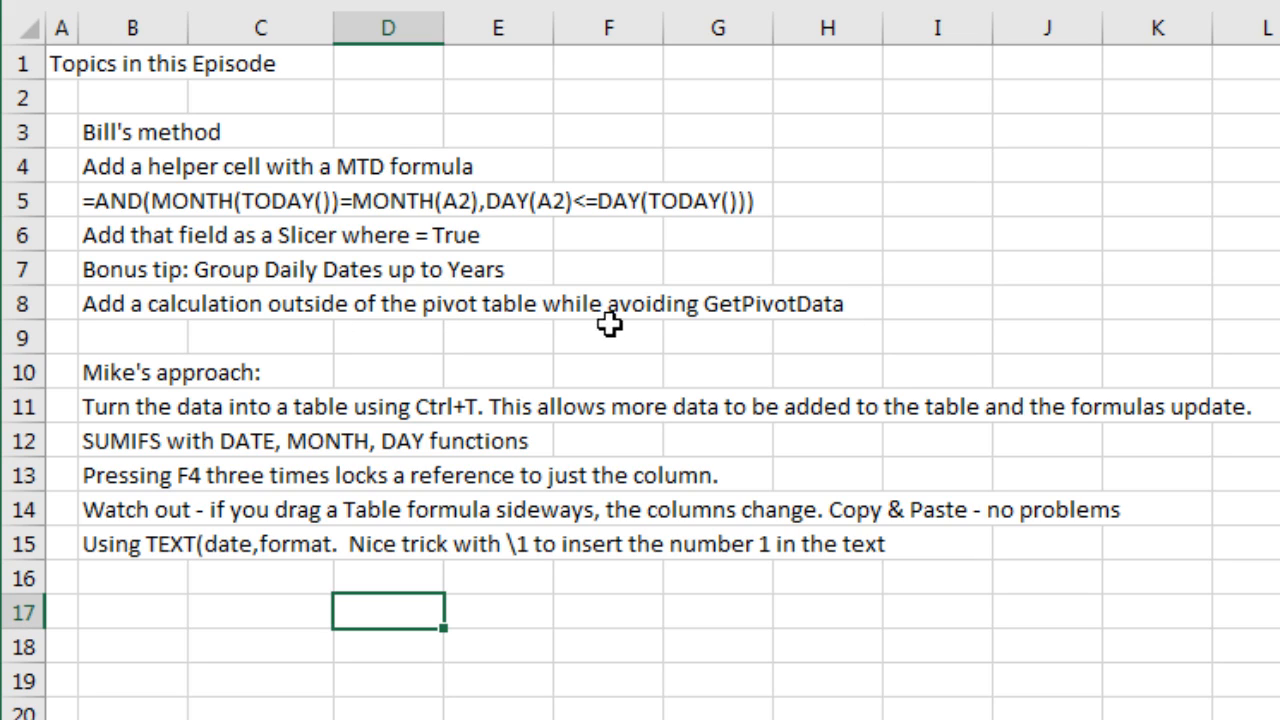
mouse_move(776, 336)
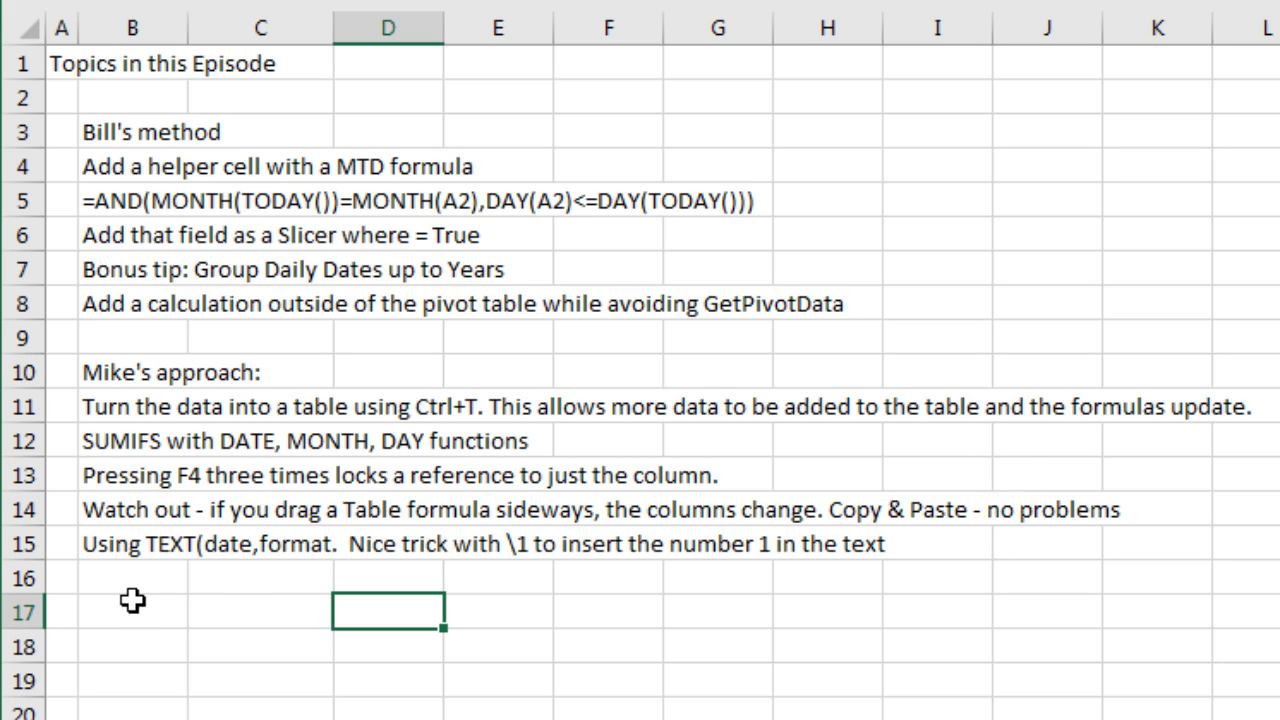
mouse_move(724, 324)
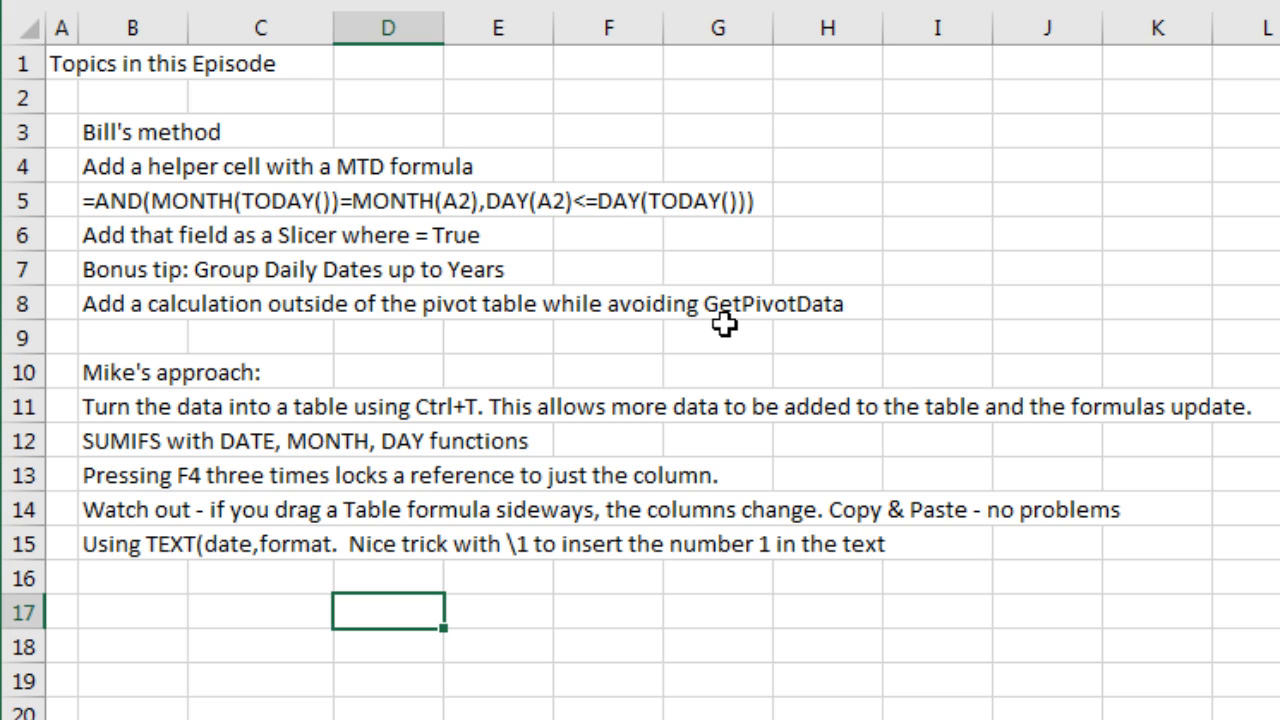
mouse_move(604, 72)
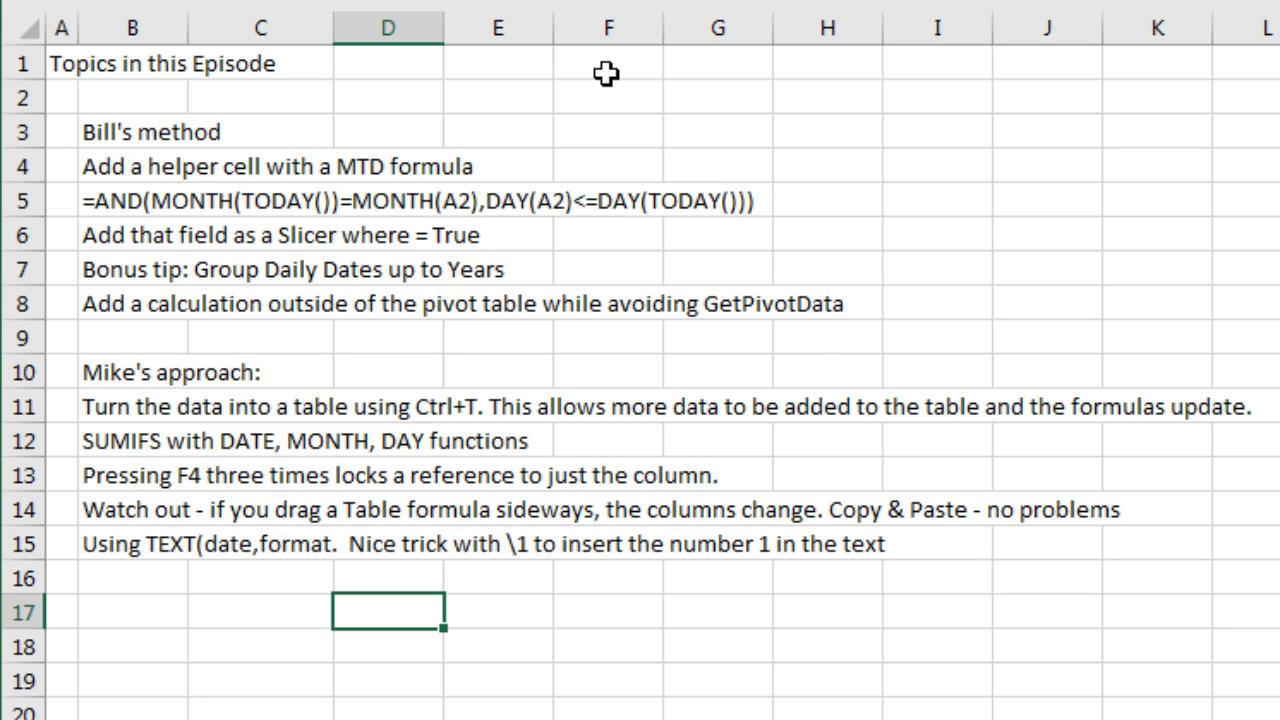
mouse_move(906, 308)
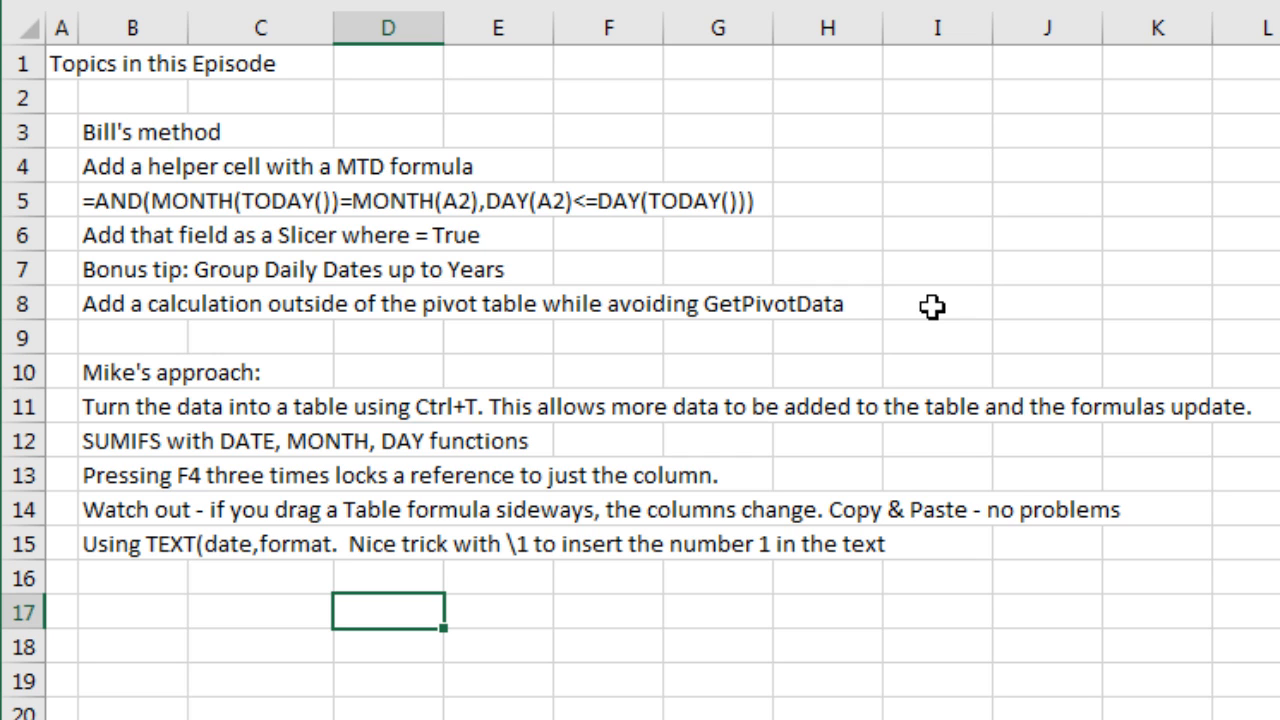
- Return to the Title sheet with the Month to Date podcast cover
click(128, 682)
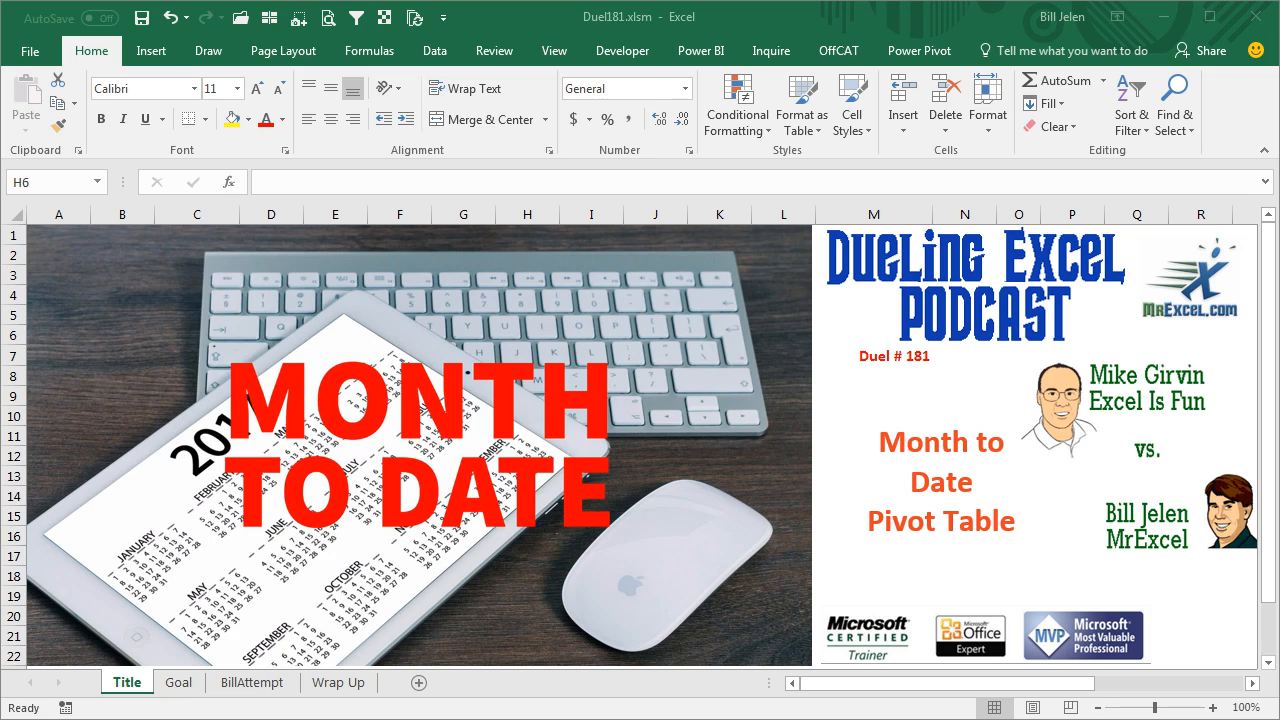